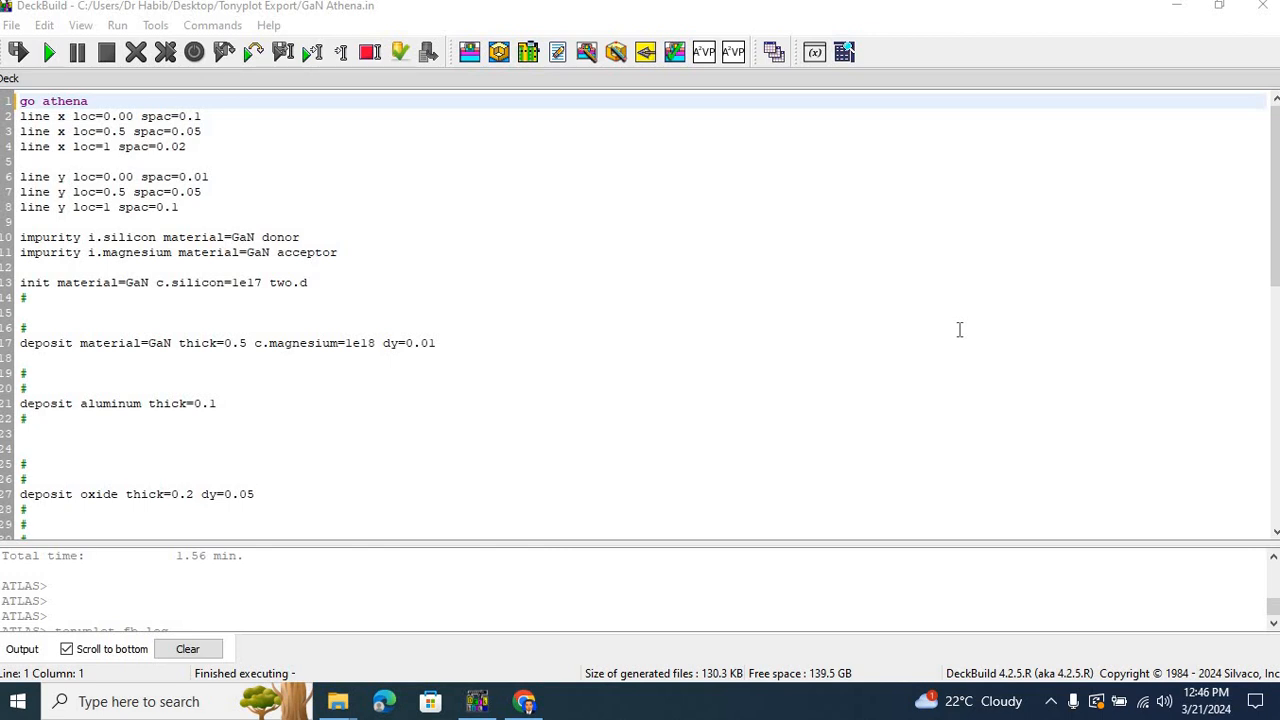
mouse_move(748, 308)
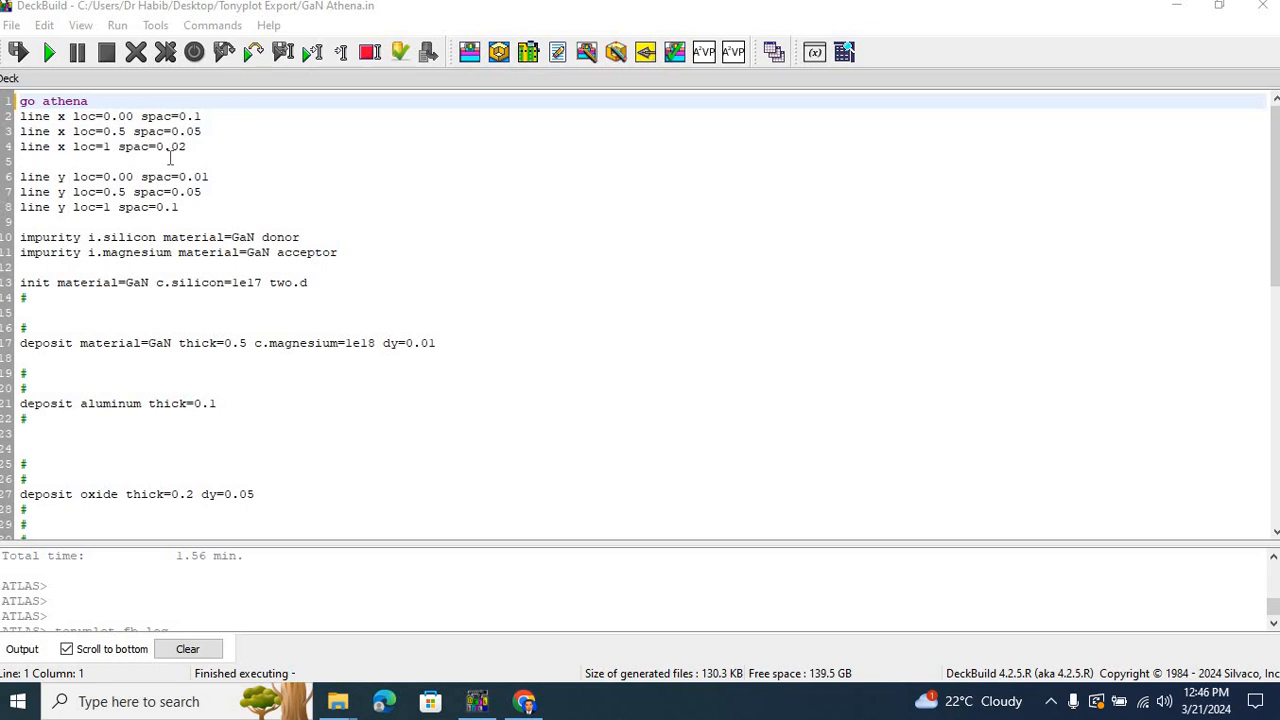
mouse_move(512, 319)
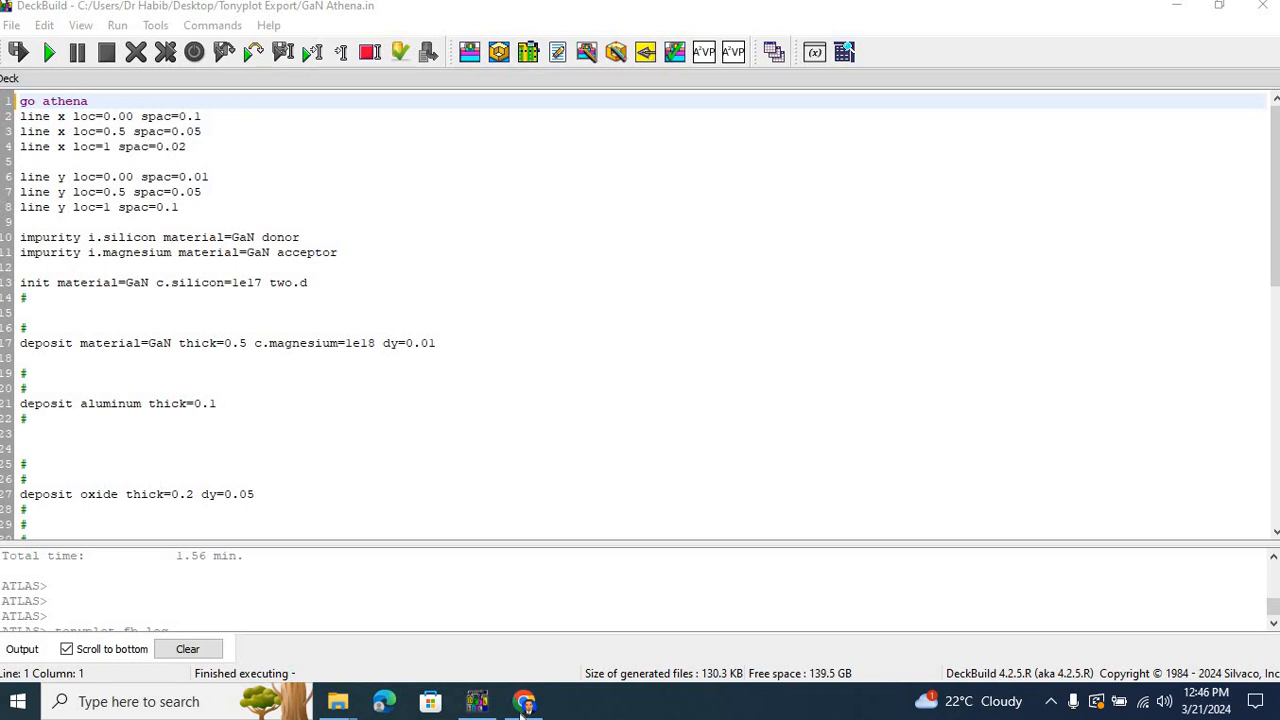
click(524, 701)
text(you)
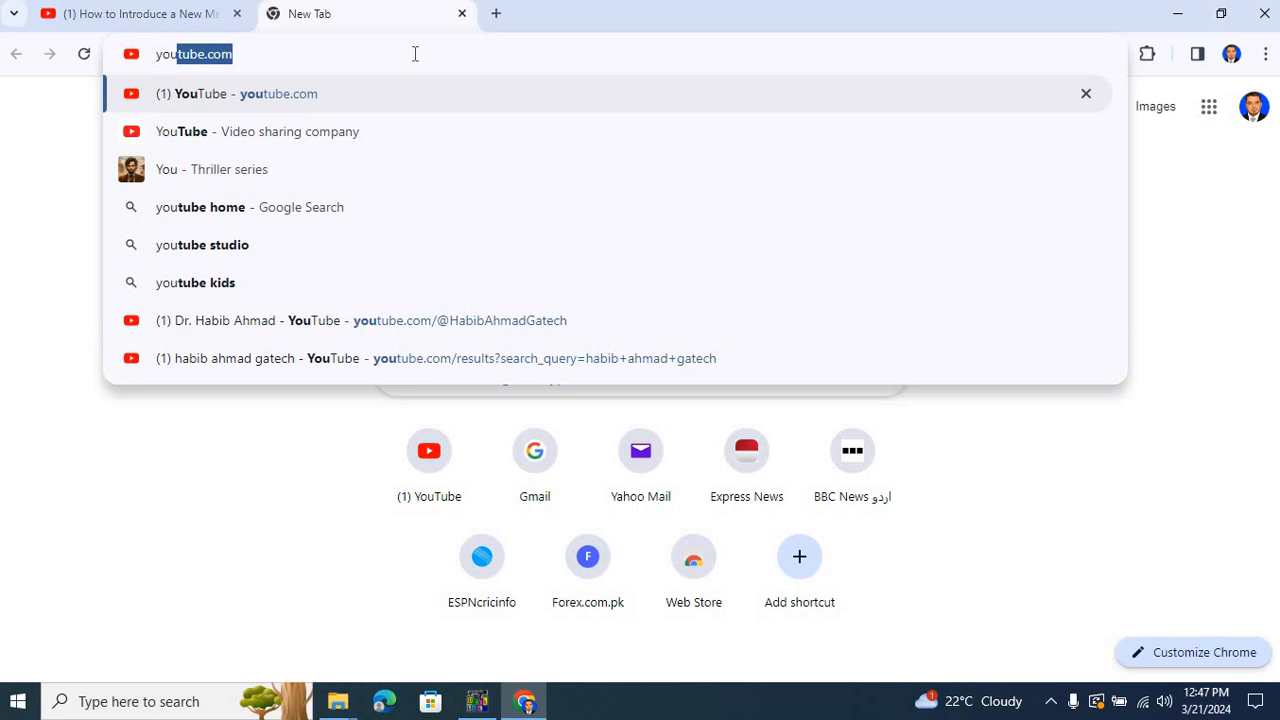
click(235, 93)
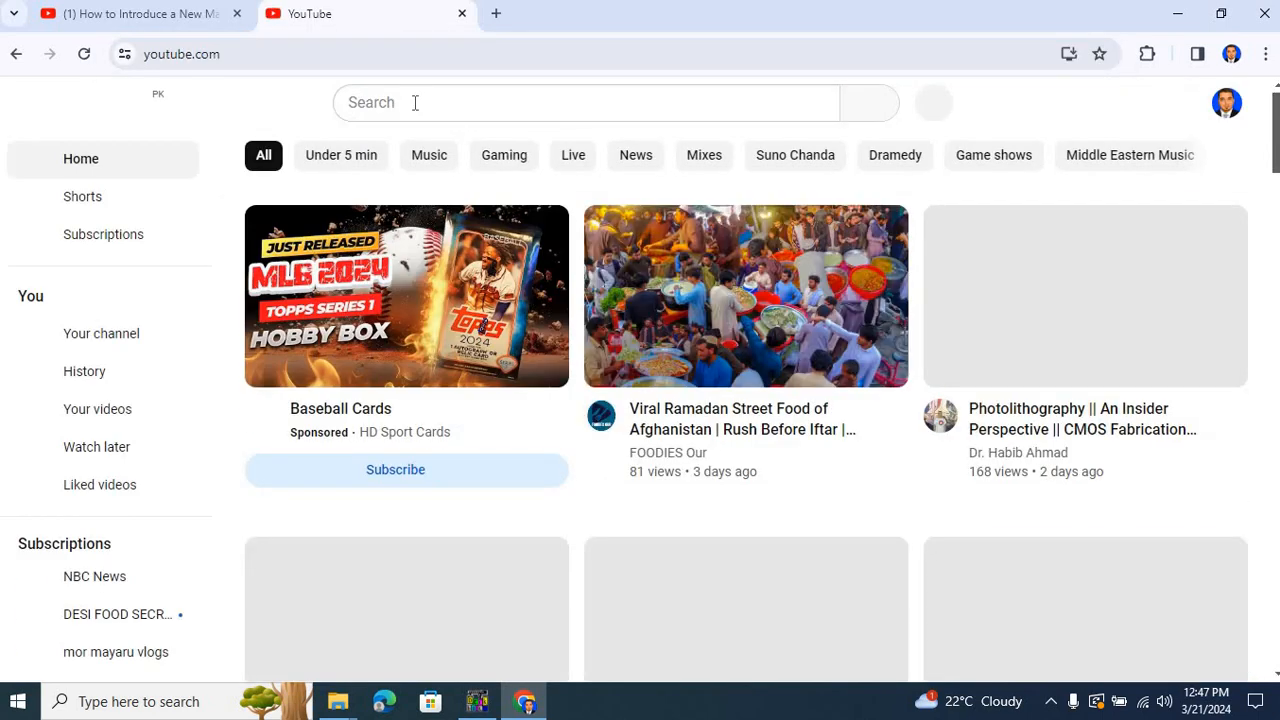
text(habib a)
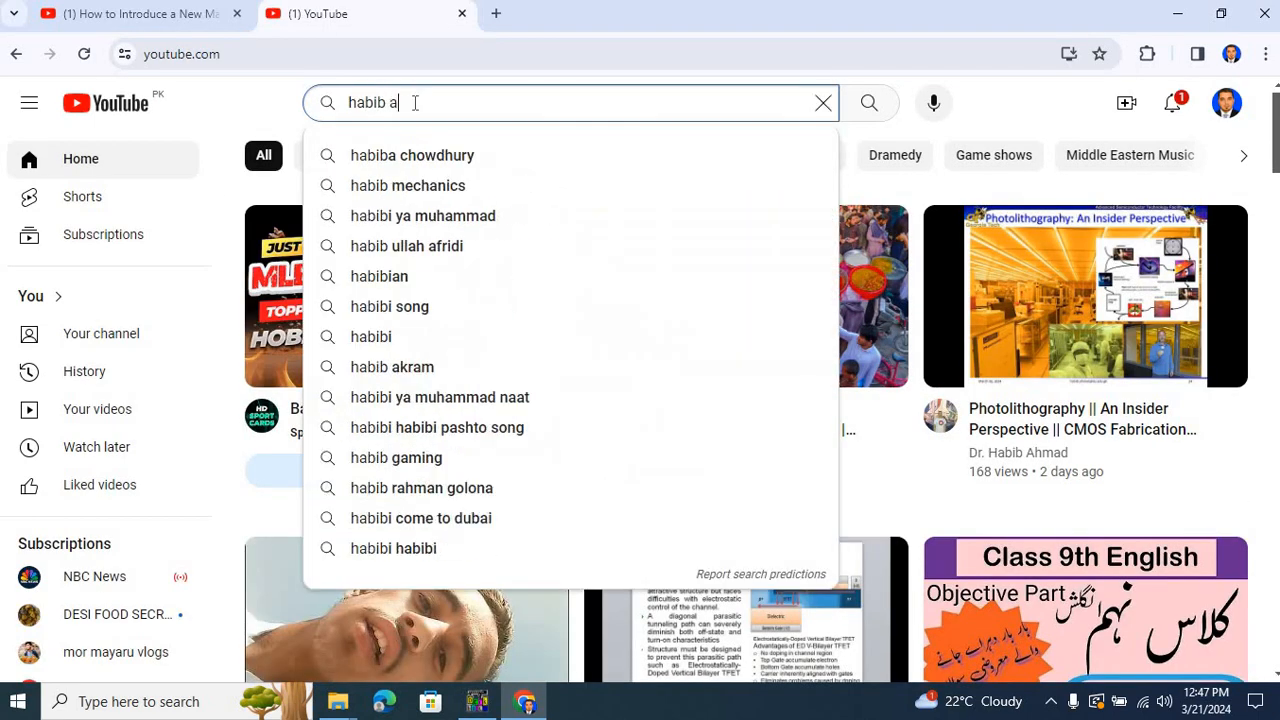
text(hmad gatech)
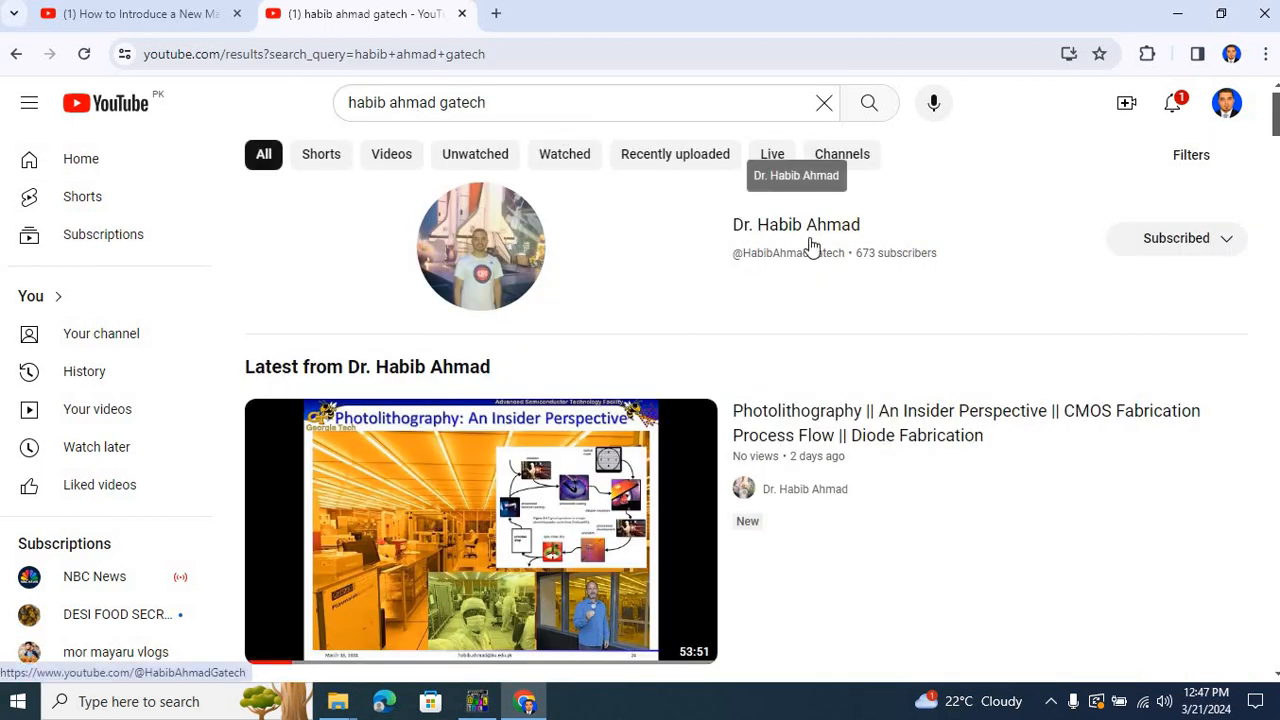
From the channel's Videos list, play the ATHENA new-material tutorial.
click(796, 224)
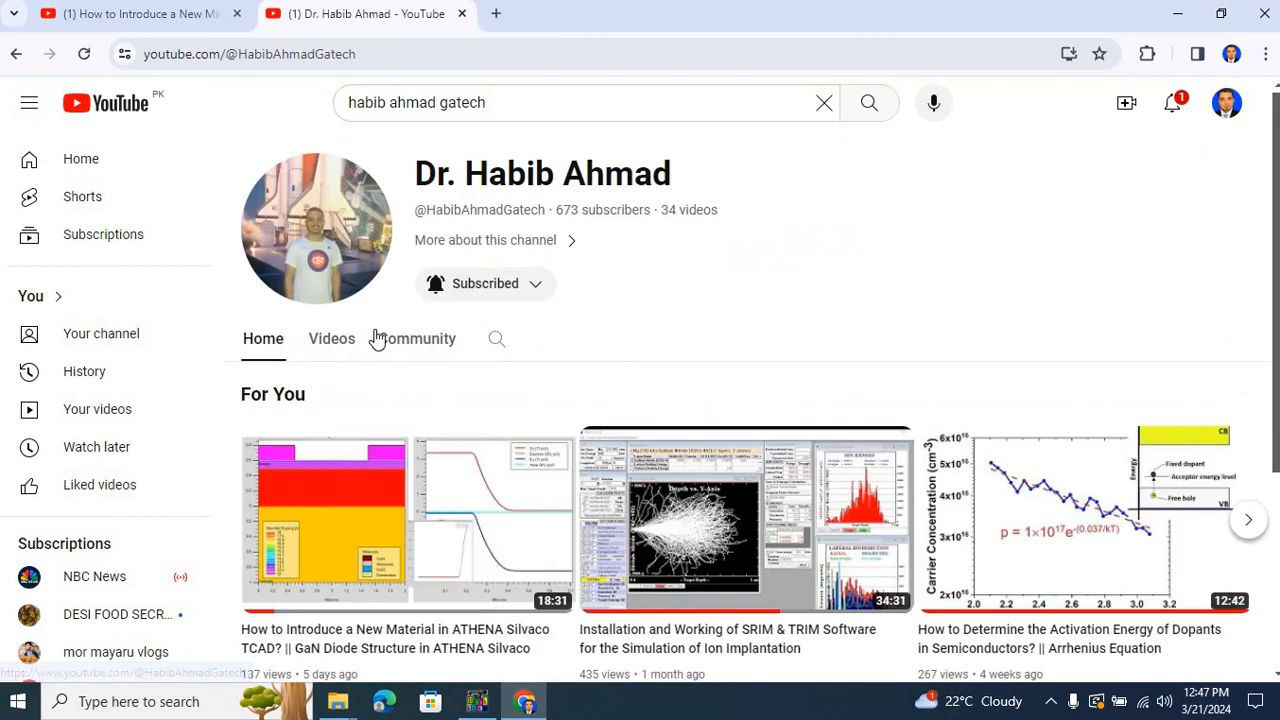
click(331, 338)
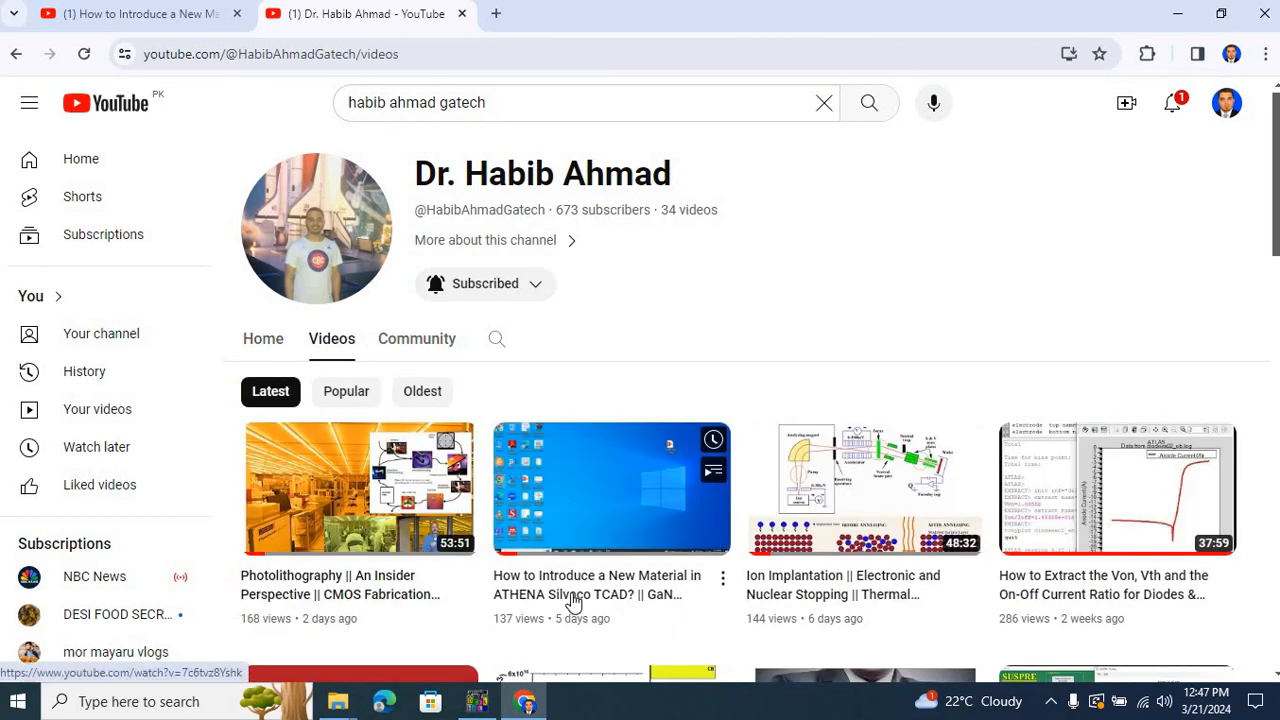
click(611, 489)
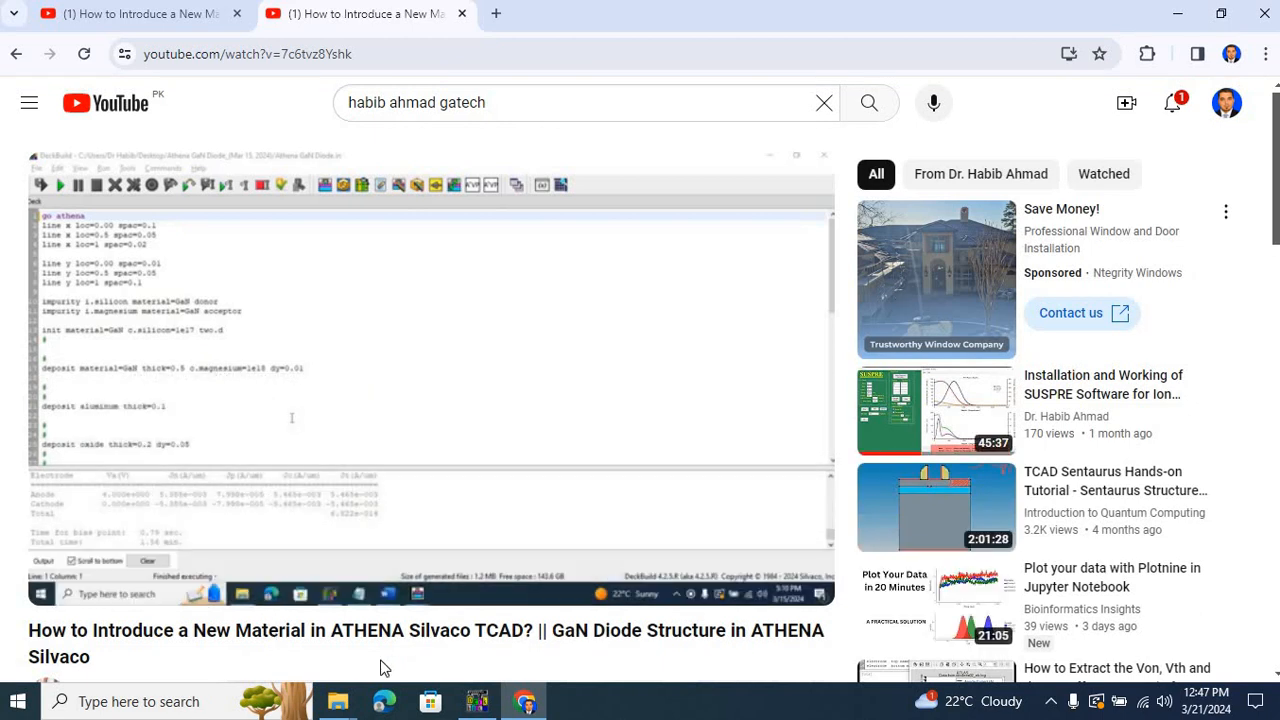
mouse_move(645, 655)
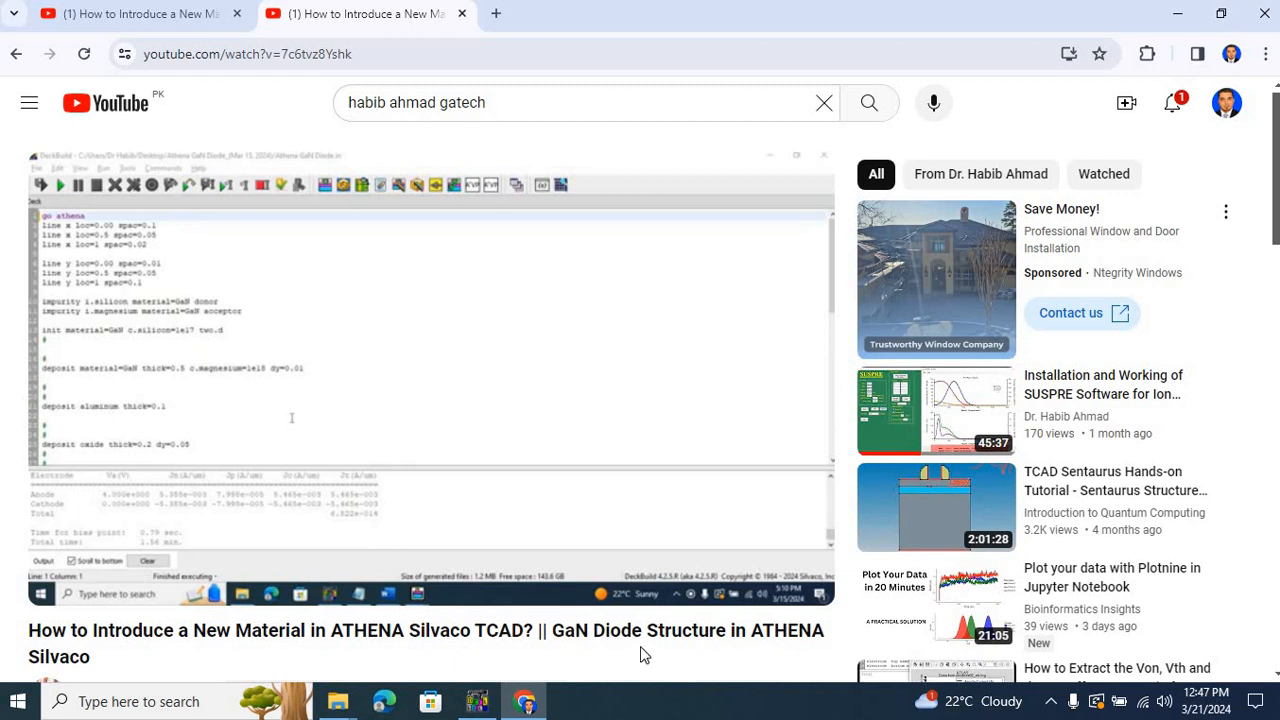
mouse_move(605, 640)
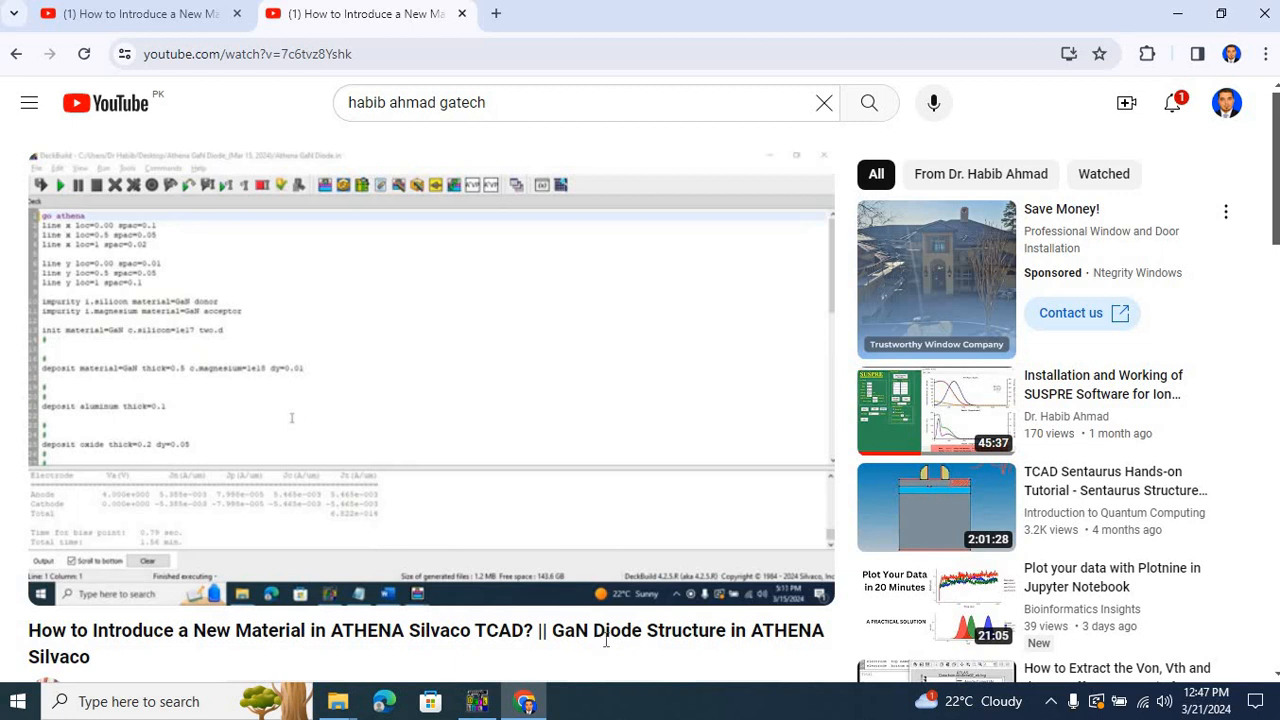
mouse_move(331, 640)
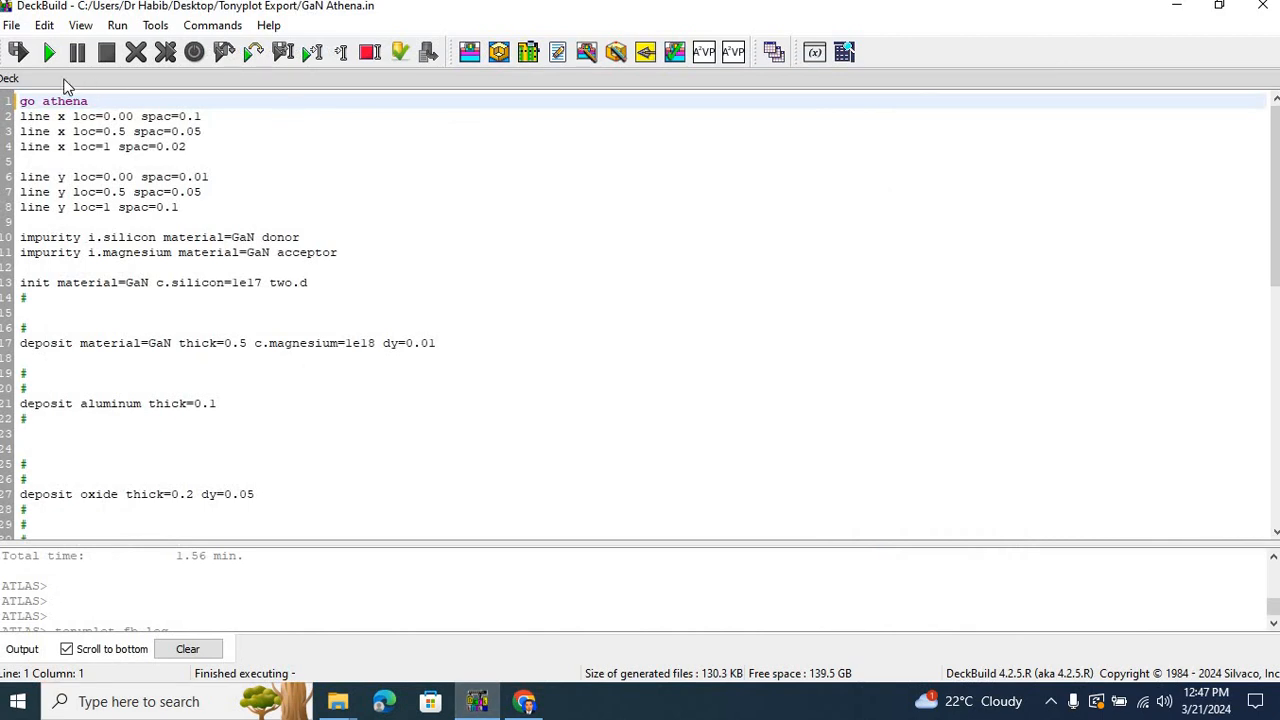
Run the GaN Athena deck in DeckBuild, then return to the tutorial video.
click(18, 52)
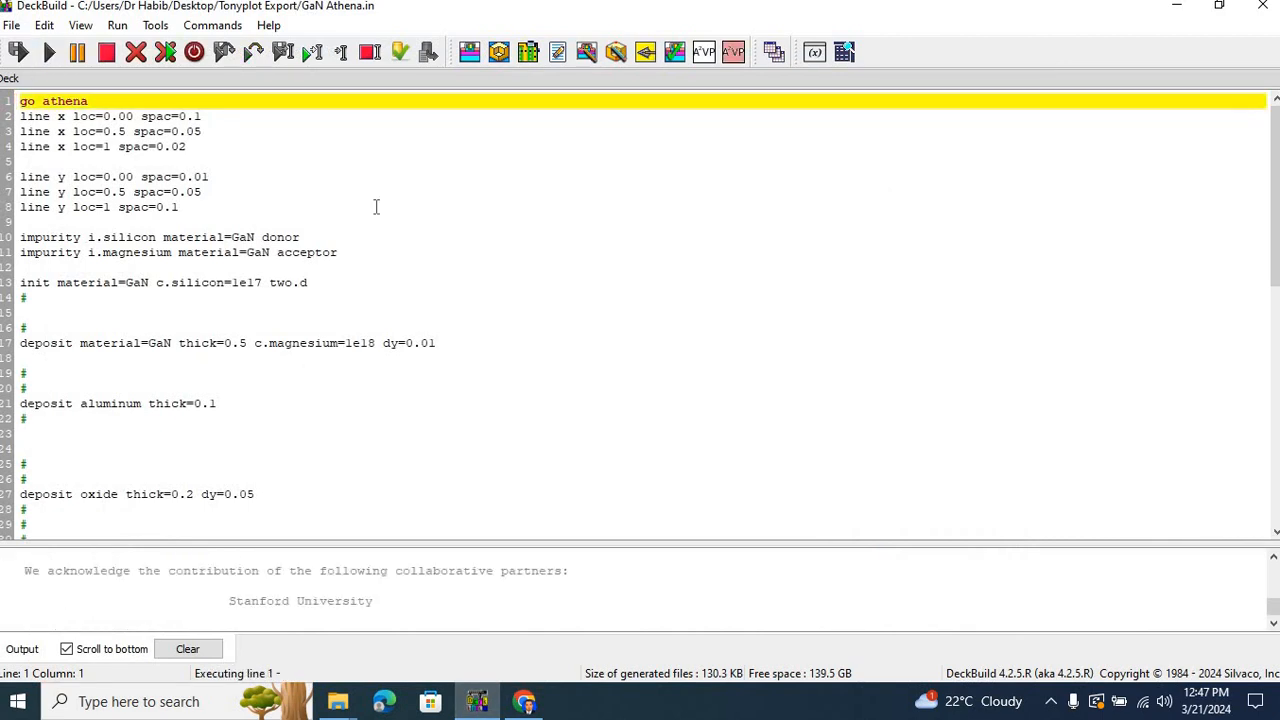
mouse_move(548, 273)
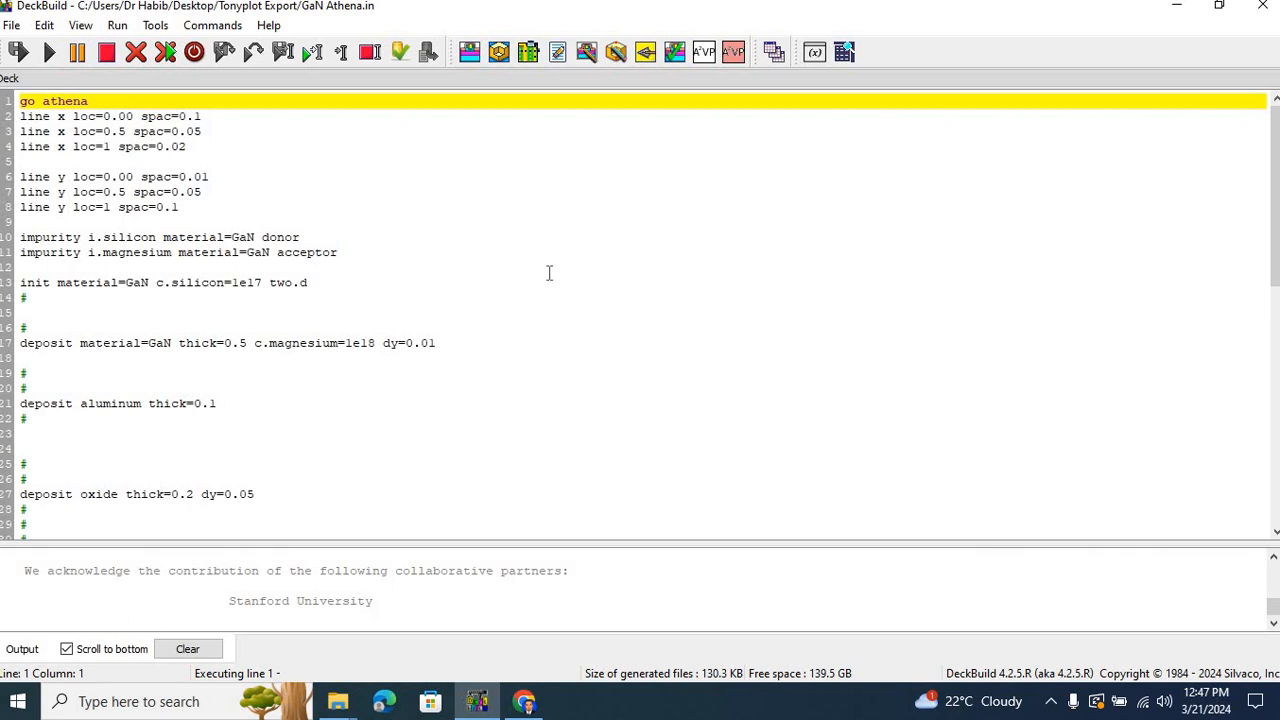
click(524, 701)
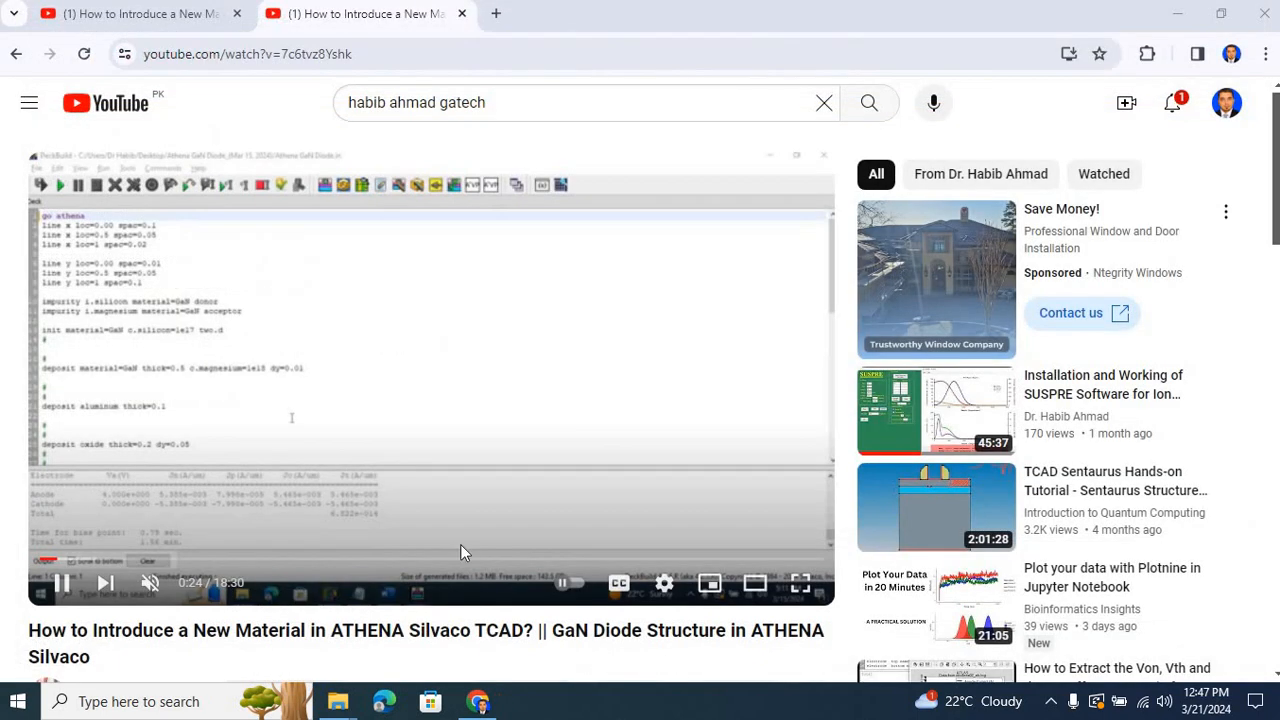
mouse_move(338, 700)
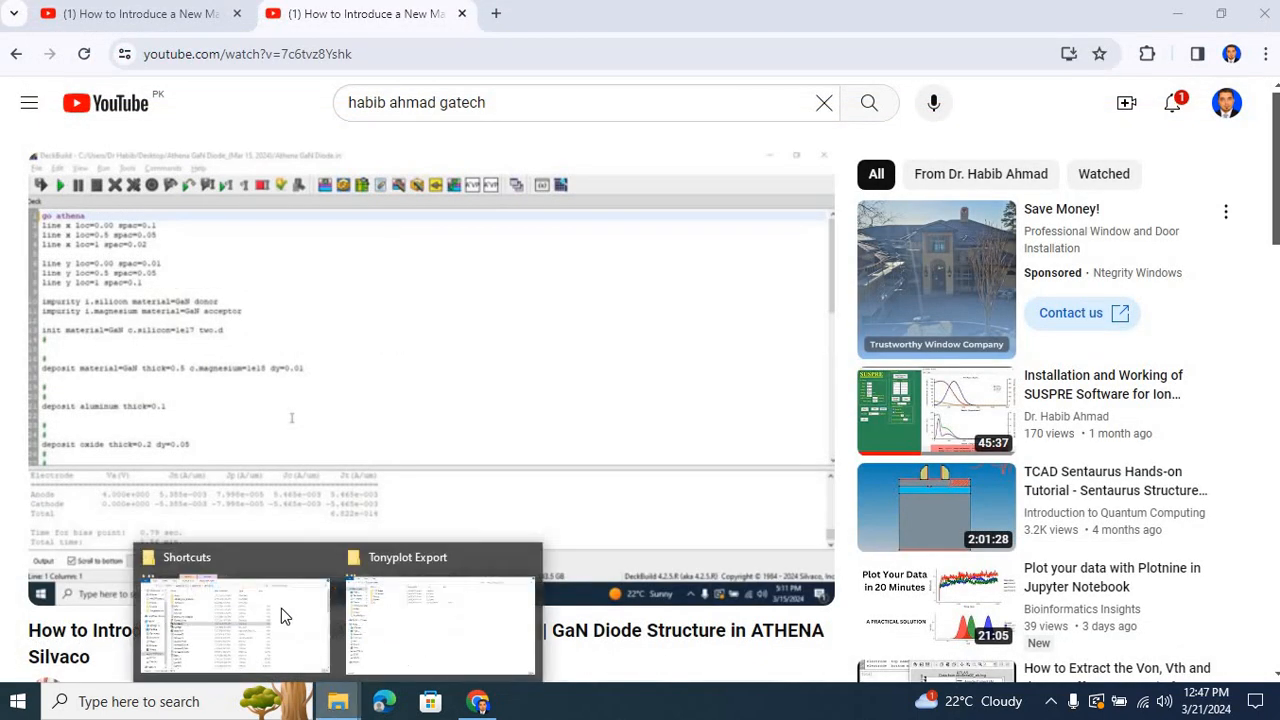
Launch DeckBuild and open GaN Athena.in from Desktop > Tonyplot Export > Practice.
click(233, 620)
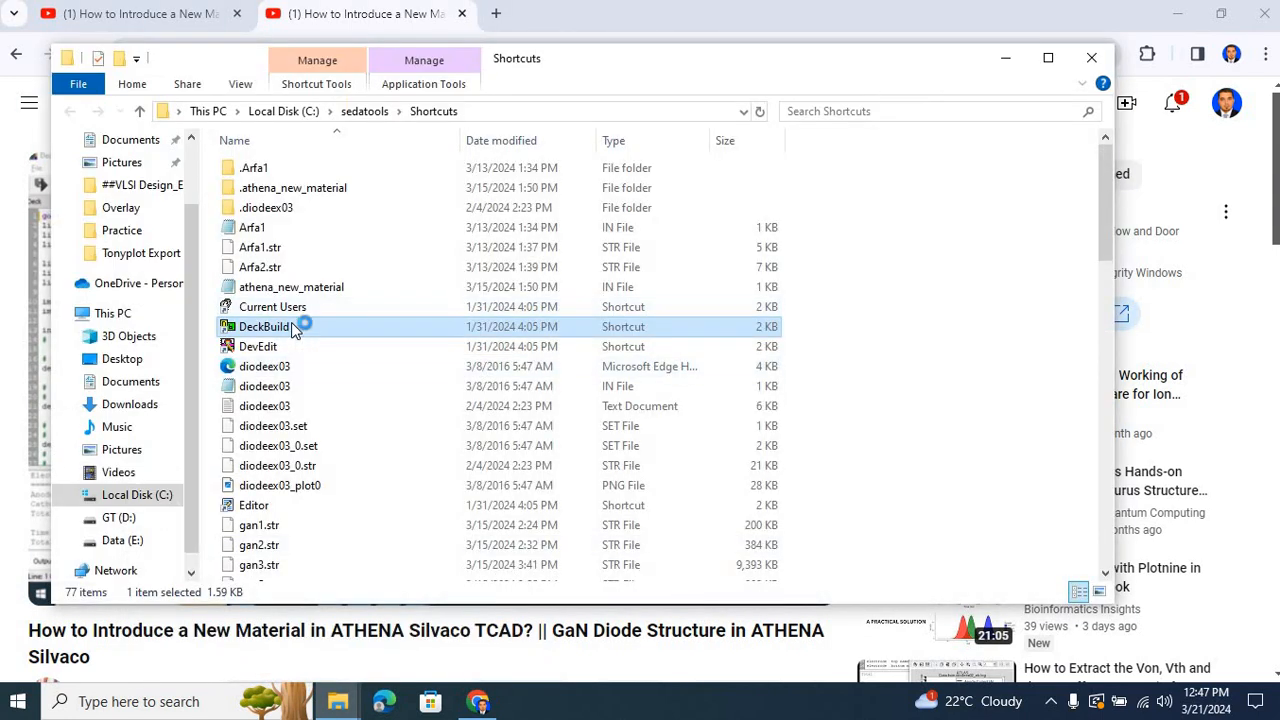
double_click(265, 326)
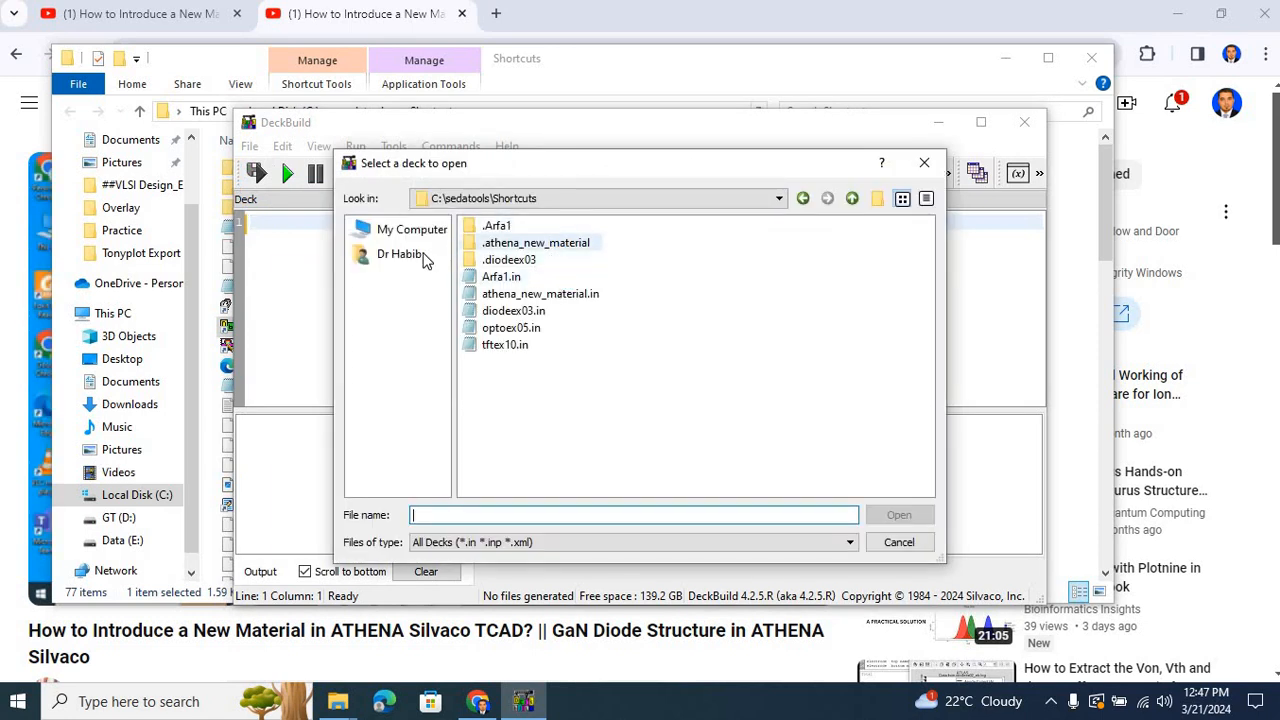
click(400, 253)
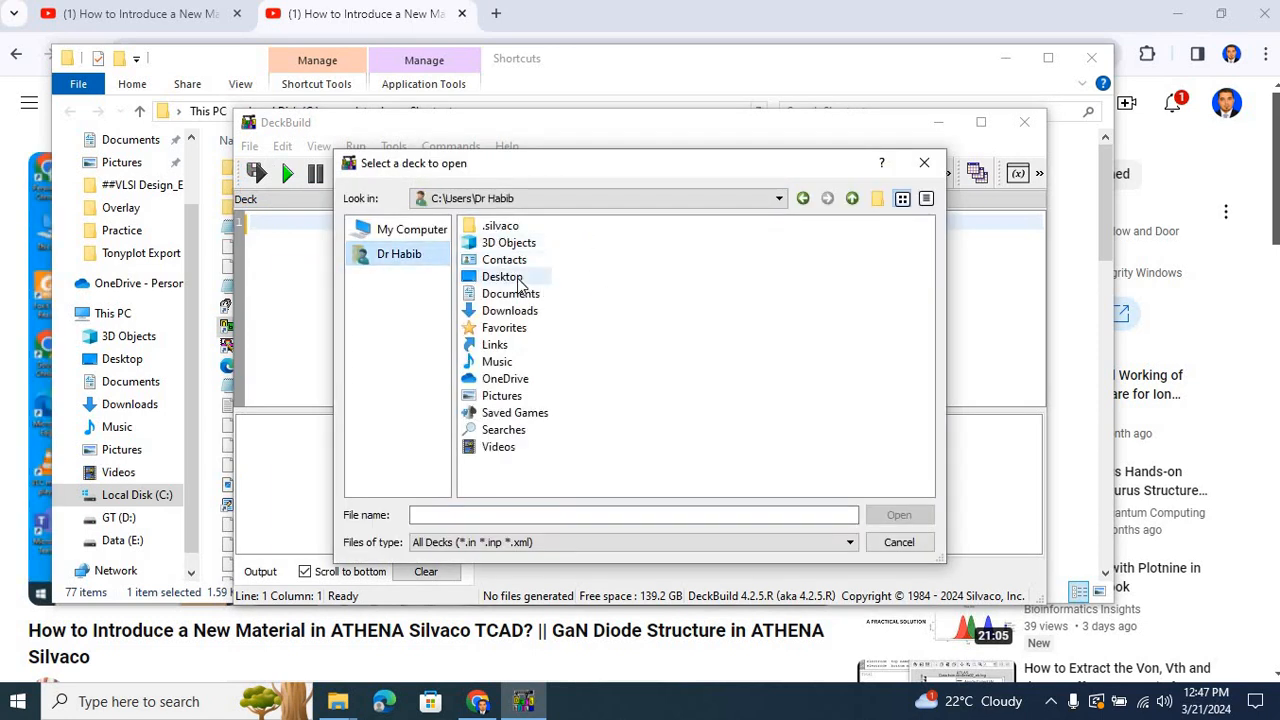
double_click(502, 276)
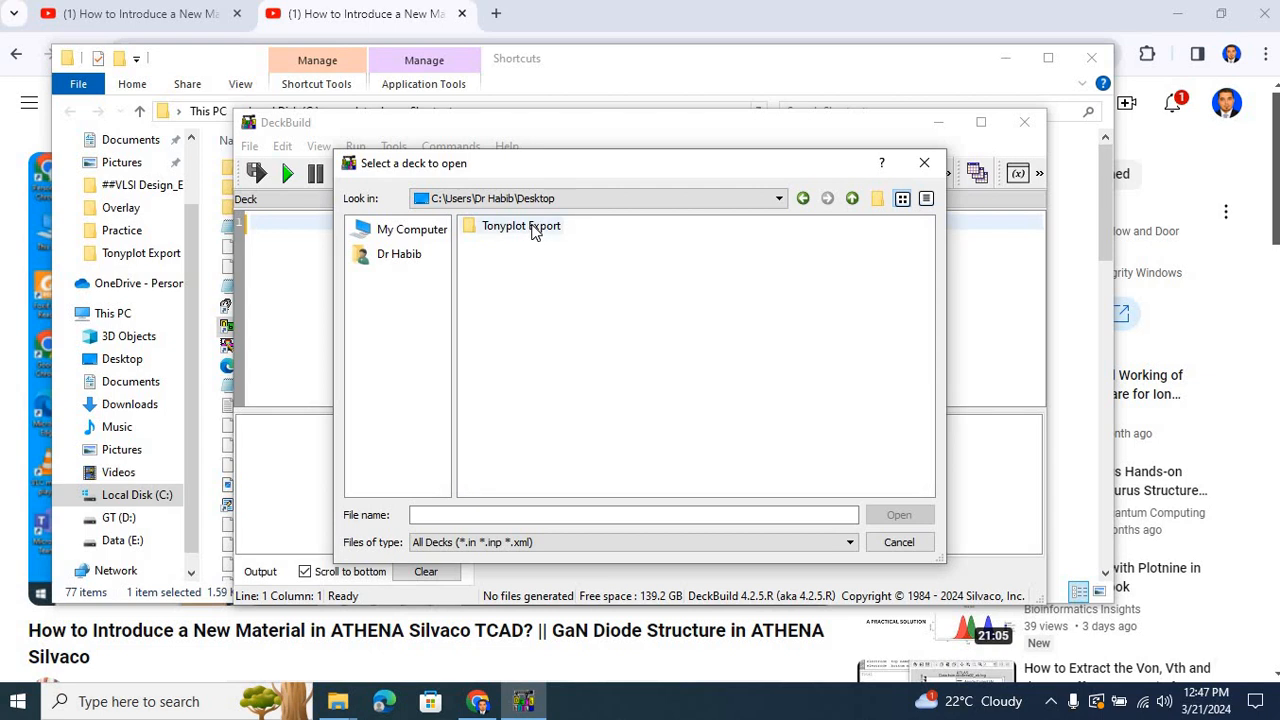
double_click(521, 225)
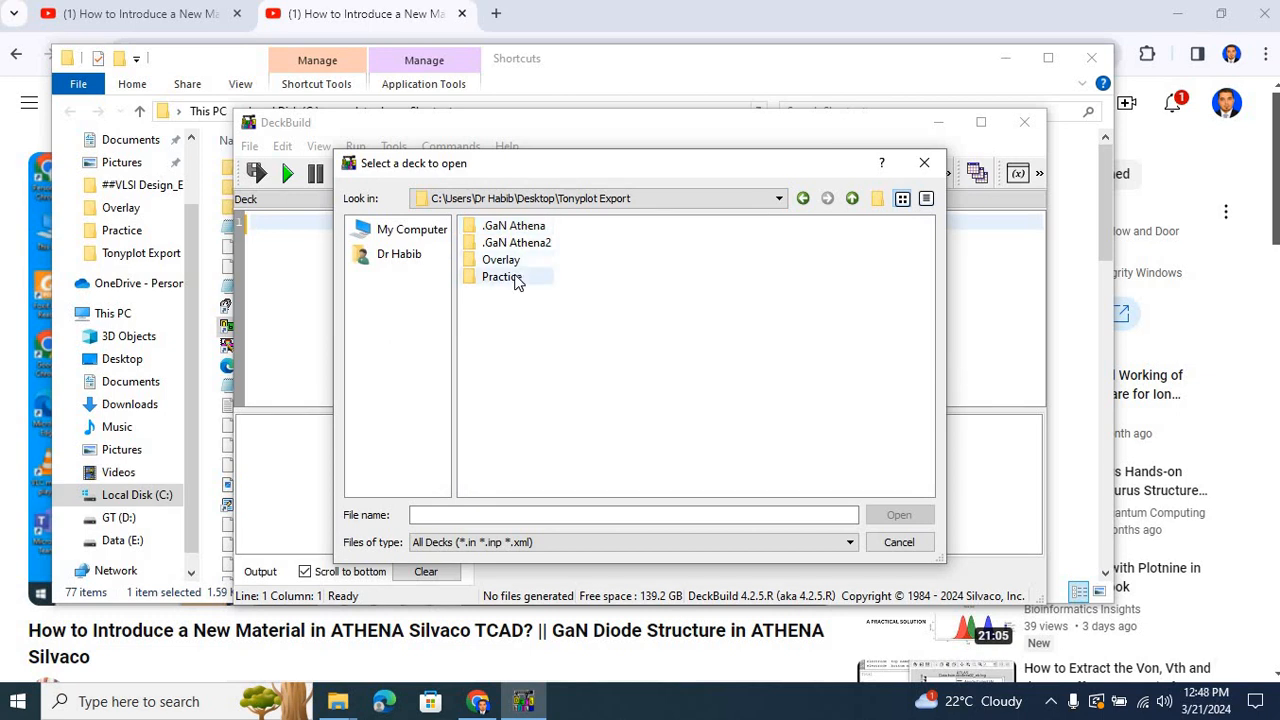
double_click(503, 277)
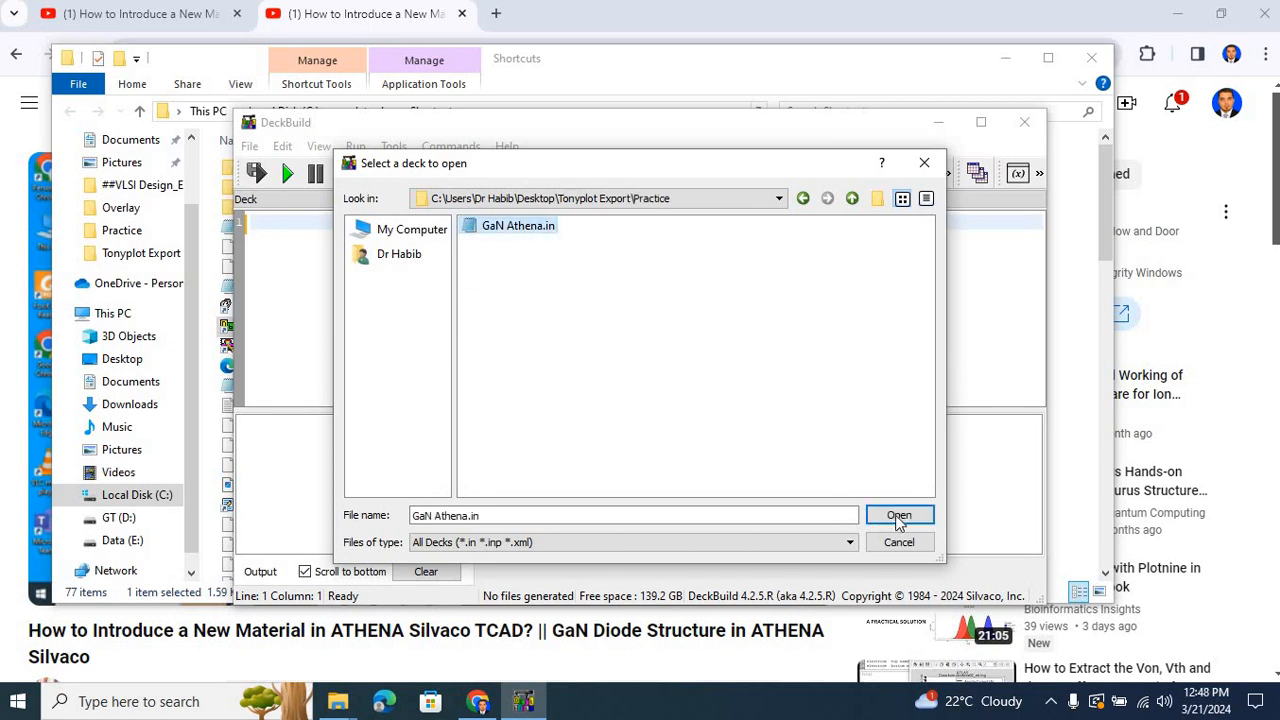
click(898, 515)
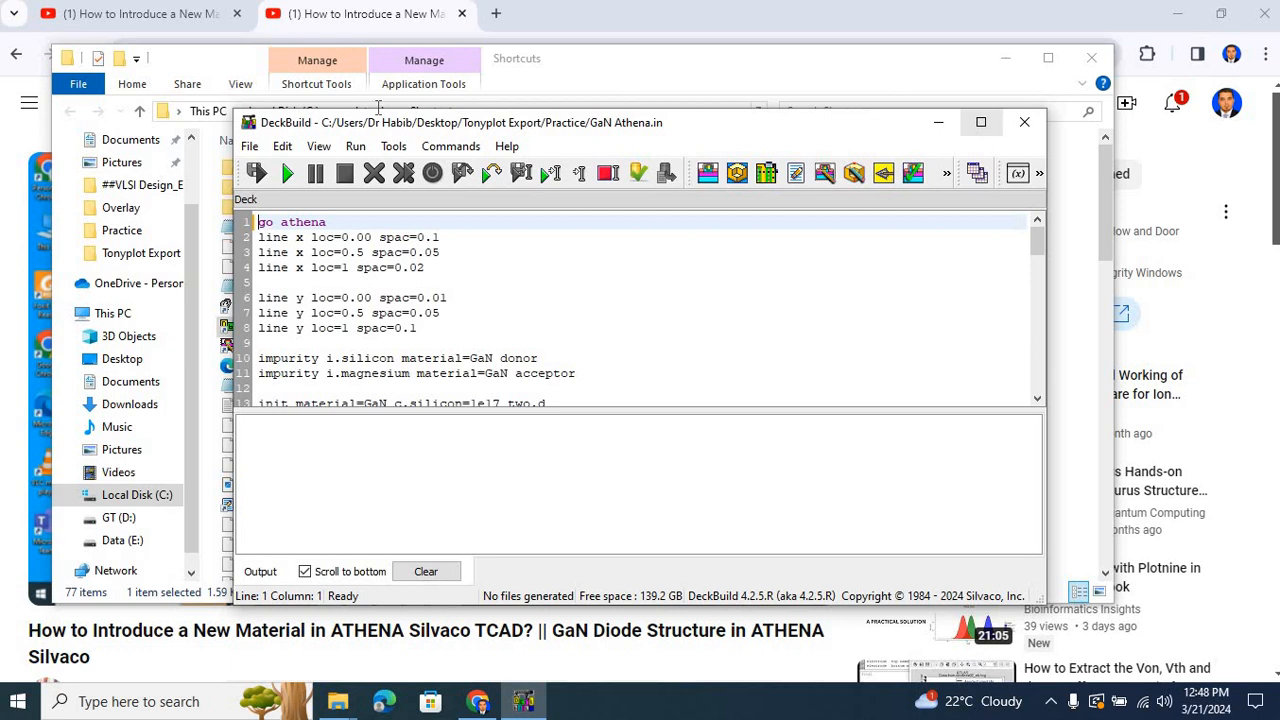
Maximize DeckBuild and run the deck through to the ATLAS anode sweep.
click(981, 122)
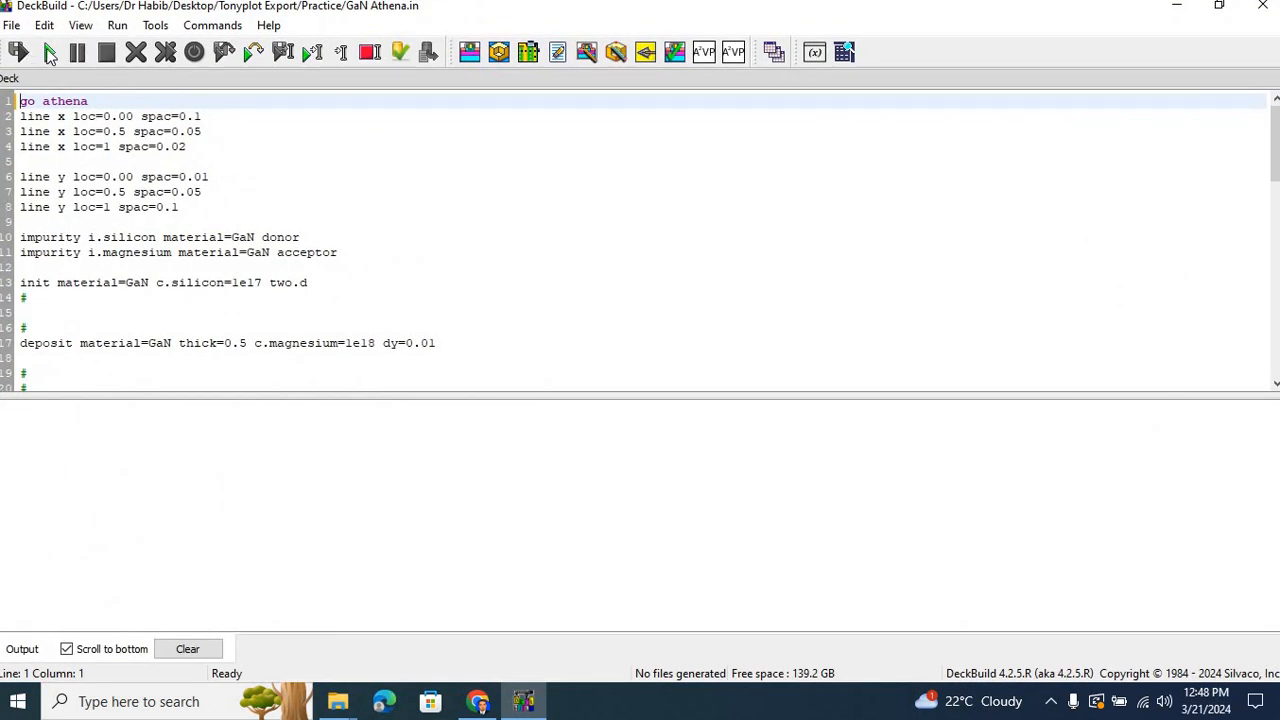
click(48, 52)
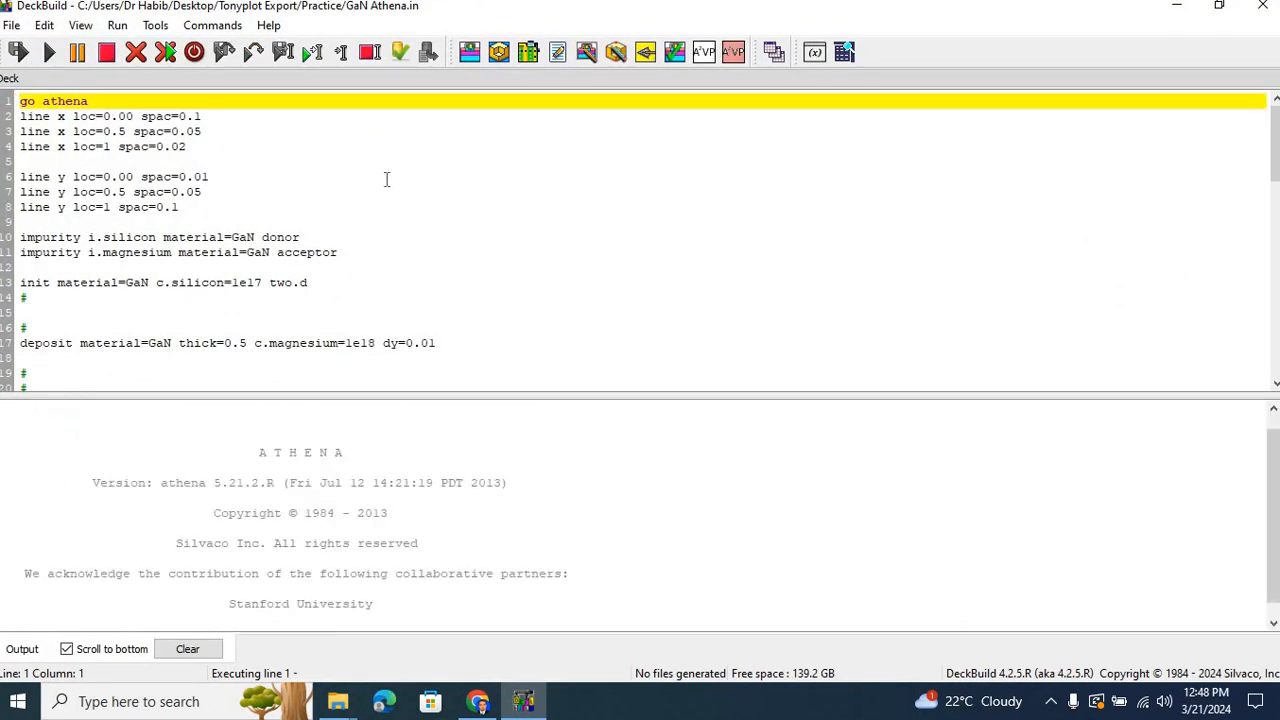
click(48, 52)
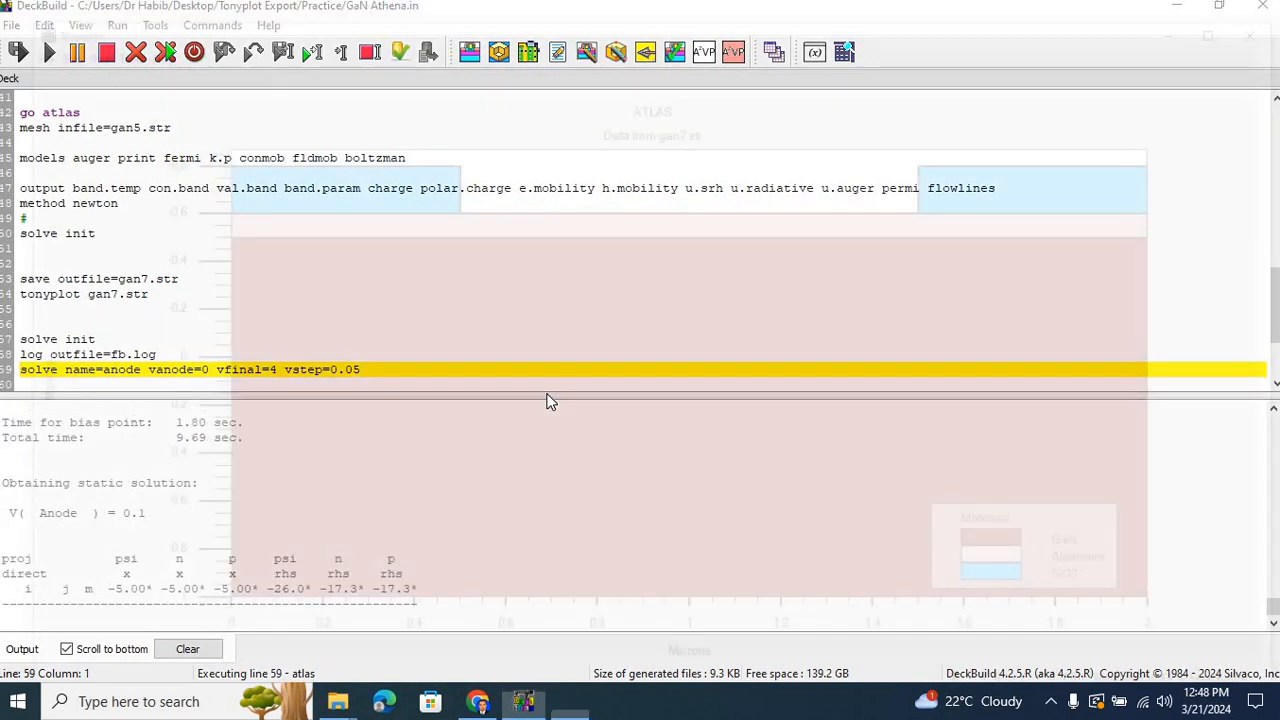
Apply the gan7 plot's Display settings, showing net doping contours with an Abs Net Doping legend.
right_click(690, 380)
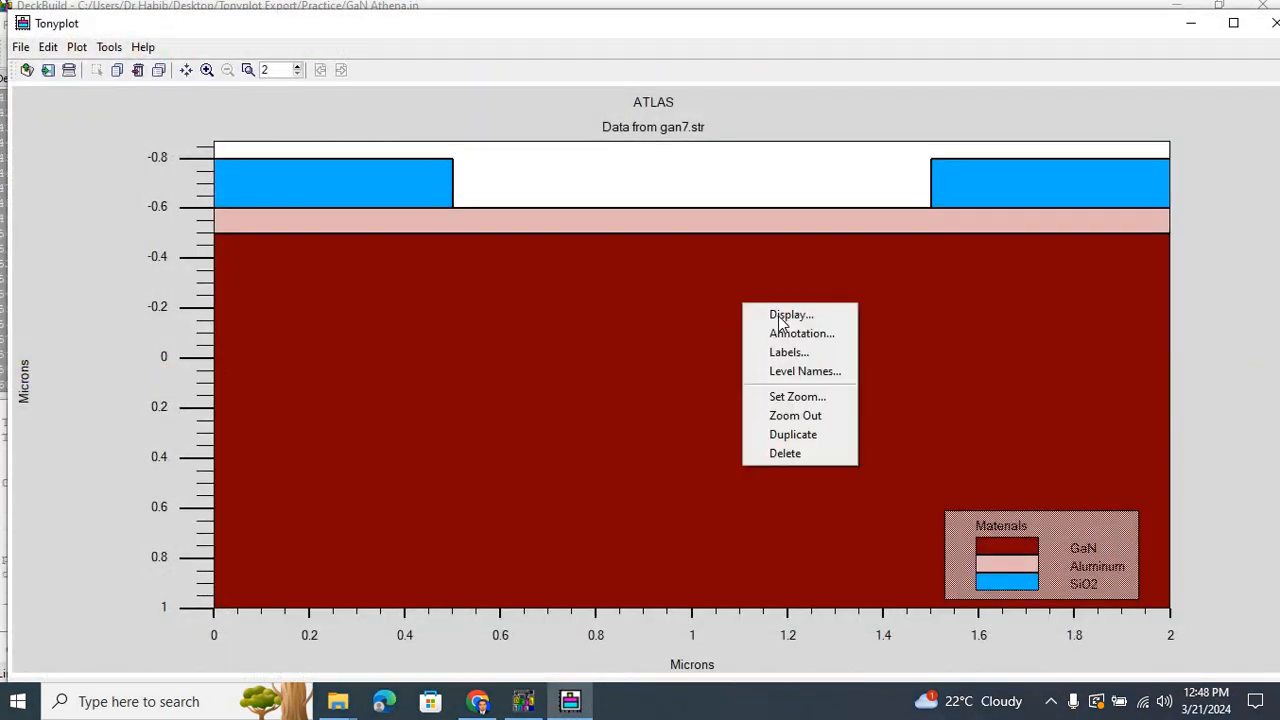
click(790, 314)
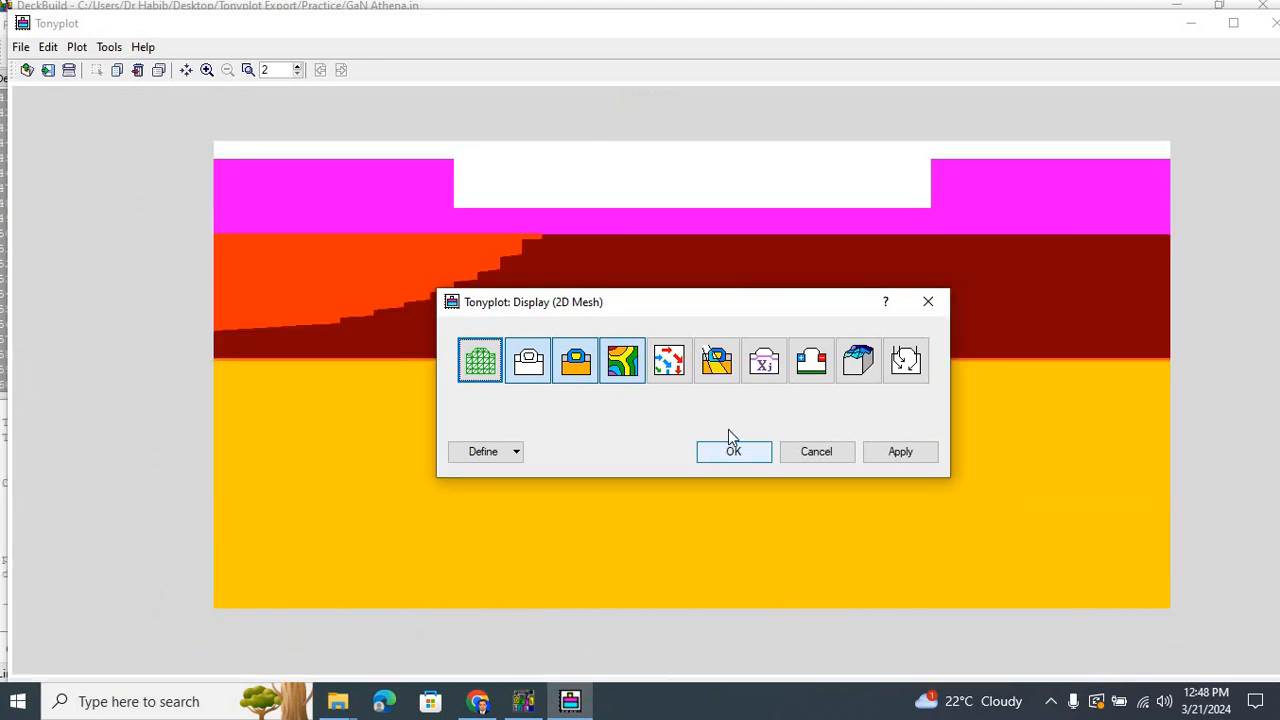
click(733, 451)
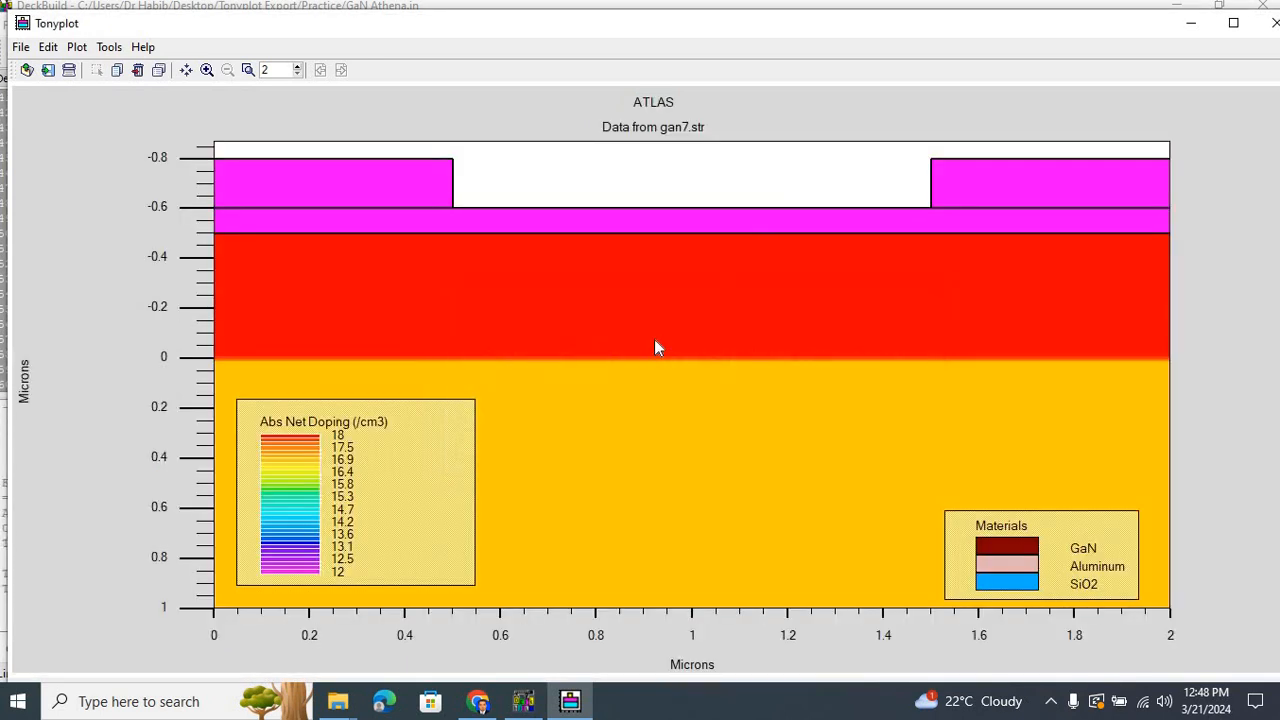
mouse_move(935, 490)
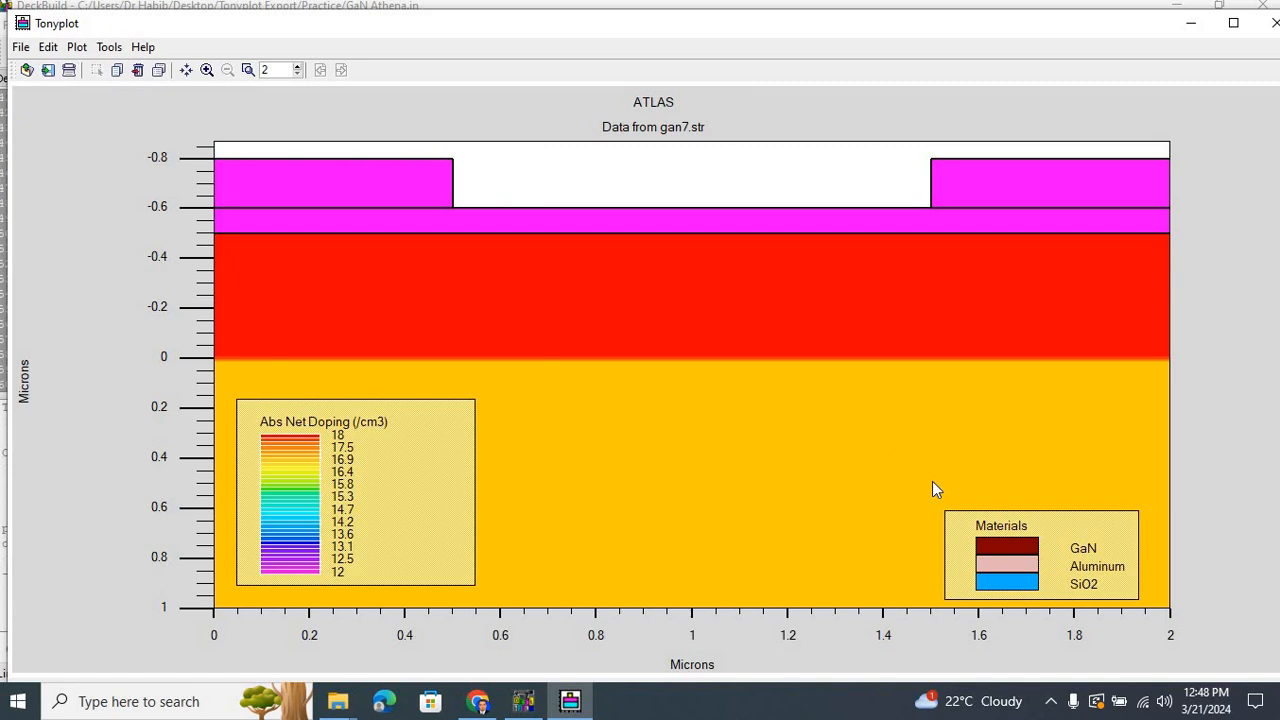
mouse_move(835, 322)
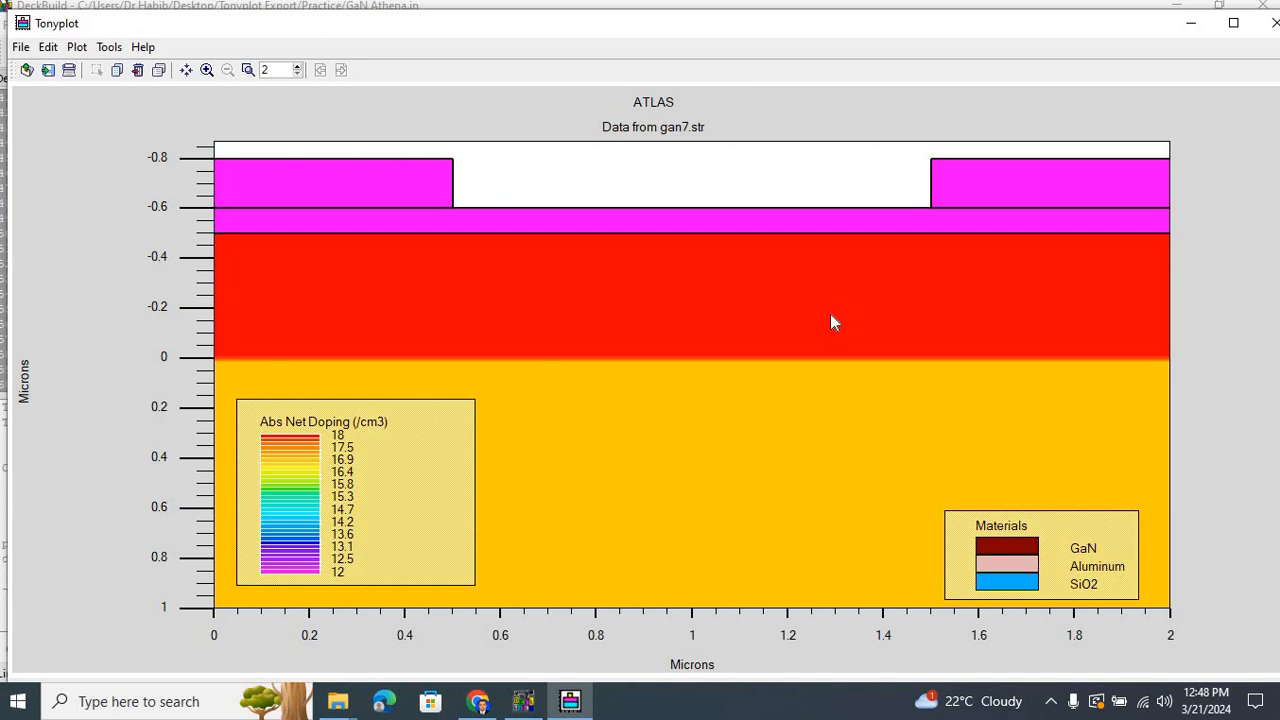
mouse_move(587, 326)
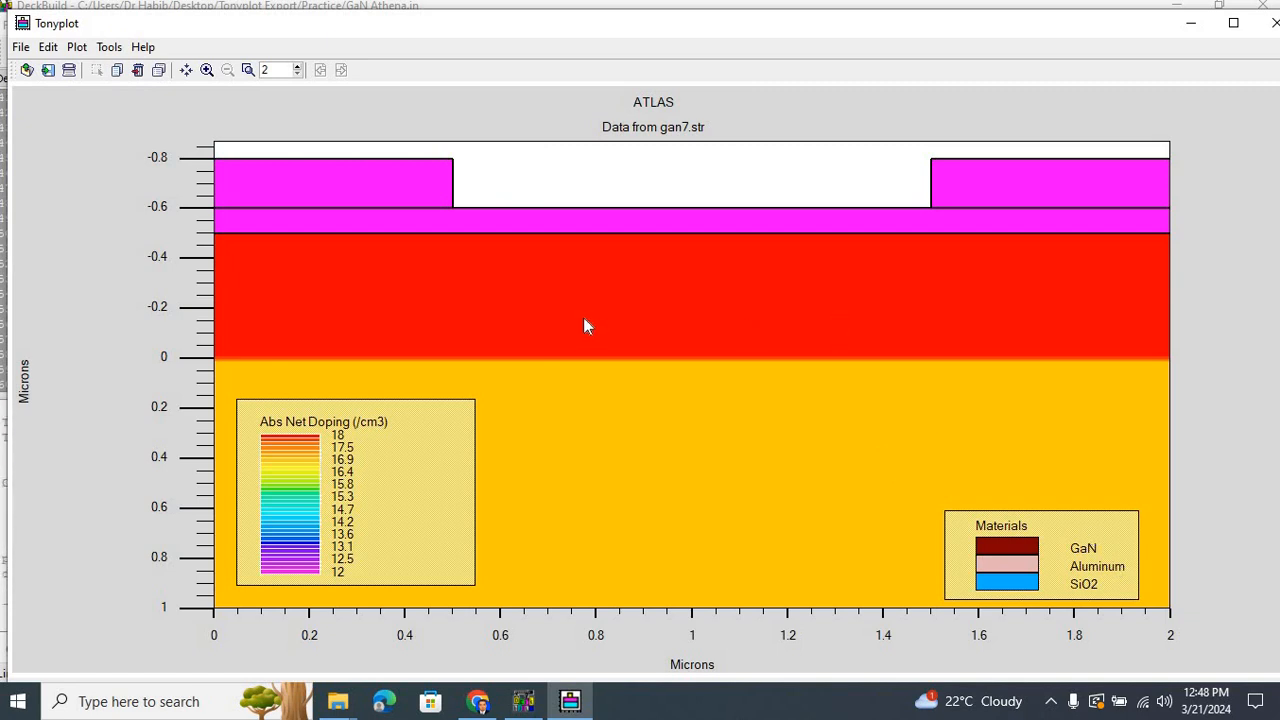
mouse_move(577, 300)
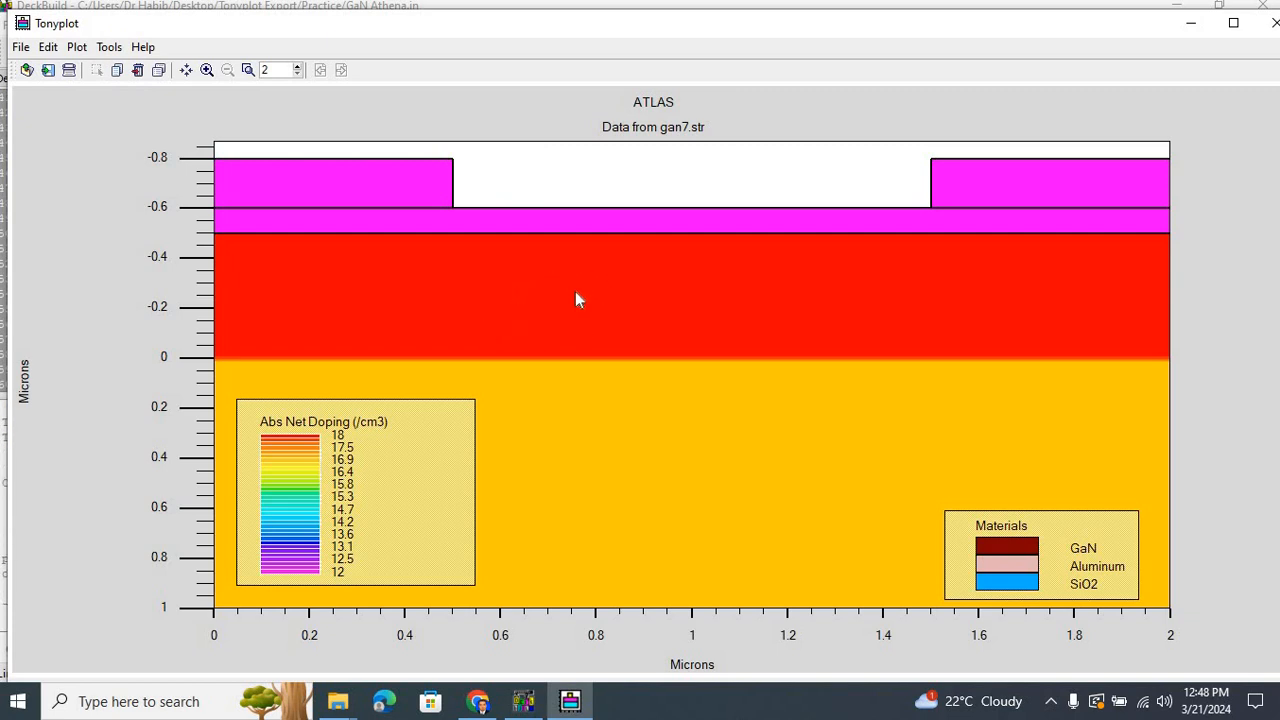
mouse_move(575, 294)
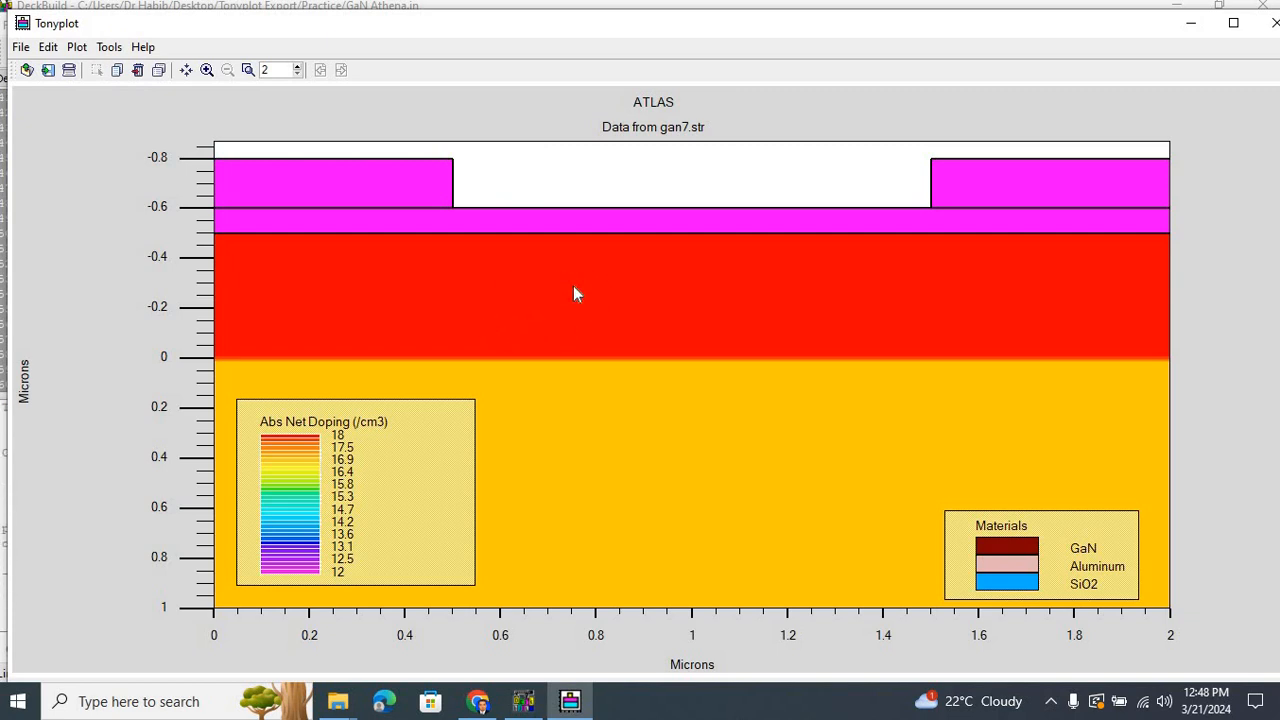
mouse_move(347, 445)
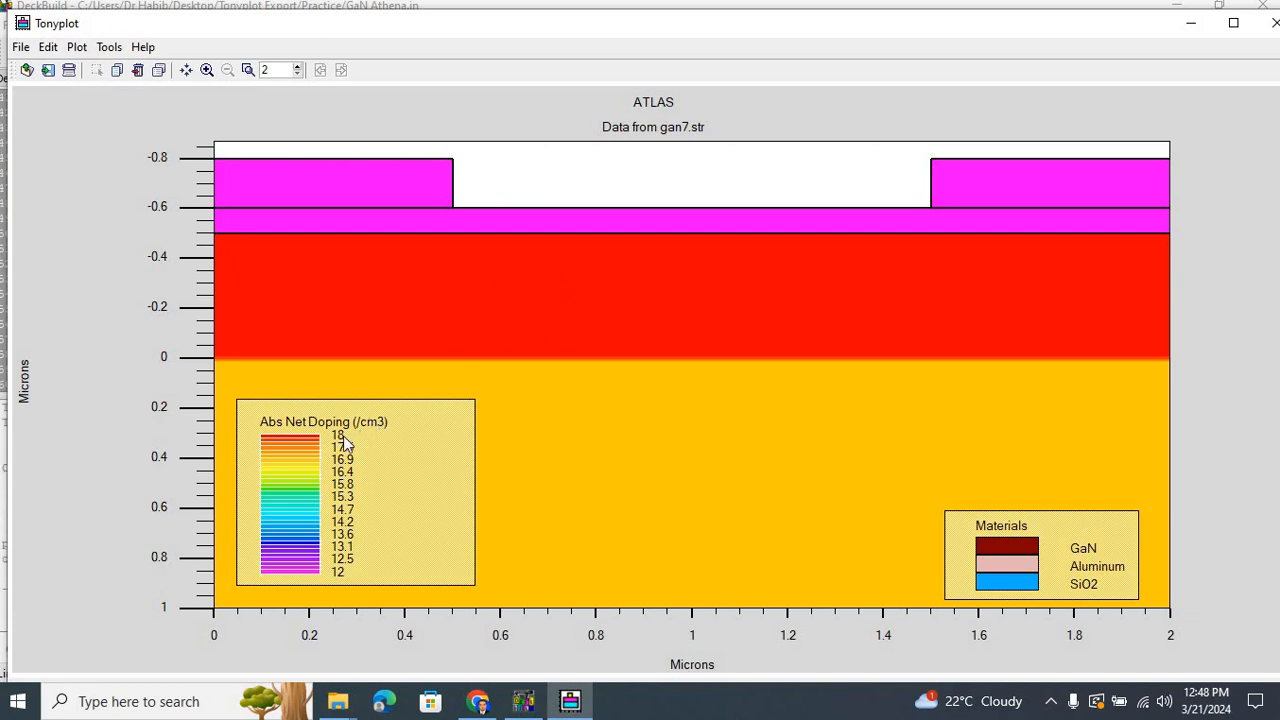
mouse_move(400, 445)
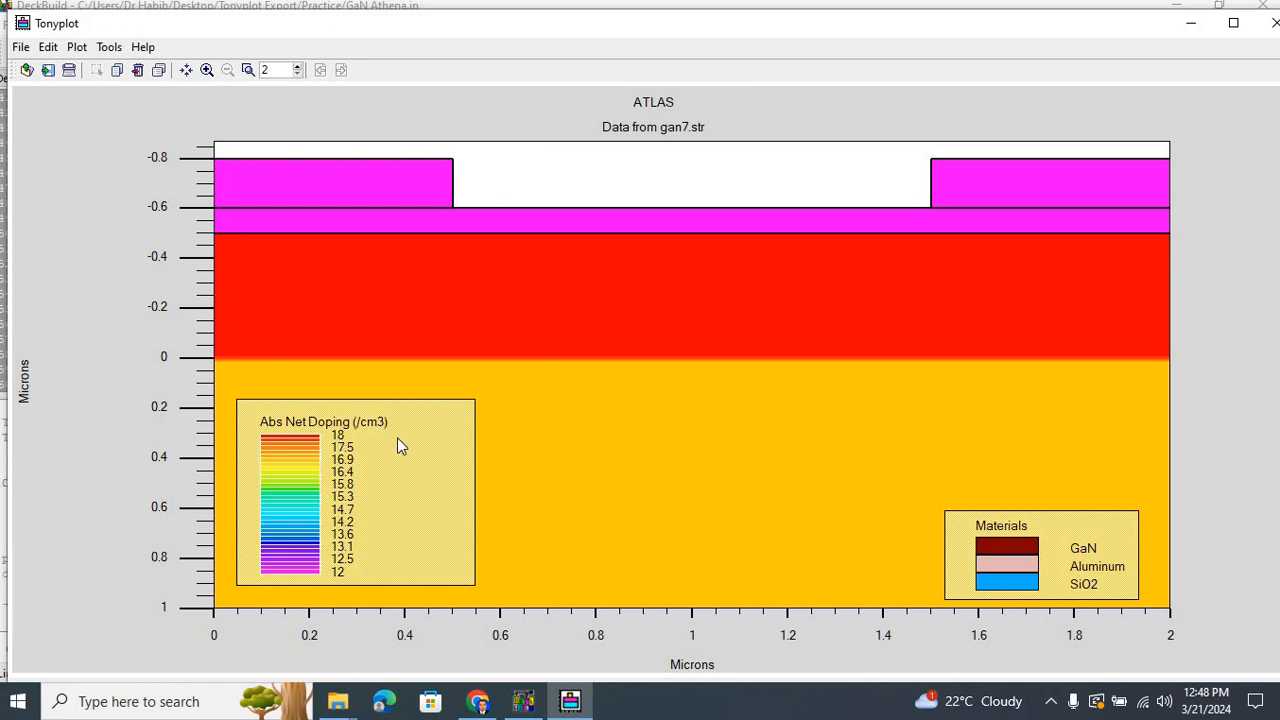
mouse_move(735, 502)
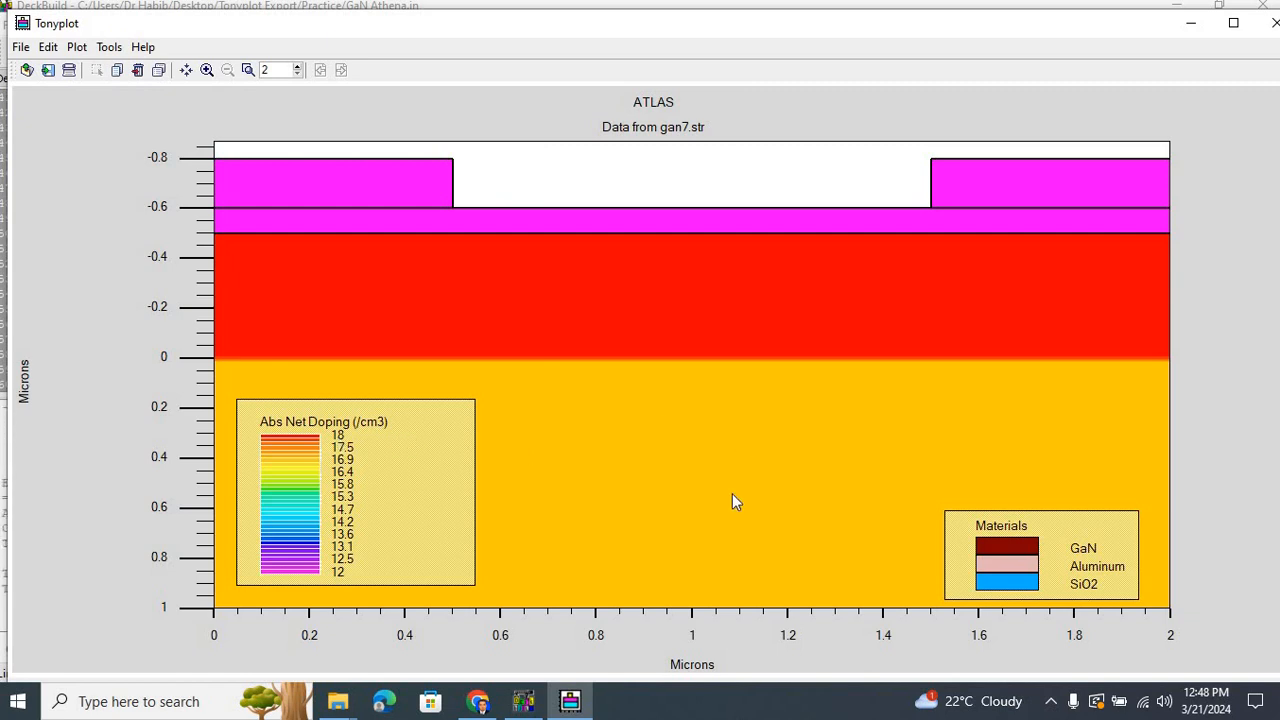
mouse_move(710, 437)
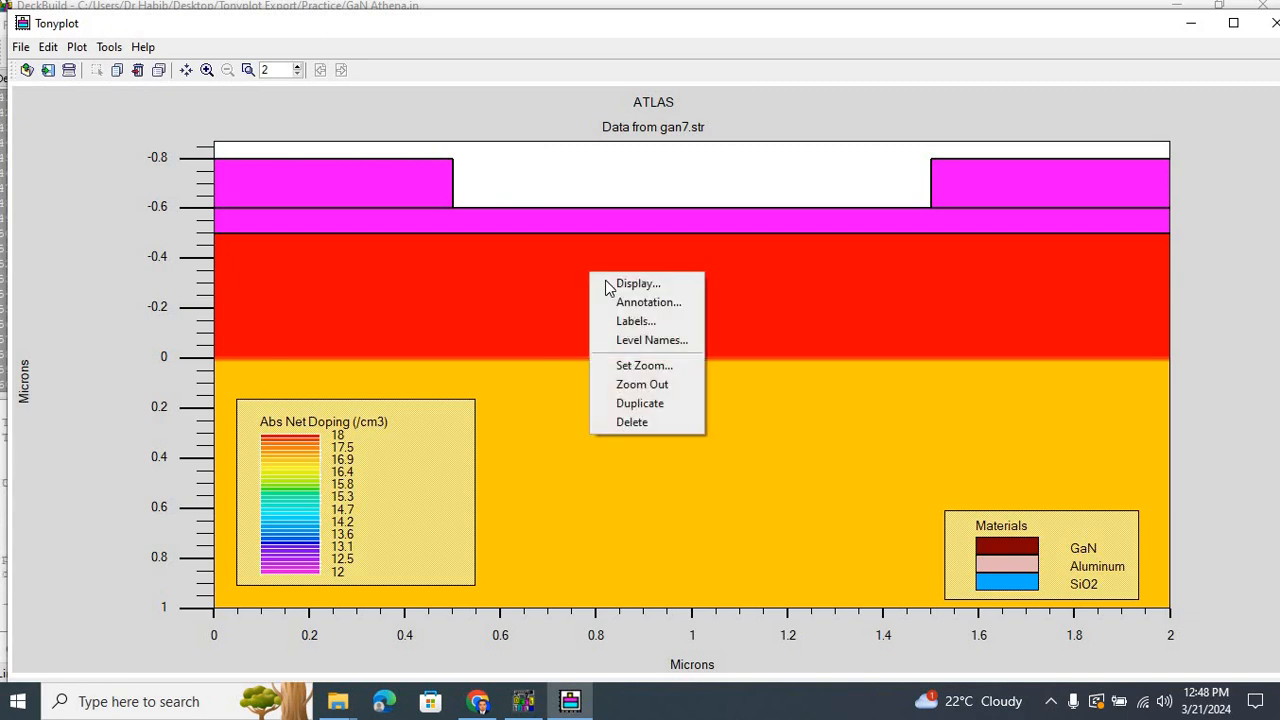
Switch the gan7 plot to material view with electrodes, including the Anode, displayed.
click(638, 283)
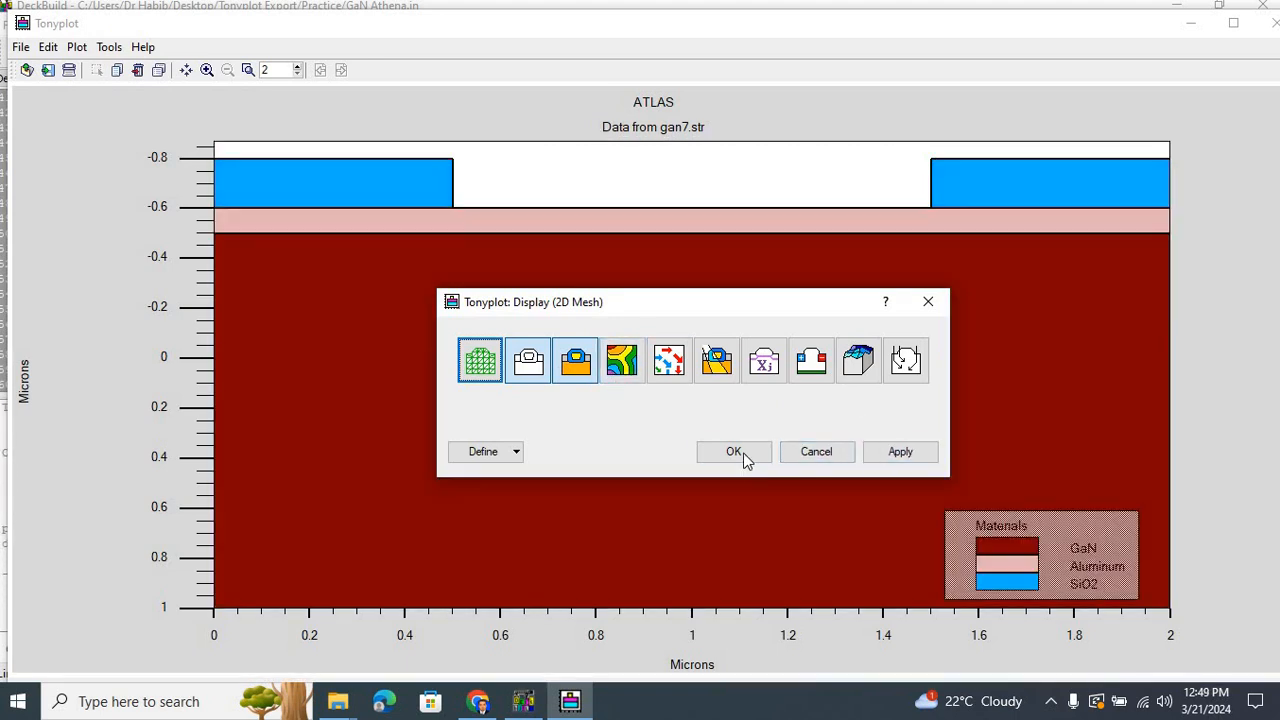
click(733, 451)
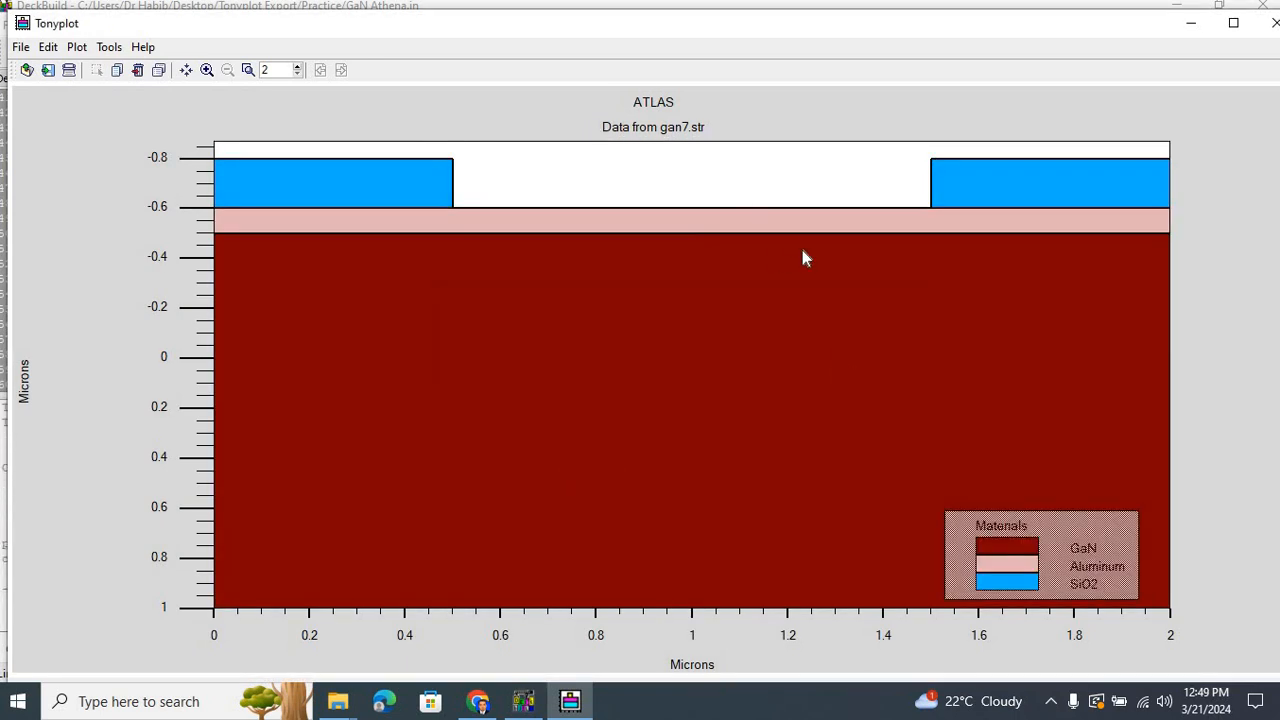
mouse_move(1065, 467)
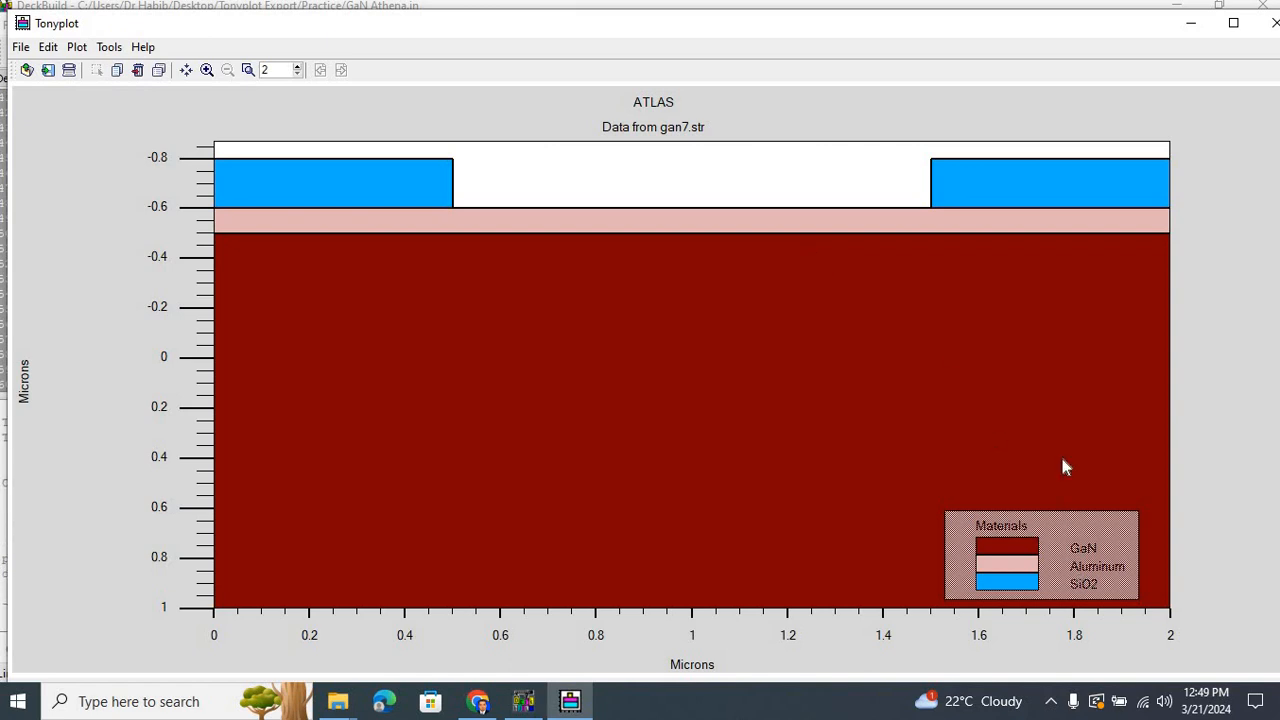
mouse_move(865, 227)
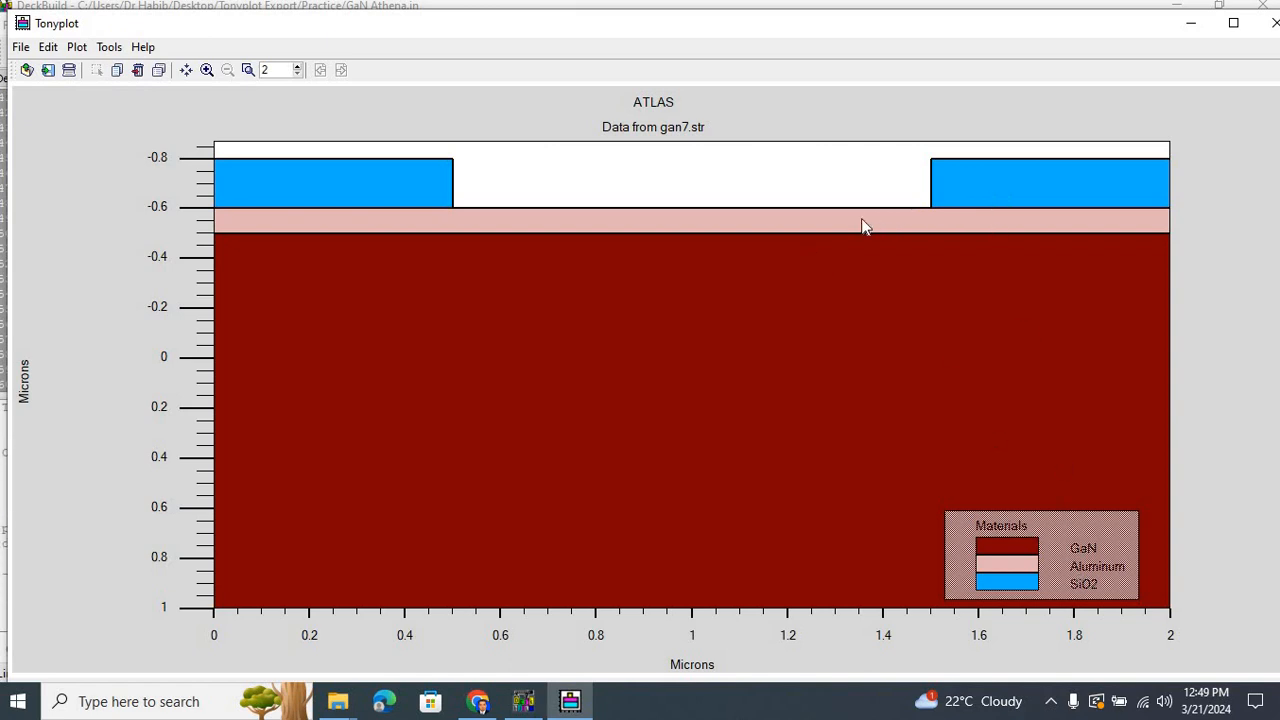
mouse_move(692, 447)
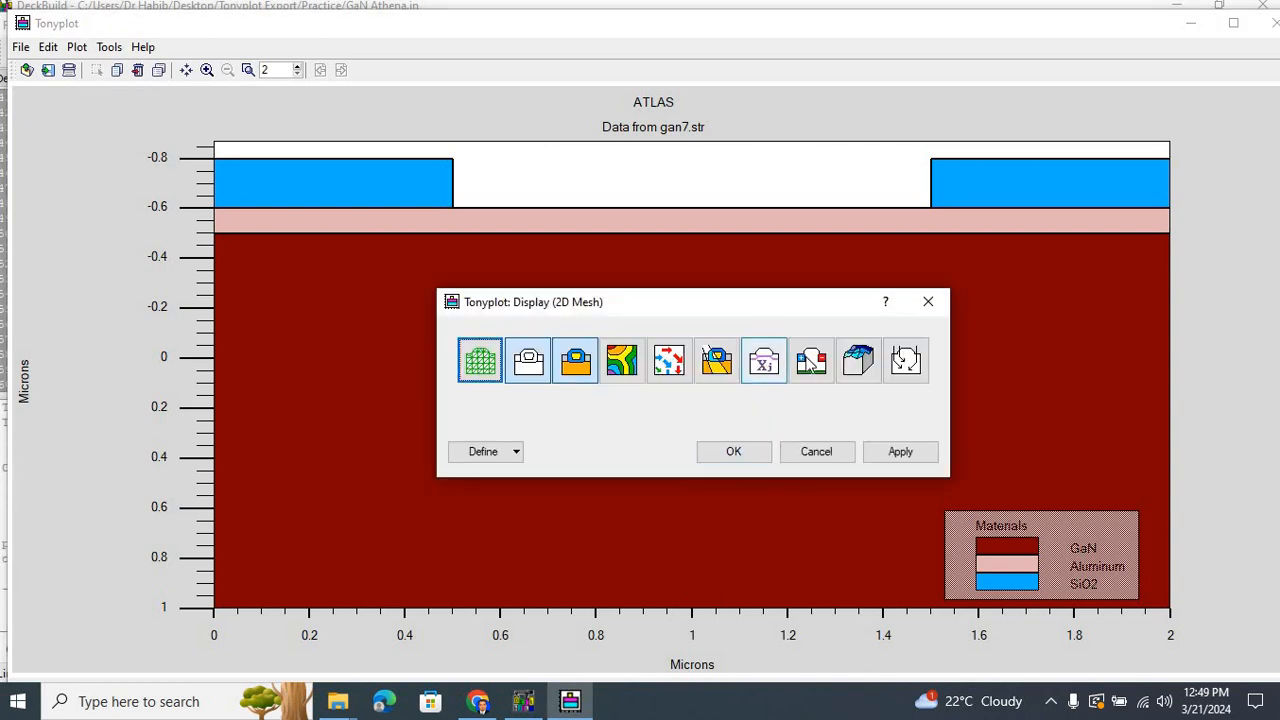
click(811, 360)
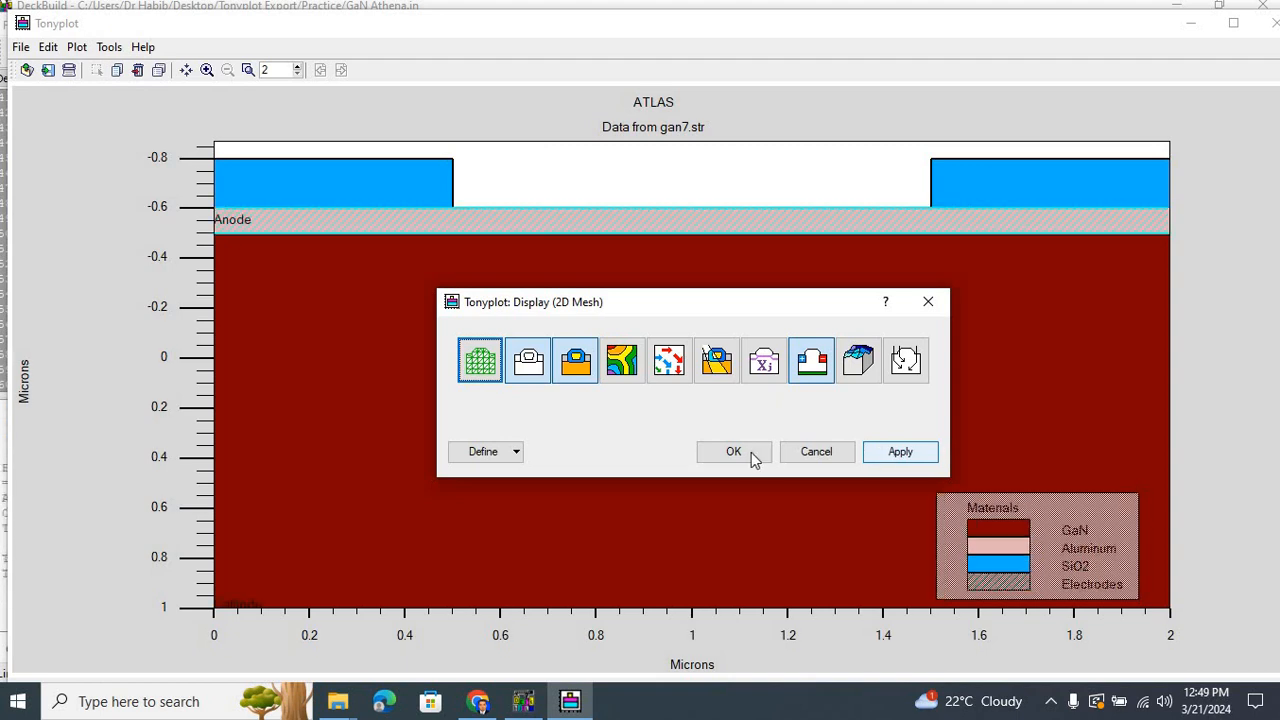
click(733, 451)
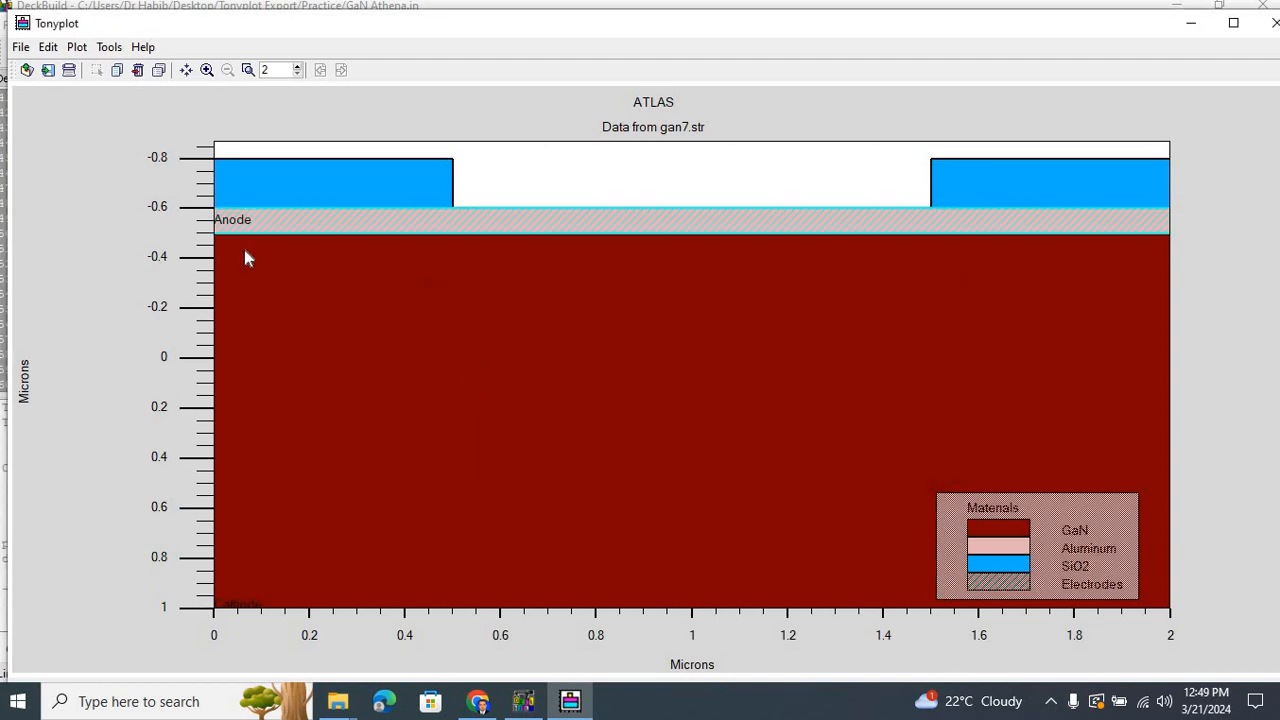
mouse_move(266, 236)
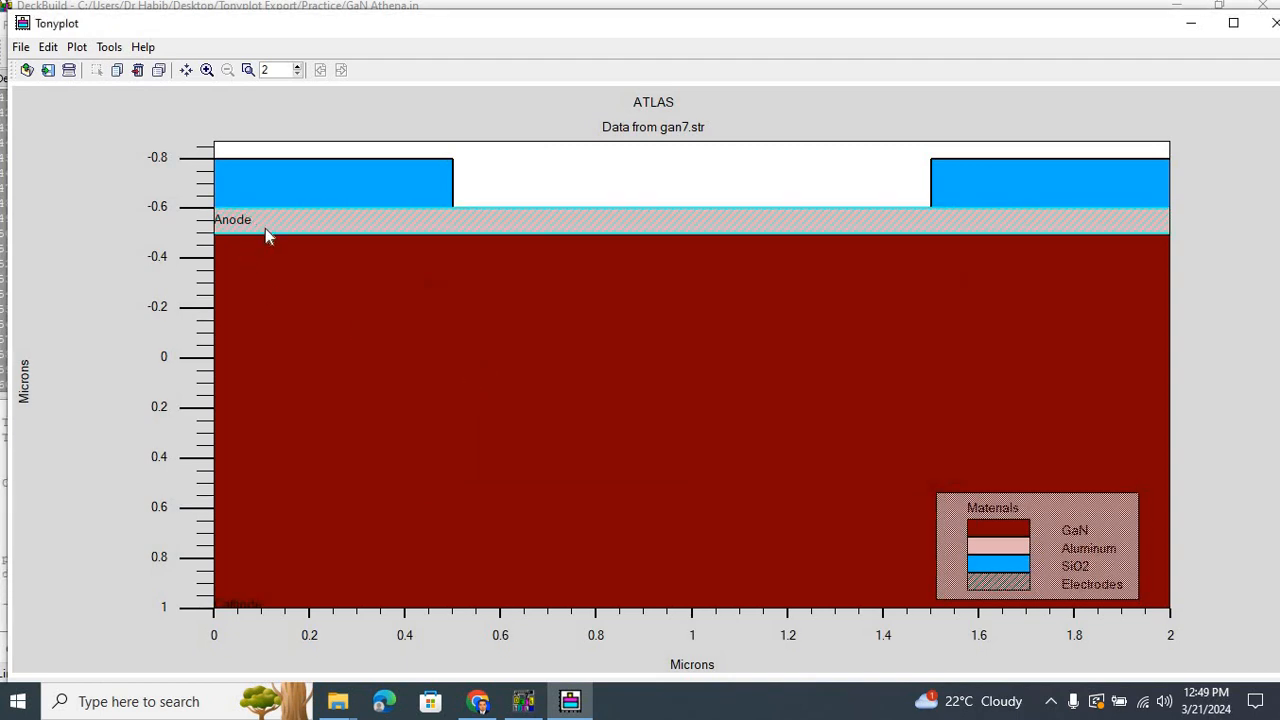
mouse_move(335, 511)
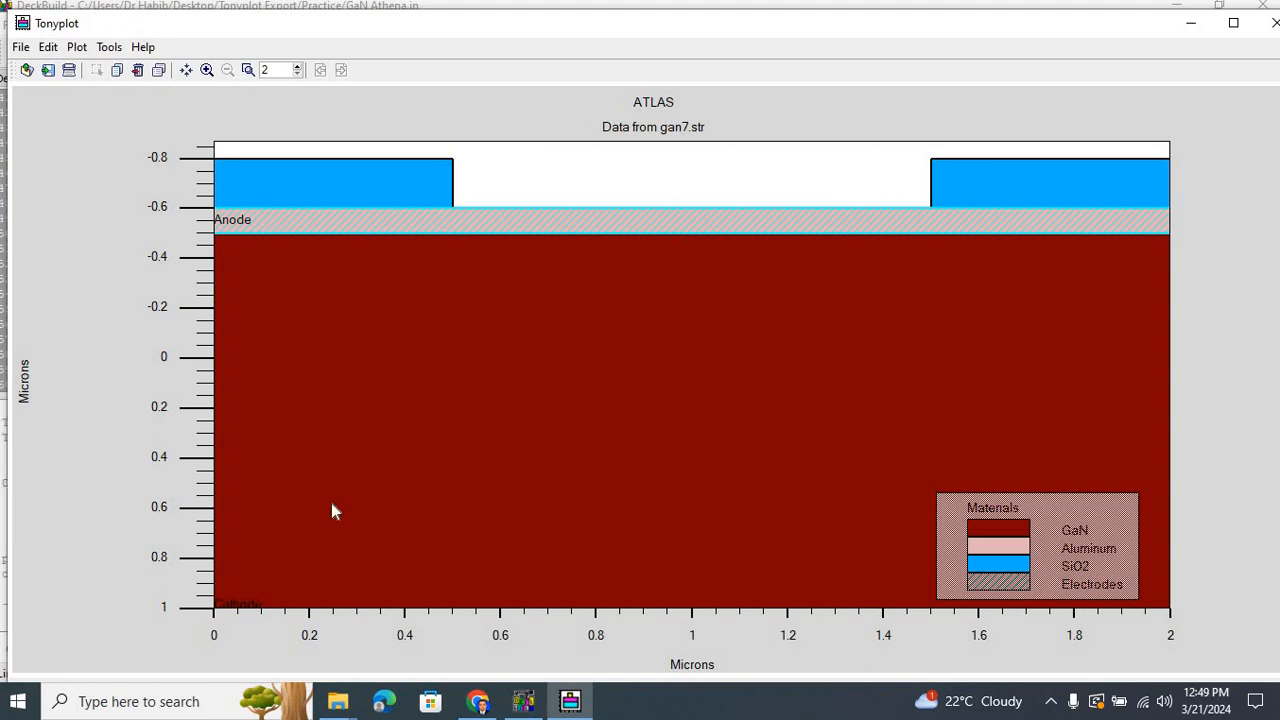
mouse_move(260, 598)
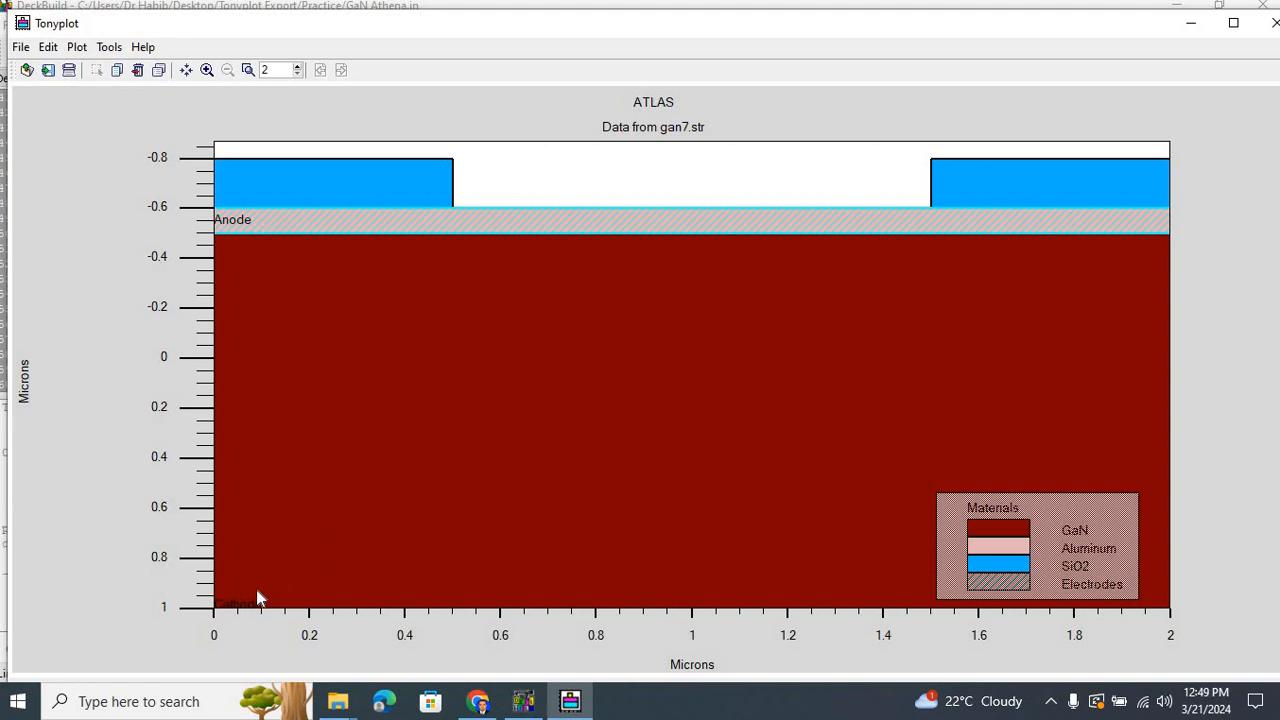
mouse_move(1234, 106)
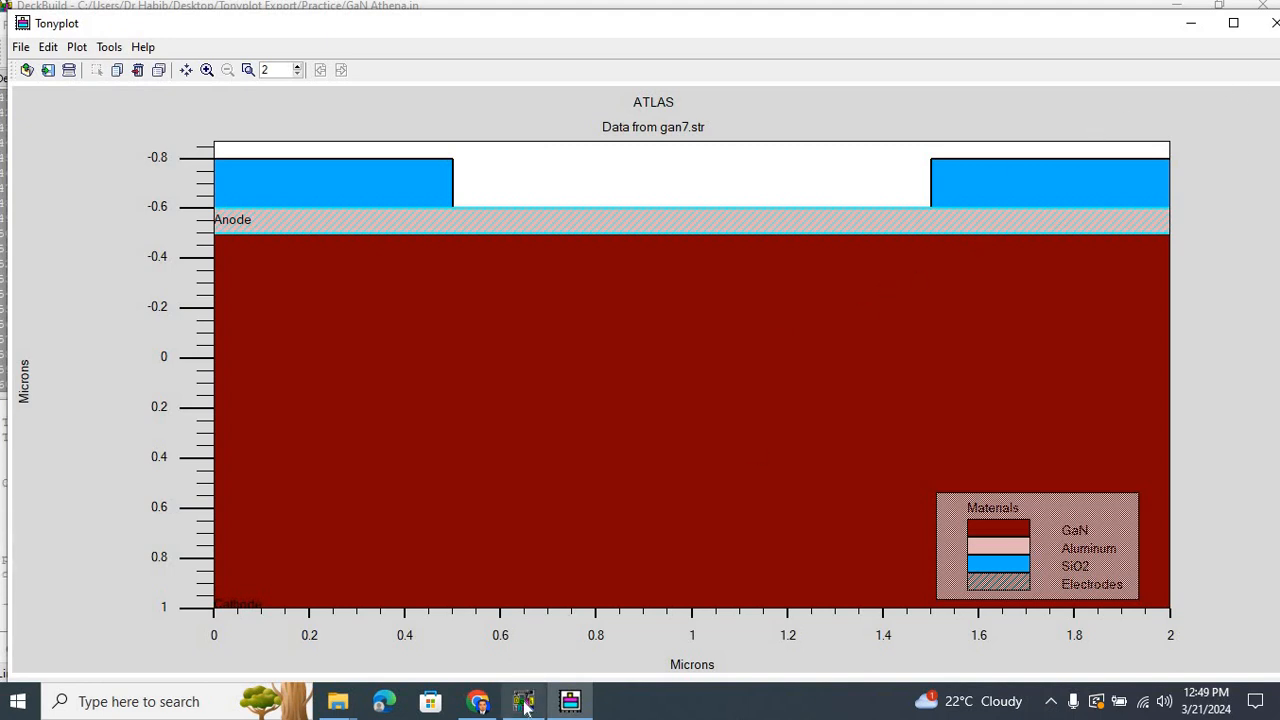
Return to the DeckBuild window to load the fb.log curve.
click(524, 701)
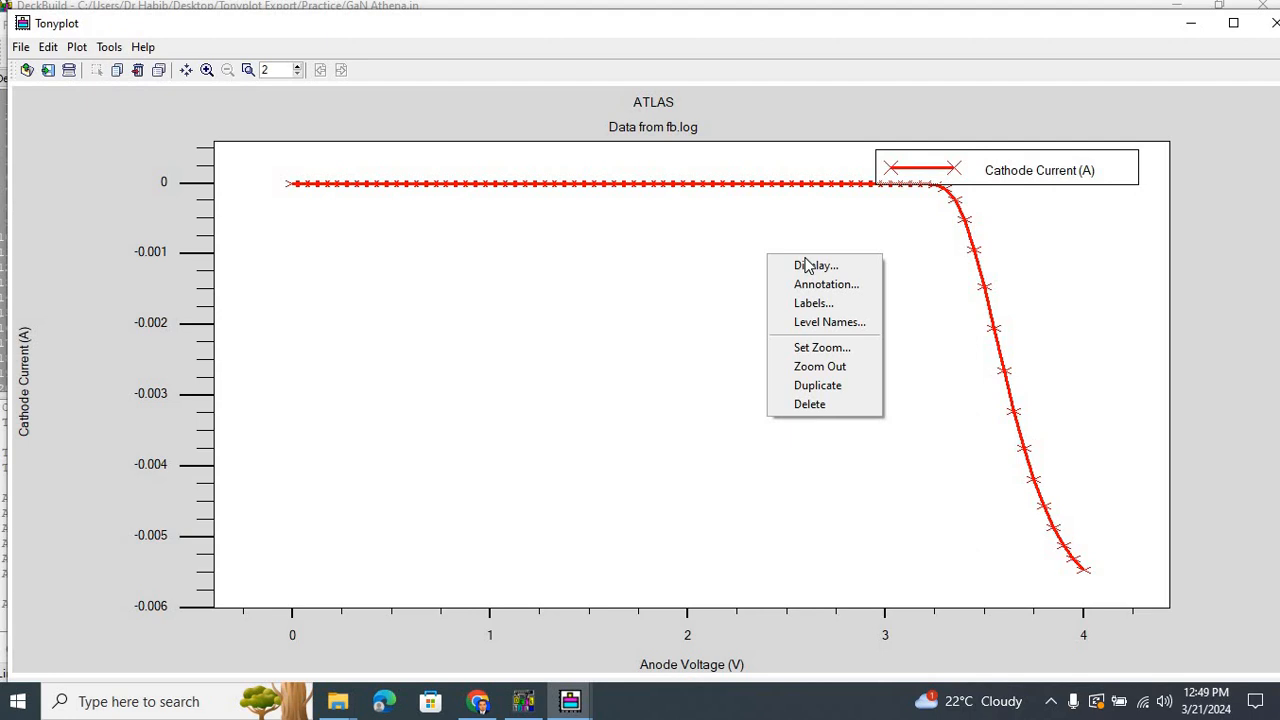
mouse_move(816, 265)
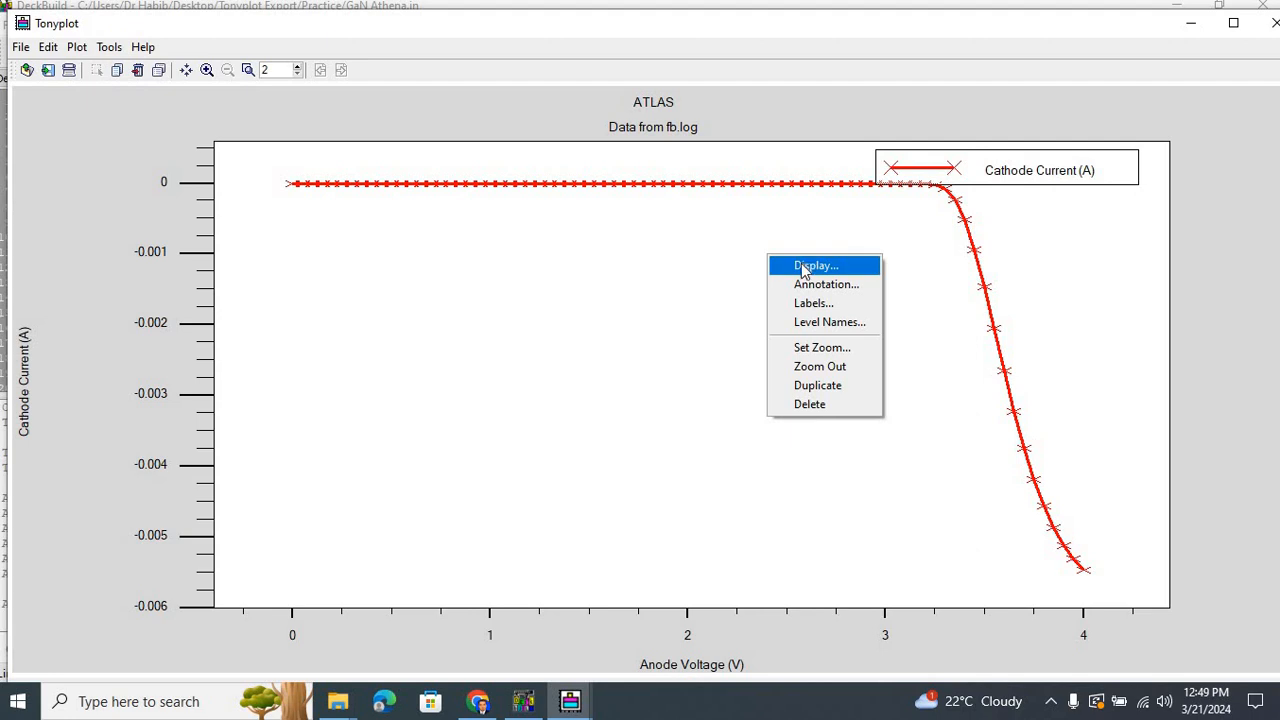
Set Y Quantities 1 to Anode Current in the fb.log Display settings.
click(816, 265)
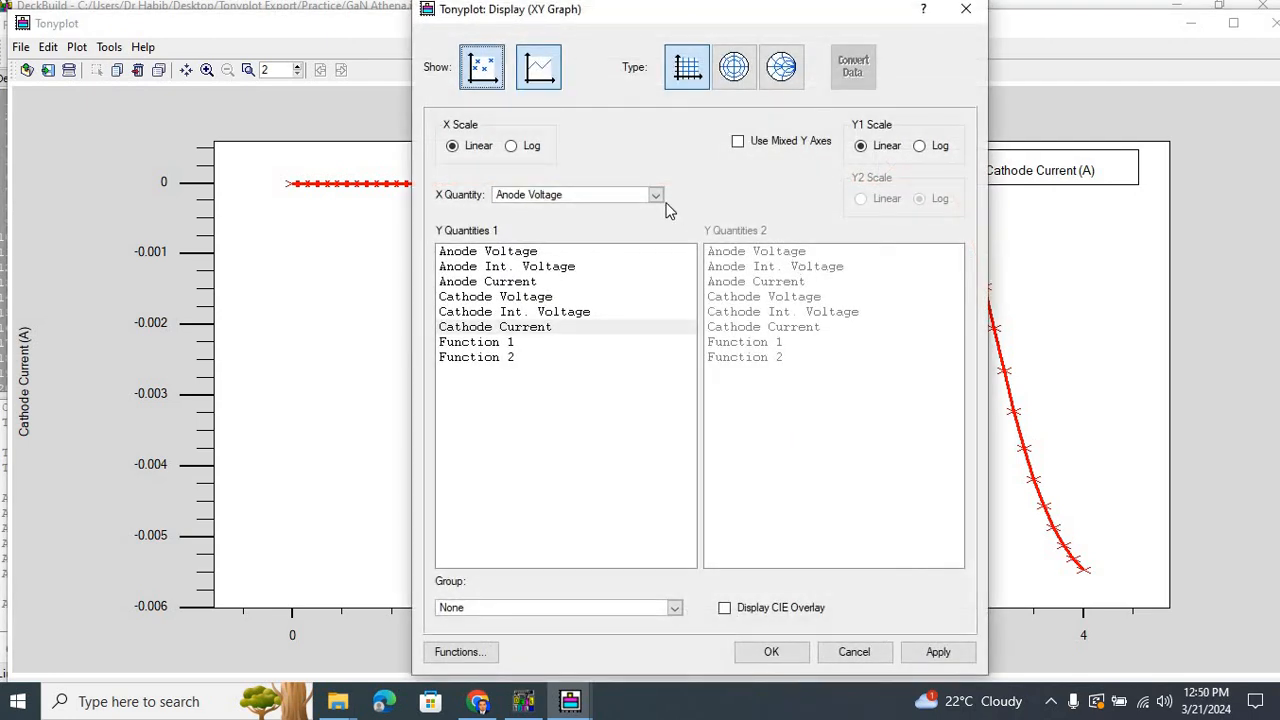
mouse_move(500, 330)
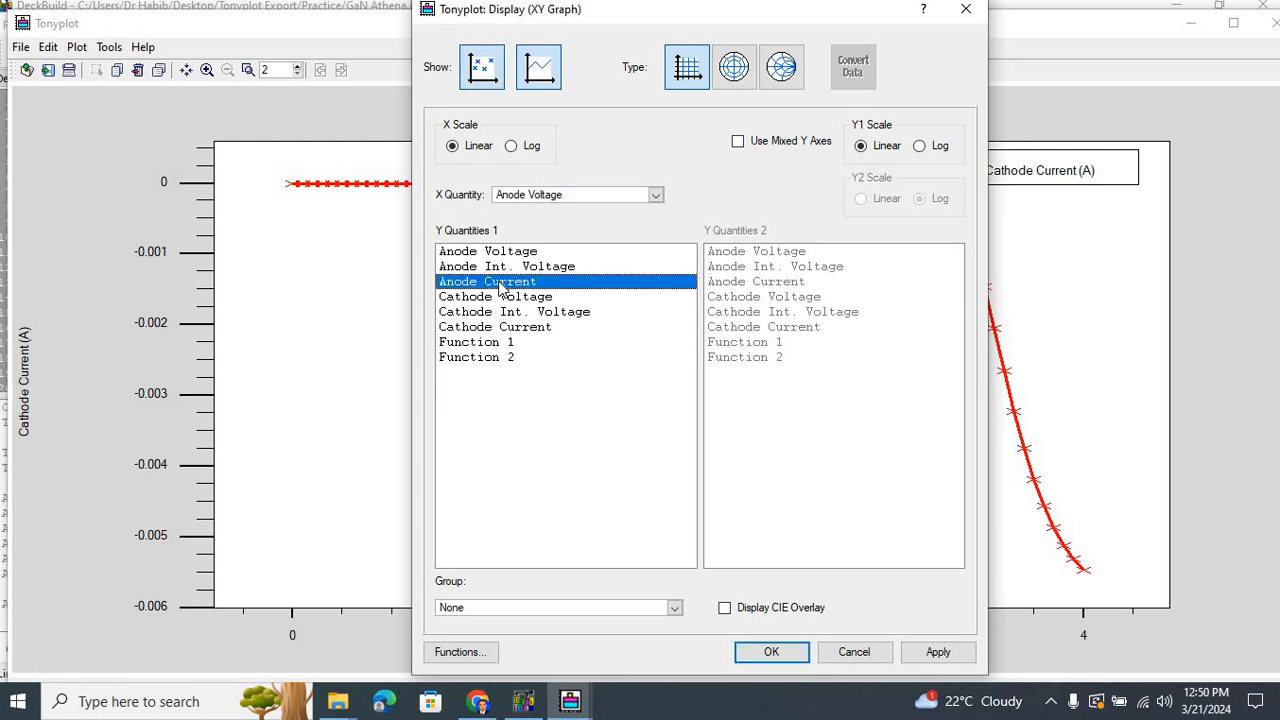
mouse_move(925, 651)
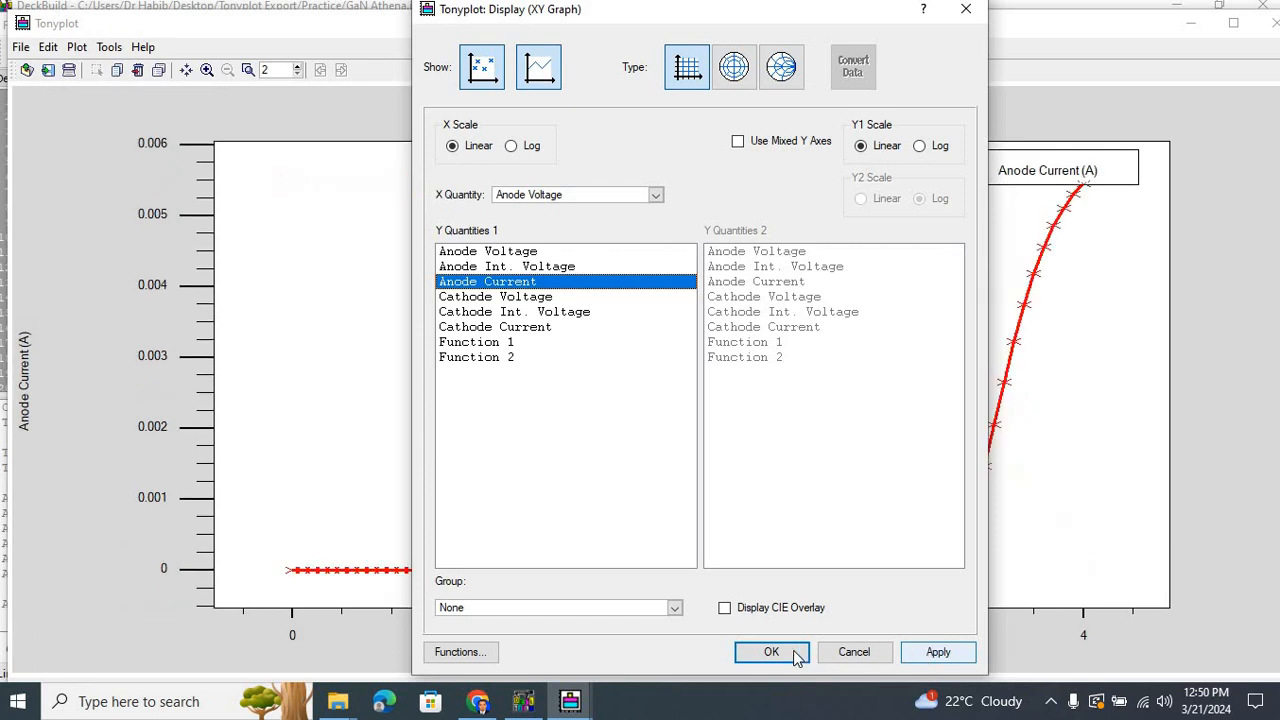
click(771, 651)
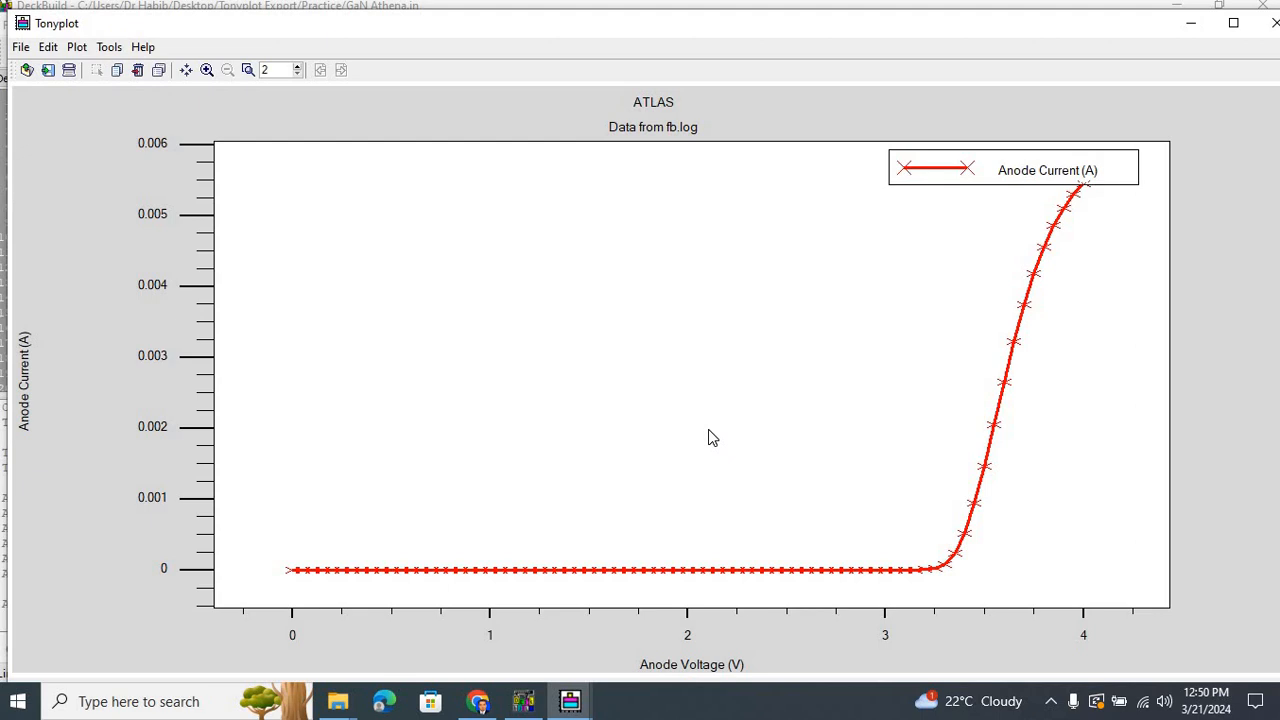
mouse_move(408, 221)
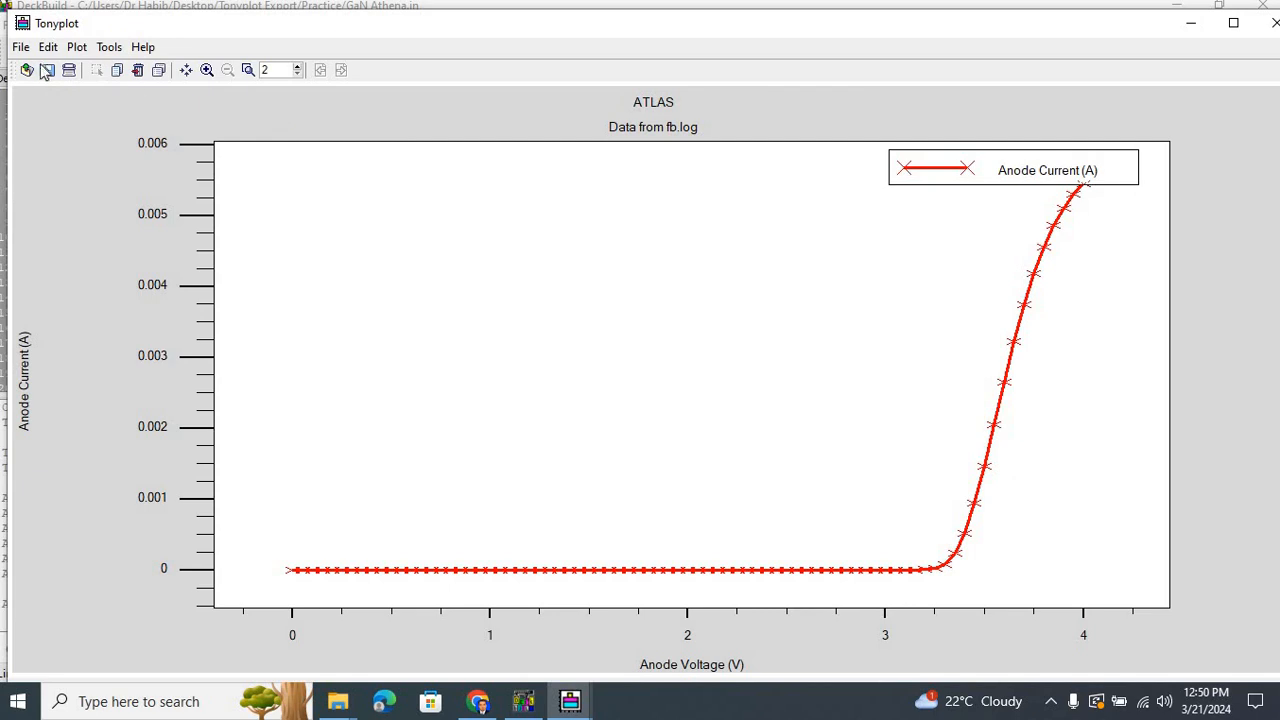
Export as Comma Separated Values into the Tonyplot Export folder.
click(20, 47)
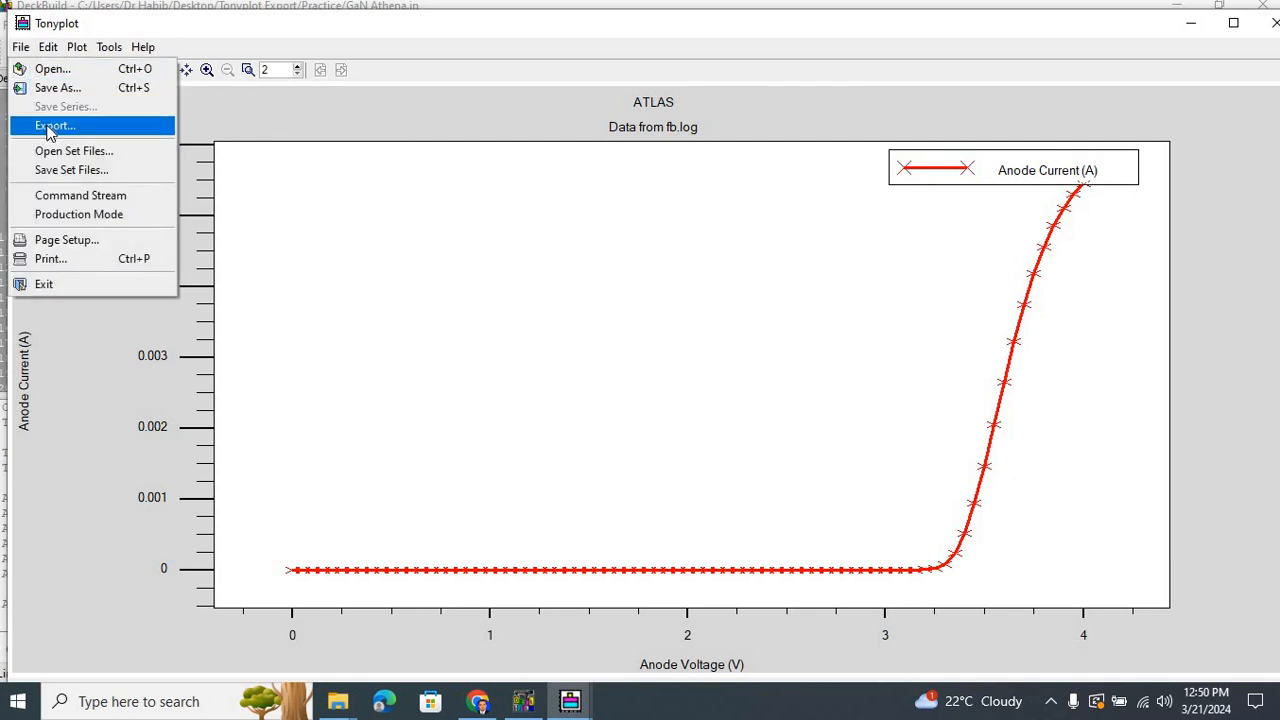
click(54, 125)
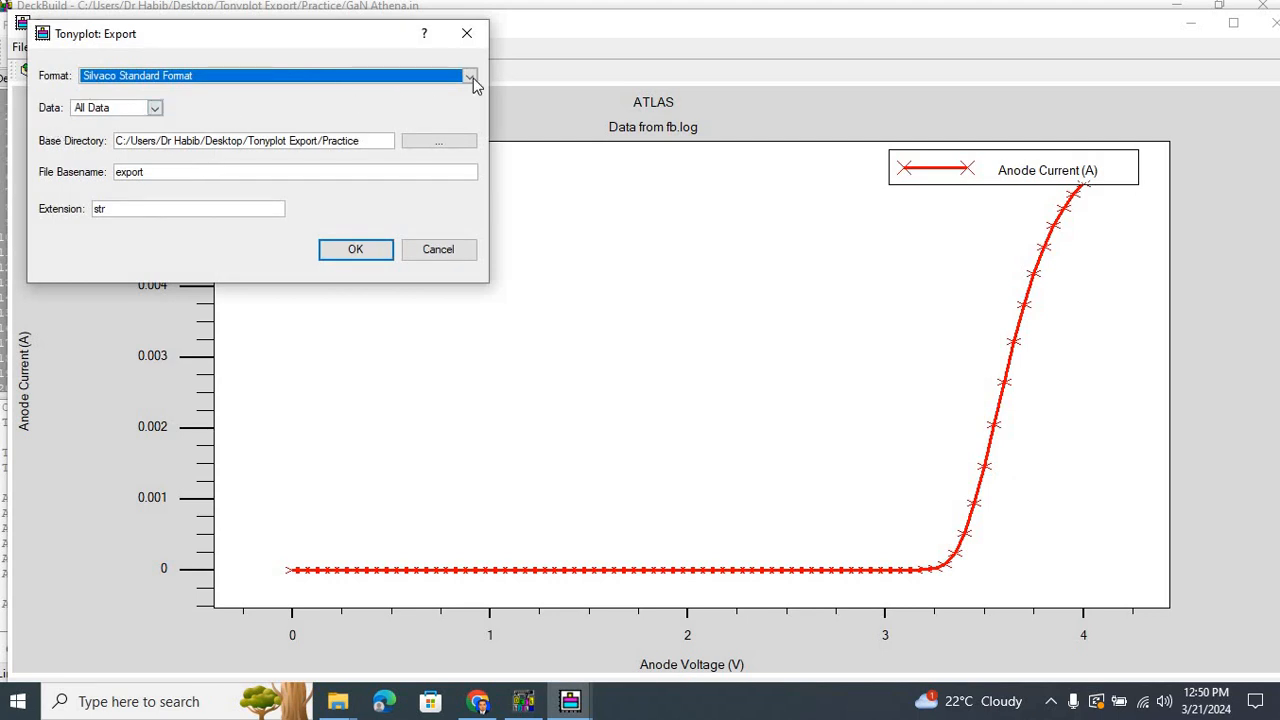
click(469, 75)
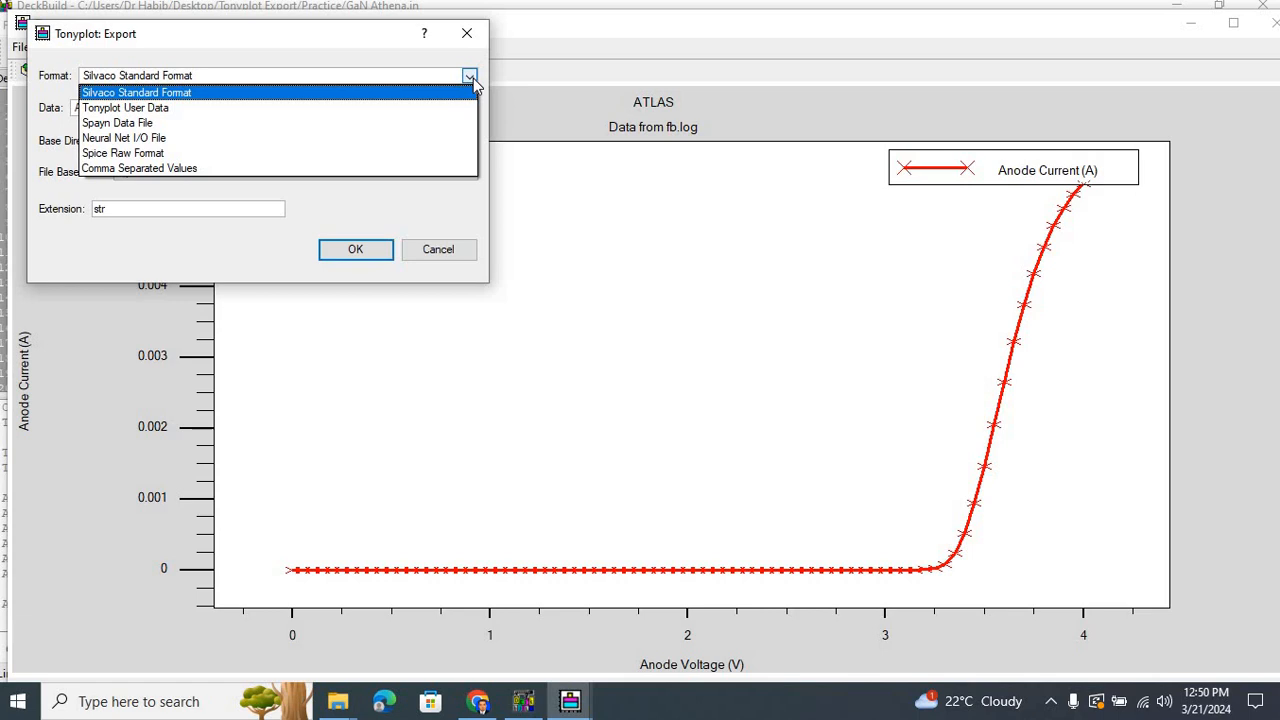
mouse_move(123, 153)
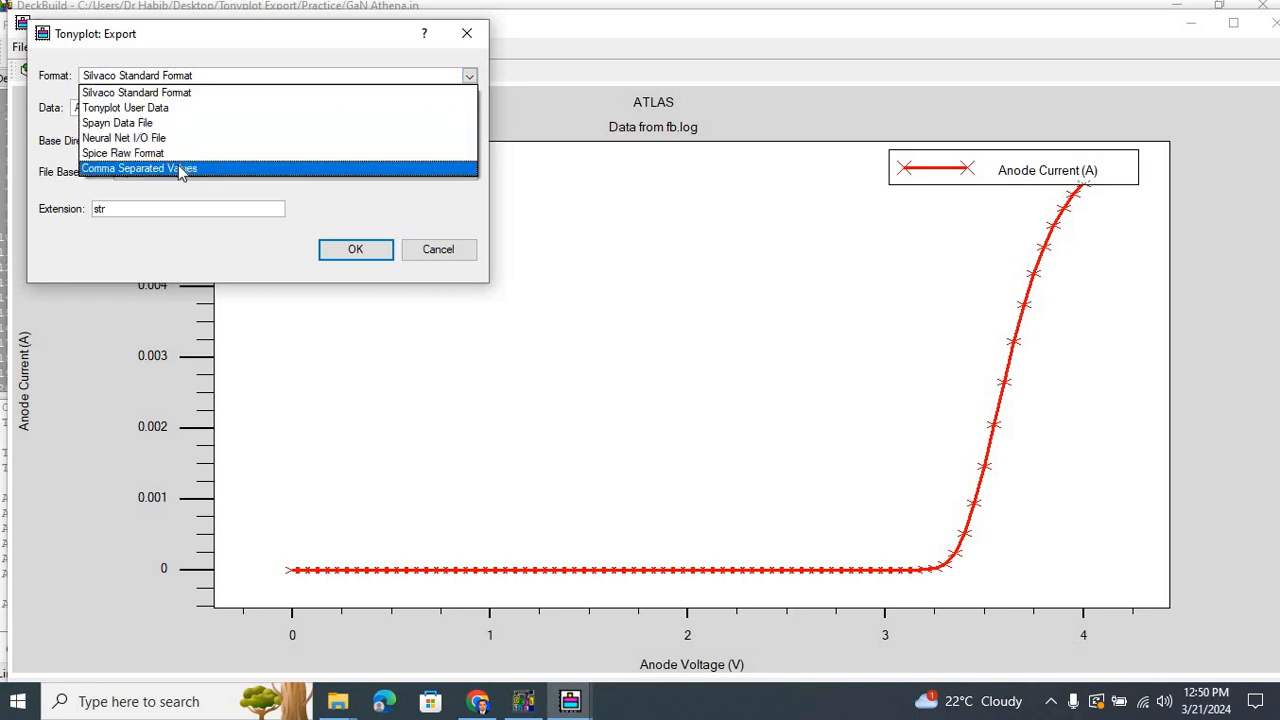
click(139, 168)
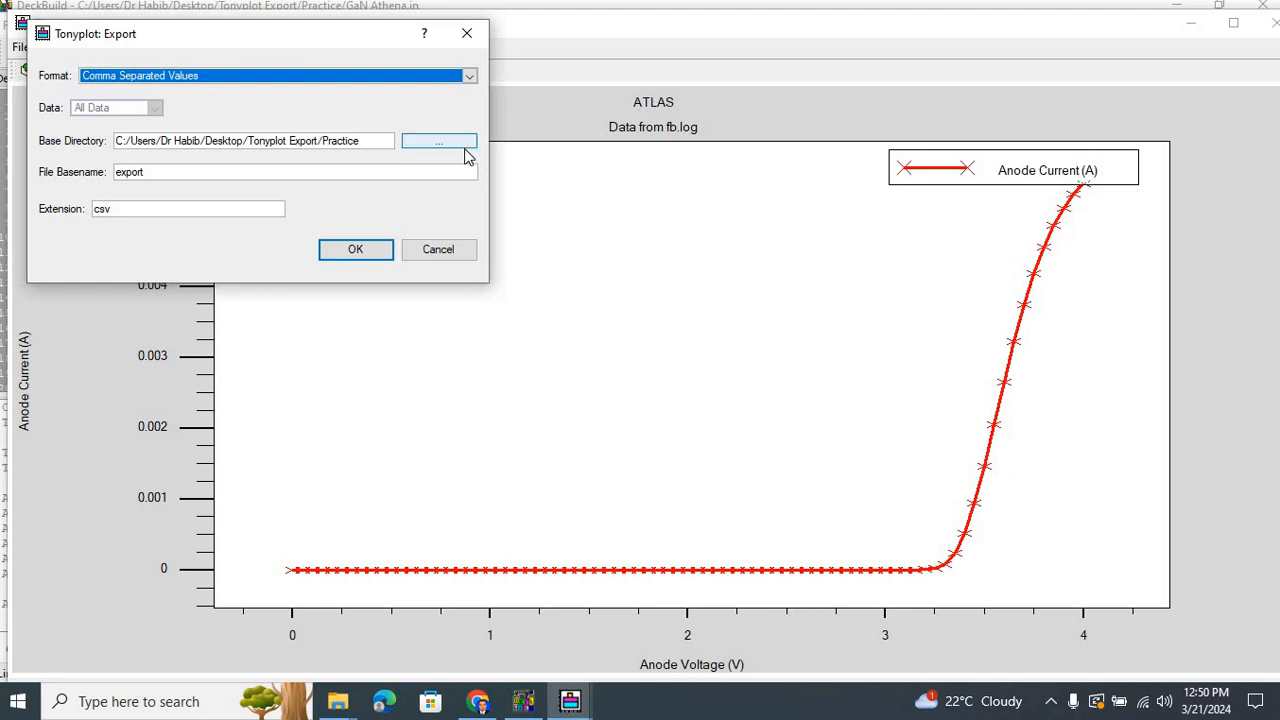
click(438, 140)
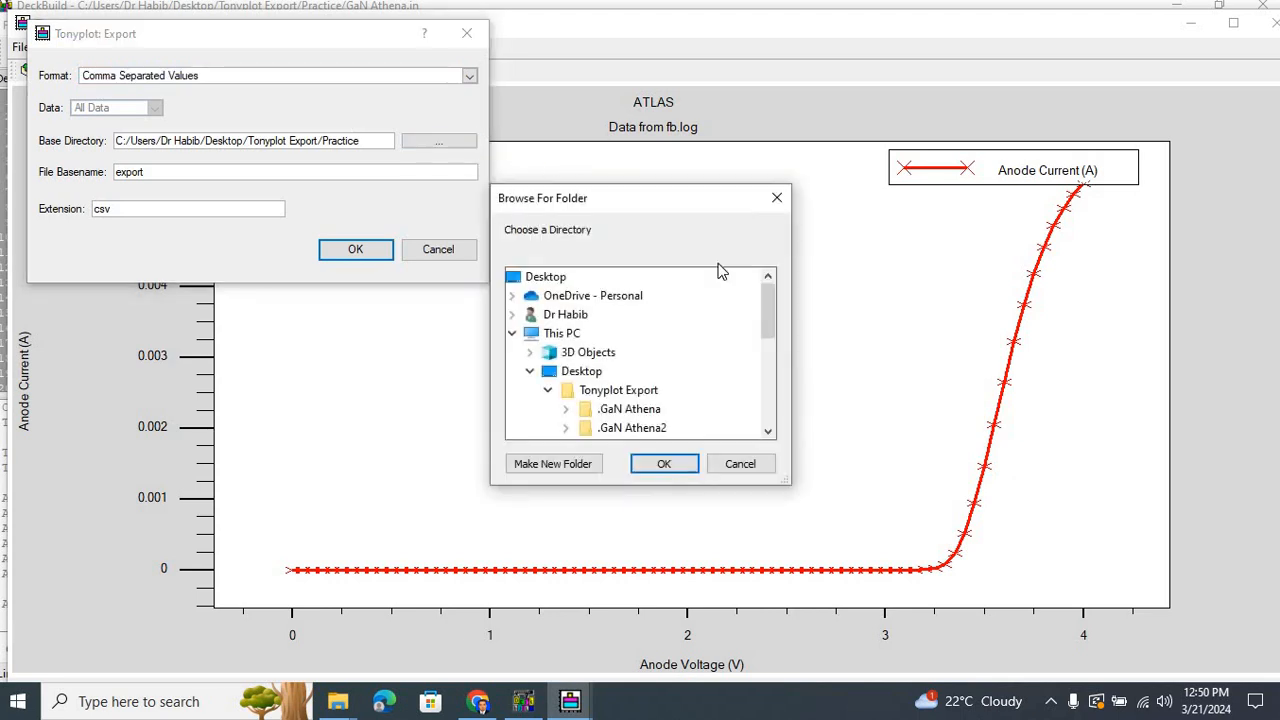
scroll(down, 3)
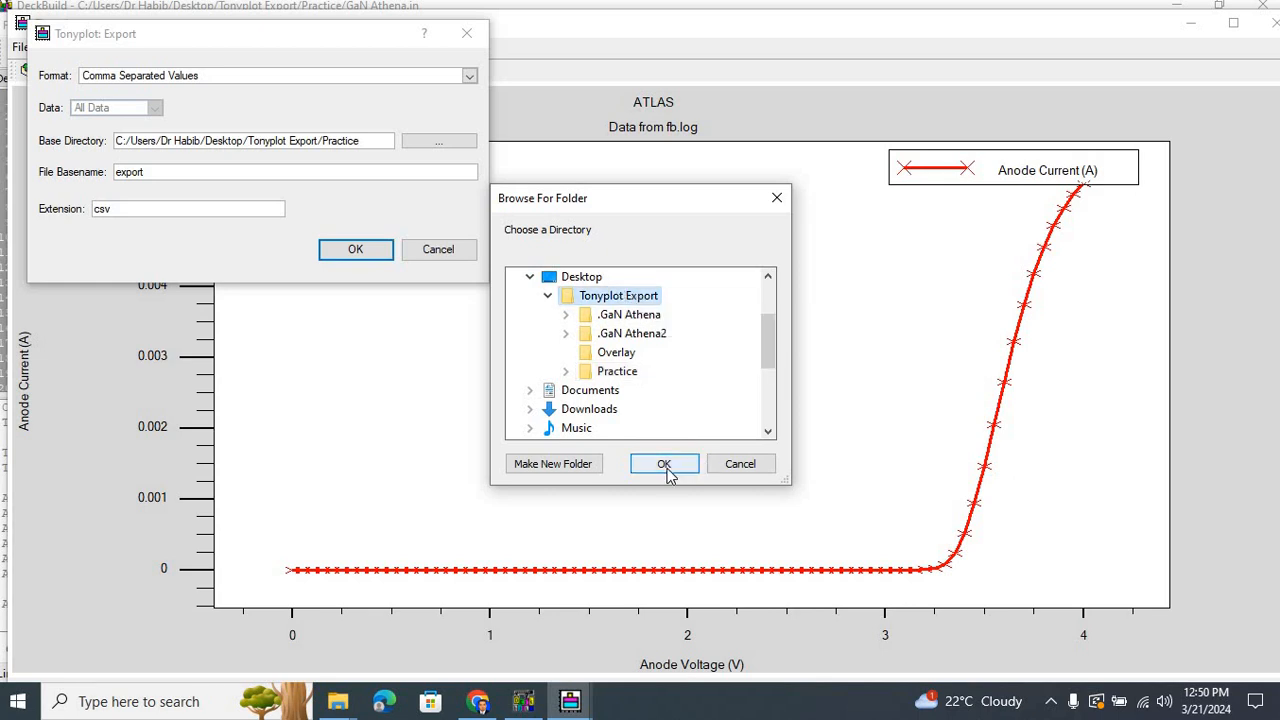
click(664, 463)
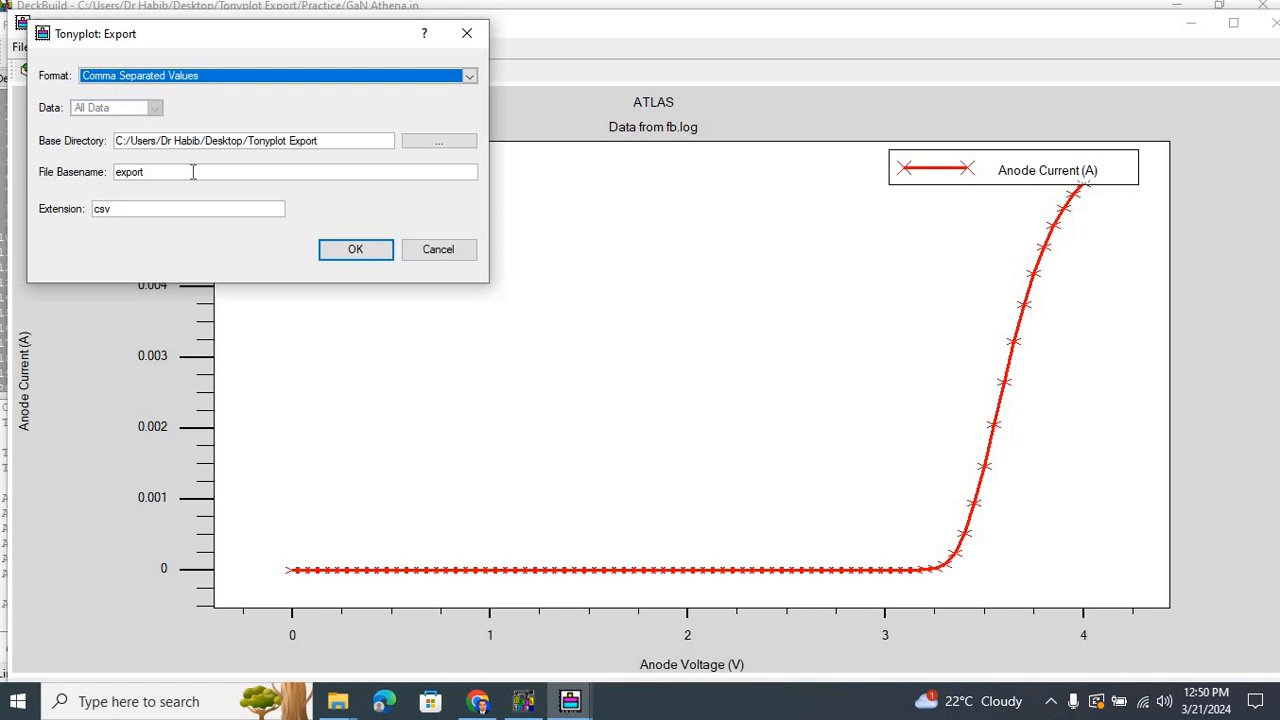
Name the export 'GaN diode IV', run it, and acknowledge success.
double_click(129, 172)
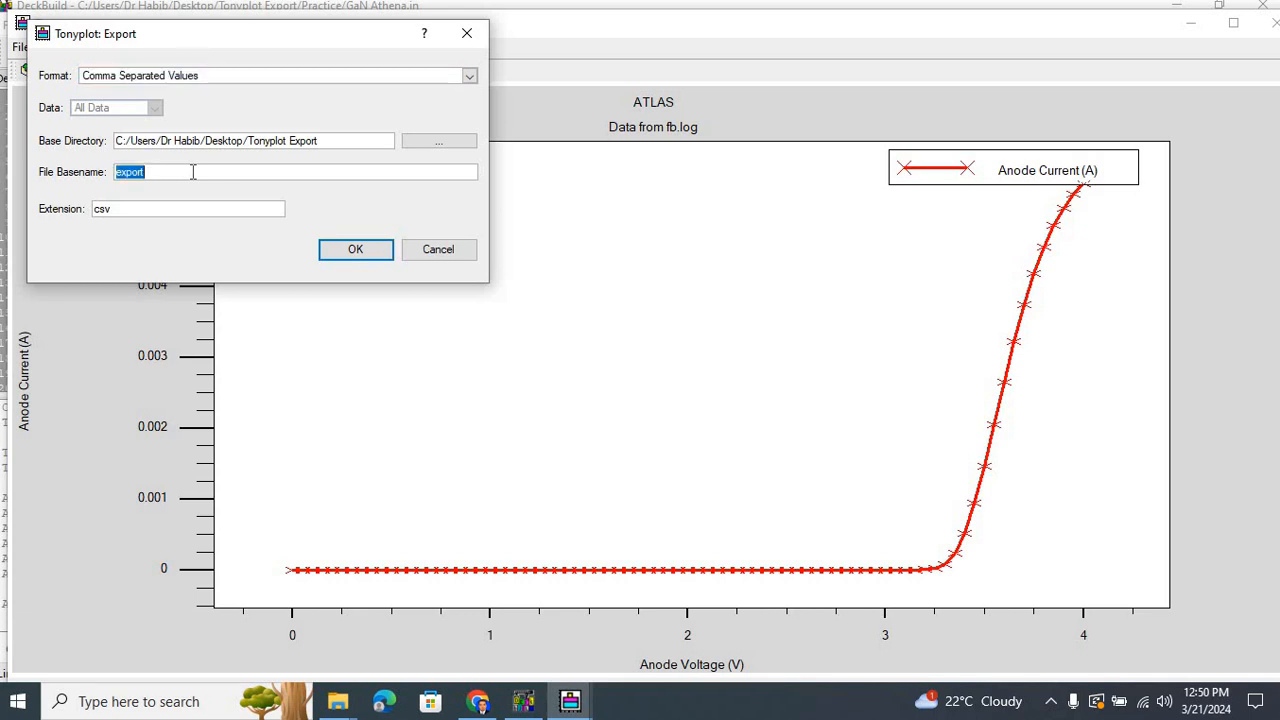
text(Ga)
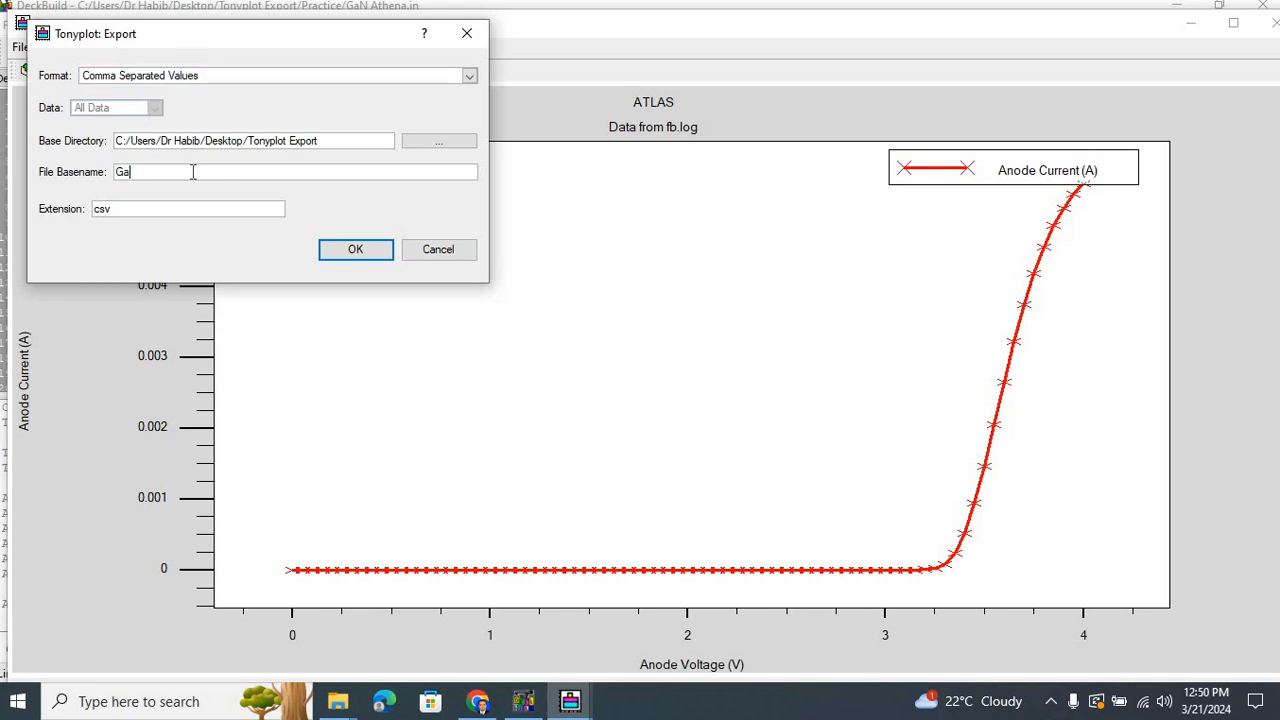
text(N)
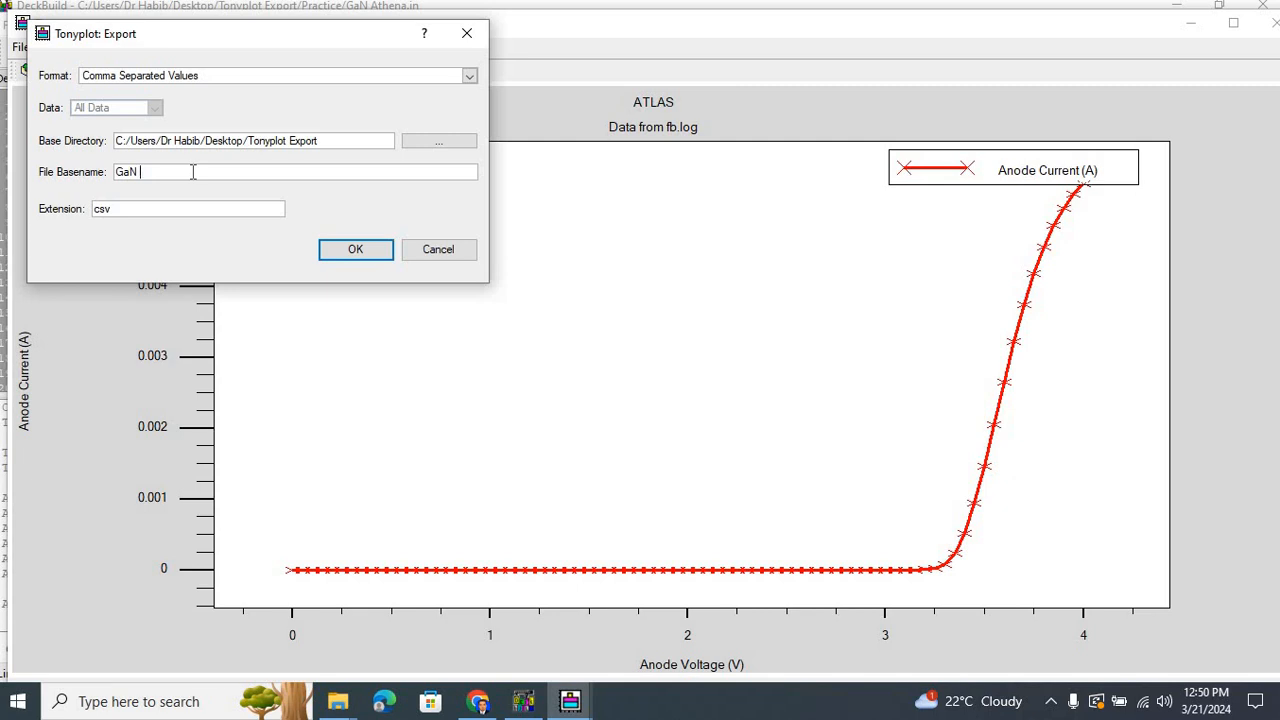
text(diode)
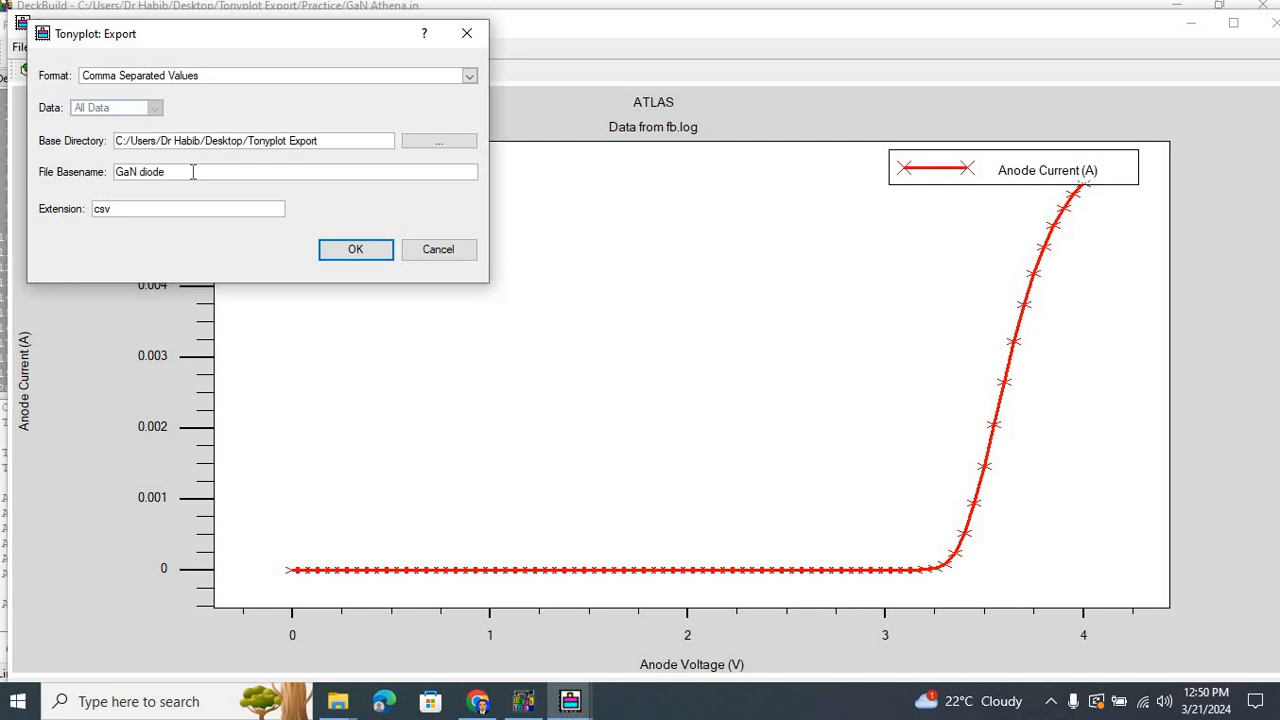
text(IV)
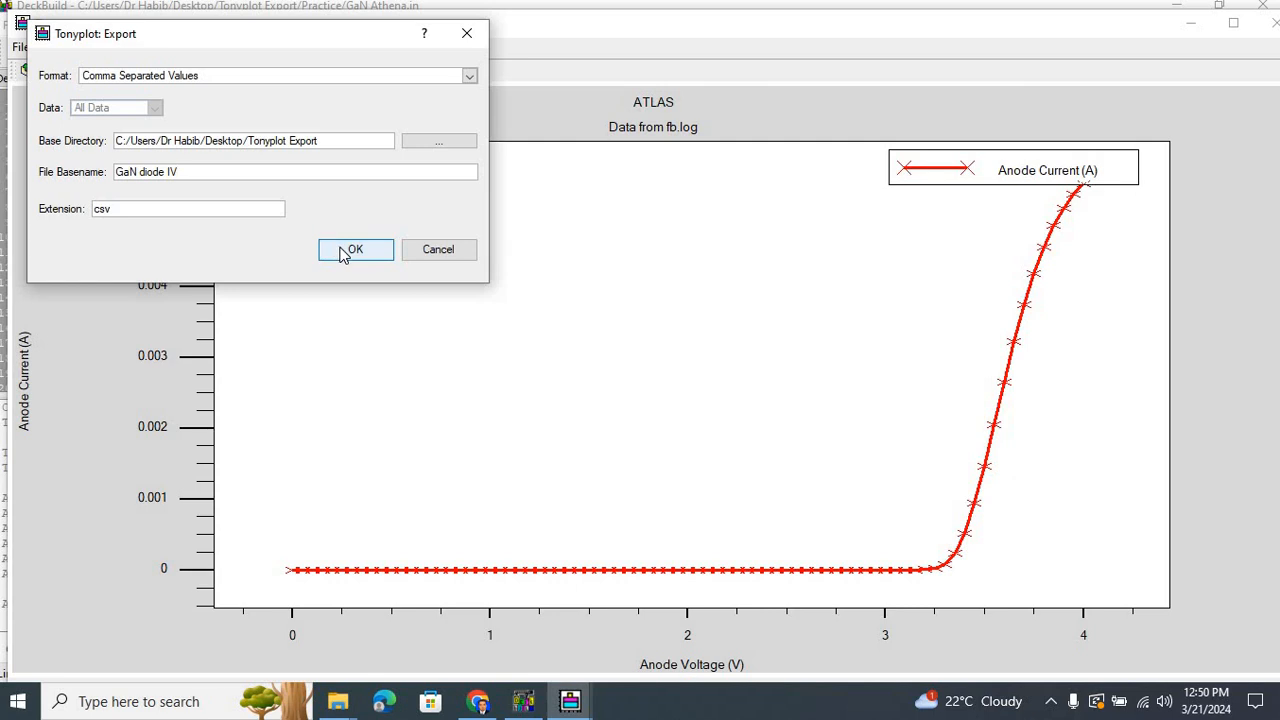
click(355, 249)
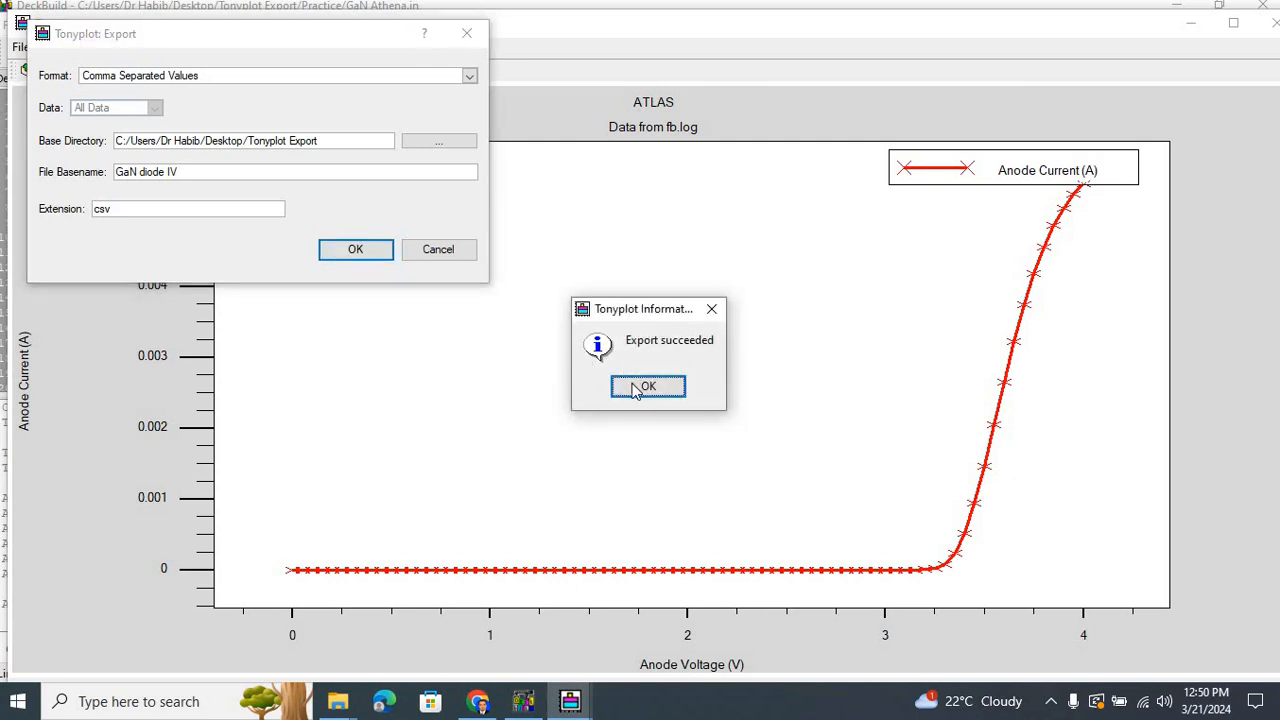
click(648, 386)
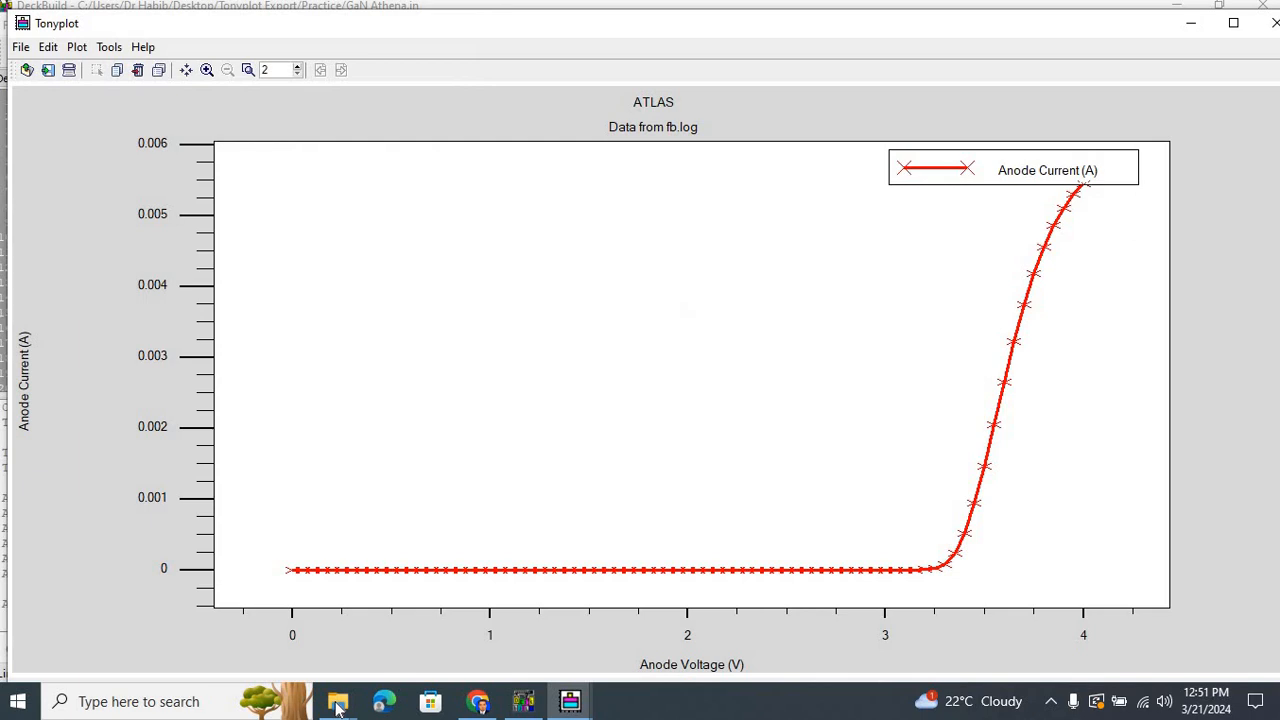
Open GaN diode IV1.csv from the Tonyplot Export folder in Excel.
click(337, 701)
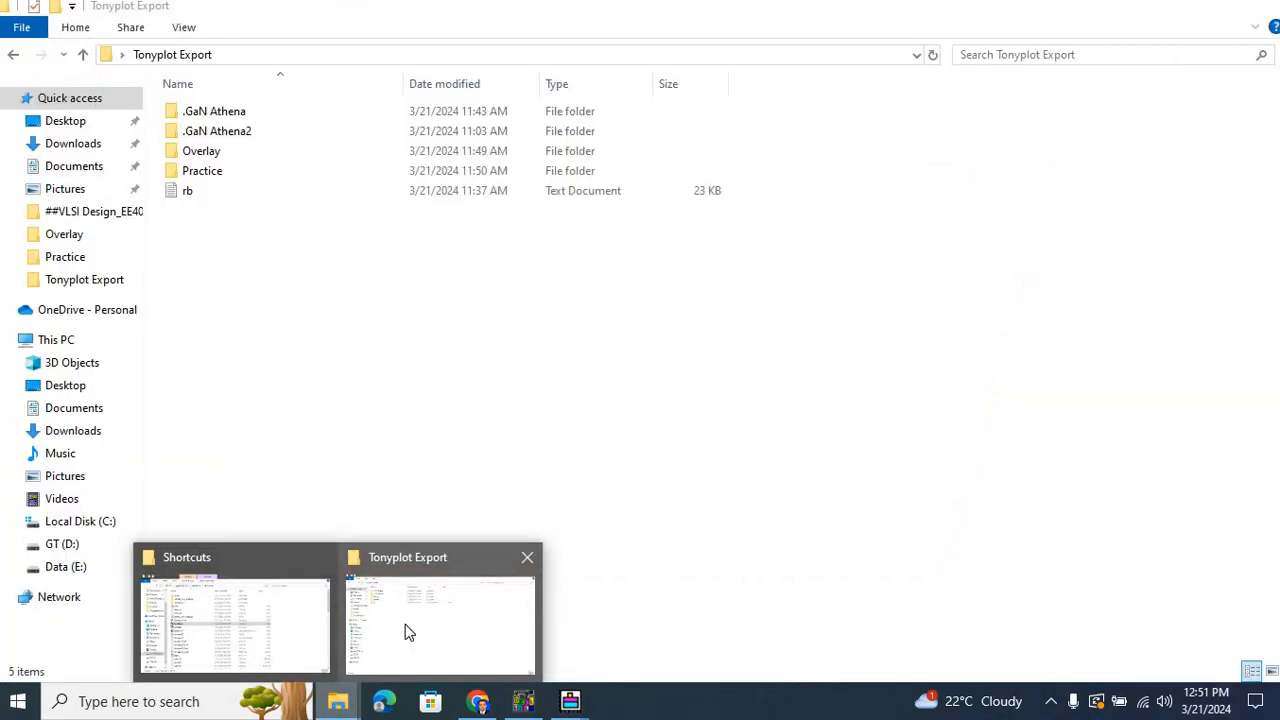
click(440, 620)
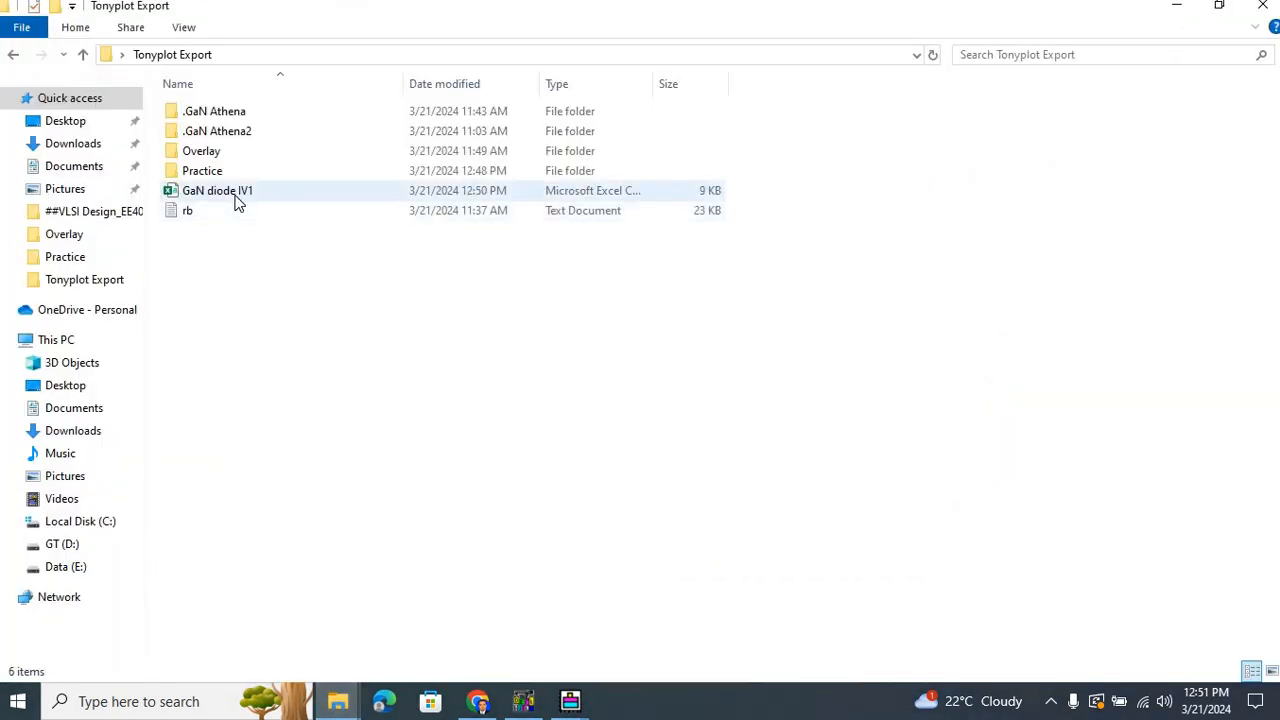
mouse_move(218, 190)
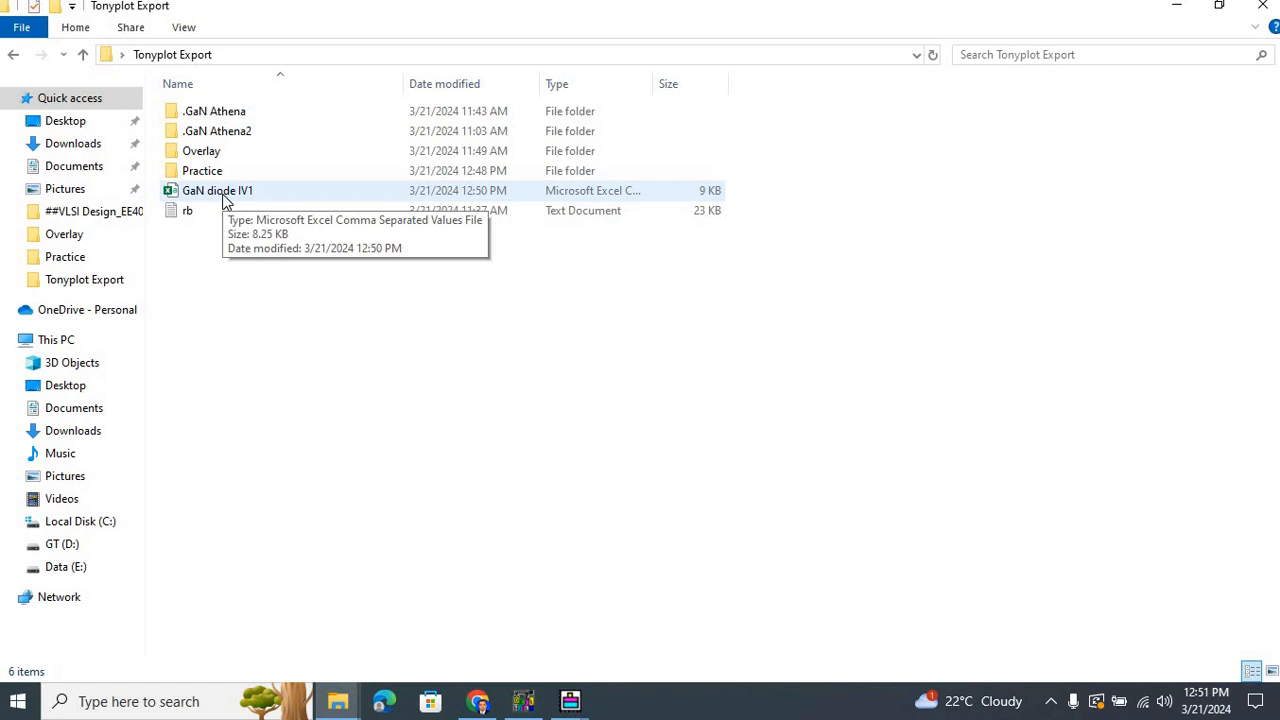
double_click(217, 191)
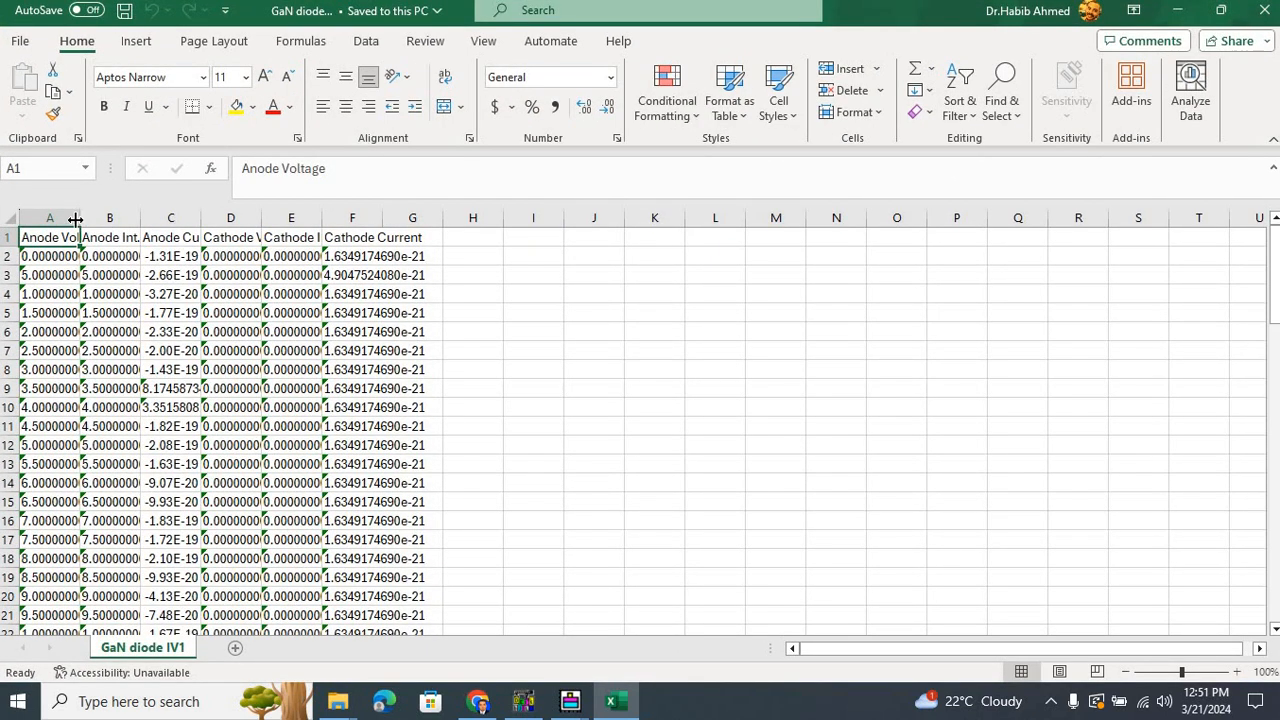
Widen Excel's Anode Voltage column, then launch Origin 2024 from Windows search.
drag(85, 217, 128, 217)
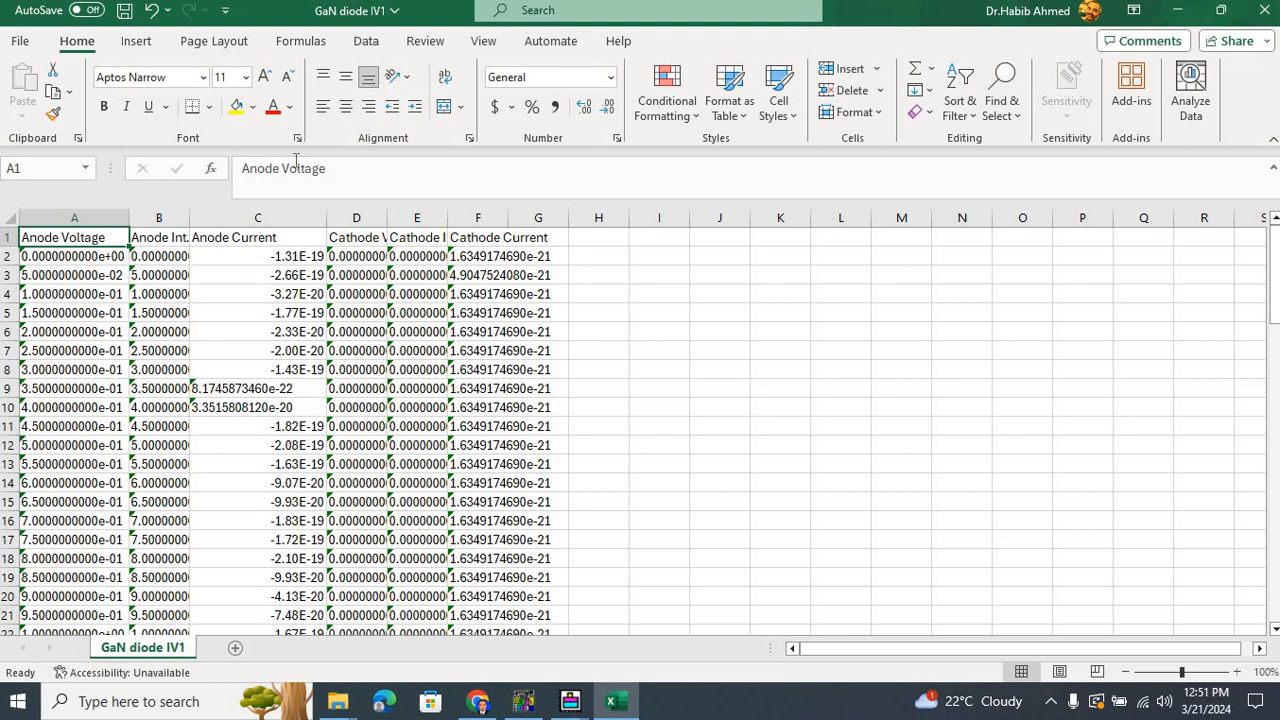
click(258, 237)
text(o)
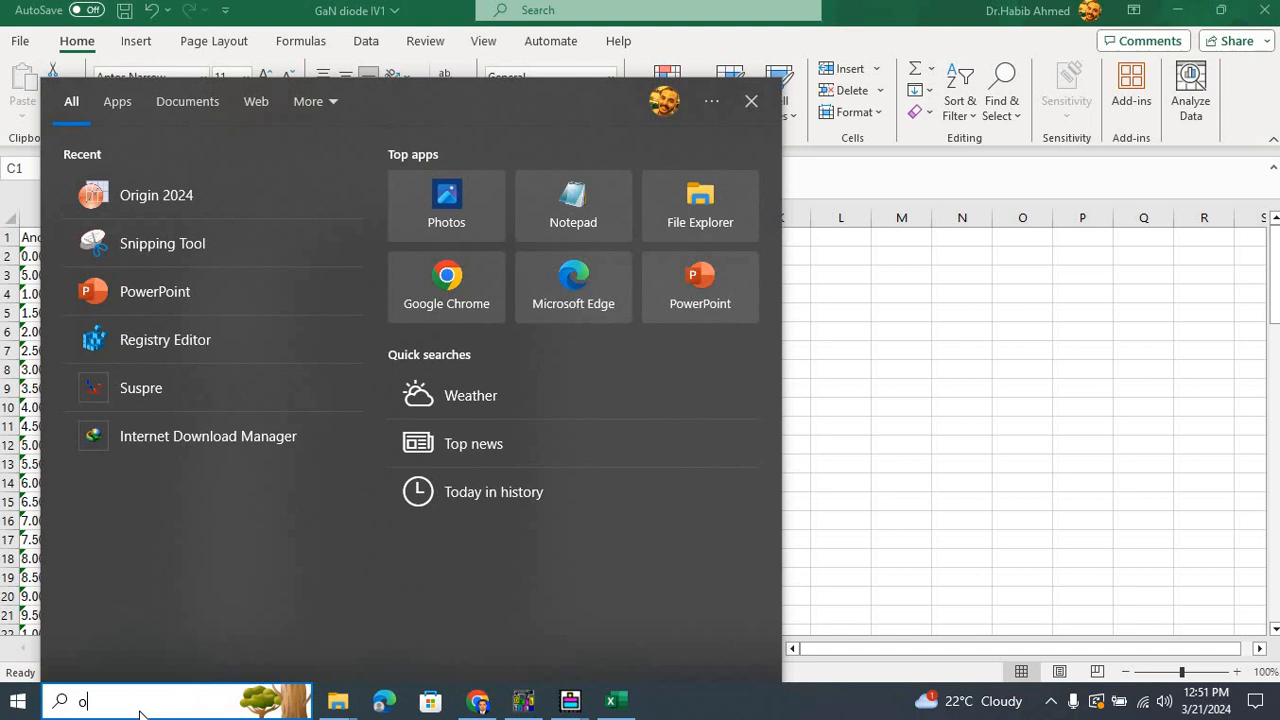
text(ri)
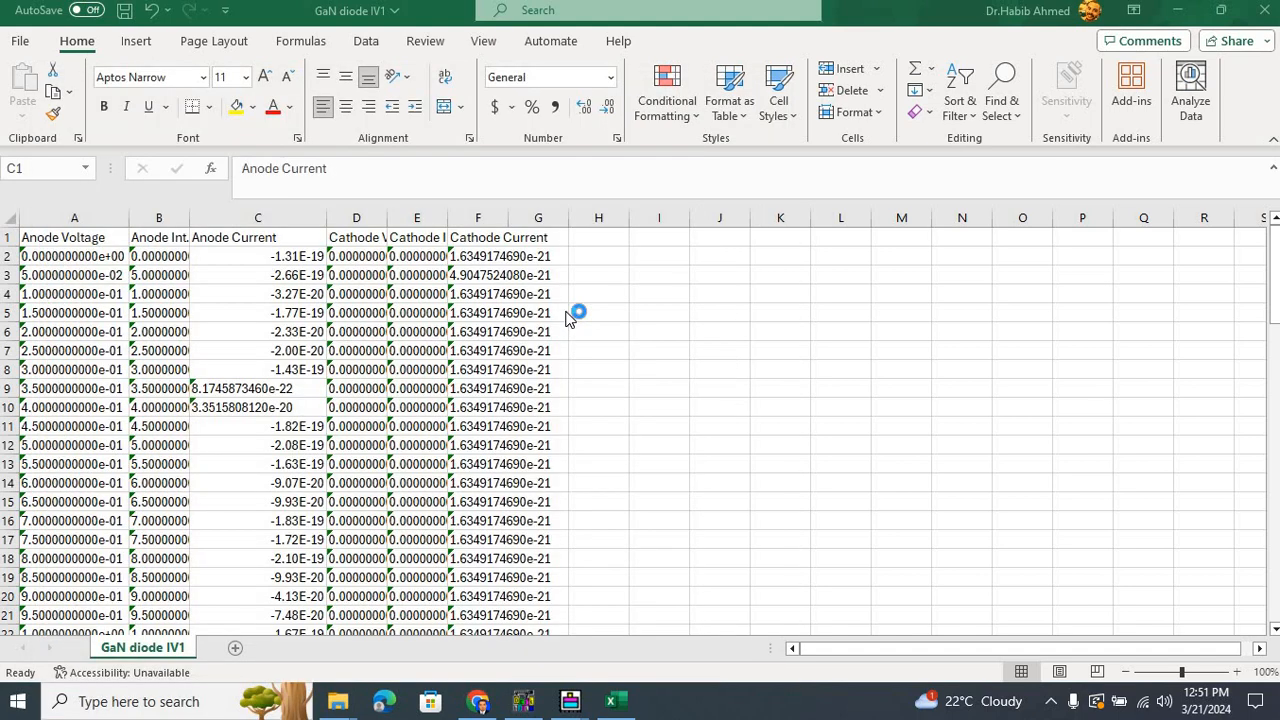
click(660, 700)
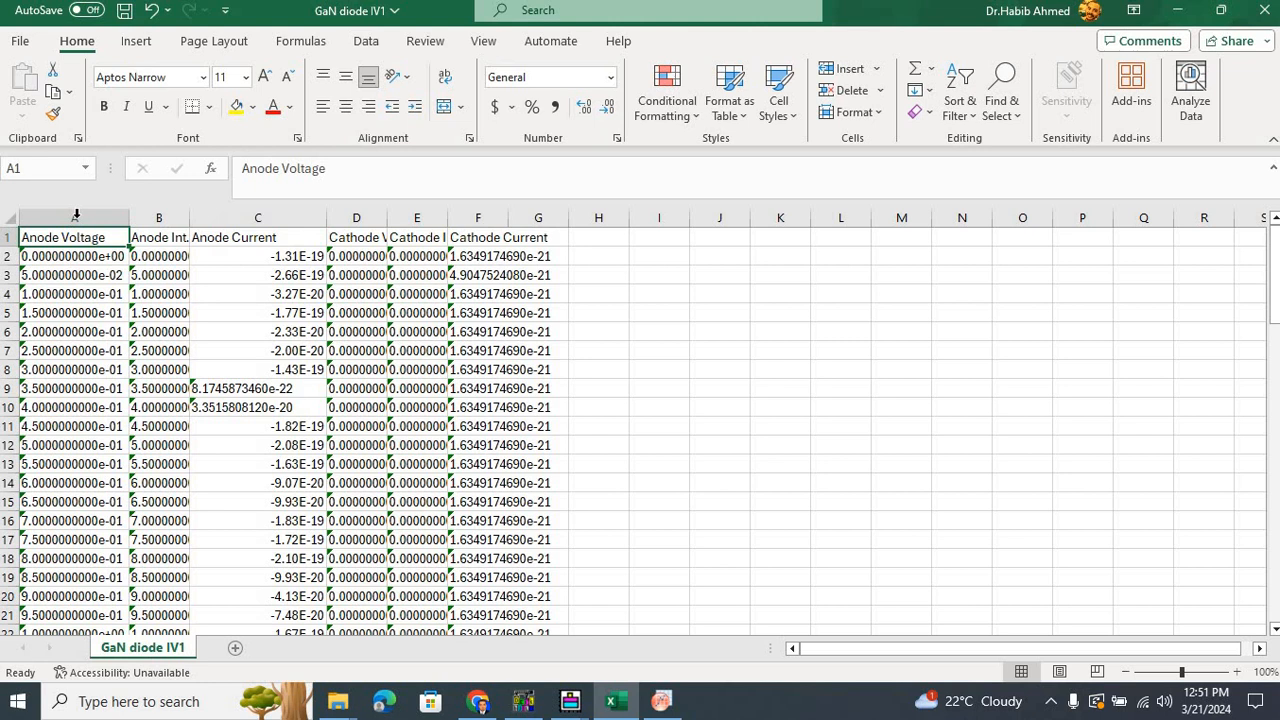
Copy Excel's Anode Voltage and Anode Current values into Origin's A(X) and B(Y) columns.
click(74, 217)
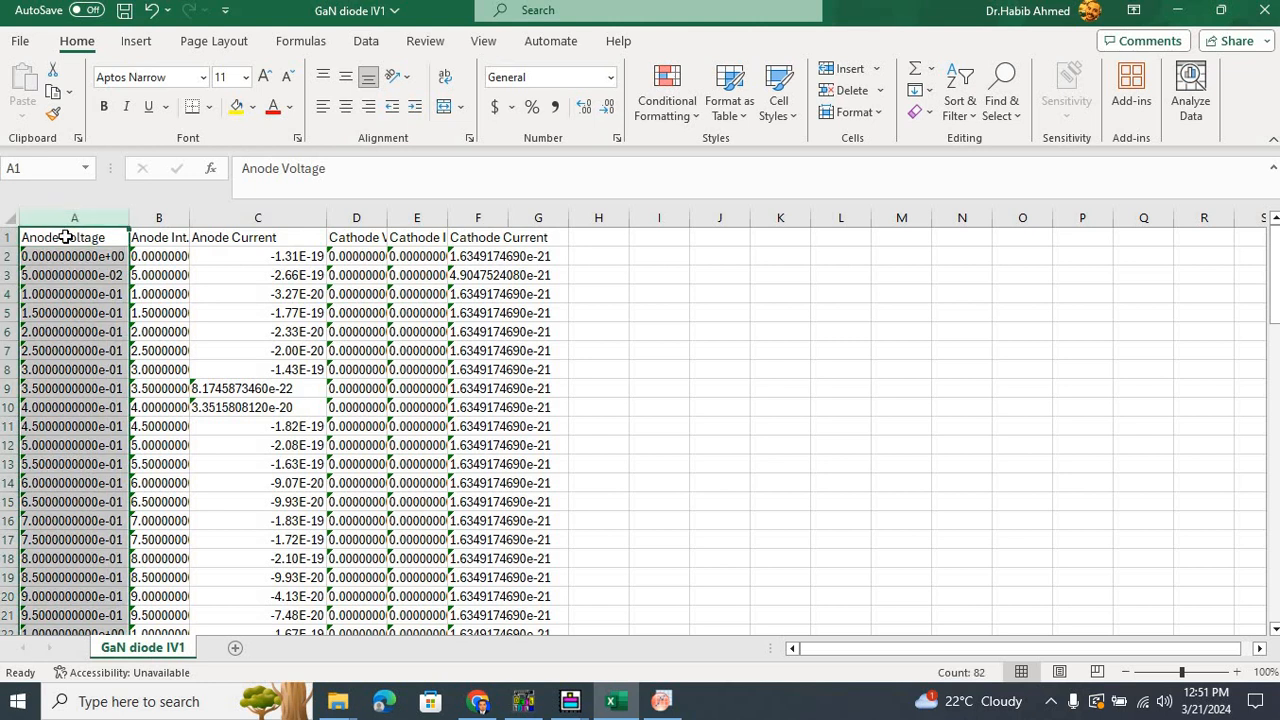
key(ctrl+c)
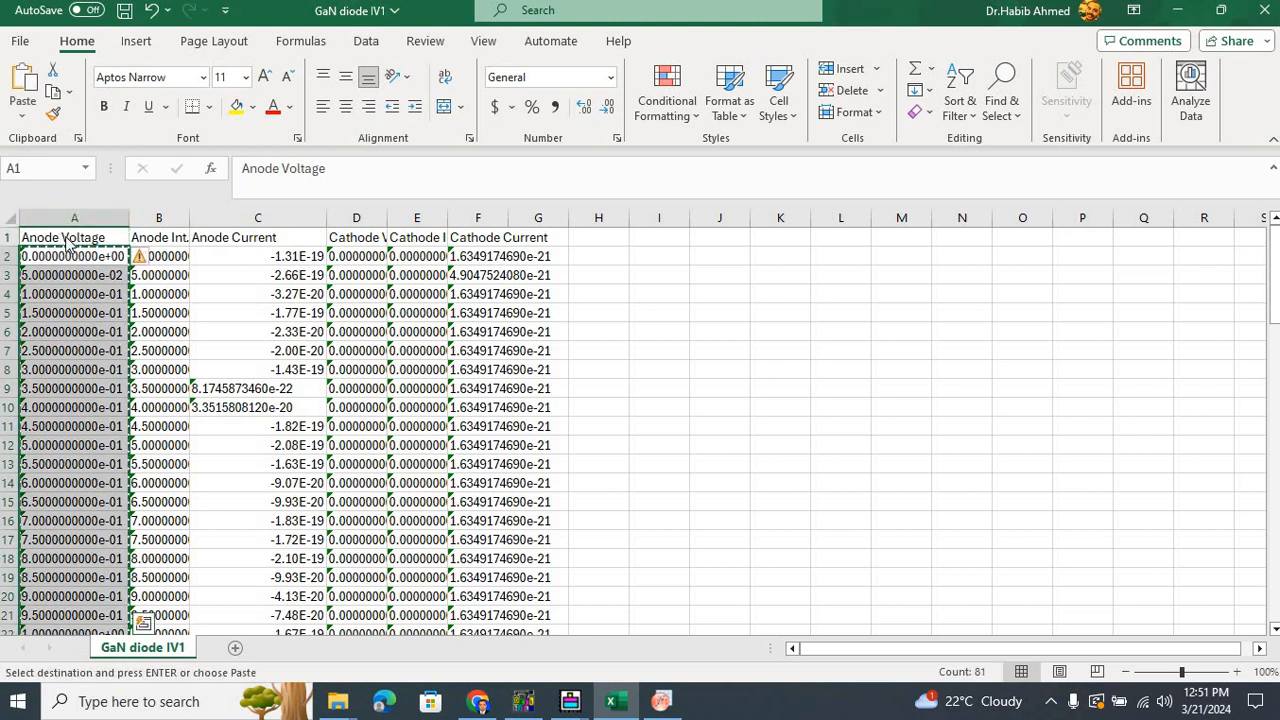
click(661, 701)
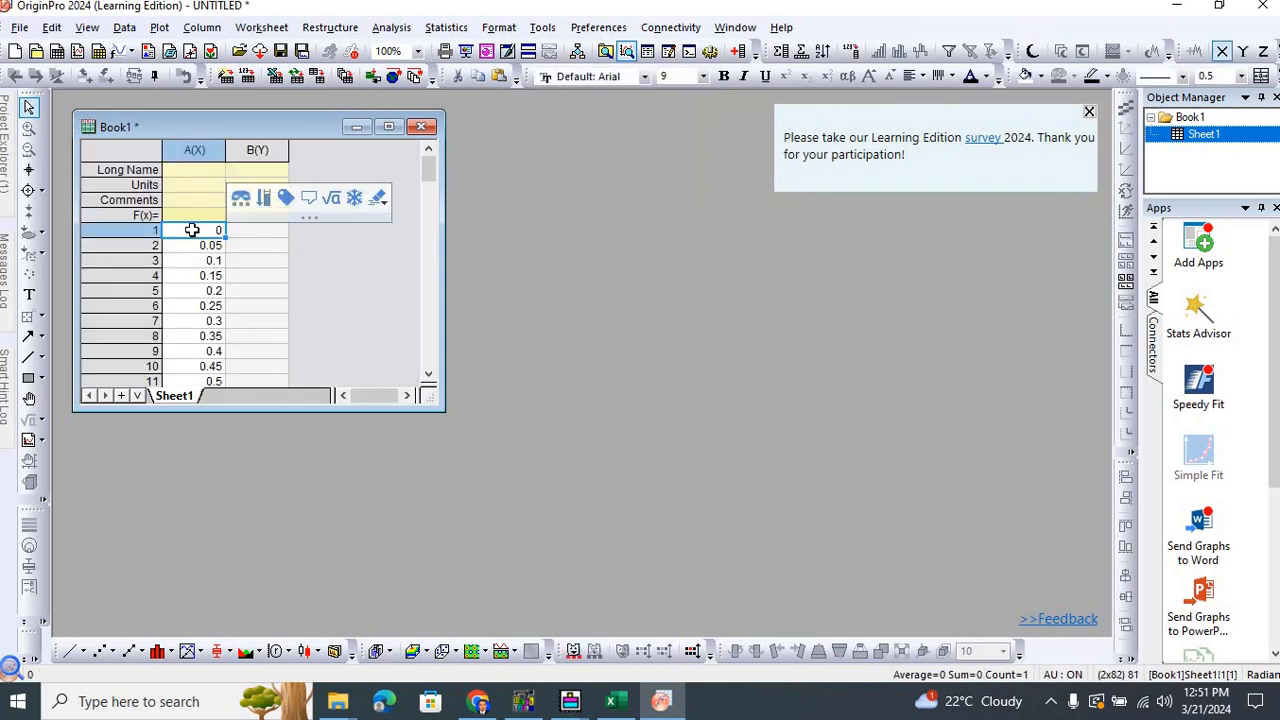
click(614, 700)
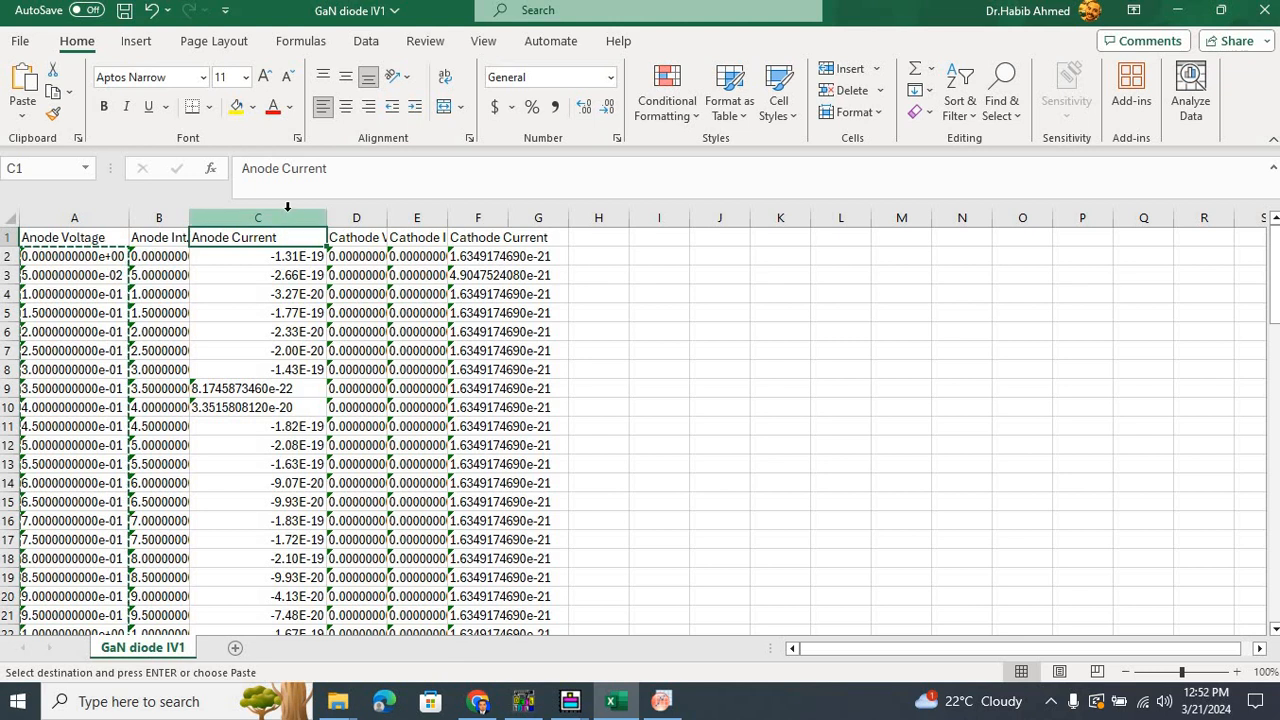
click(258, 217)
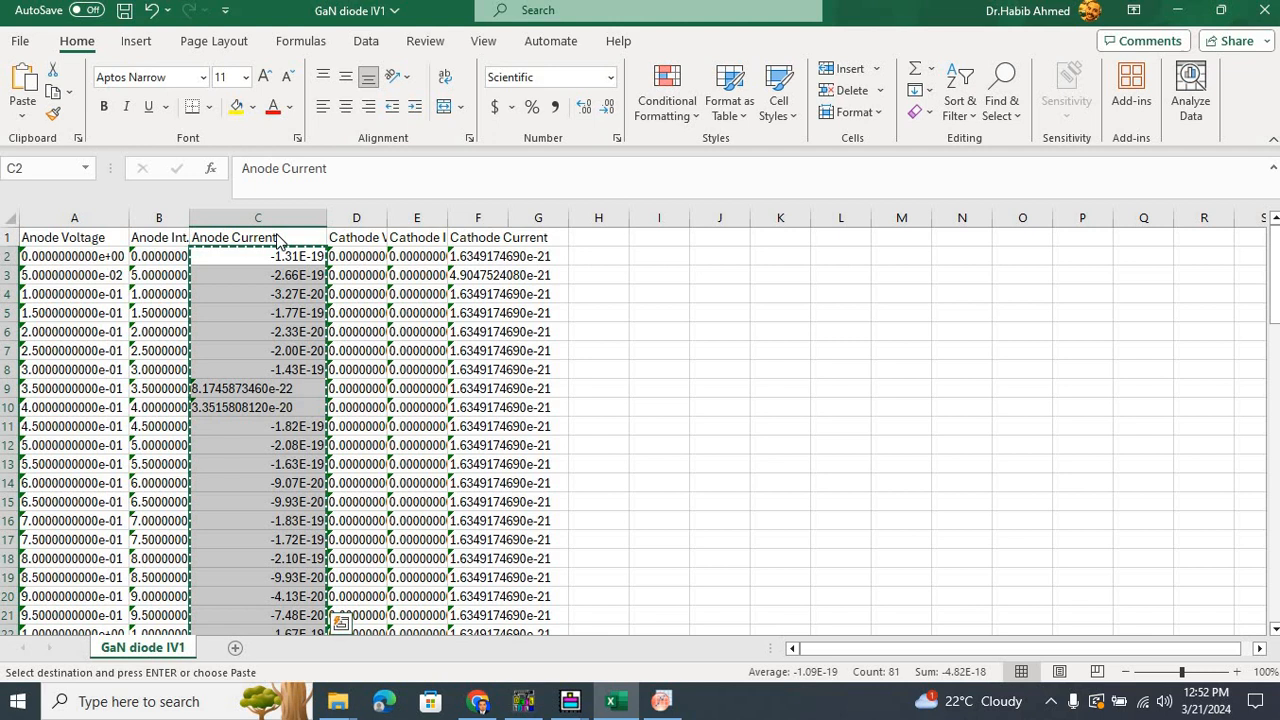
click(661, 700)
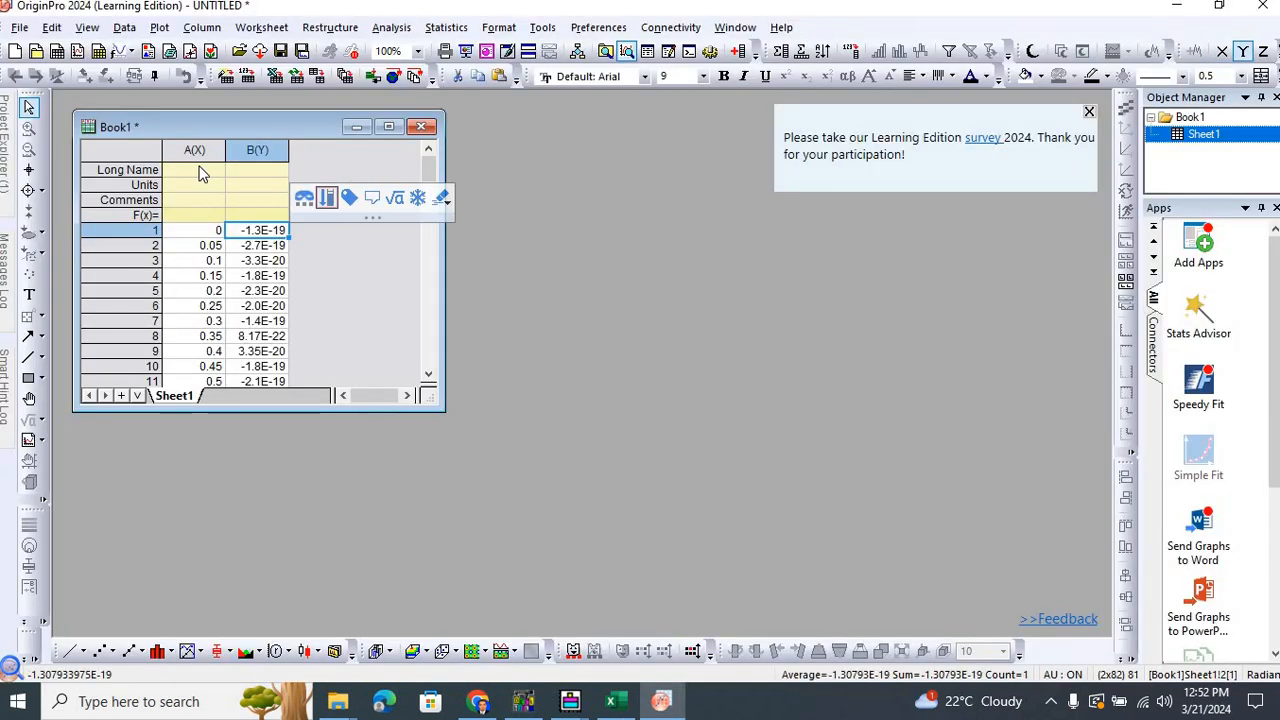
click(195, 169)
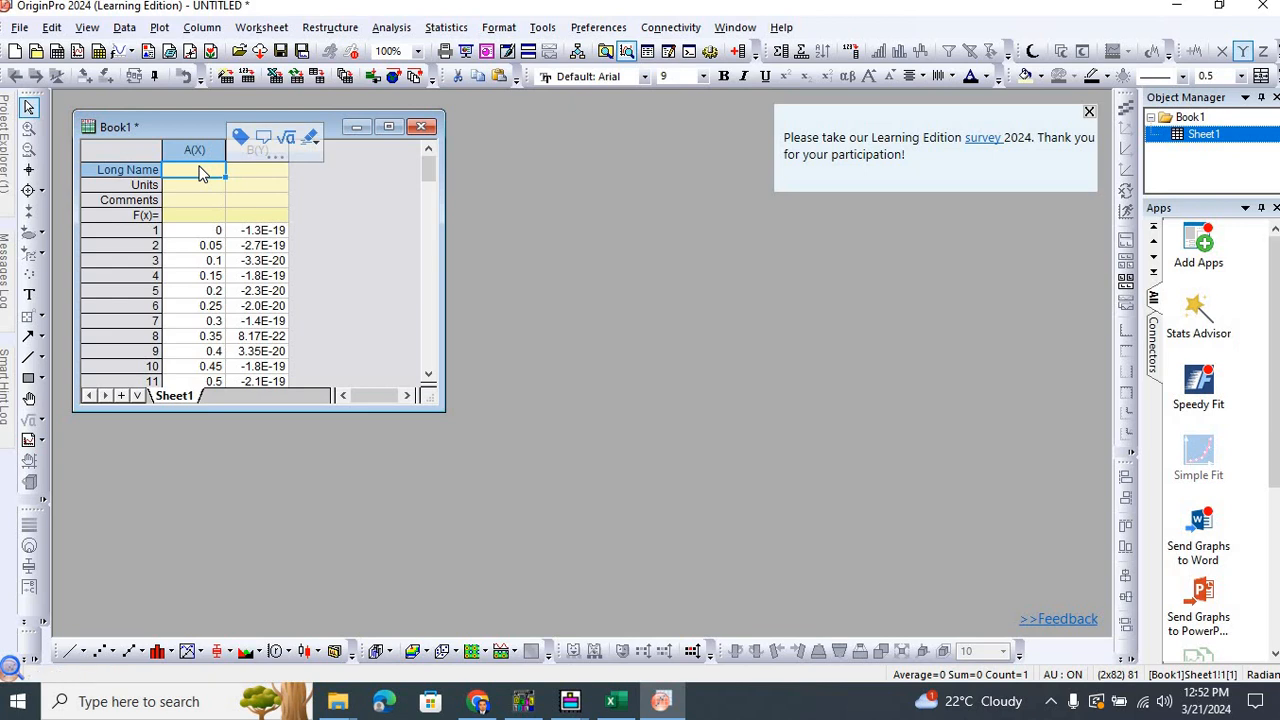
Name the Origin columns Anode Voltage and Anode Current, with units V and A.
text(Anode Voltage)
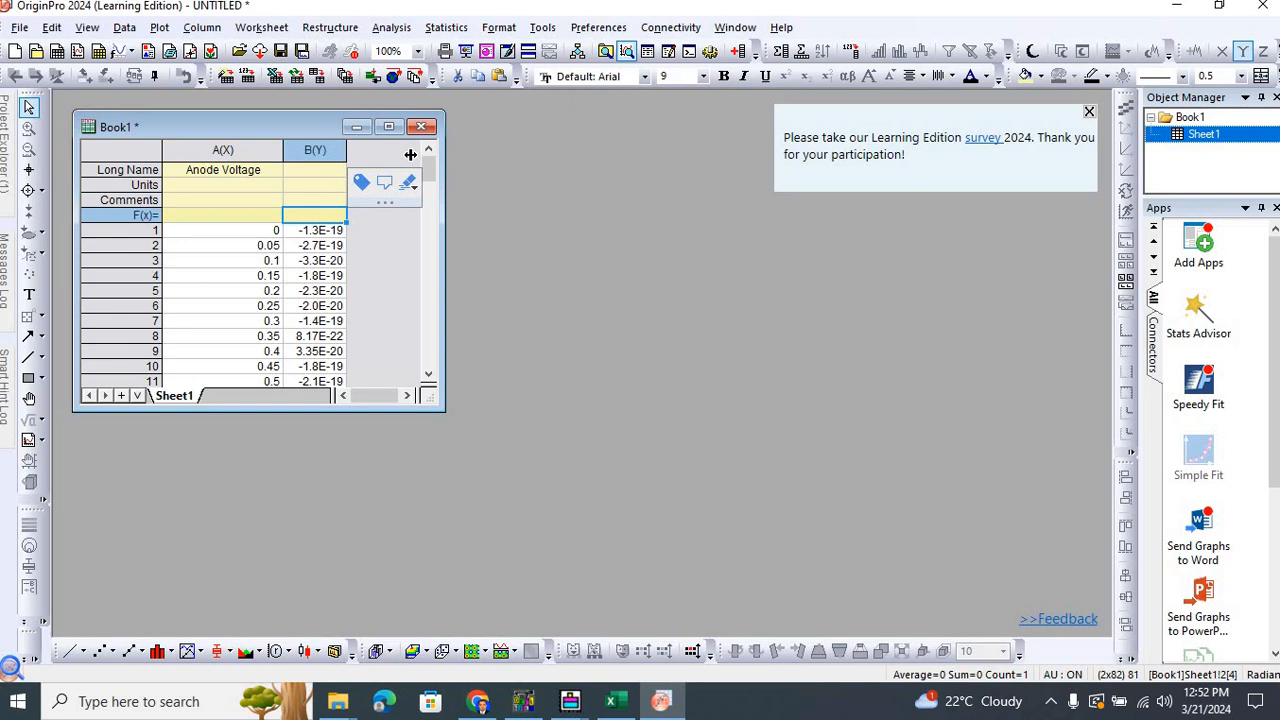
click(348, 150)
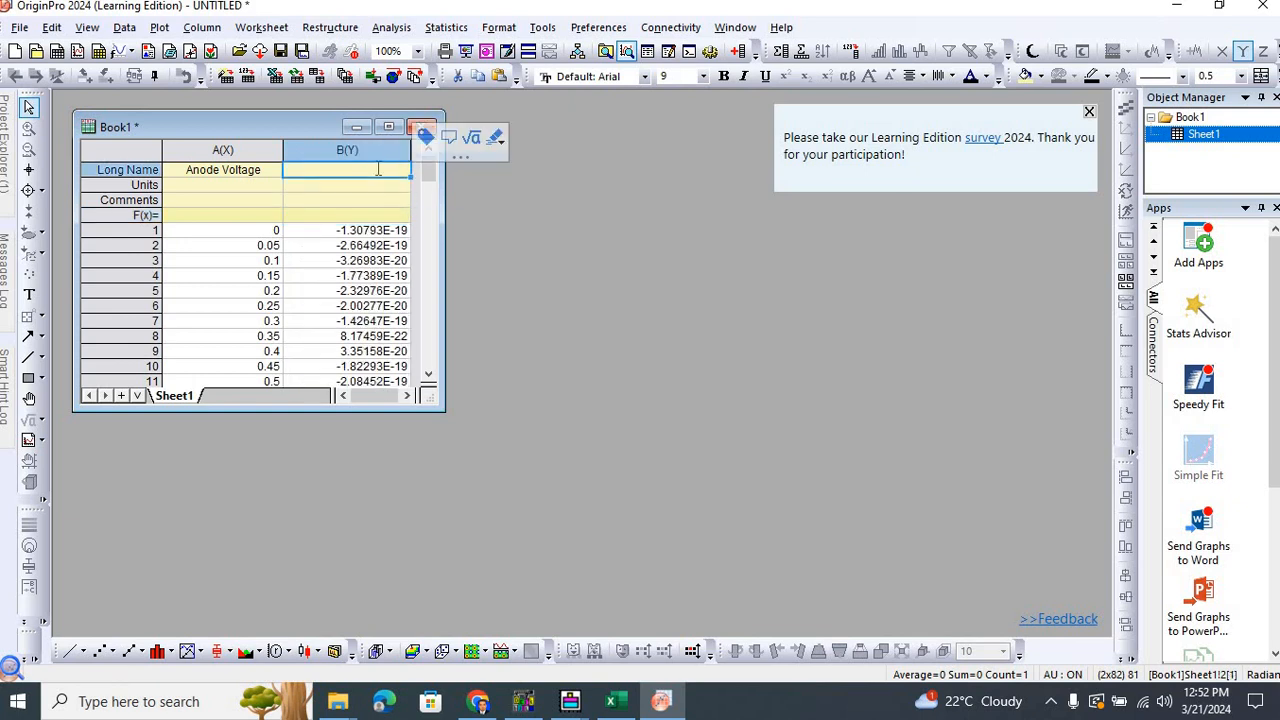
text(Anode Current)
click(222, 185)
text(V)
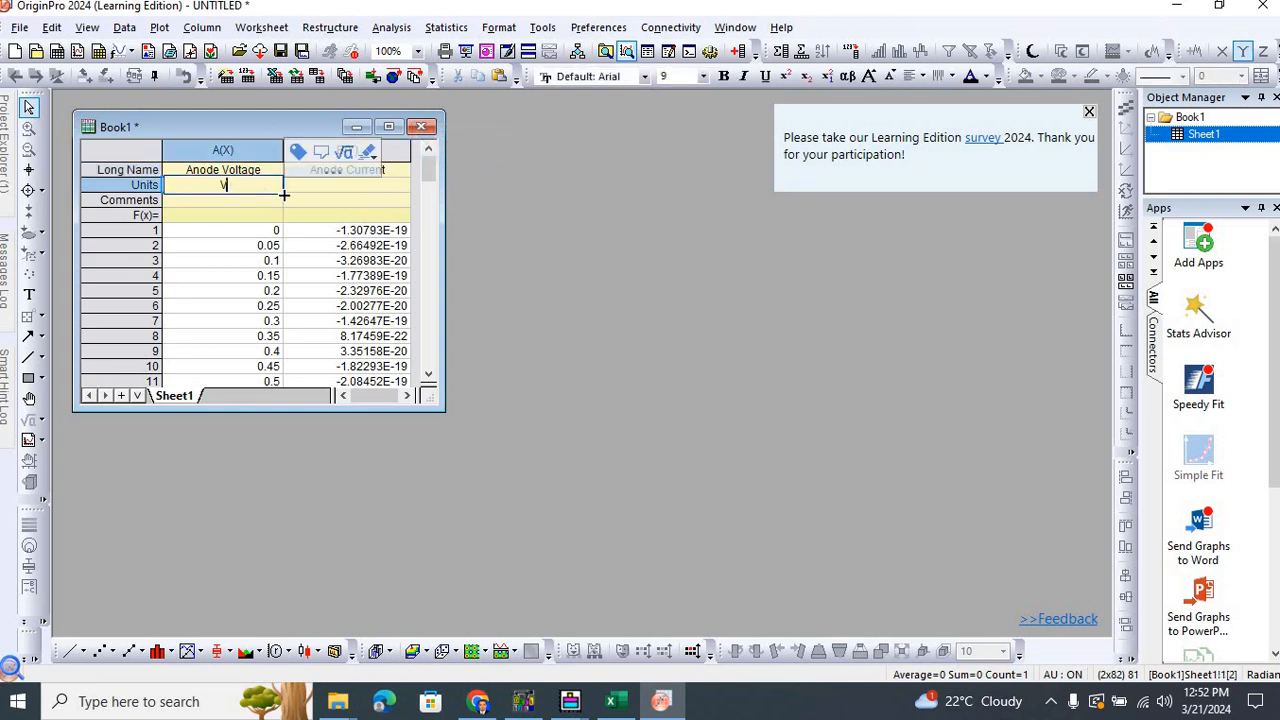
click(347, 185)
text(A)
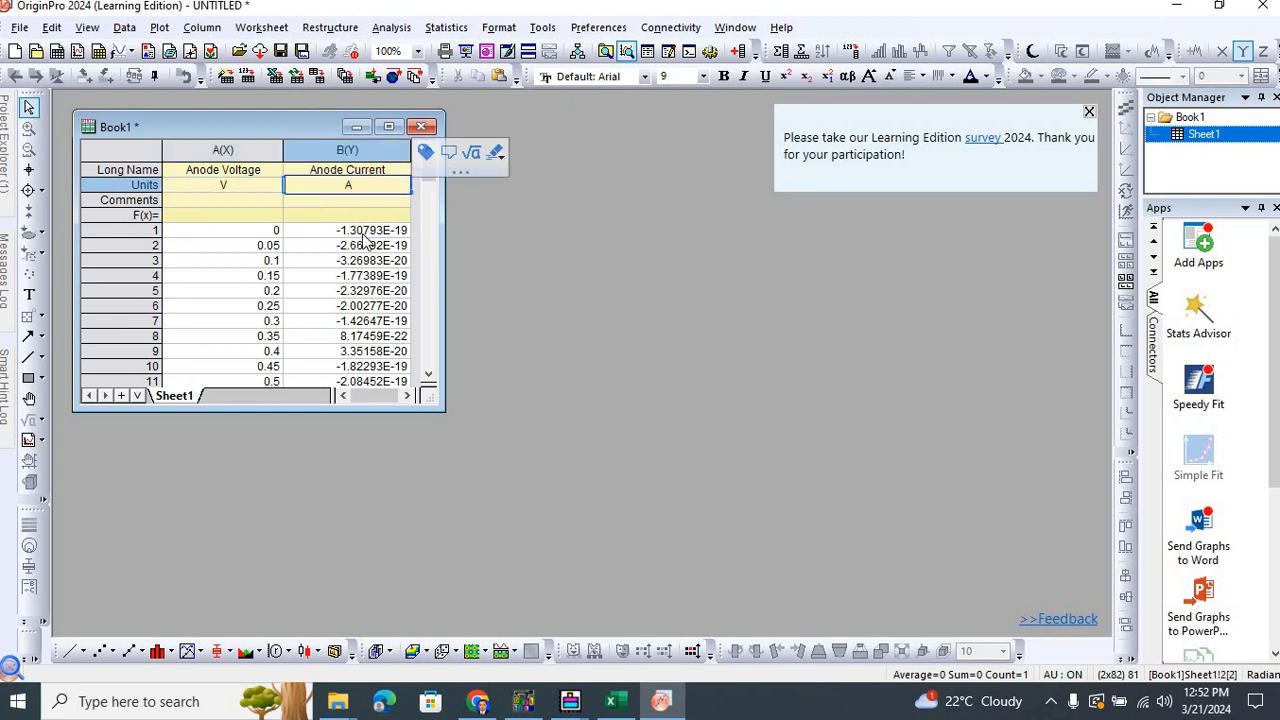
click(347, 230)
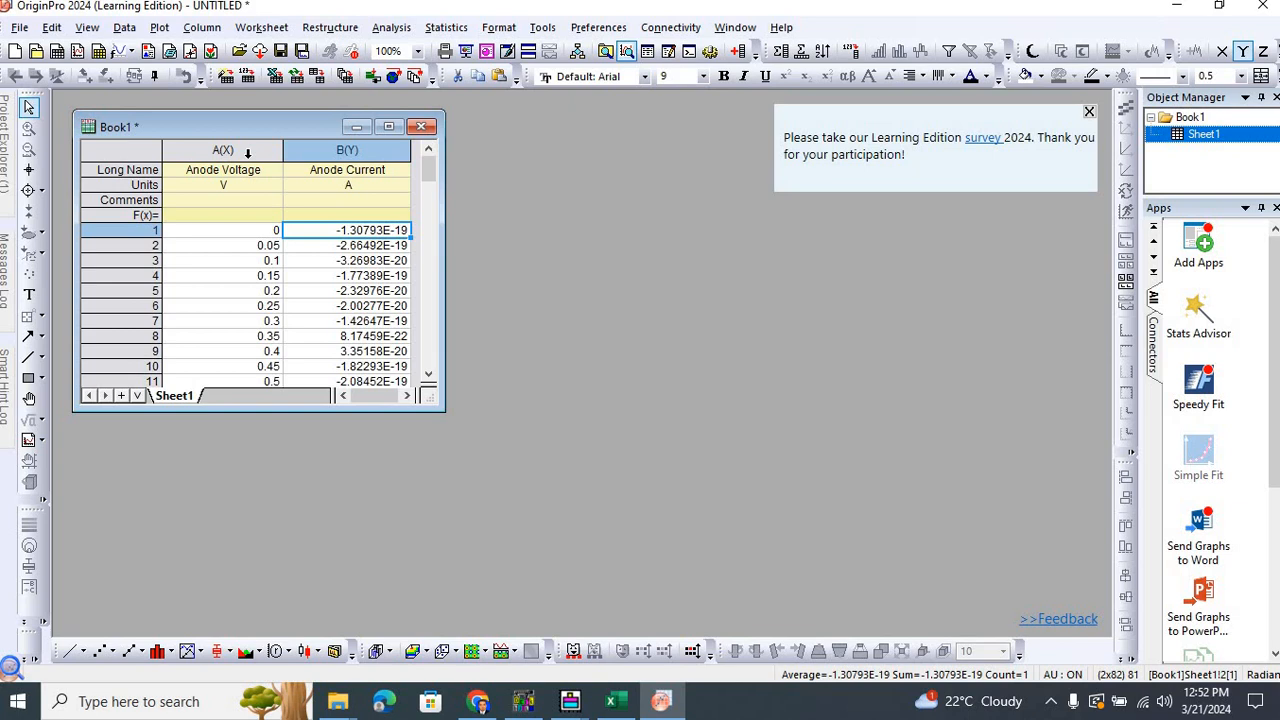
Plot columns A and B as a Line + Symbol graph and maximize Graph1.
click(223, 150)
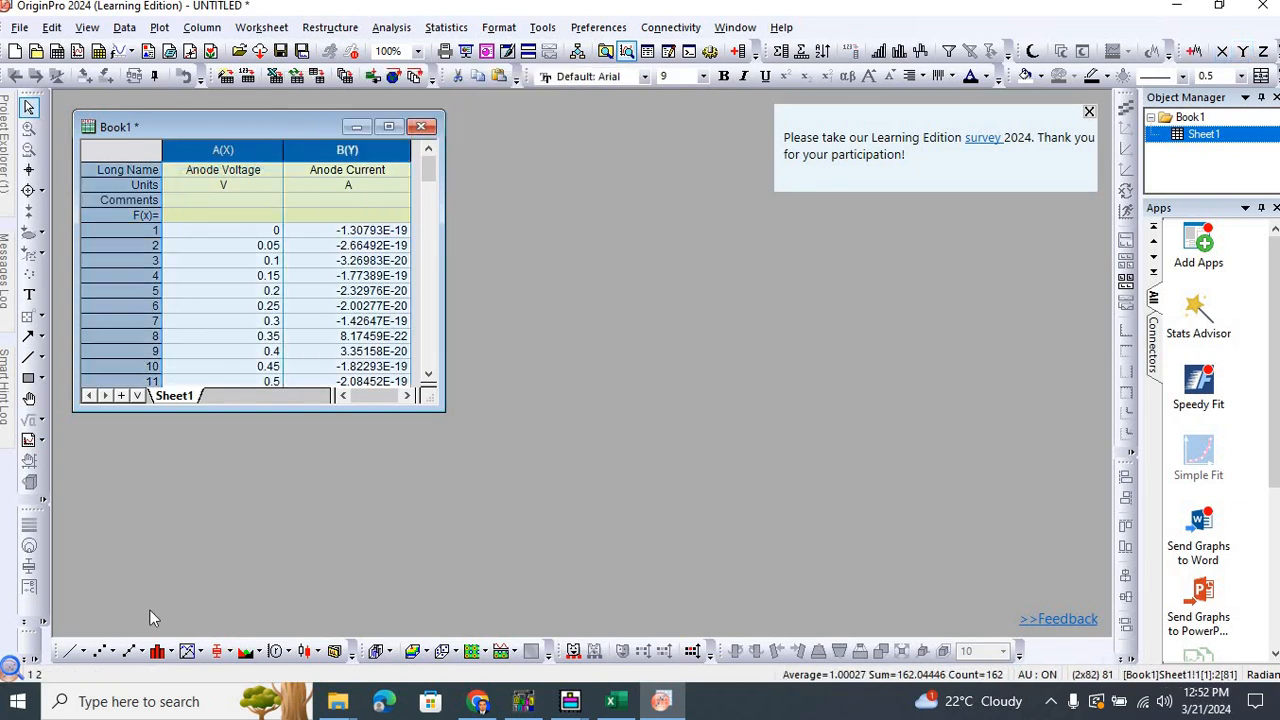
click(130, 651)
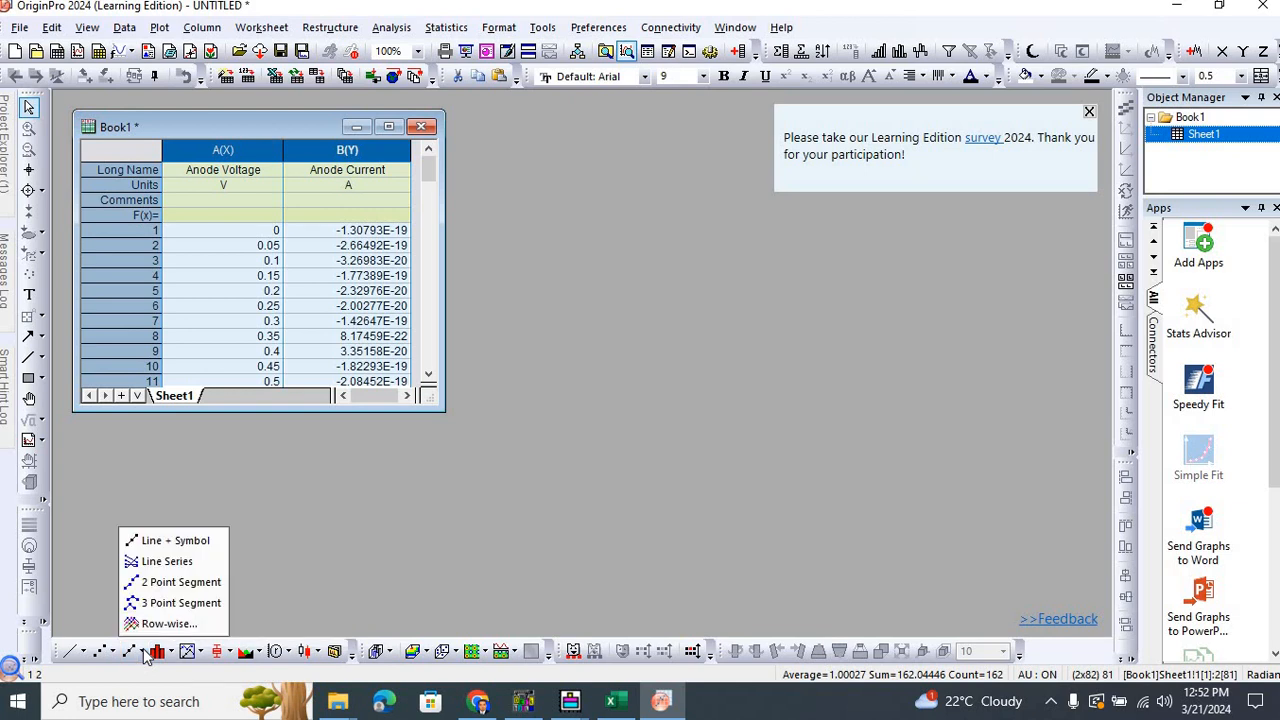
mouse_move(175, 540)
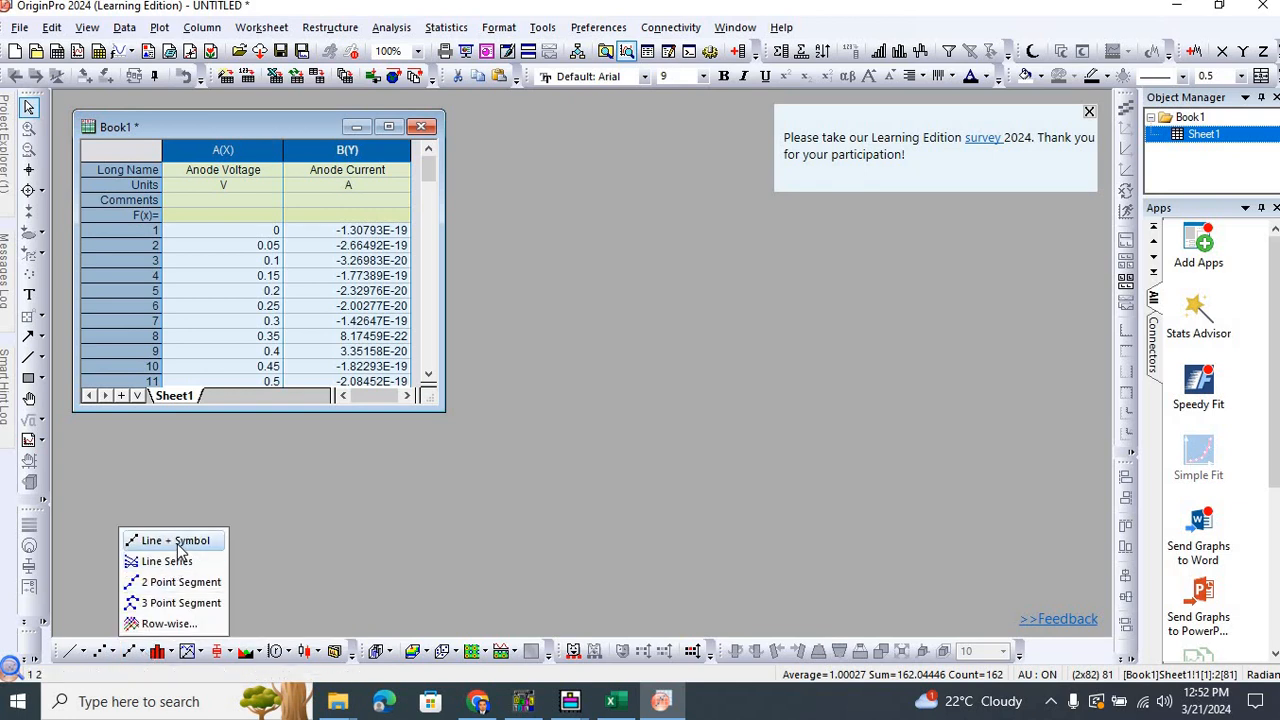
click(176, 540)
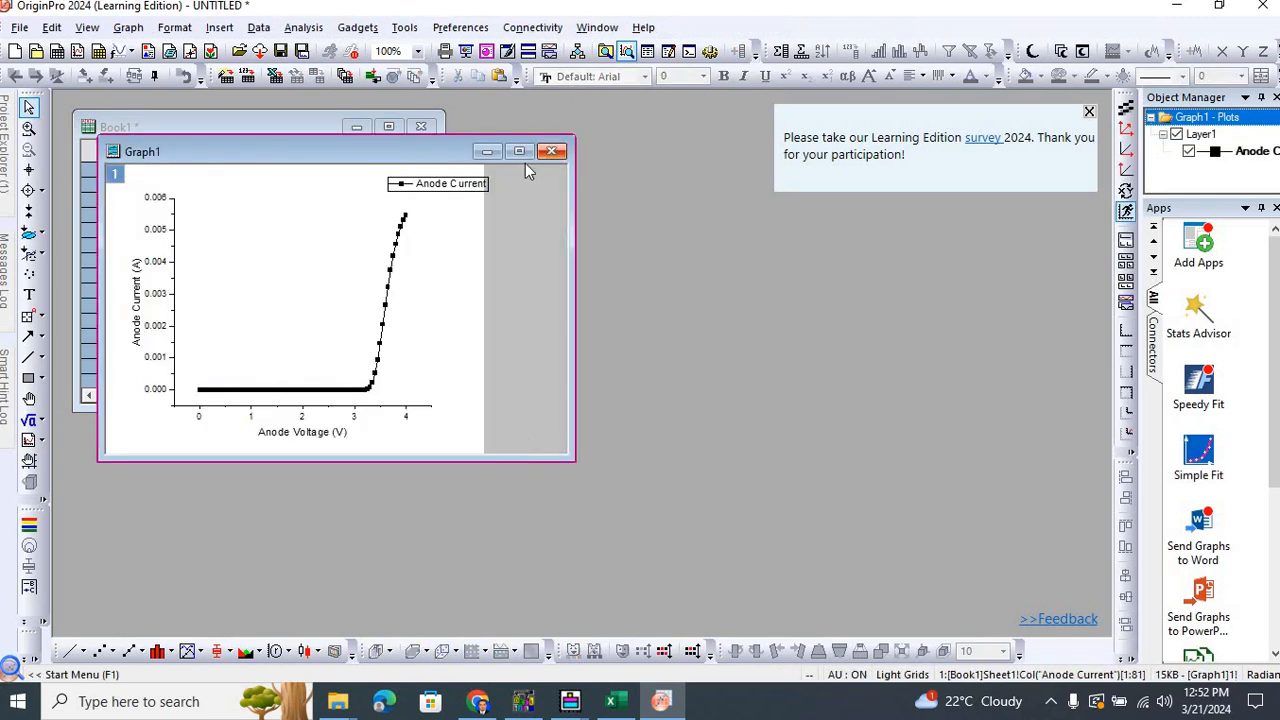
mouse_move(420, 230)
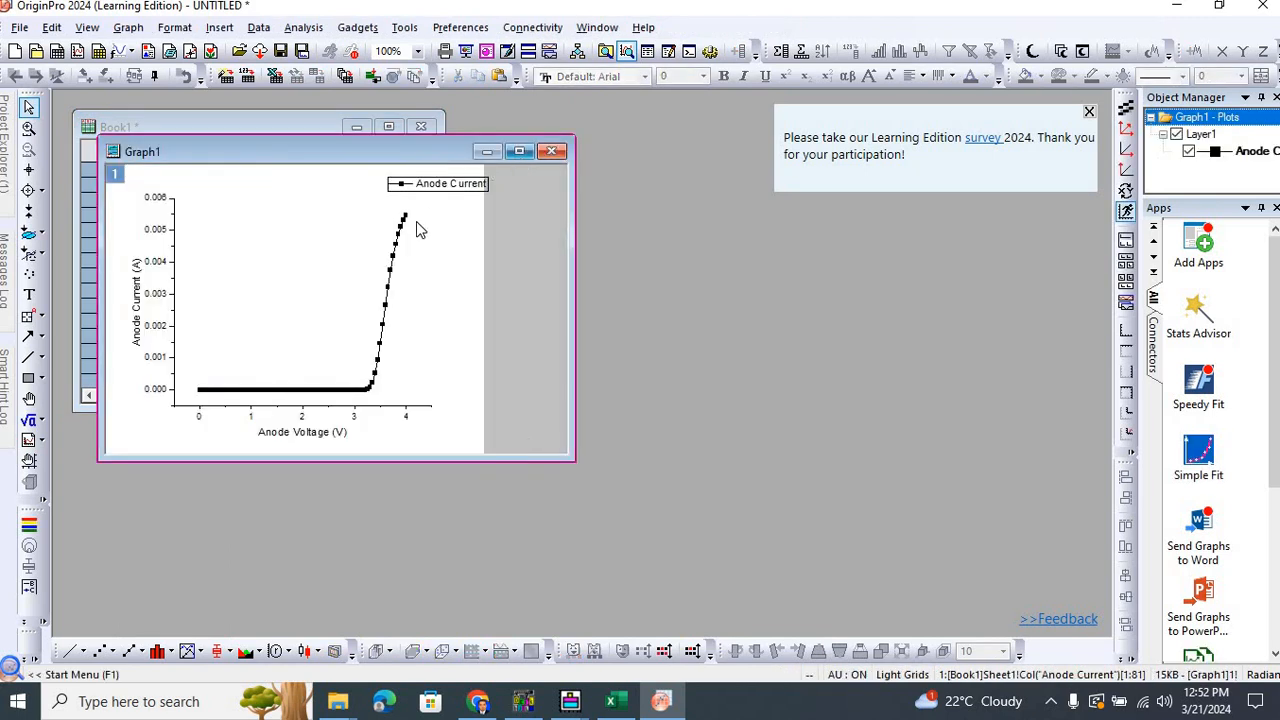
mouse_move(415, 281)
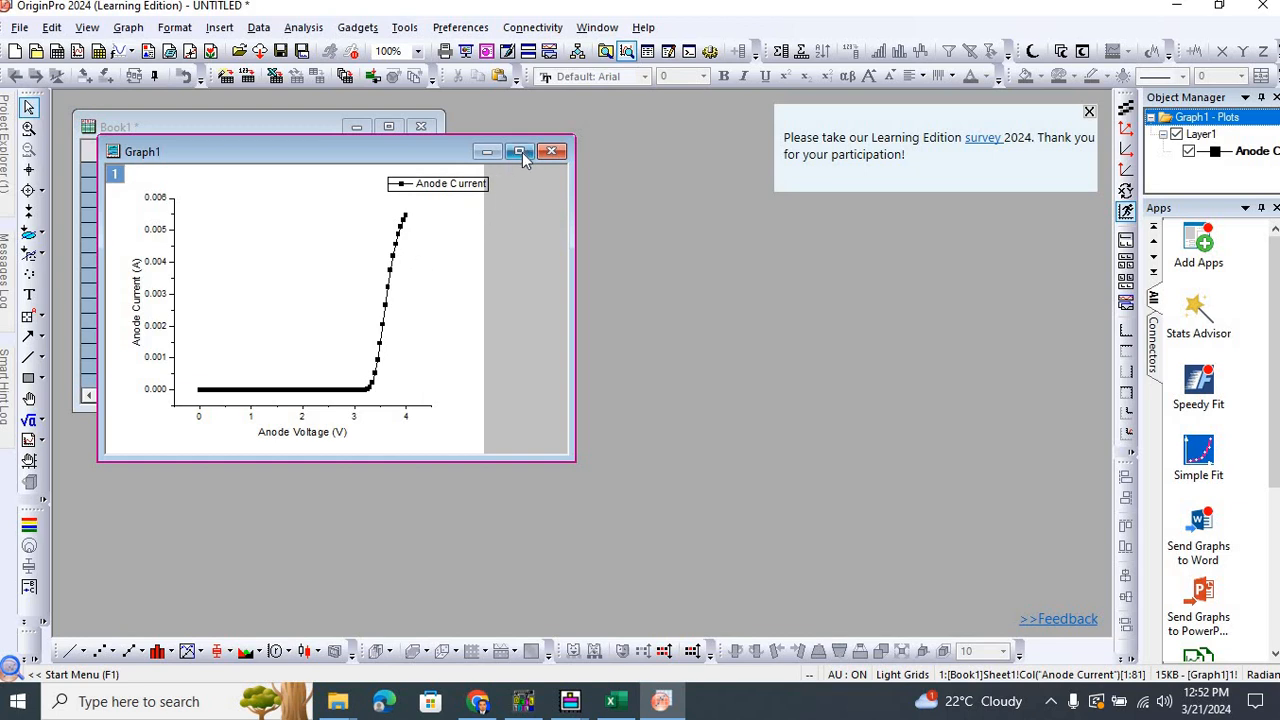
click(519, 151)
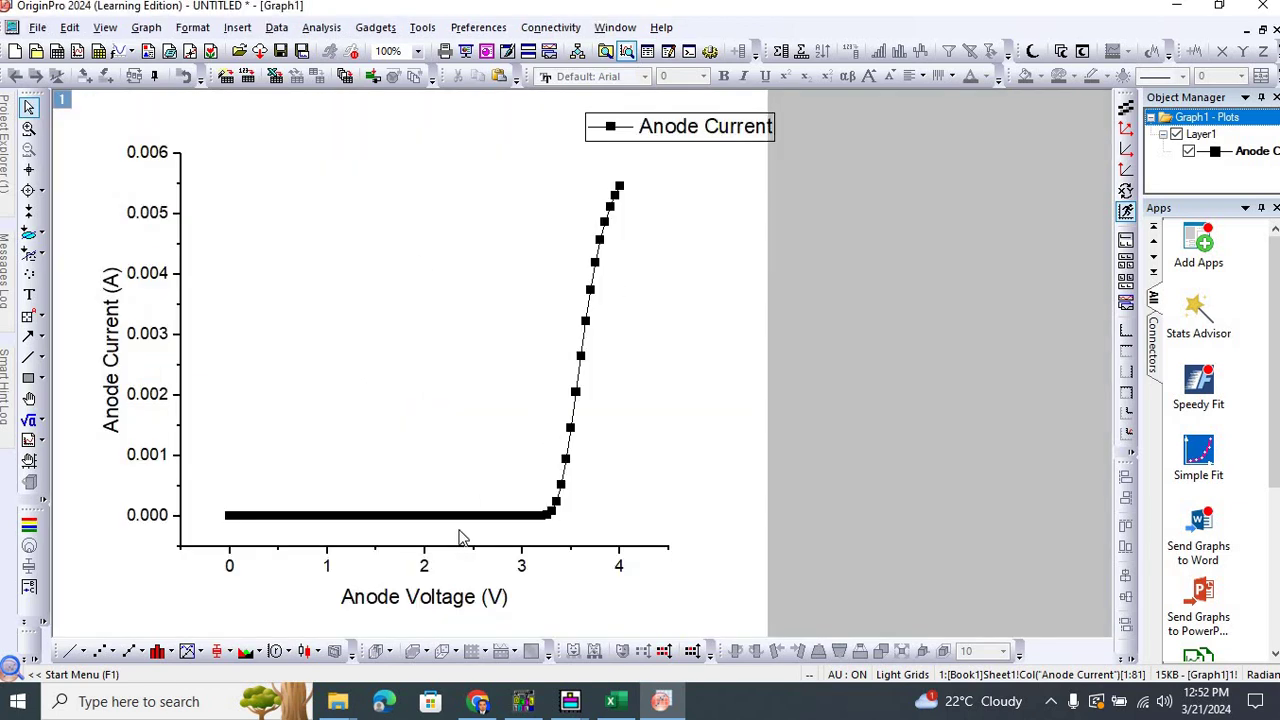
mouse_move(530, 560)
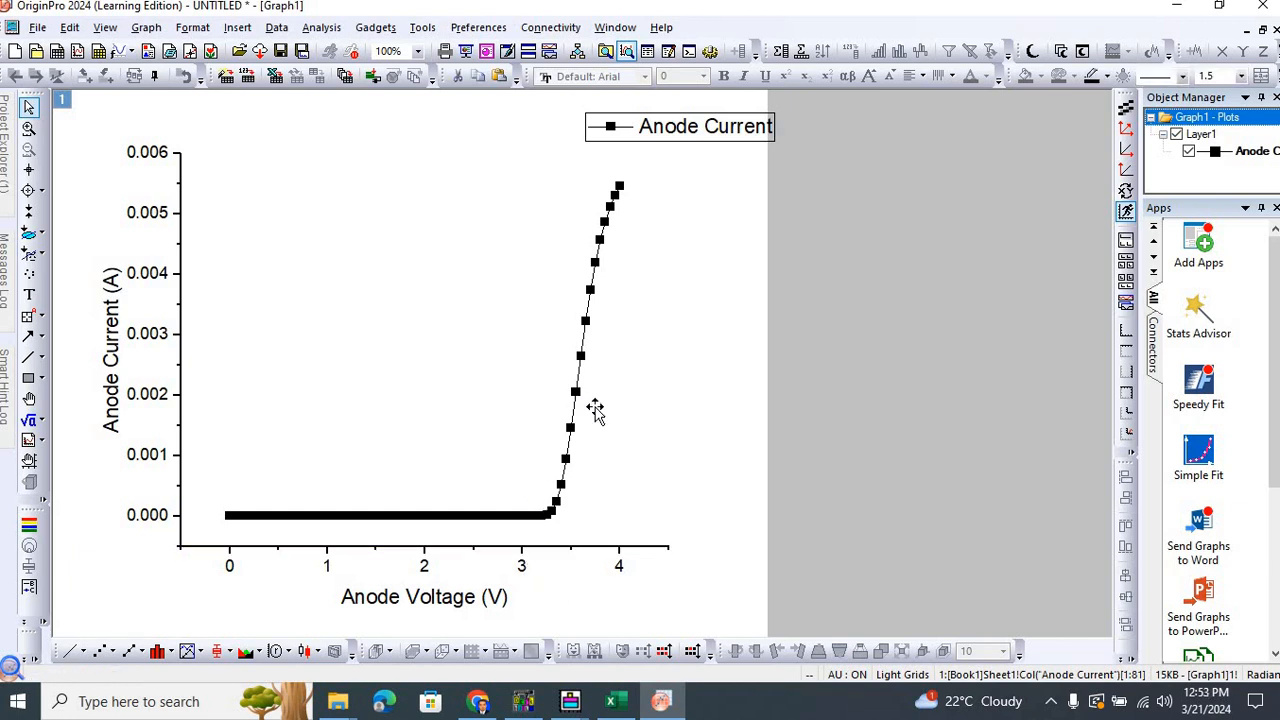
Enable the top, right and left axes in the axis dialog's Show tab and apply.
double_click(424, 565)
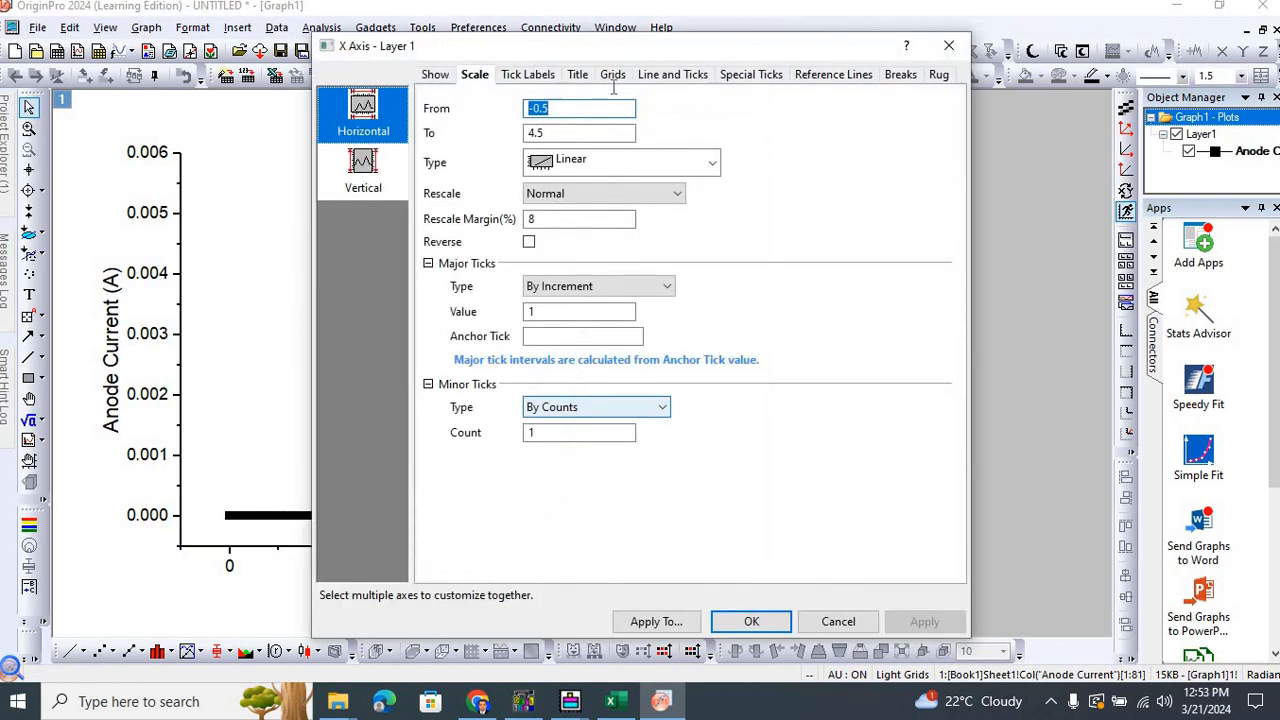
click(435, 74)
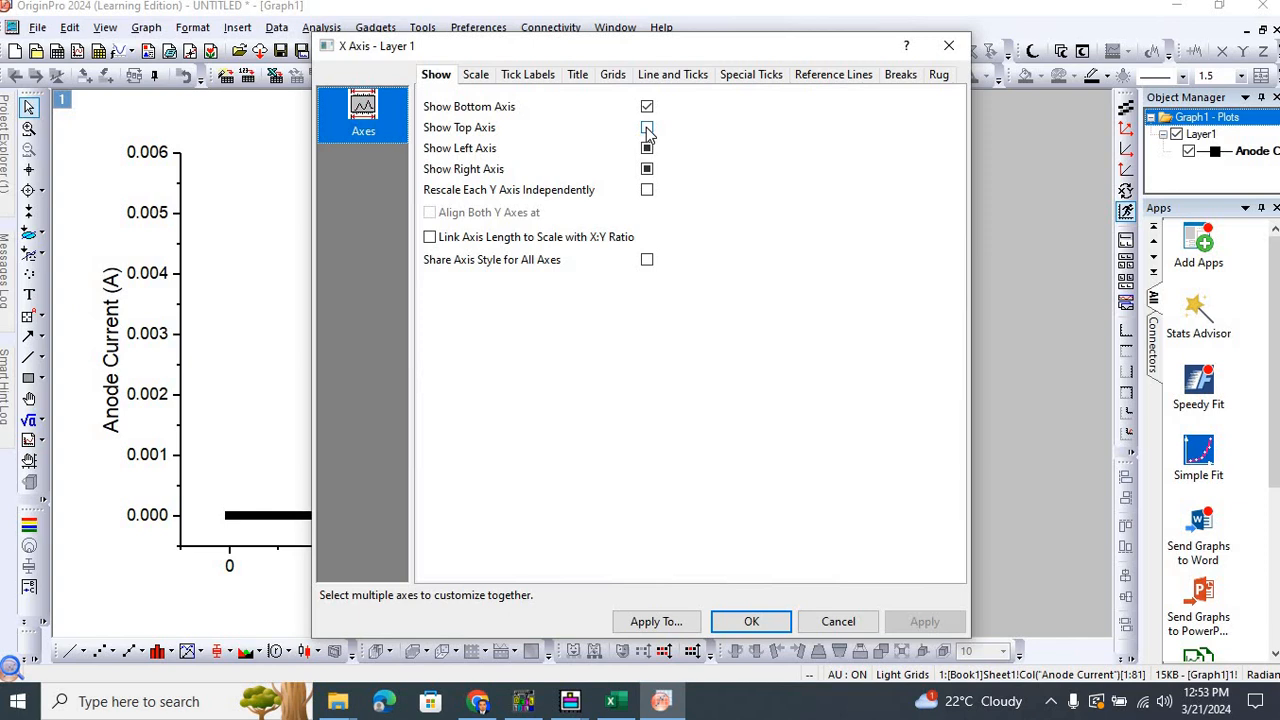
click(647, 127)
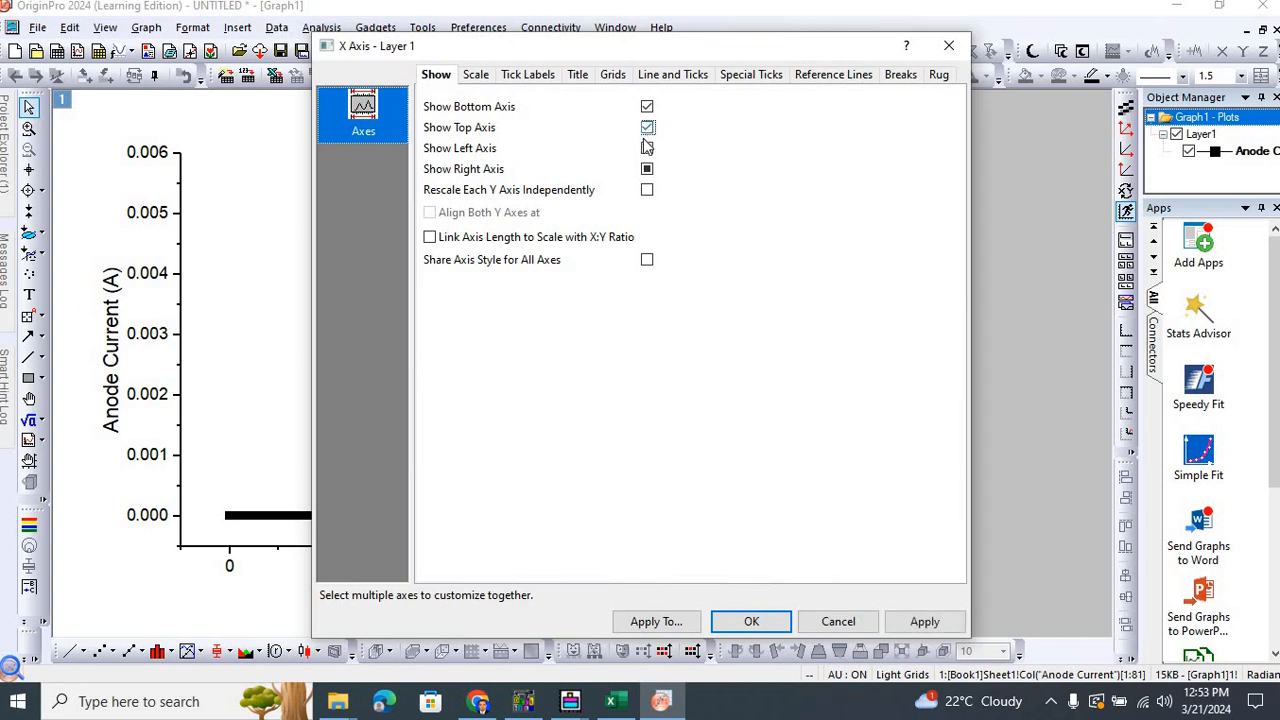
click(647, 168)
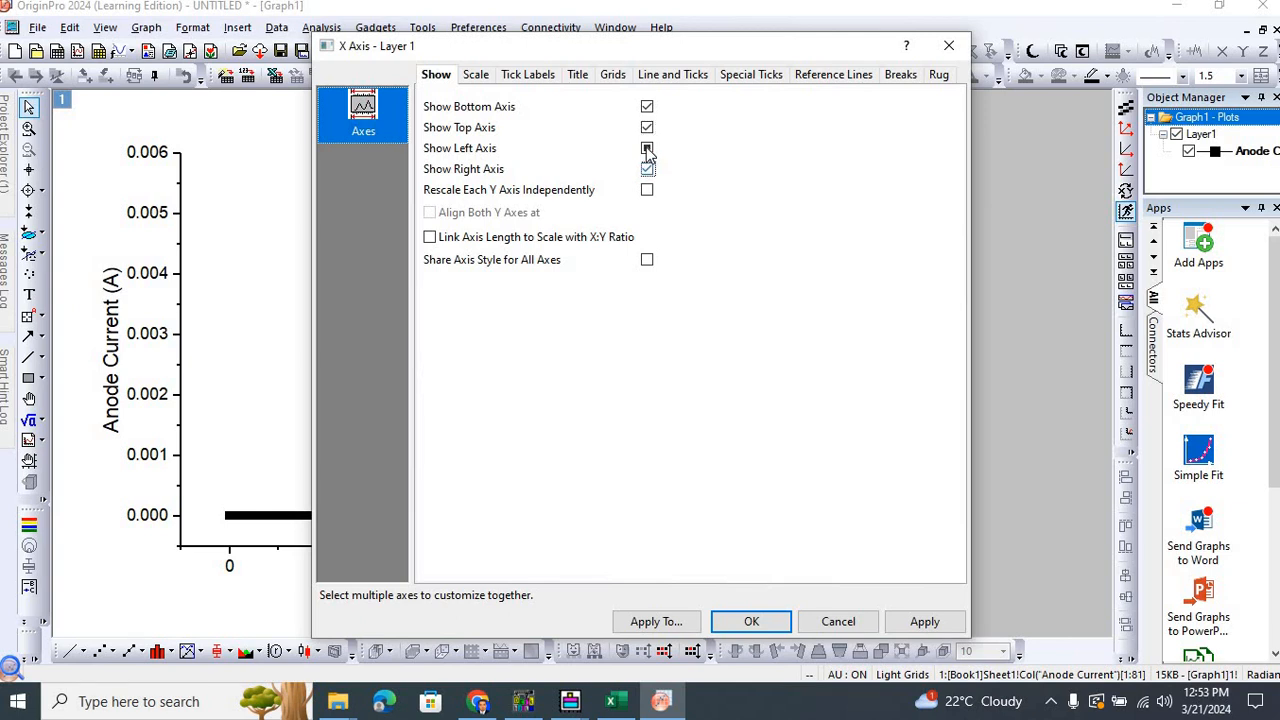
click(647, 168)
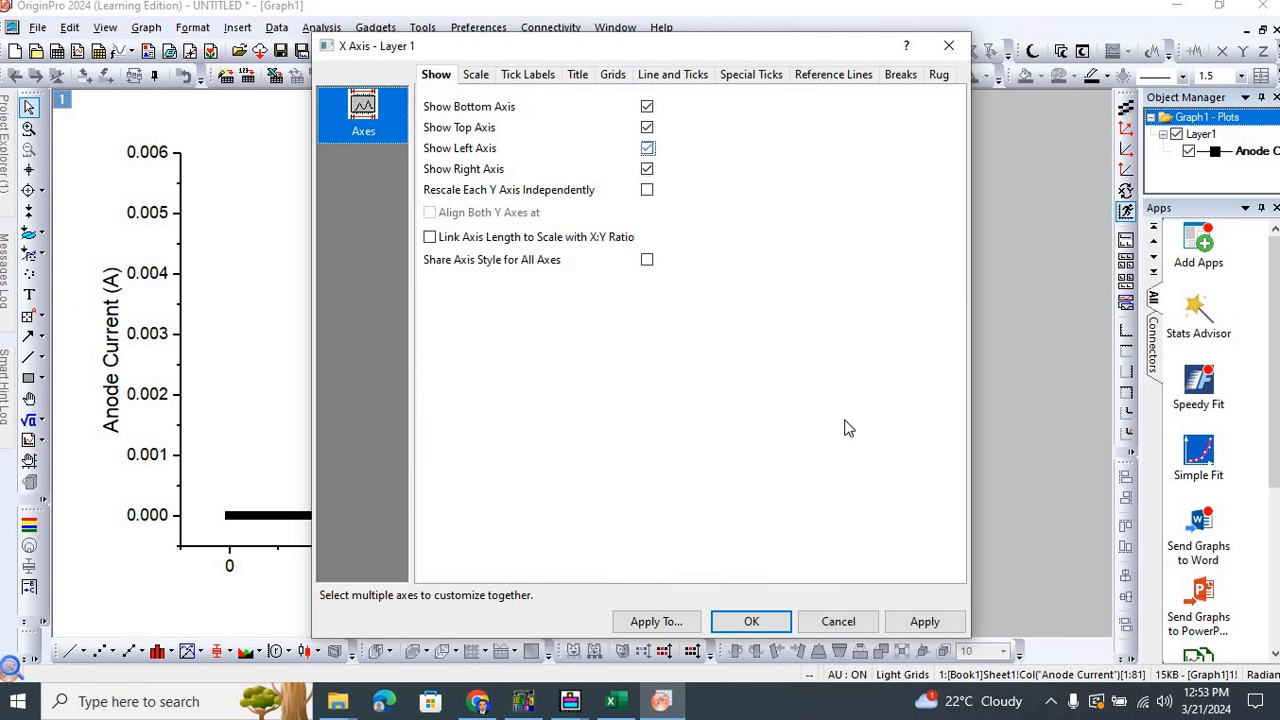
click(924, 621)
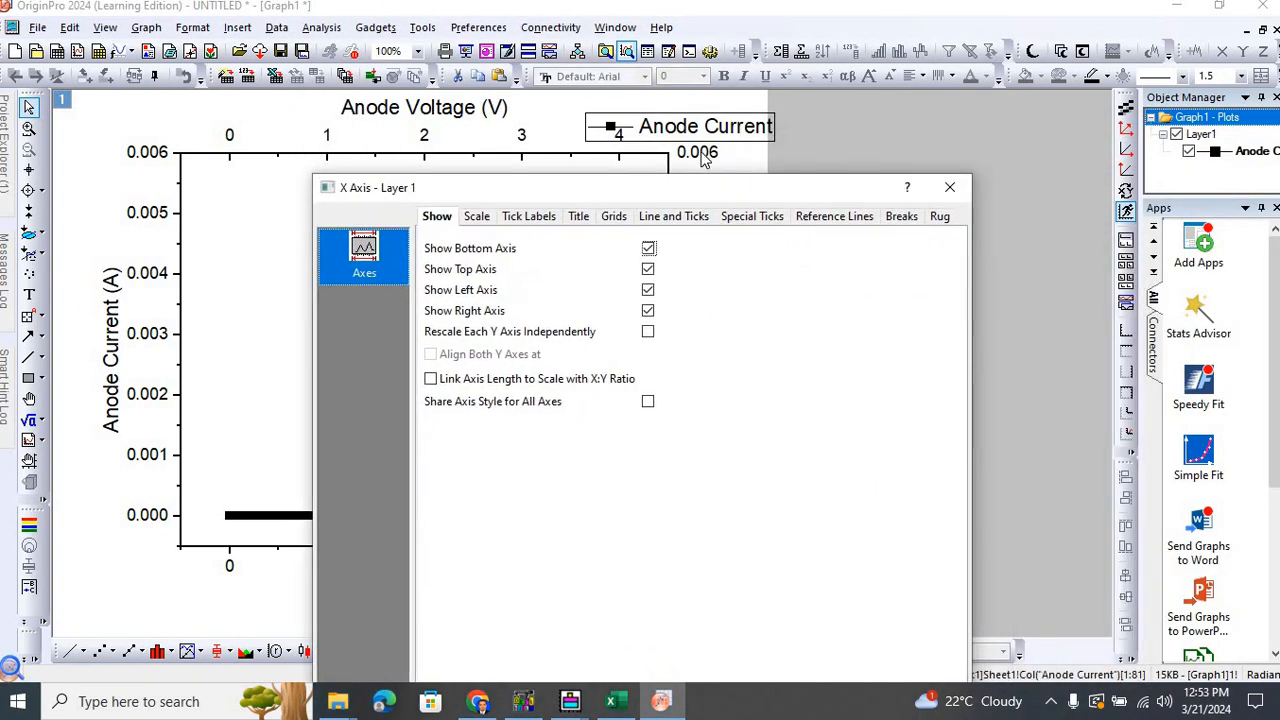
drag(640, 187, 700, 224)
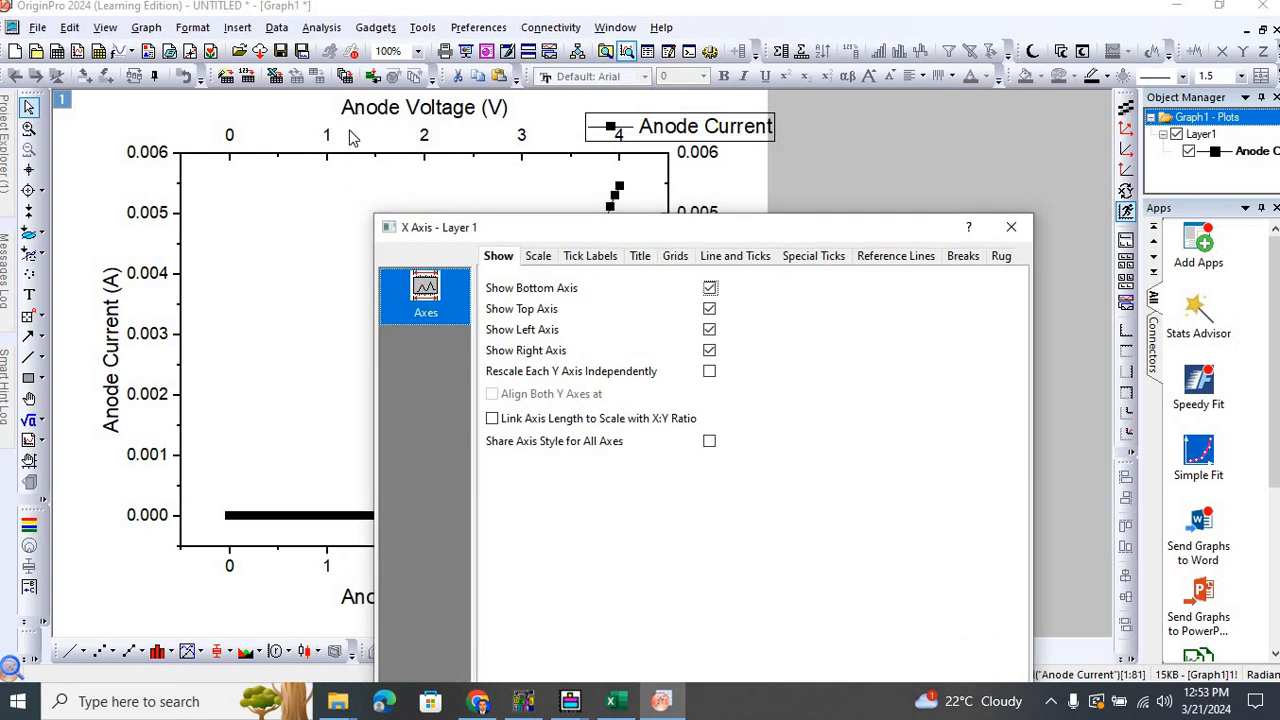
mouse_move(410, 142)
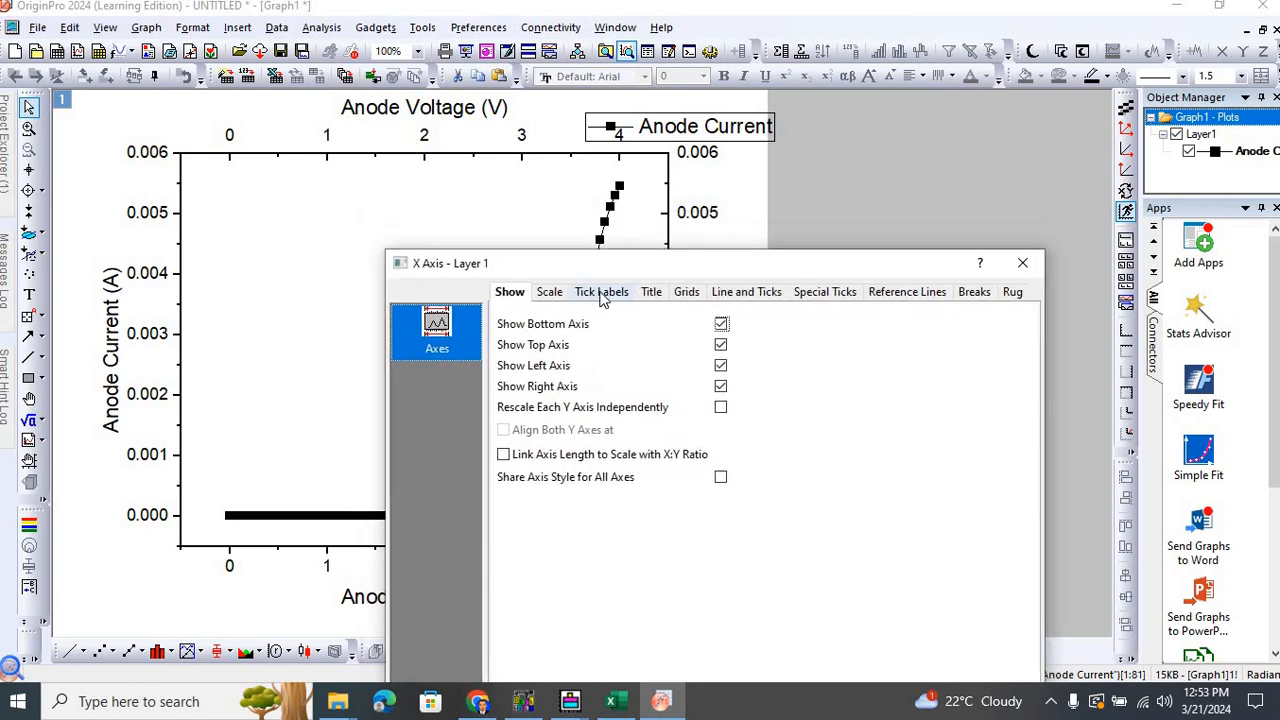
Hide tick labels on the top and right axes.
click(601, 291)
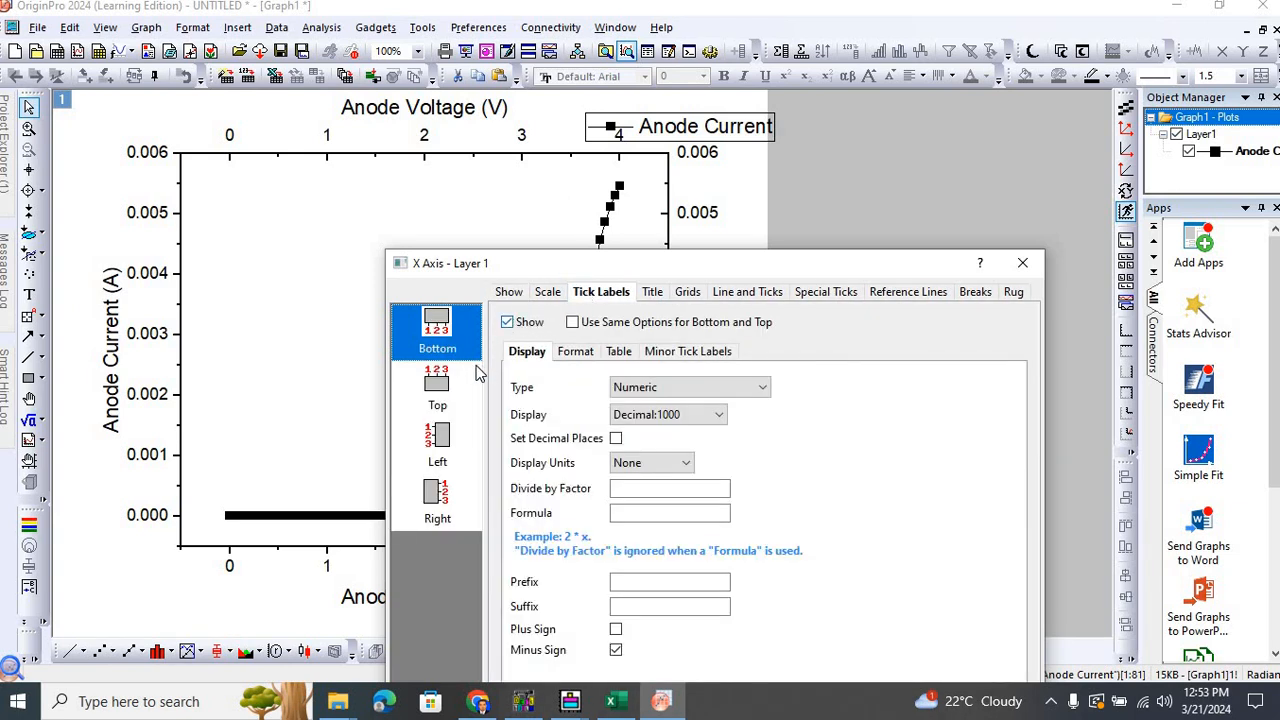
click(437, 390)
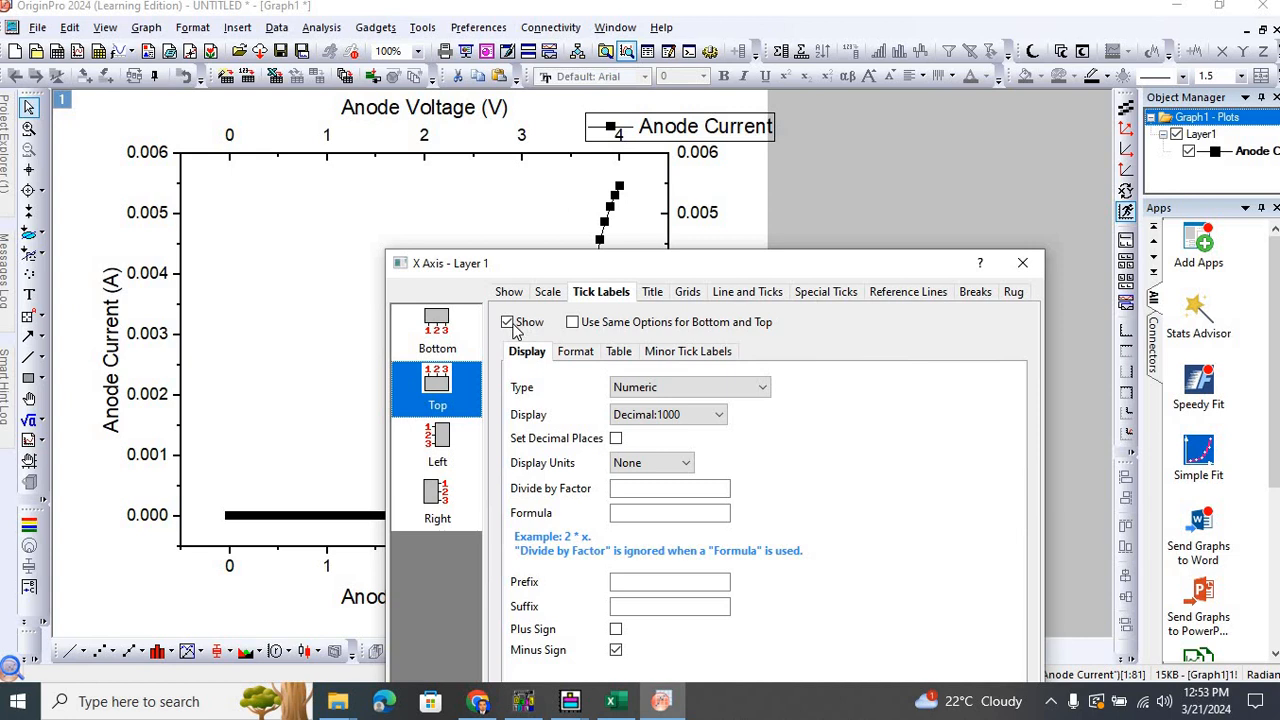
click(507, 322)
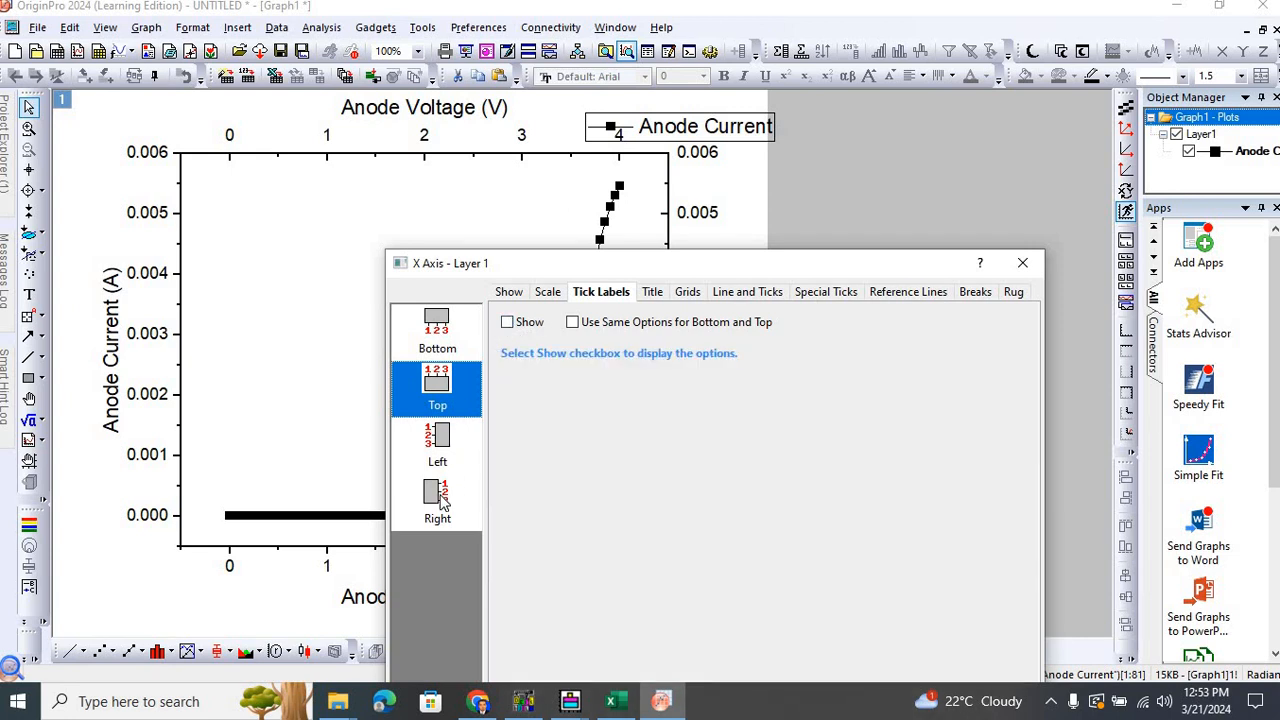
click(437, 500)
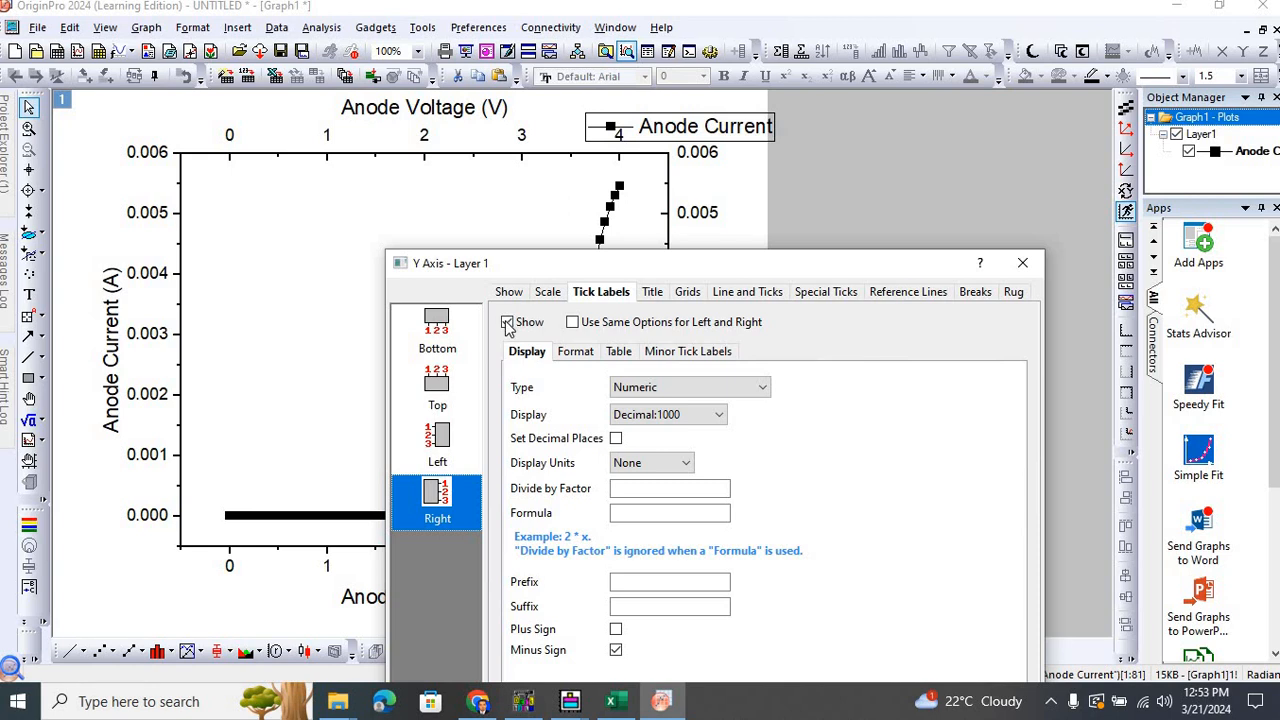
click(507, 321)
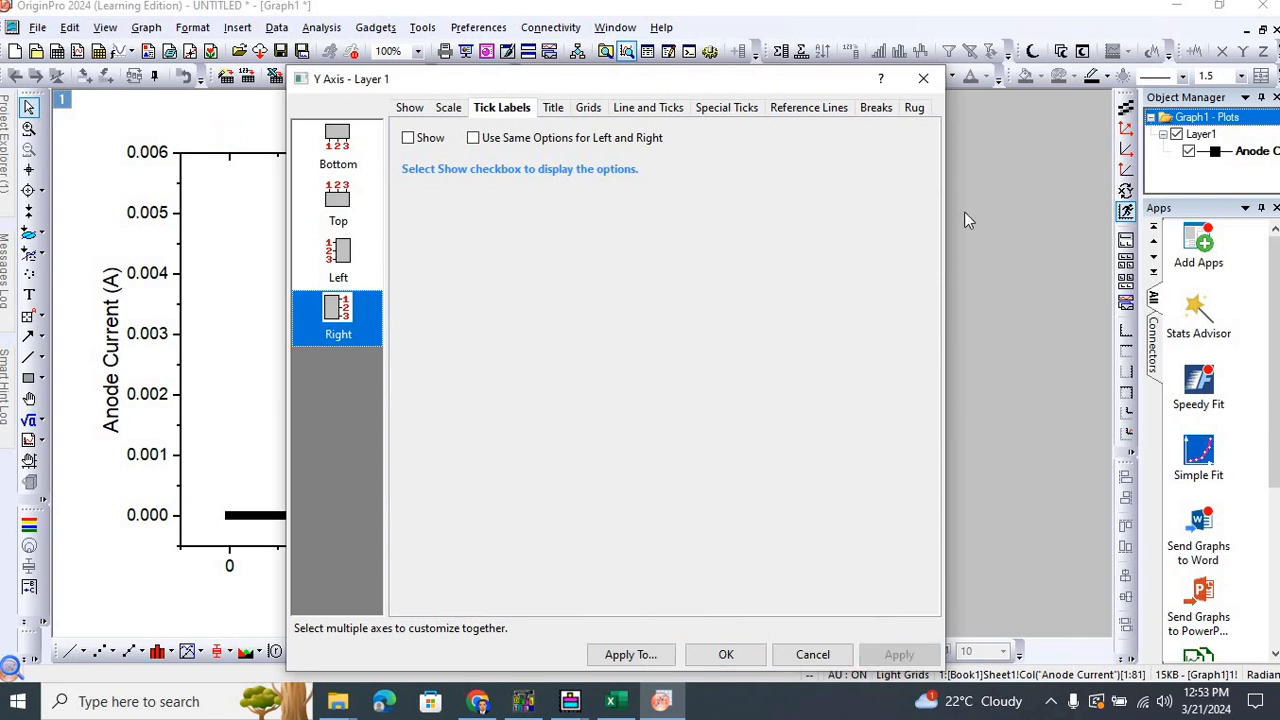
drag(350, 78, 520, 167)
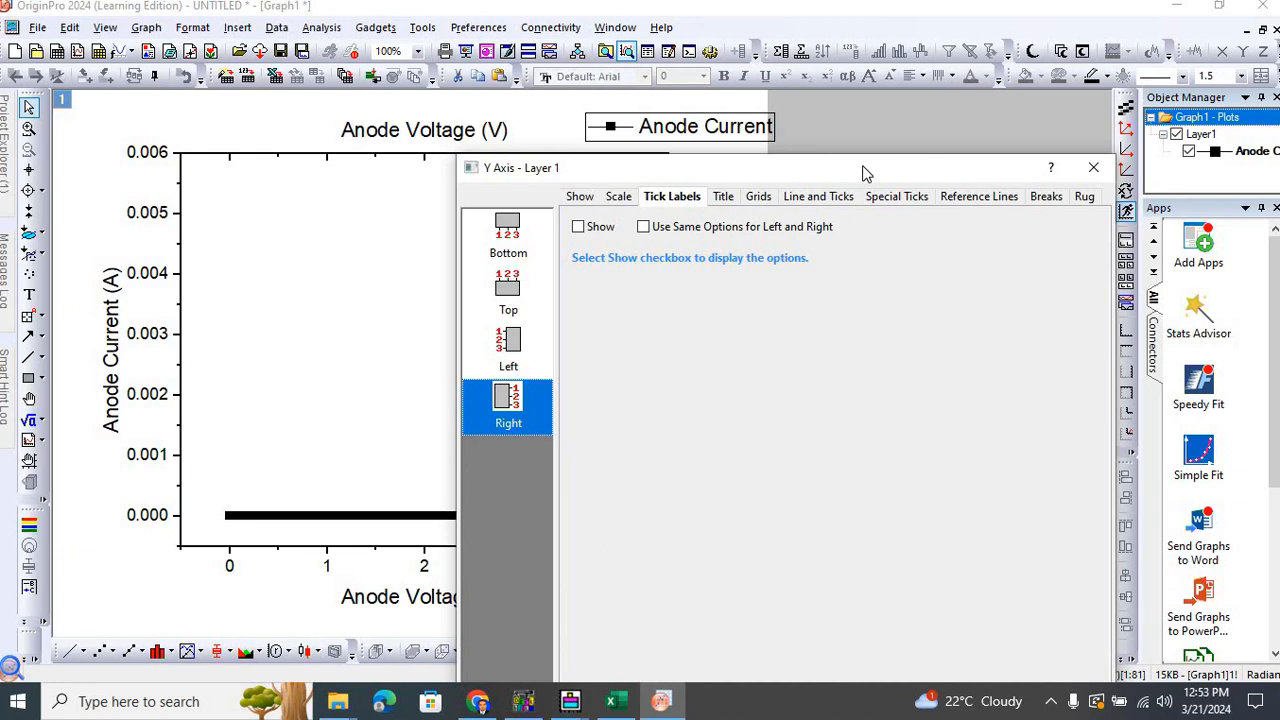
Turn off the right and top axis titles in the Title tab and click OK.
click(721, 196)
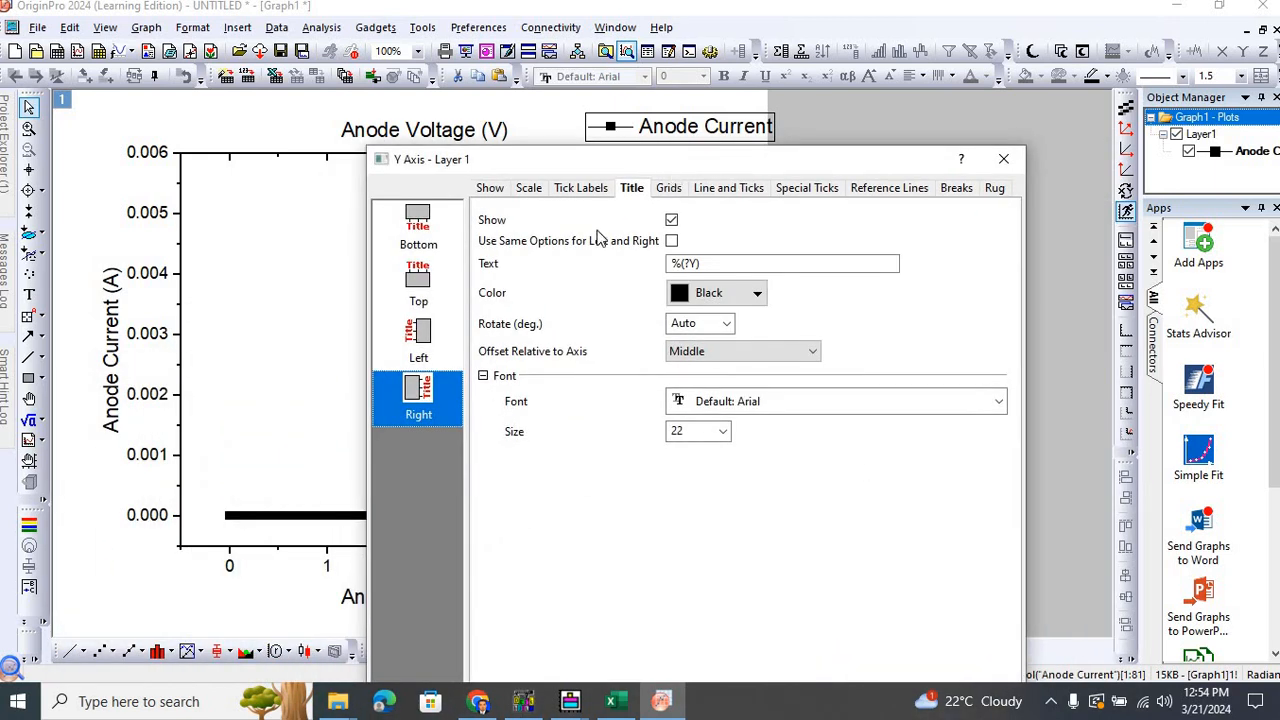
click(672, 219)
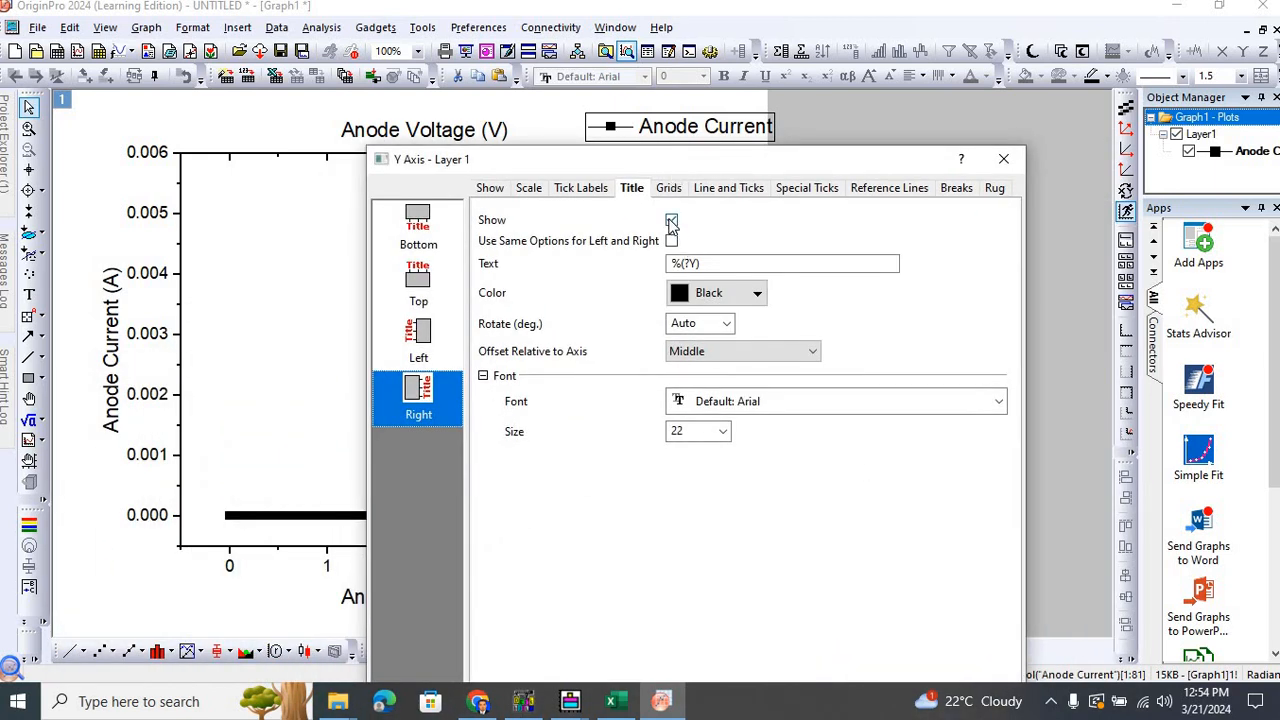
click(671, 220)
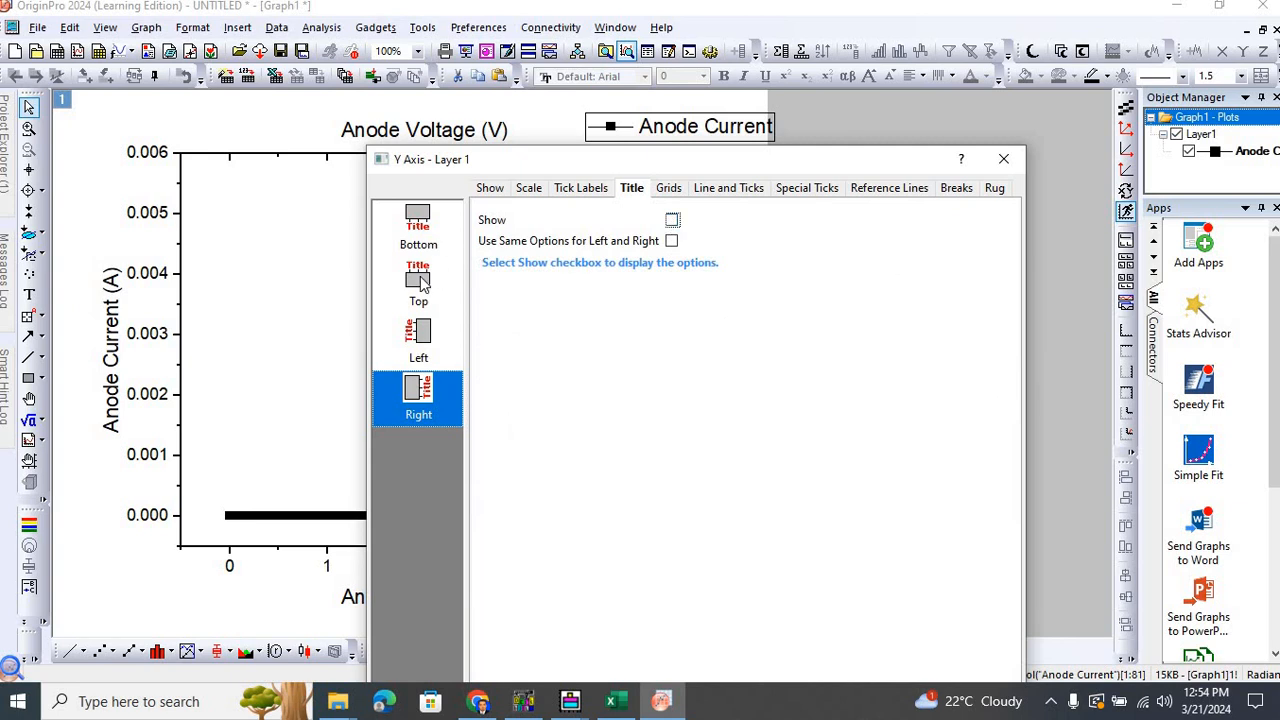
click(418, 285)
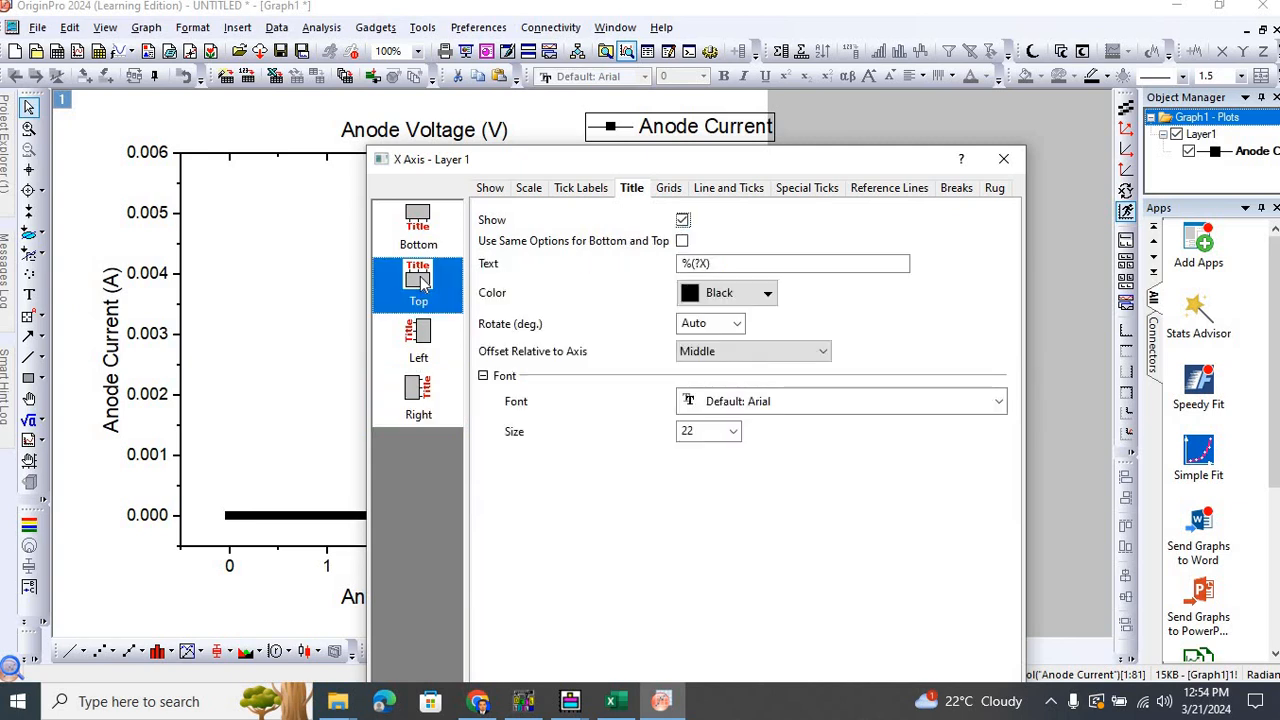
click(683, 219)
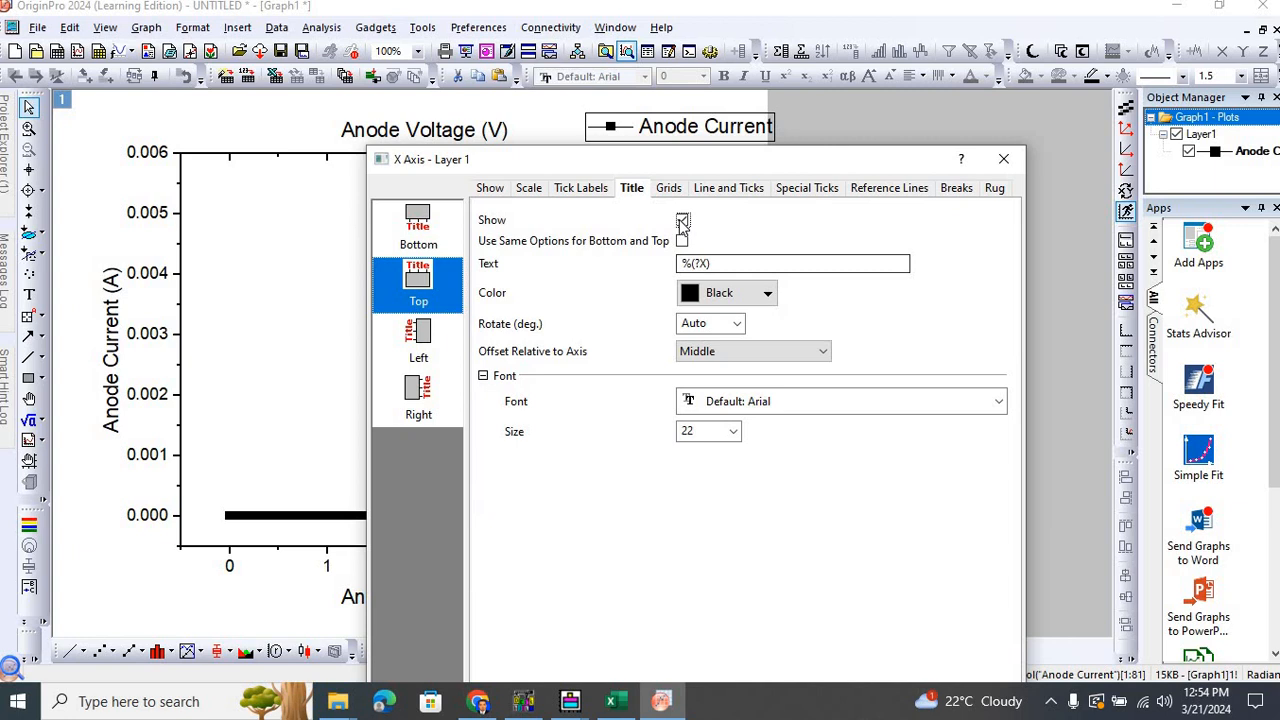
click(683, 220)
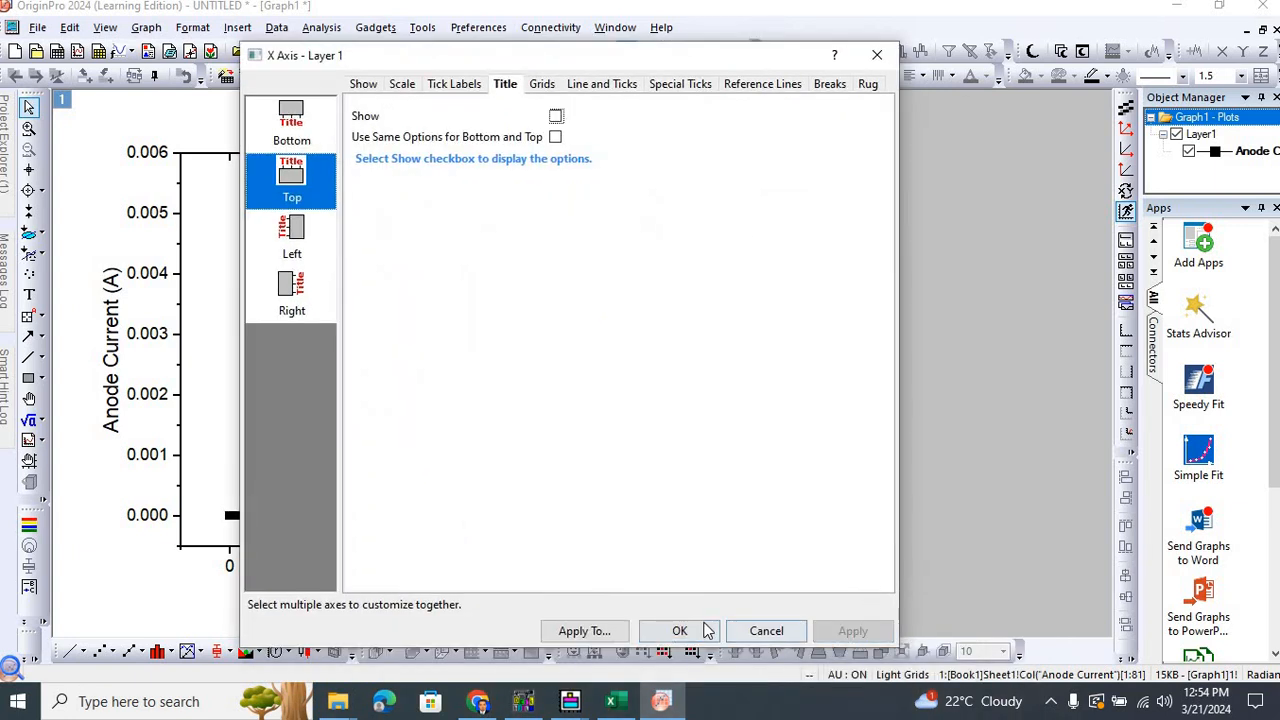
click(679, 631)
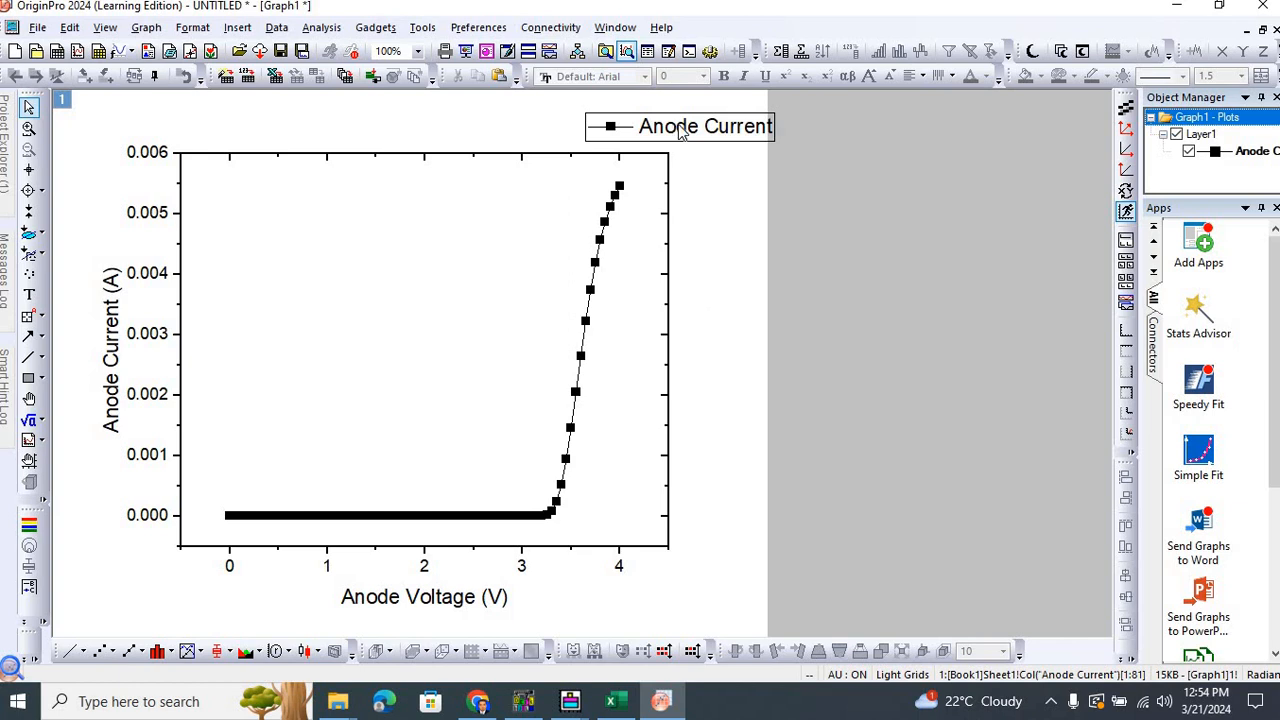
Drag the Anode Current legend into the plot's upper-left corner.
click(705, 125)
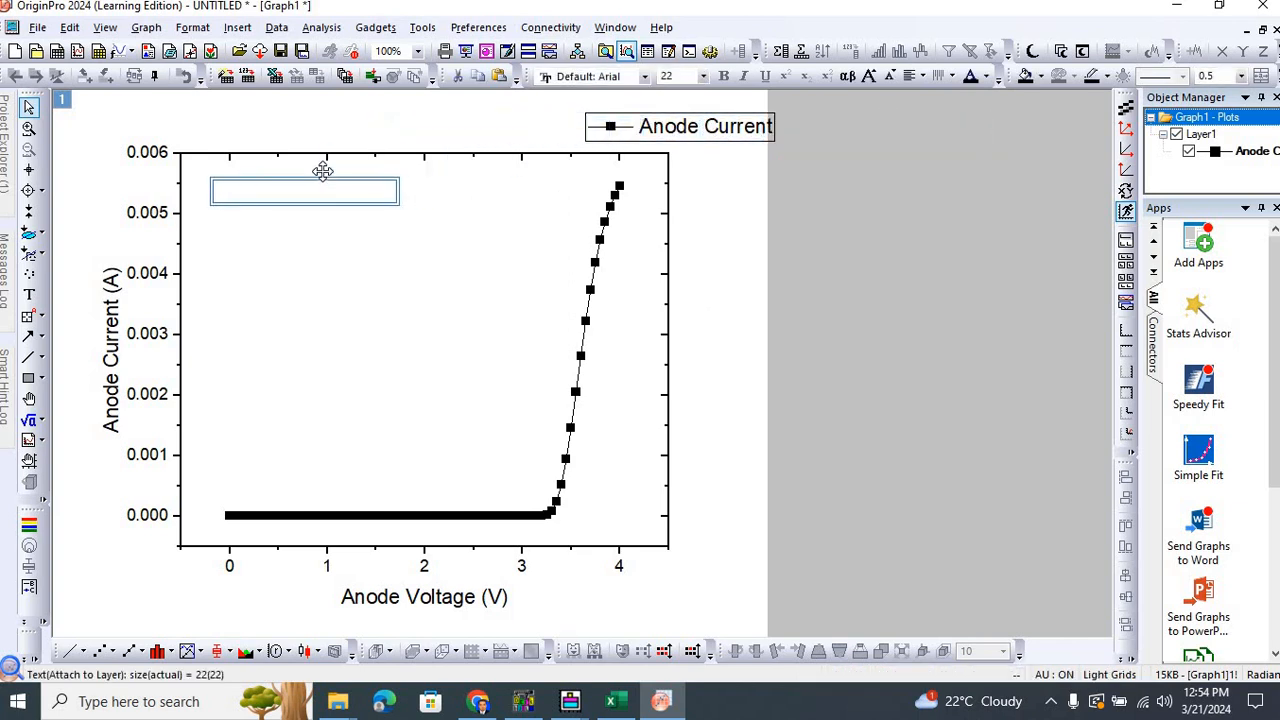
drag(680, 126, 295, 178)
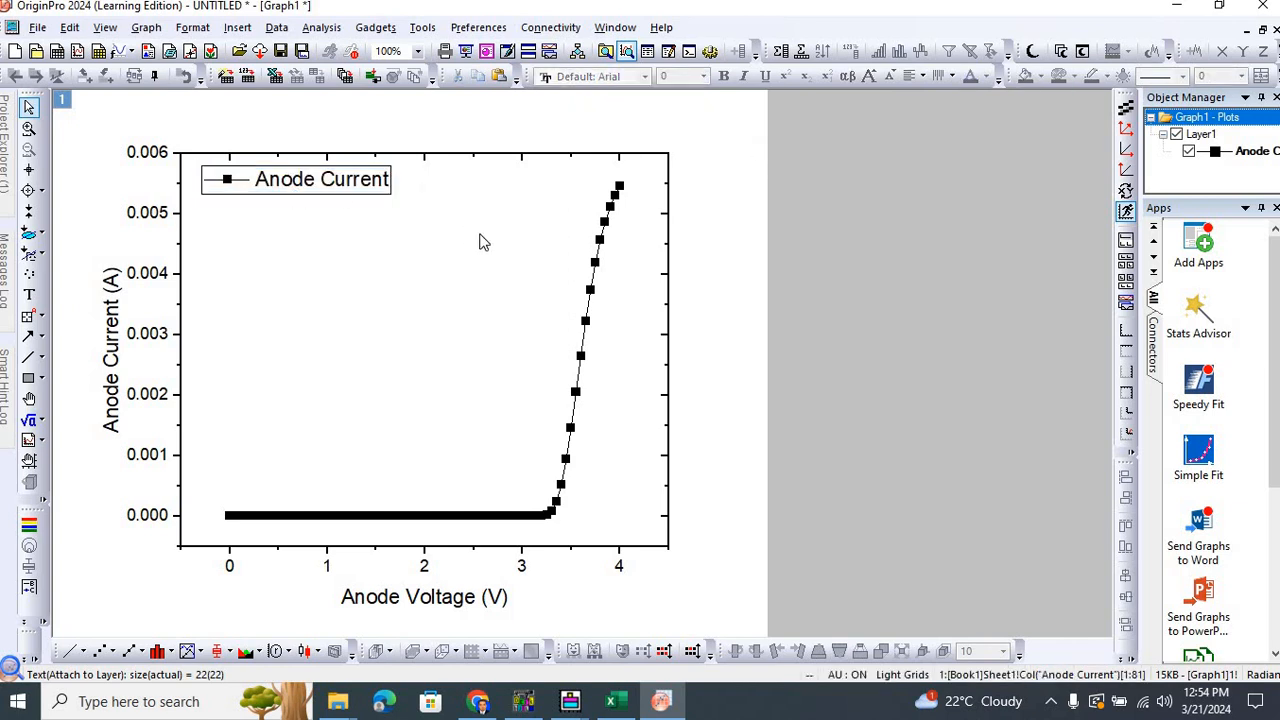
mouse_move(480, 600)
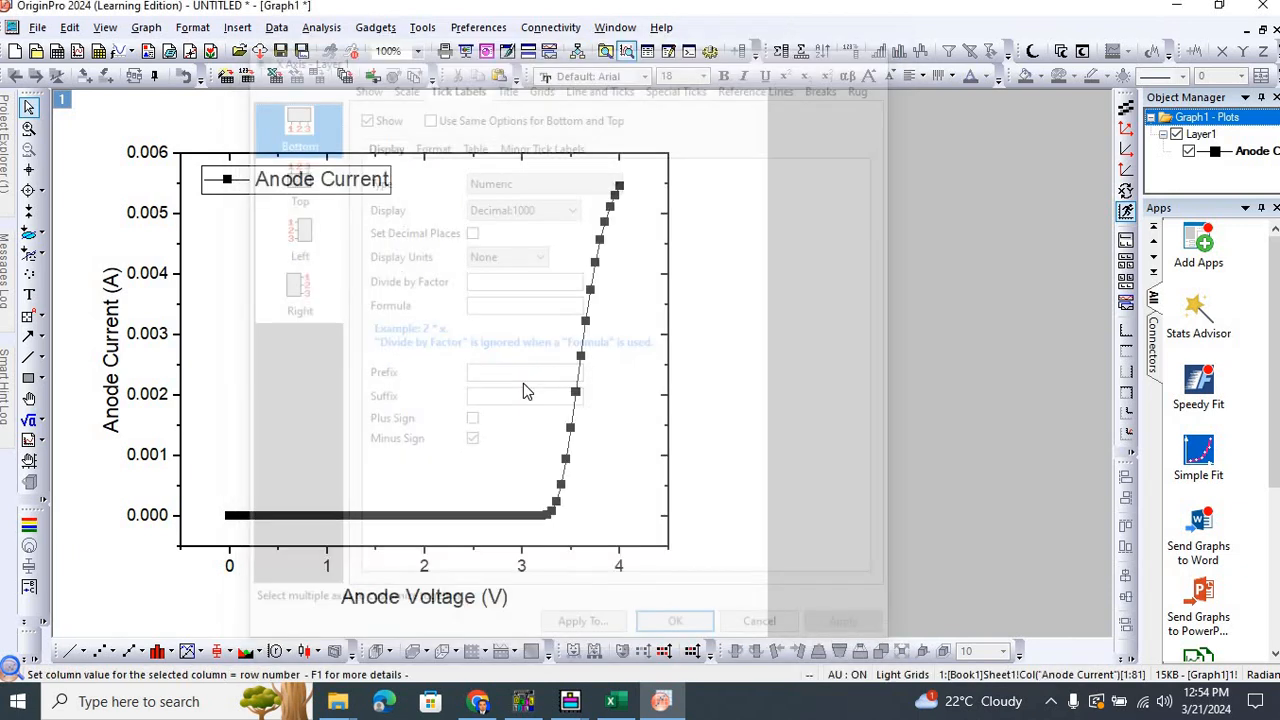
Retype the bottom axis title as 'Anode Voltage (V)' for bold formatting.
click(674, 620)
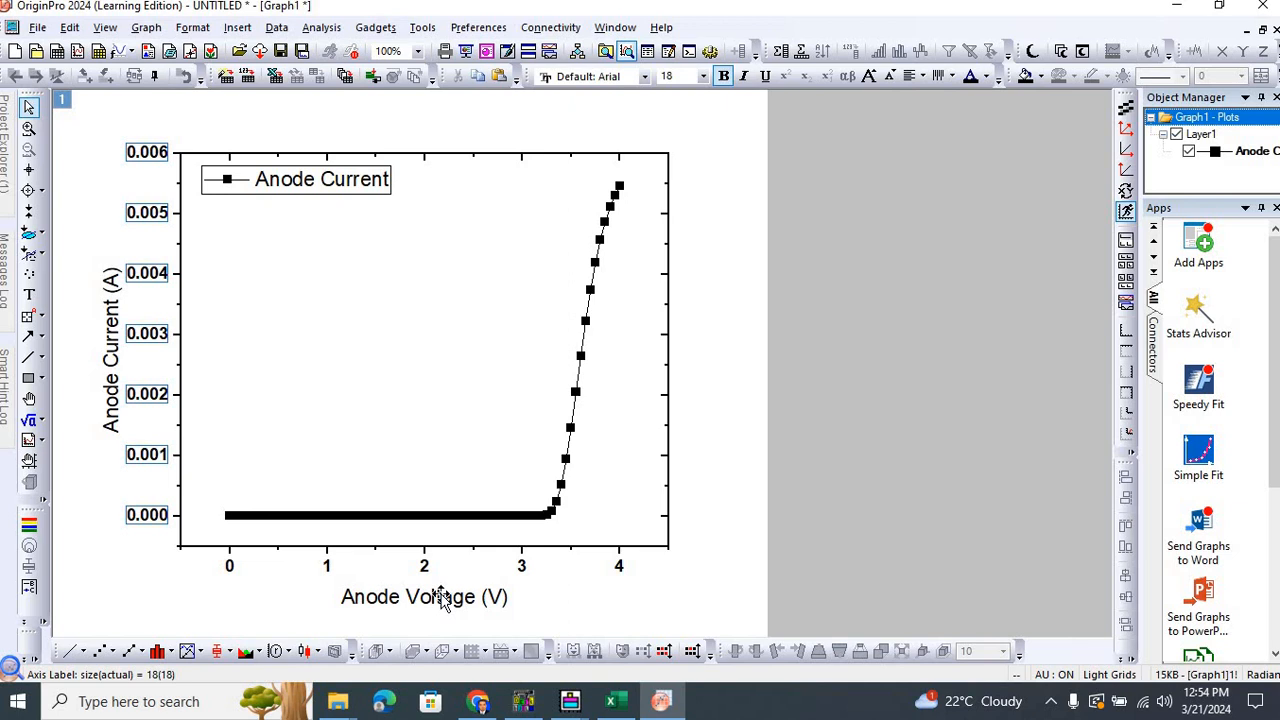
double_click(424, 597)
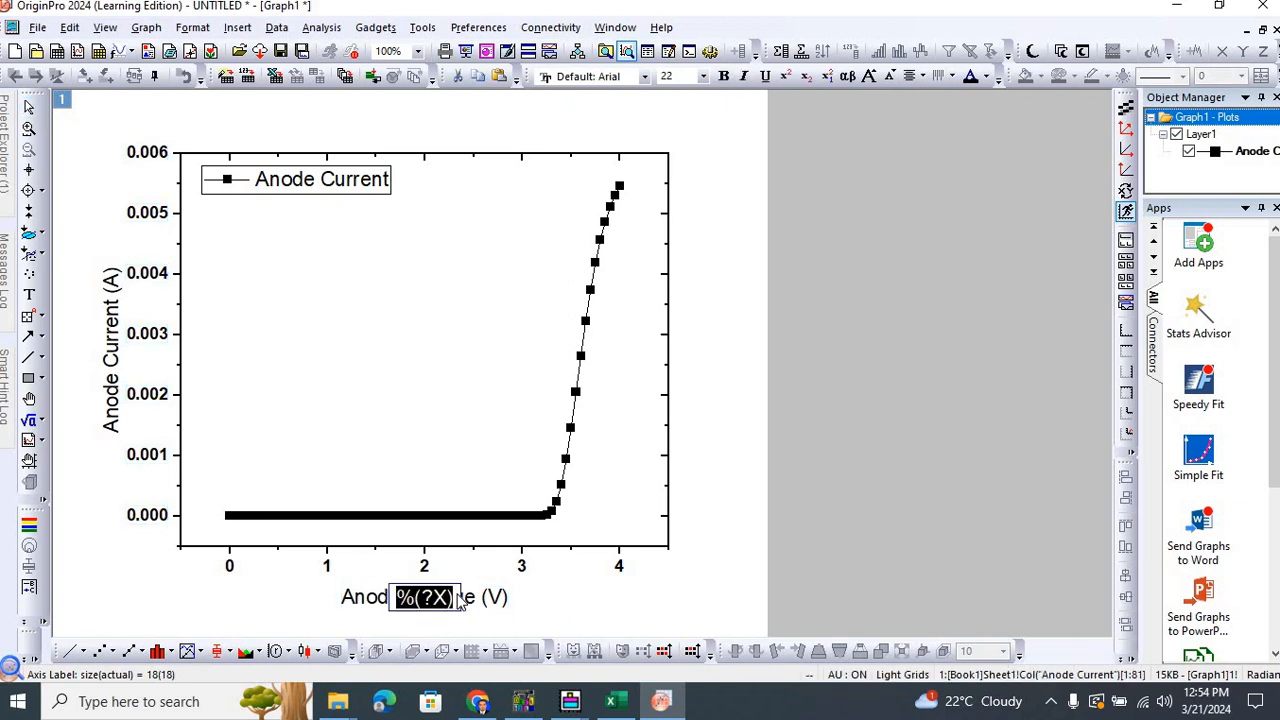
text(Anode Voltage)
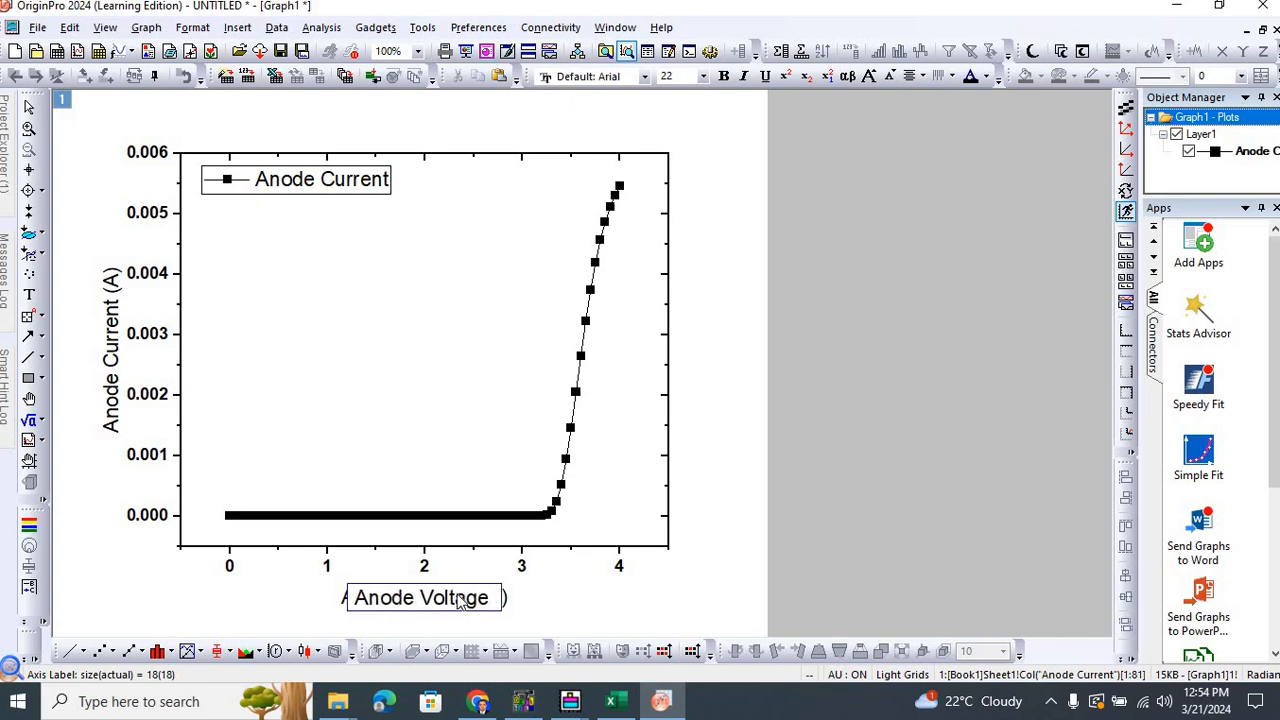
text((V))
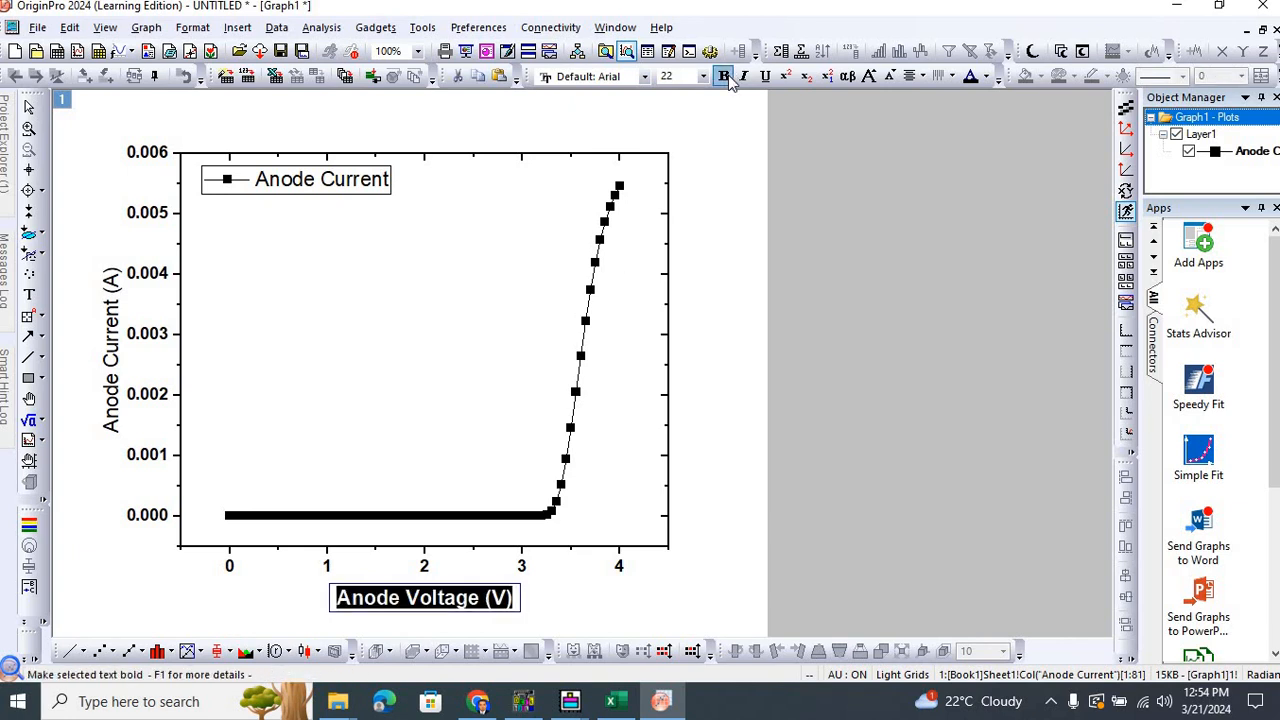
mouse_move(483, 173)
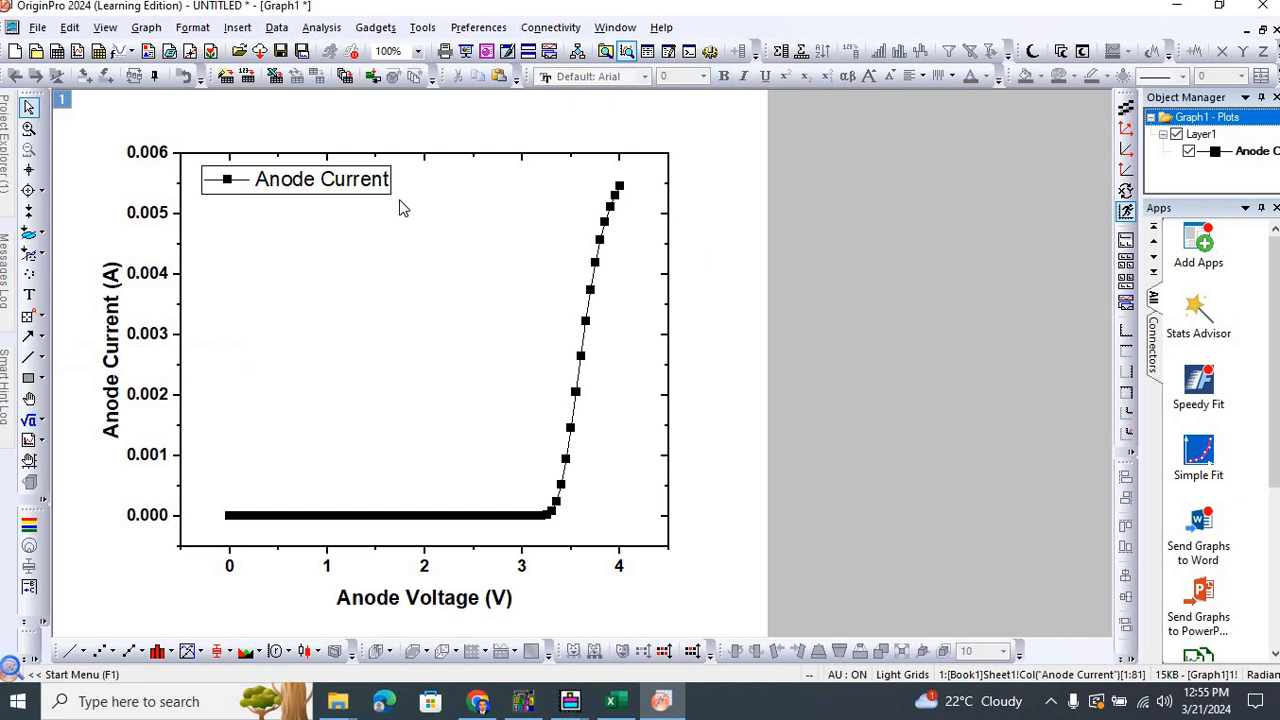
Bold the Anode Current legend text and dismiss the legend update notice.
double_click(321, 179)
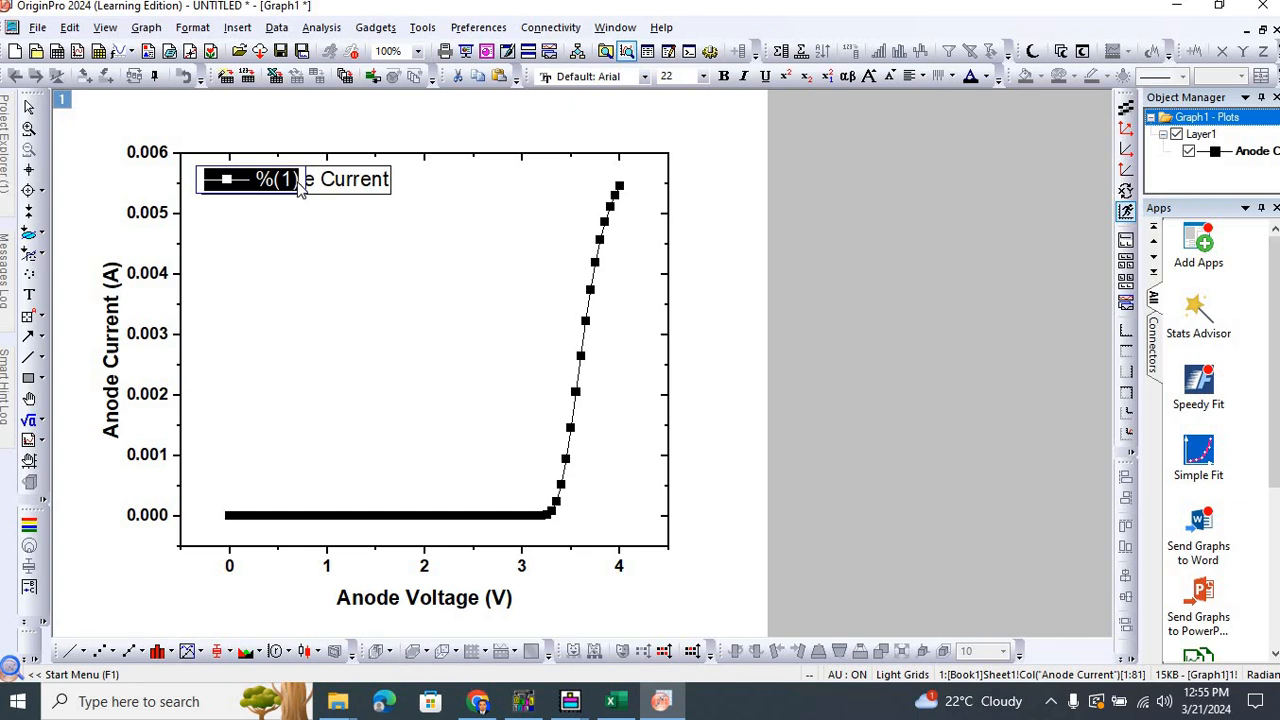
double_click(290, 179)
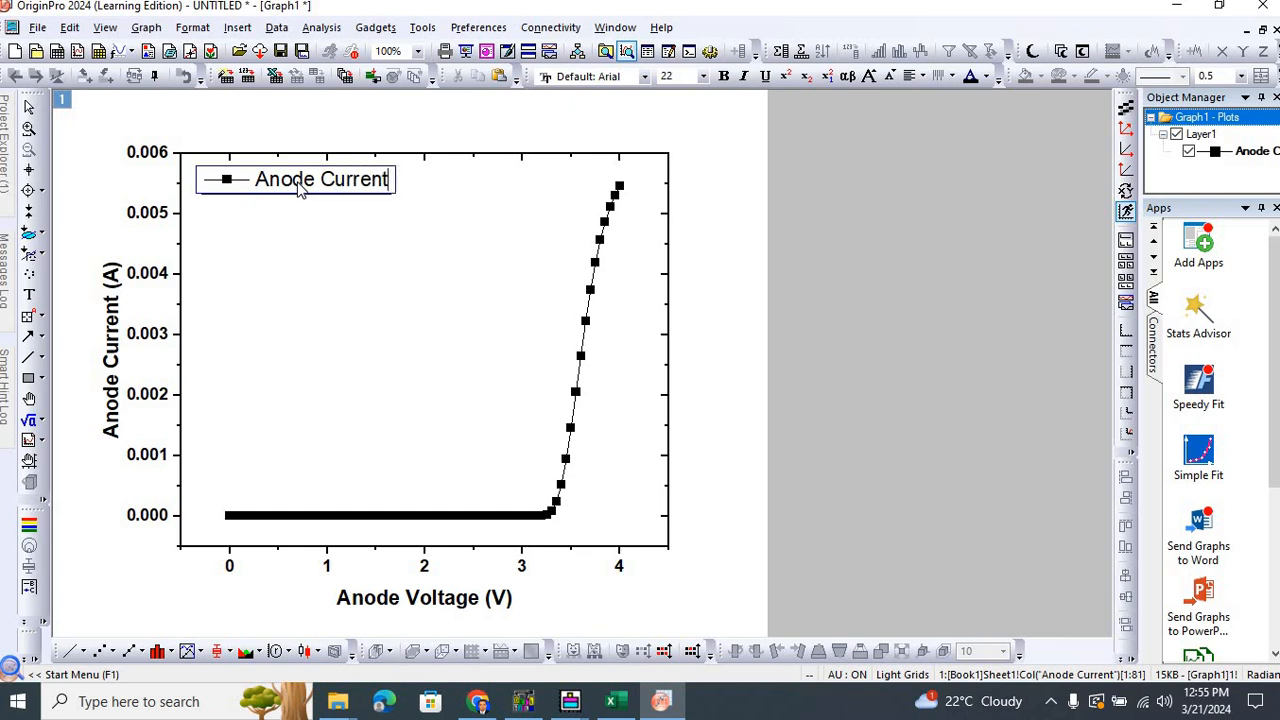
double_click(320, 179)
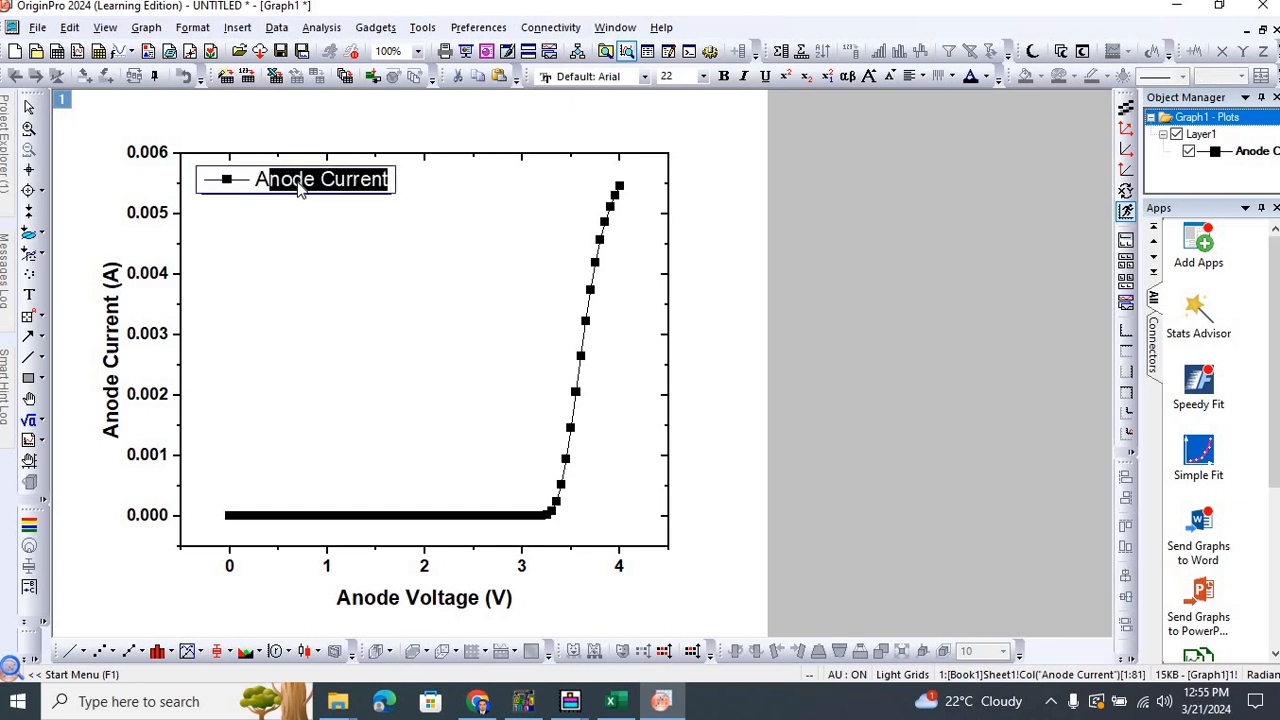
click(723, 76)
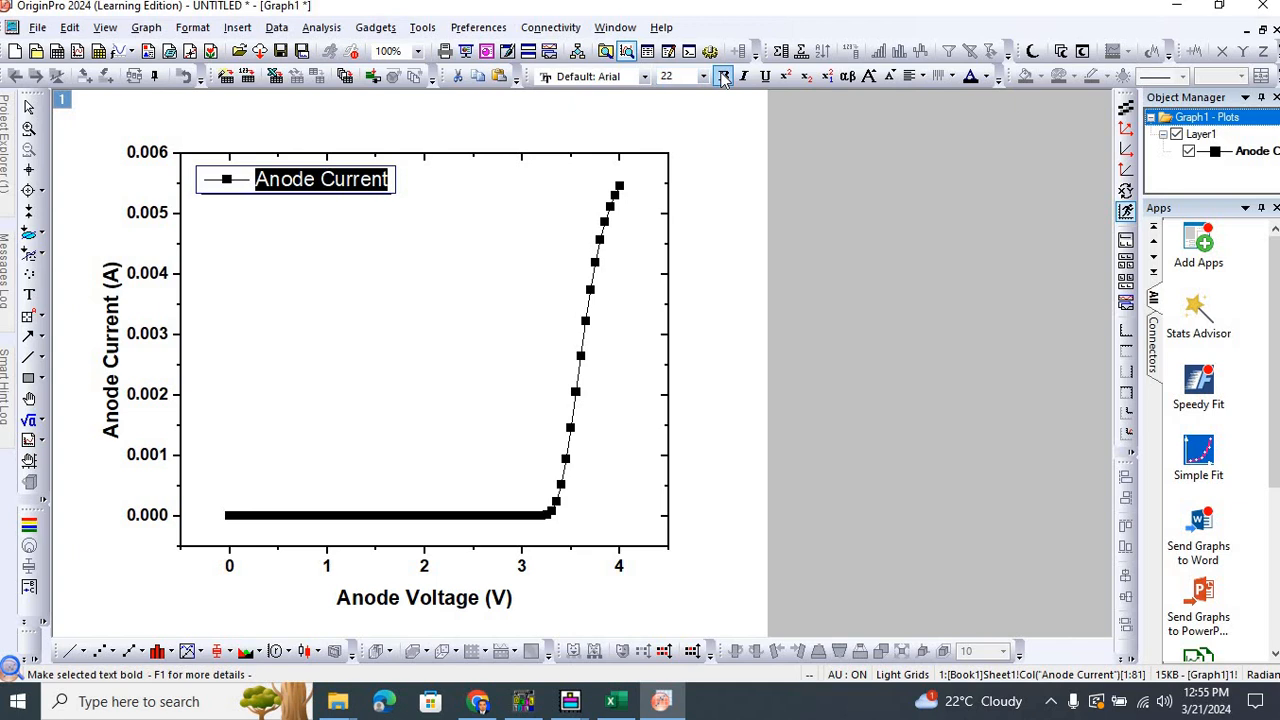
mouse_move(722, 76)
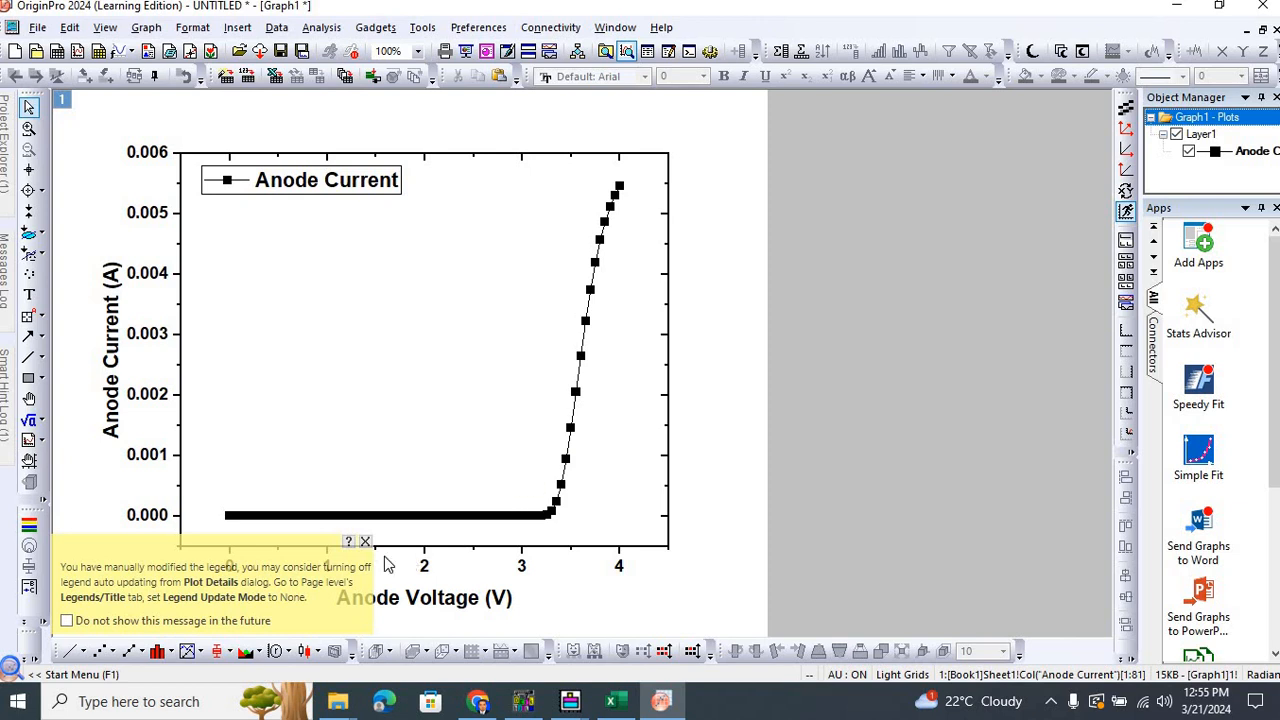
click(366, 541)
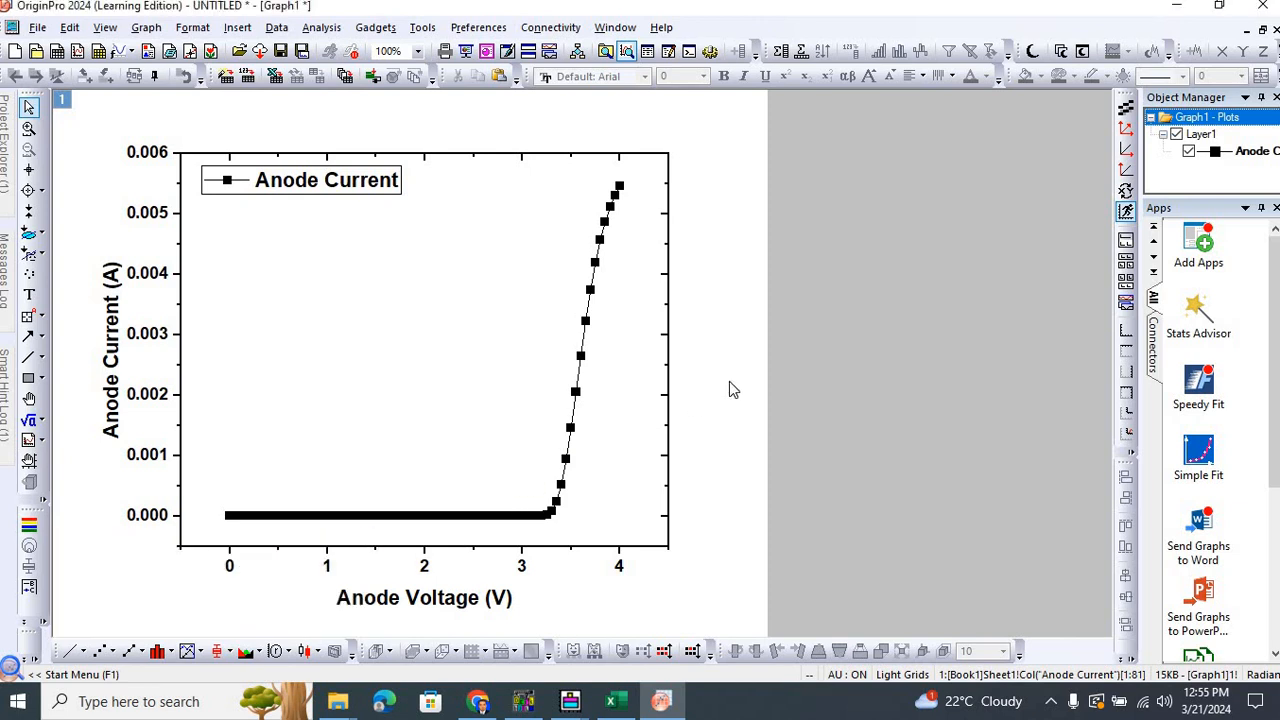
mouse_move(585, 345)
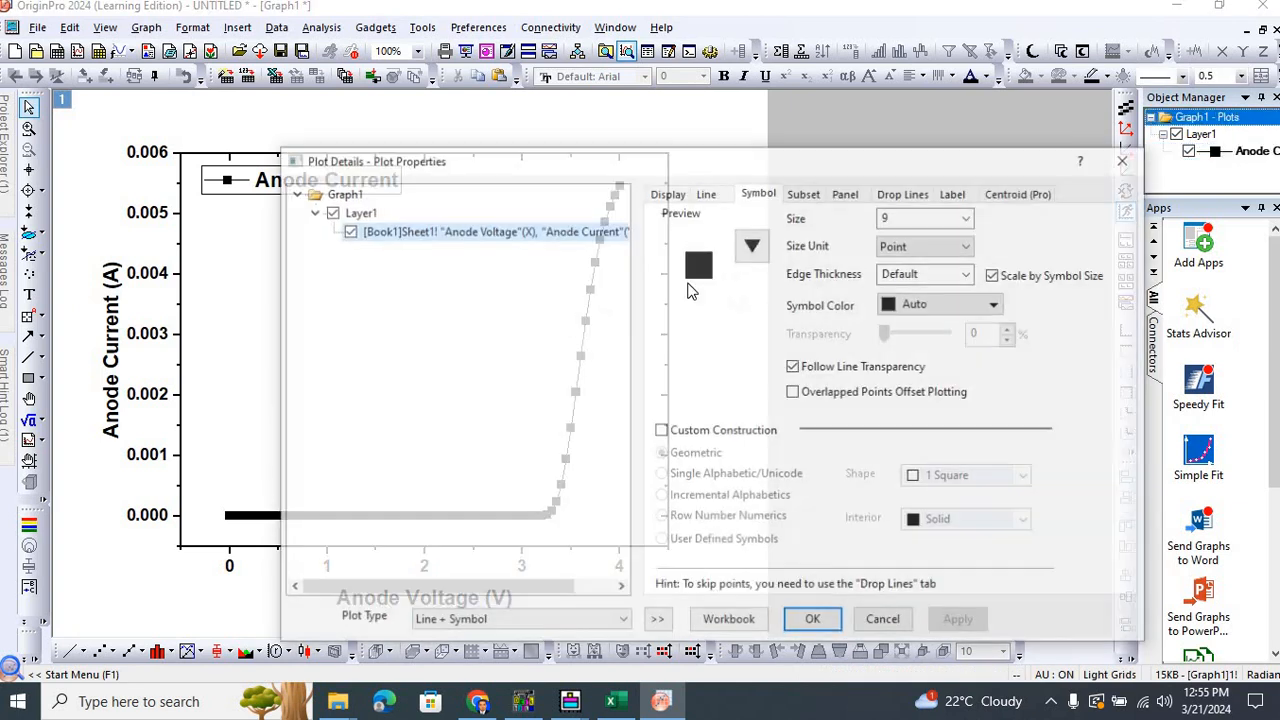
Set the plot symbol to a filled circle colored Blue.
click(751, 245)
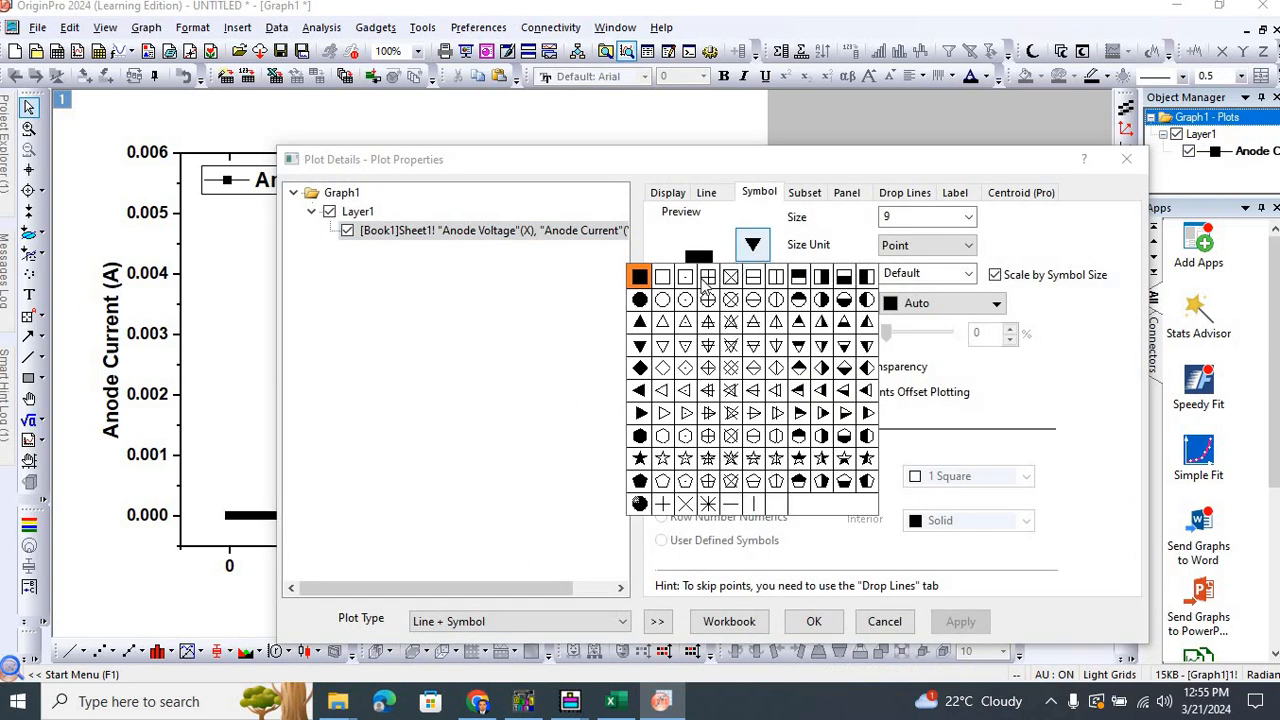
click(640, 300)
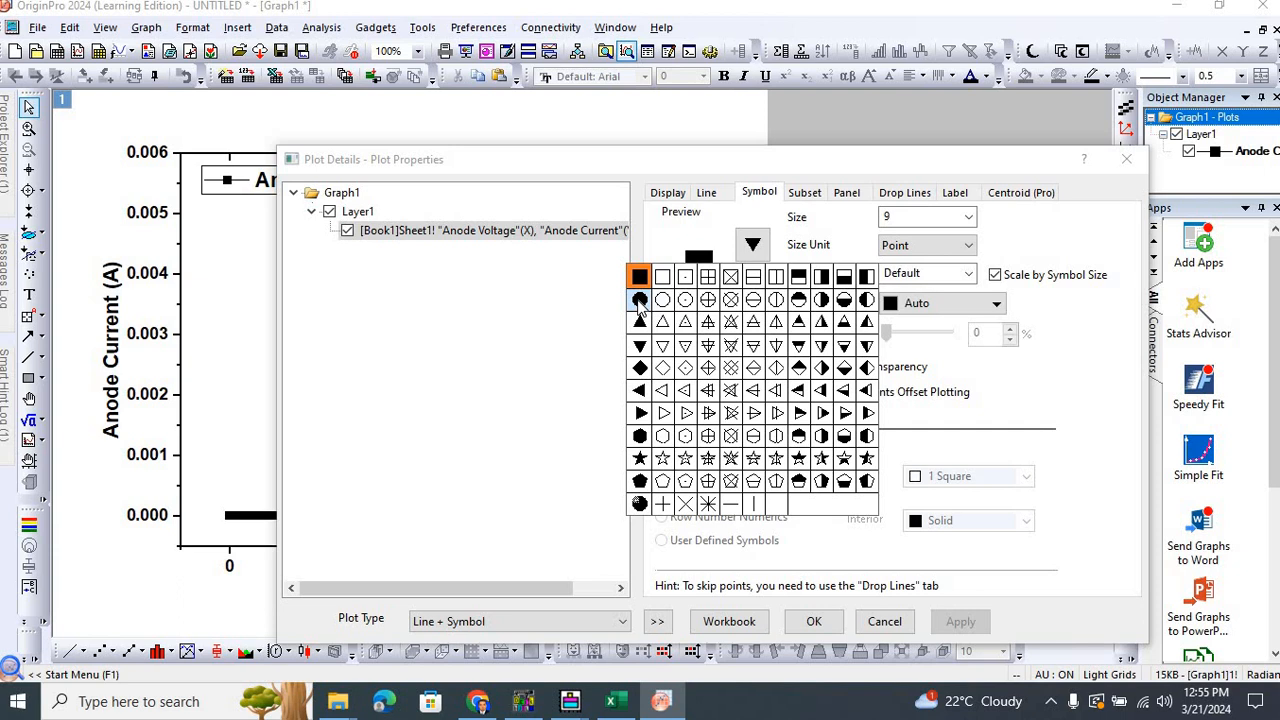
click(661, 299)
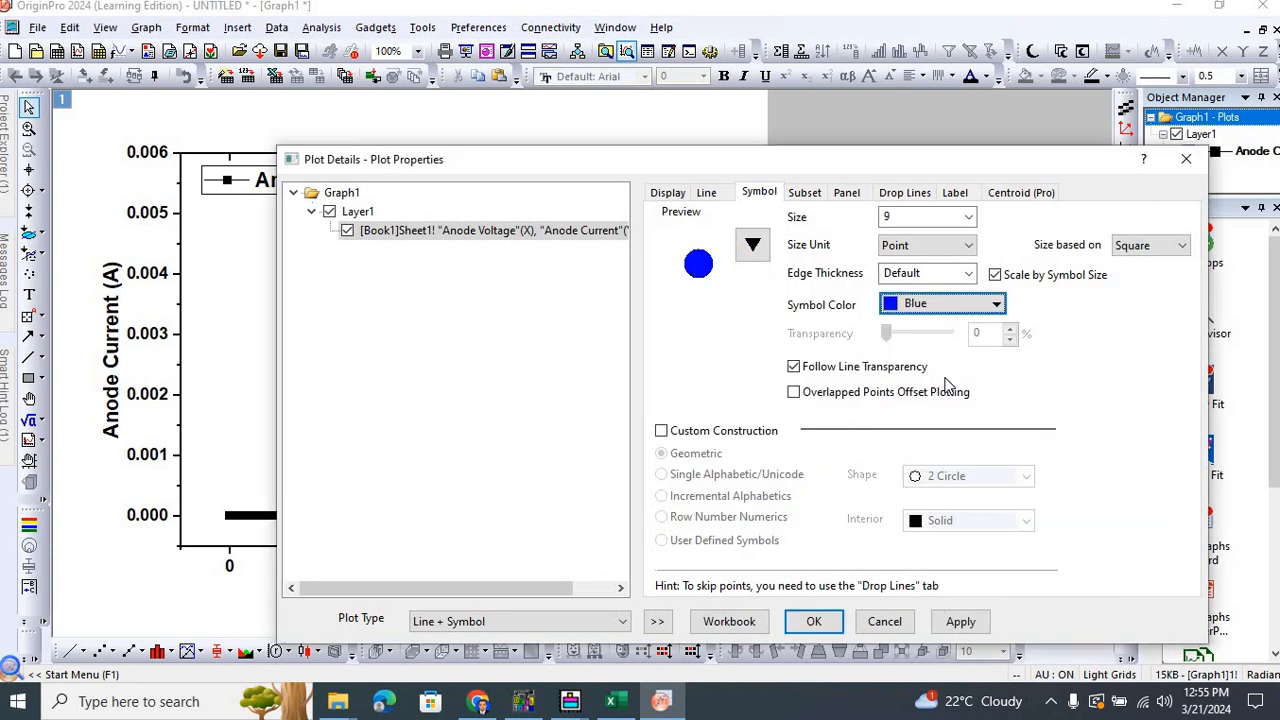
mouse_move(910, 343)
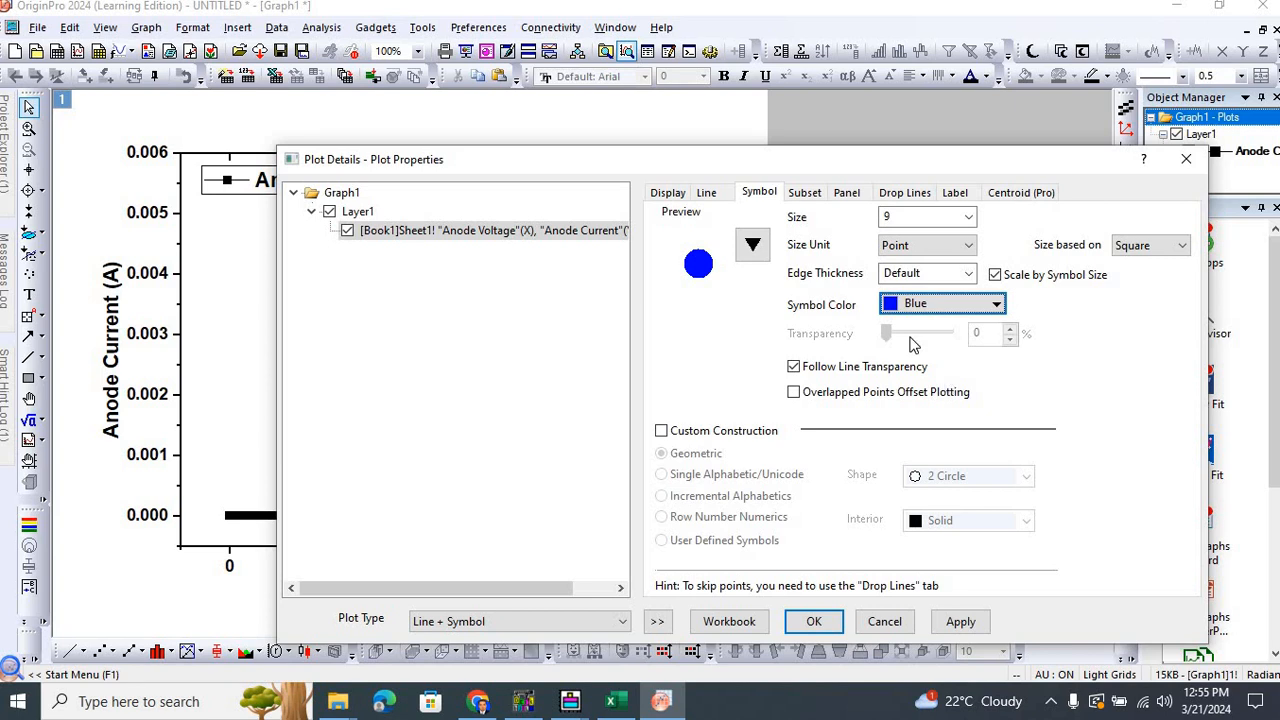
click(706, 192)
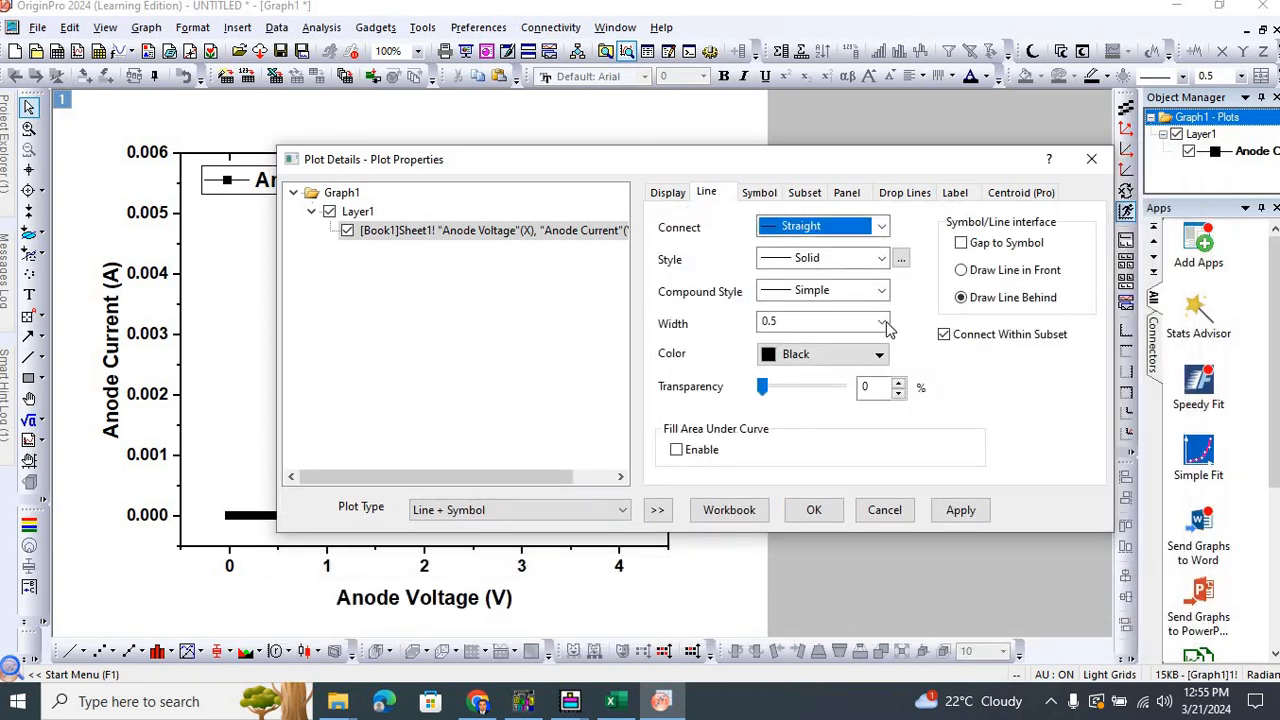
click(881, 322)
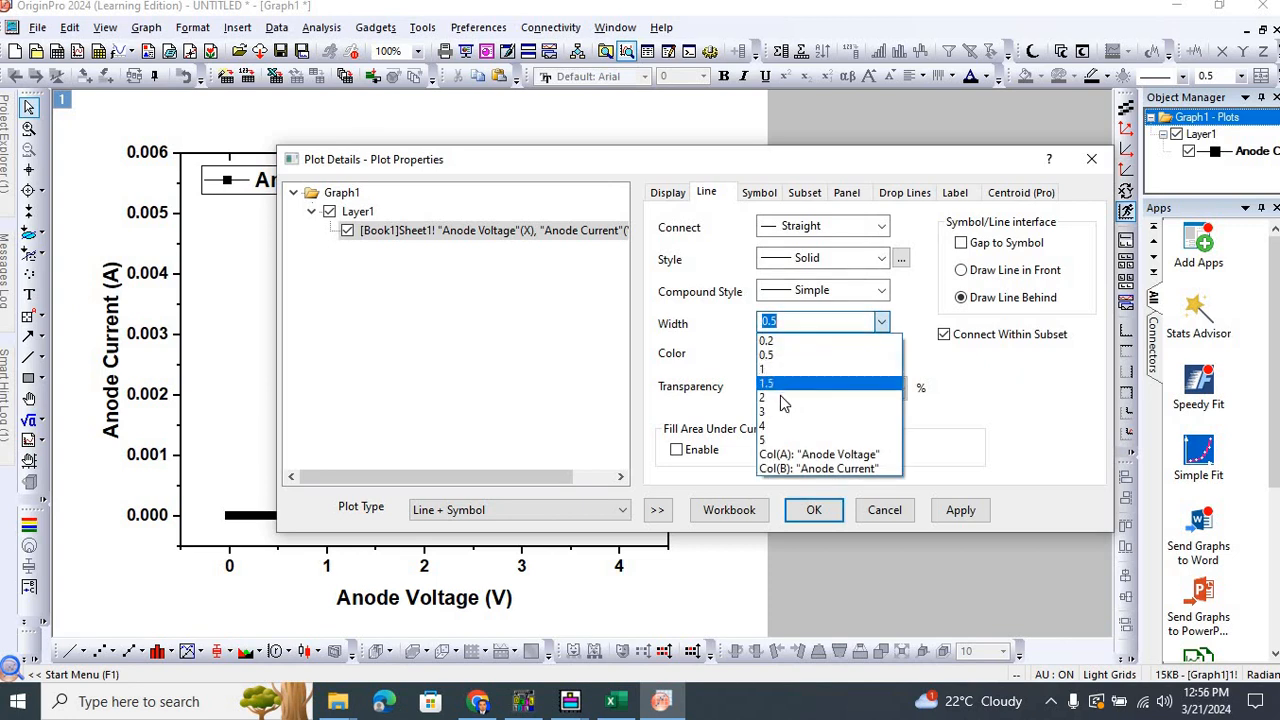
click(763, 397)
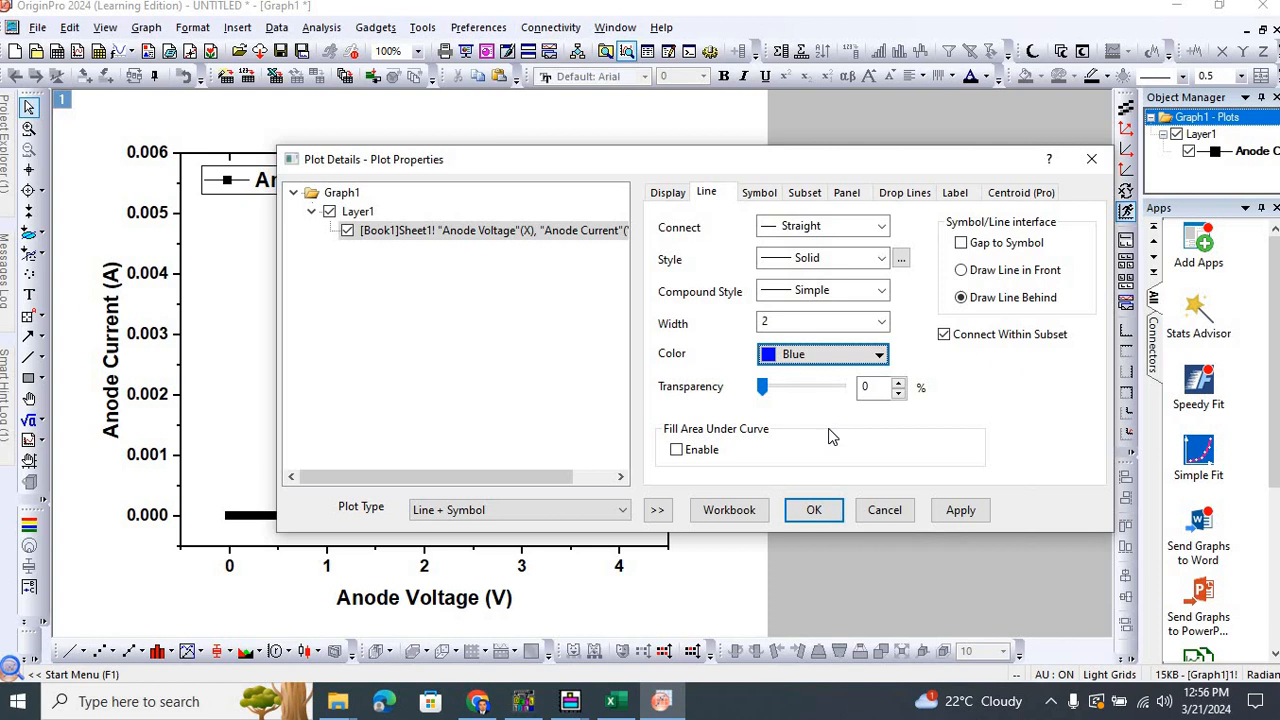
click(960, 510)
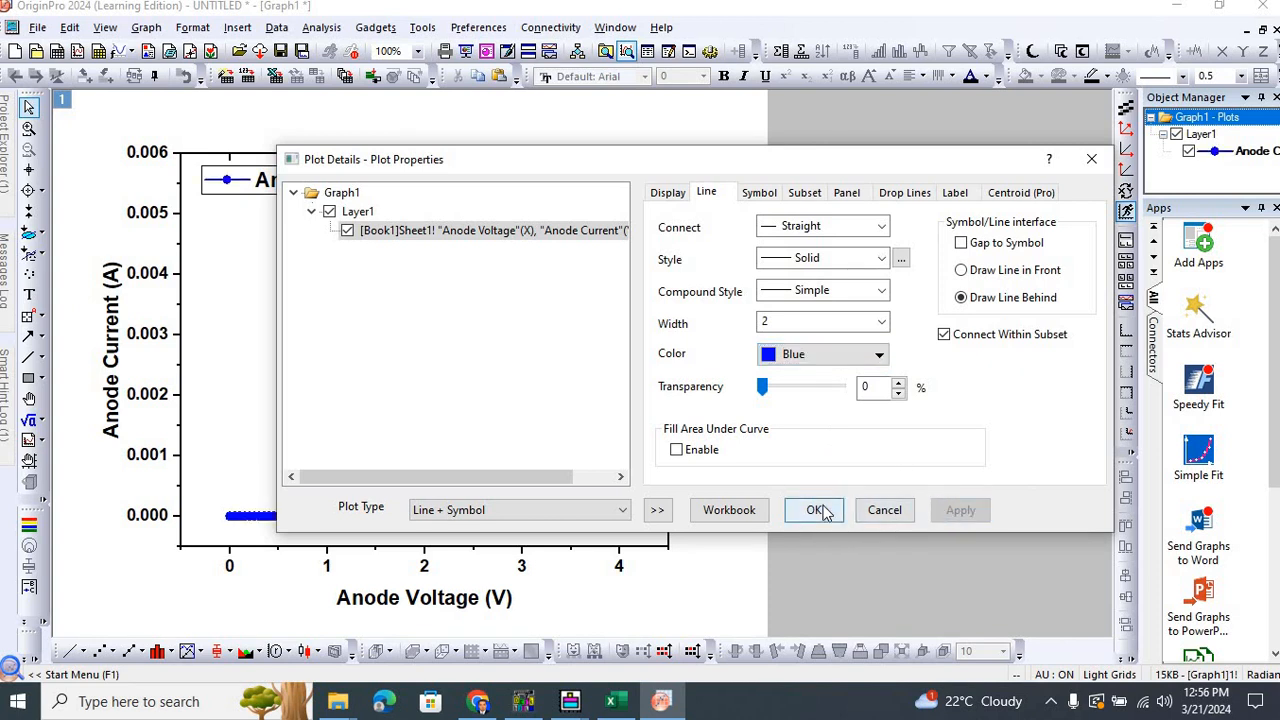
click(813, 510)
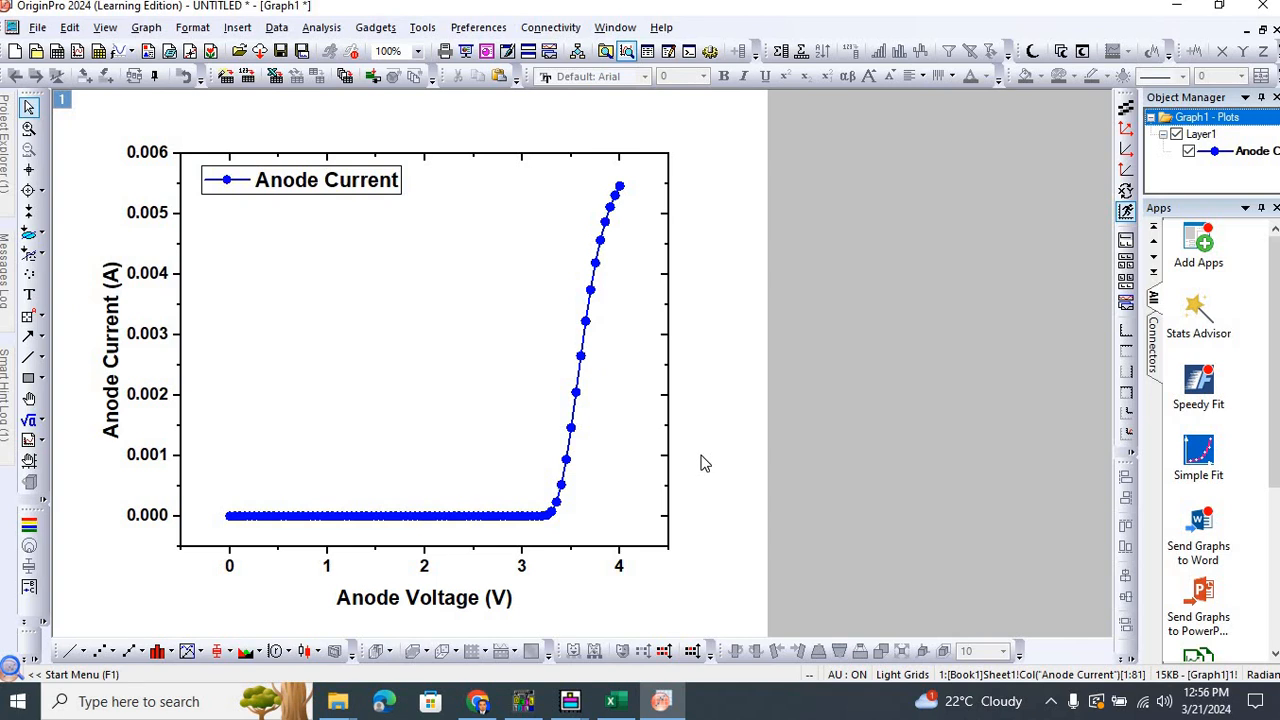
mouse_move(122, 97)
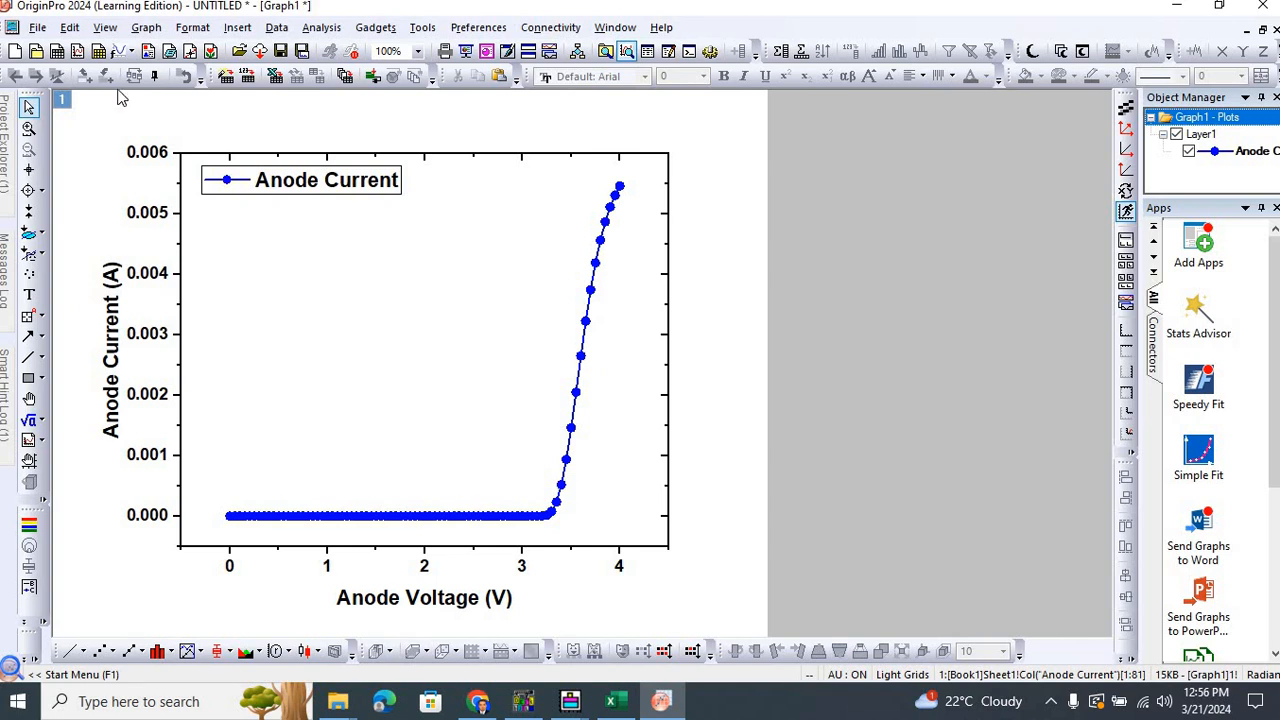
Open the expG2img Export Graph dialog and browse for the destination folder.
click(37, 27)
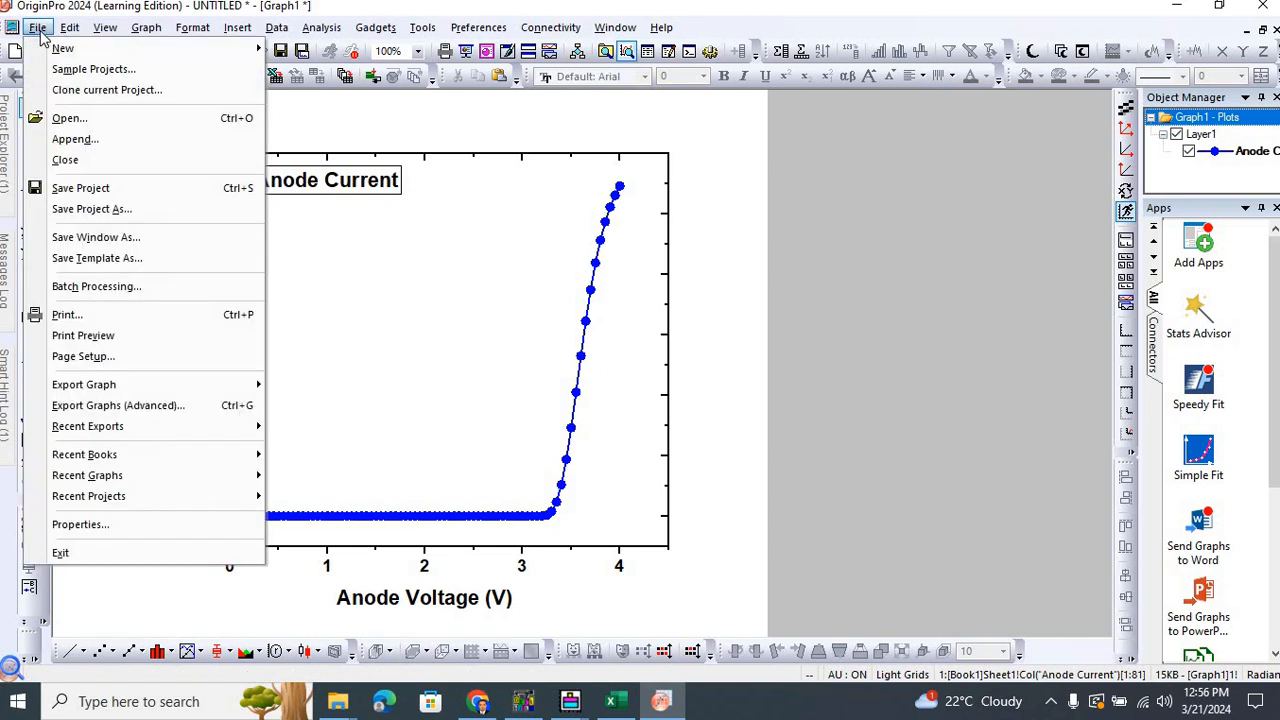
mouse_move(84, 384)
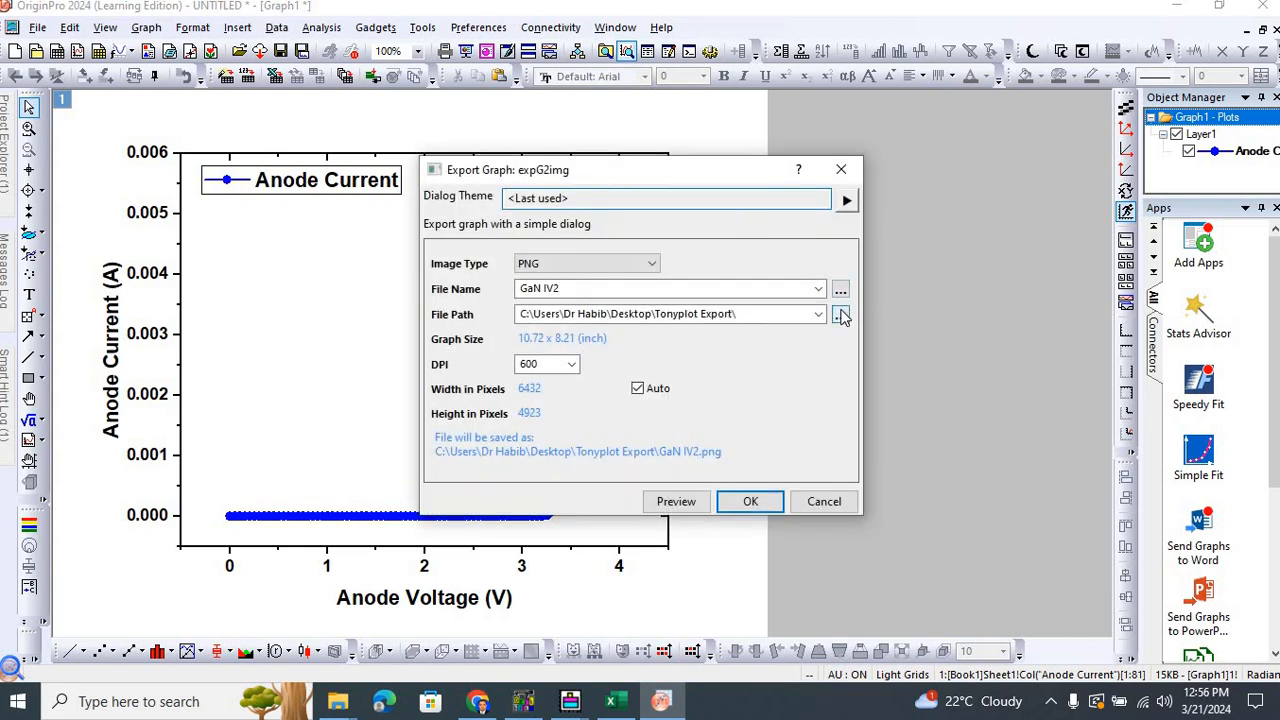
click(841, 314)
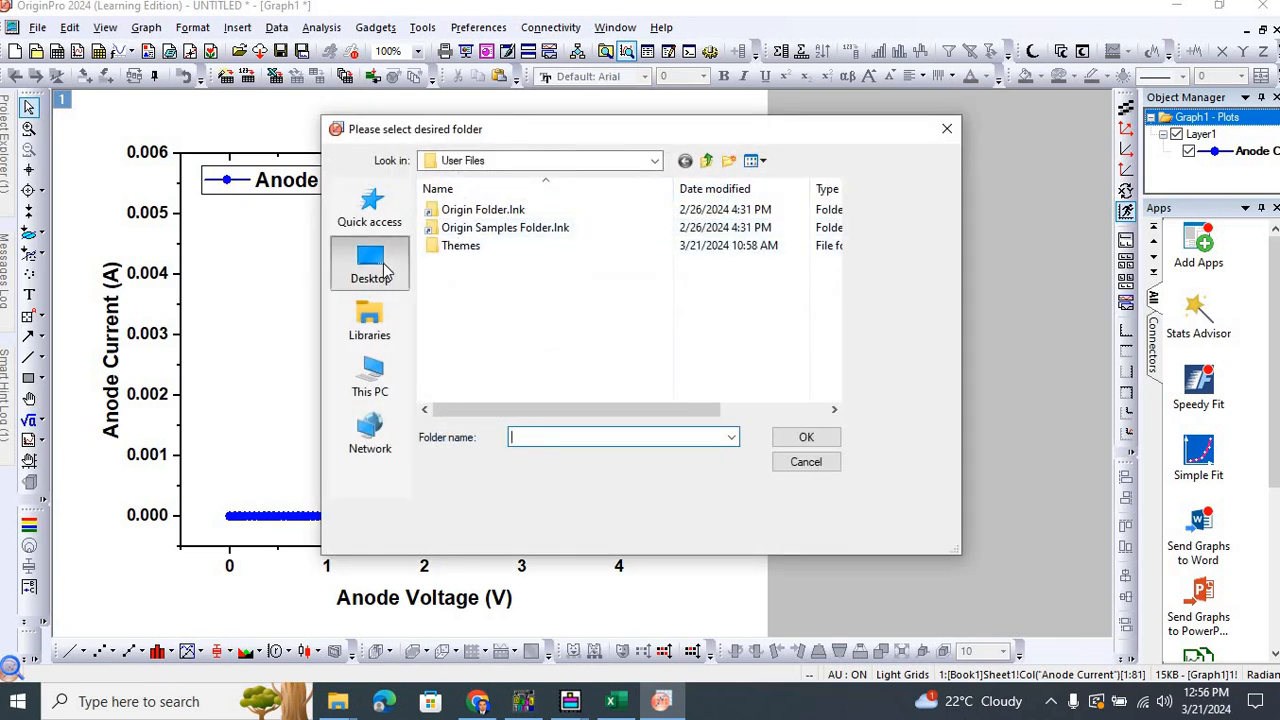
click(370, 262)
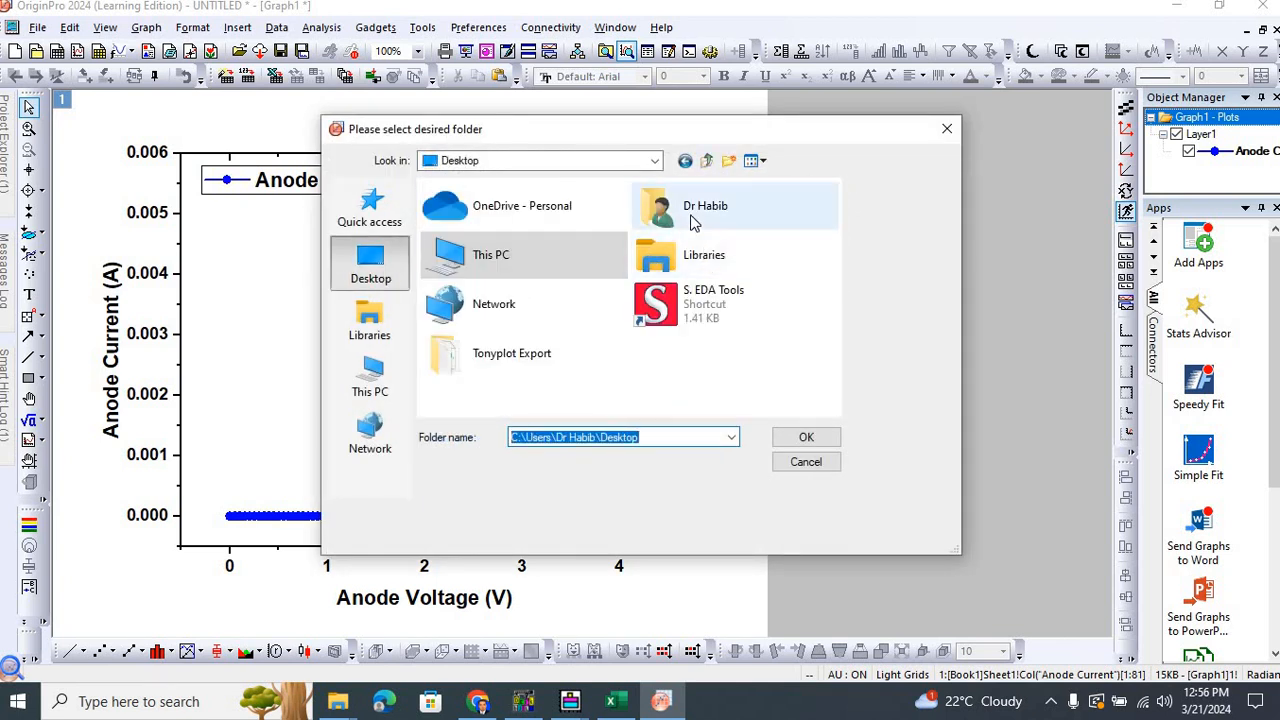
double_click(705, 205)
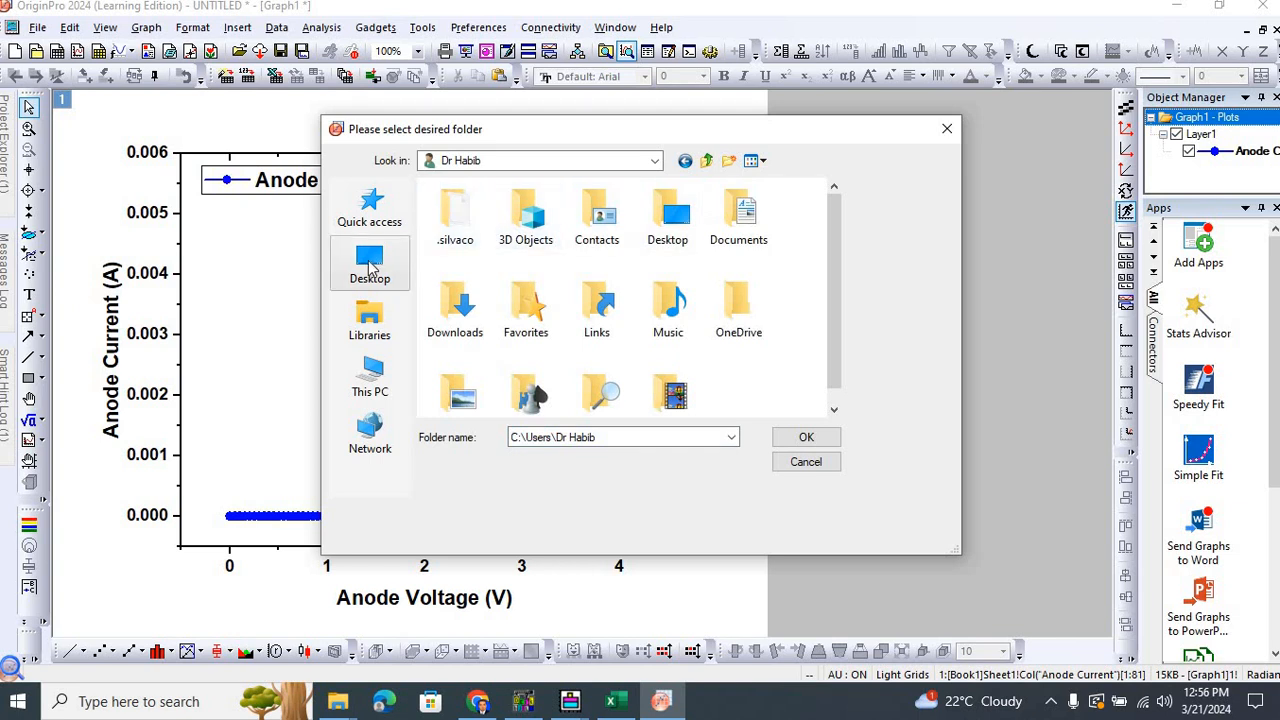
click(369, 263)
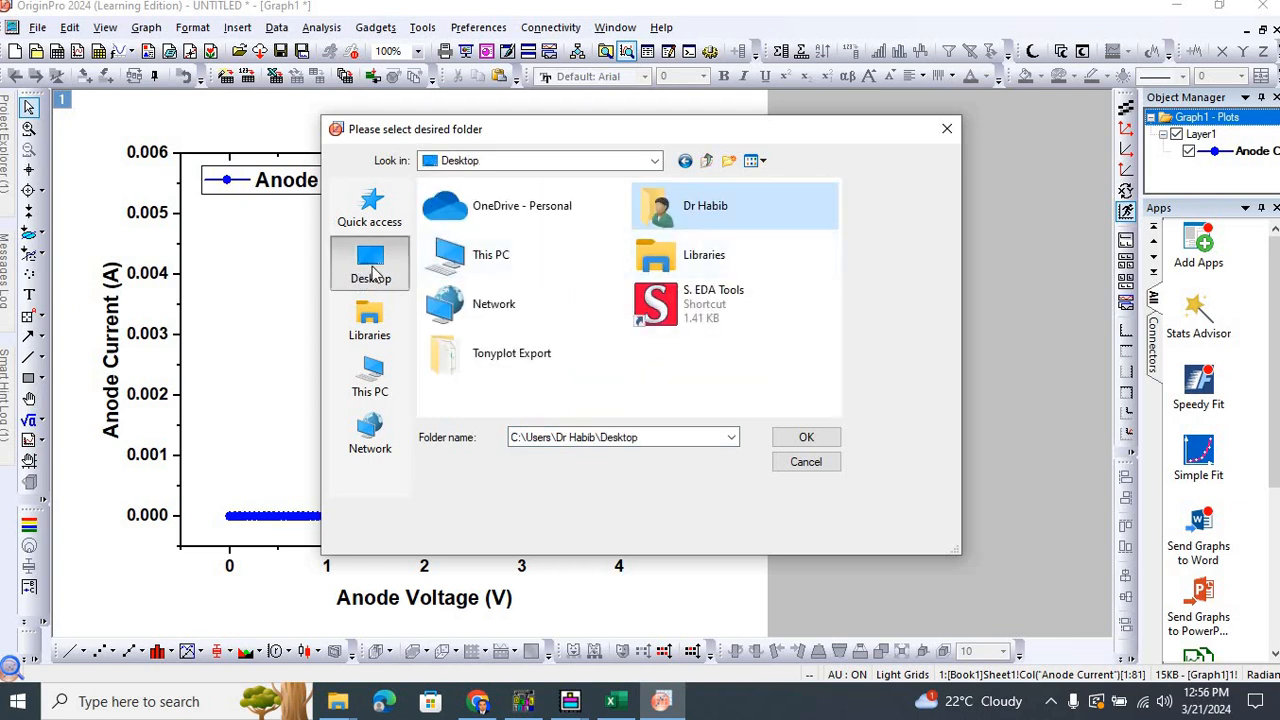
click(511, 353)
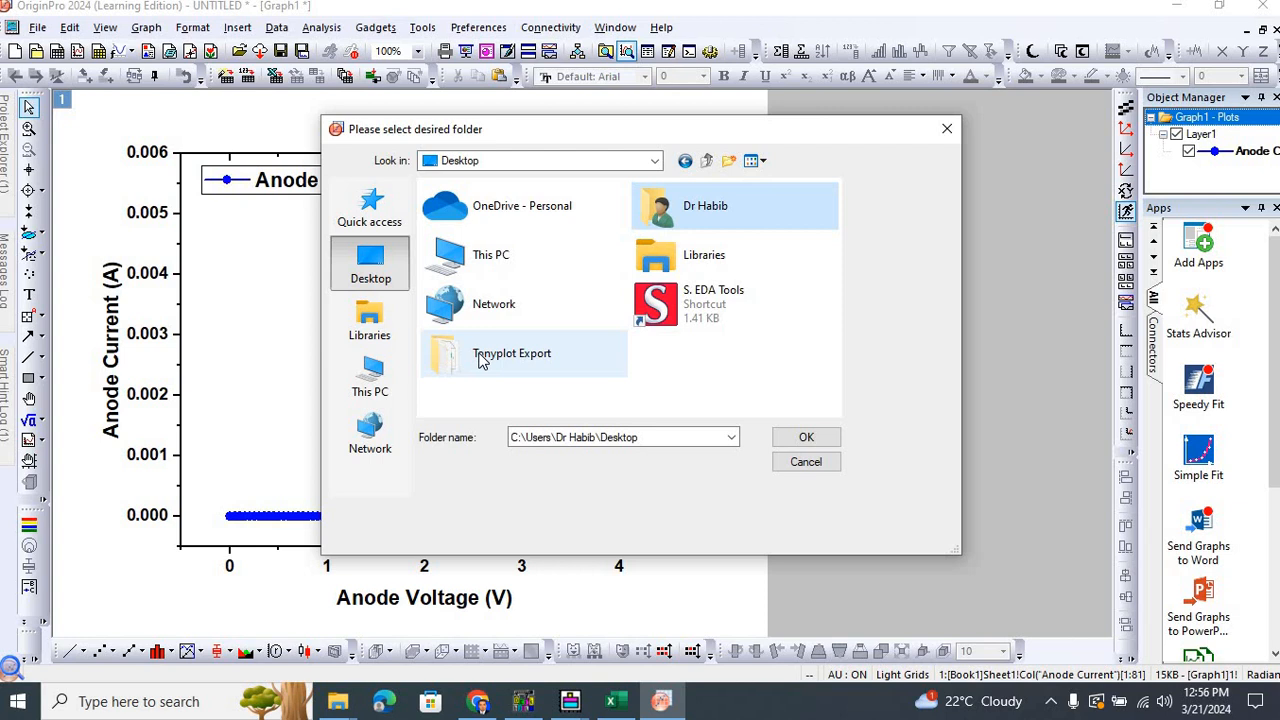
double_click(511, 353)
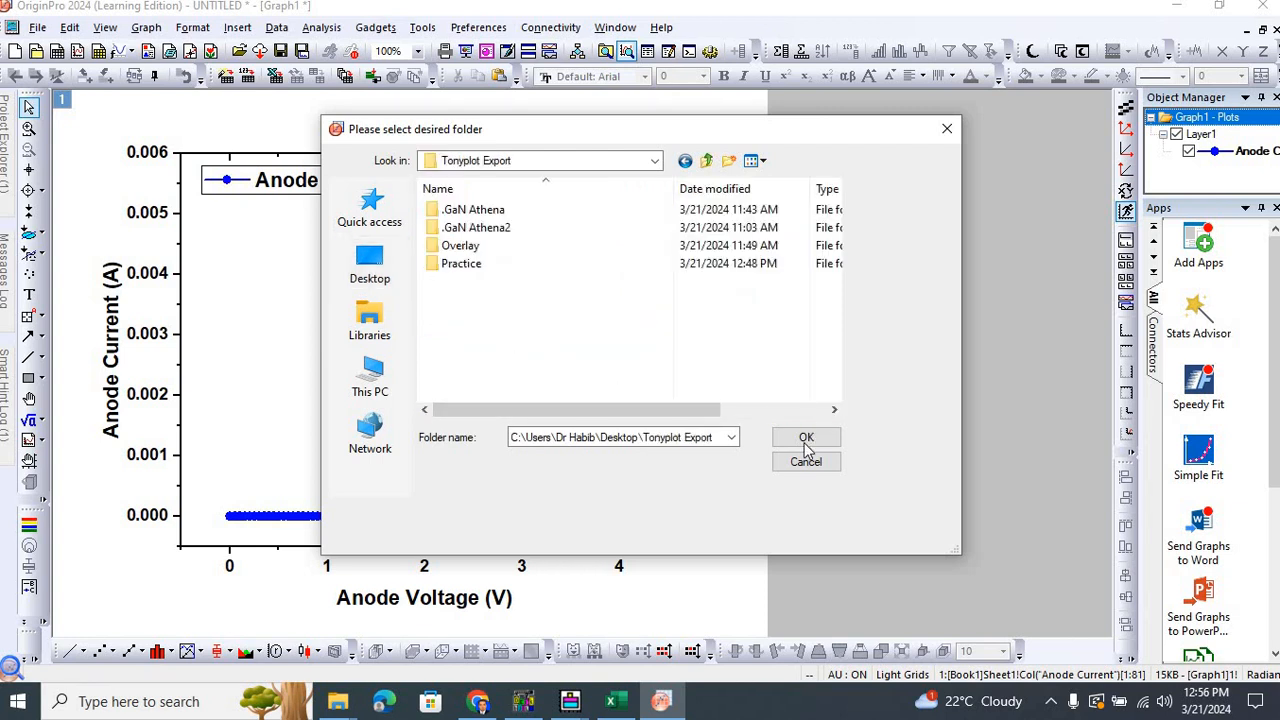
click(806, 437)
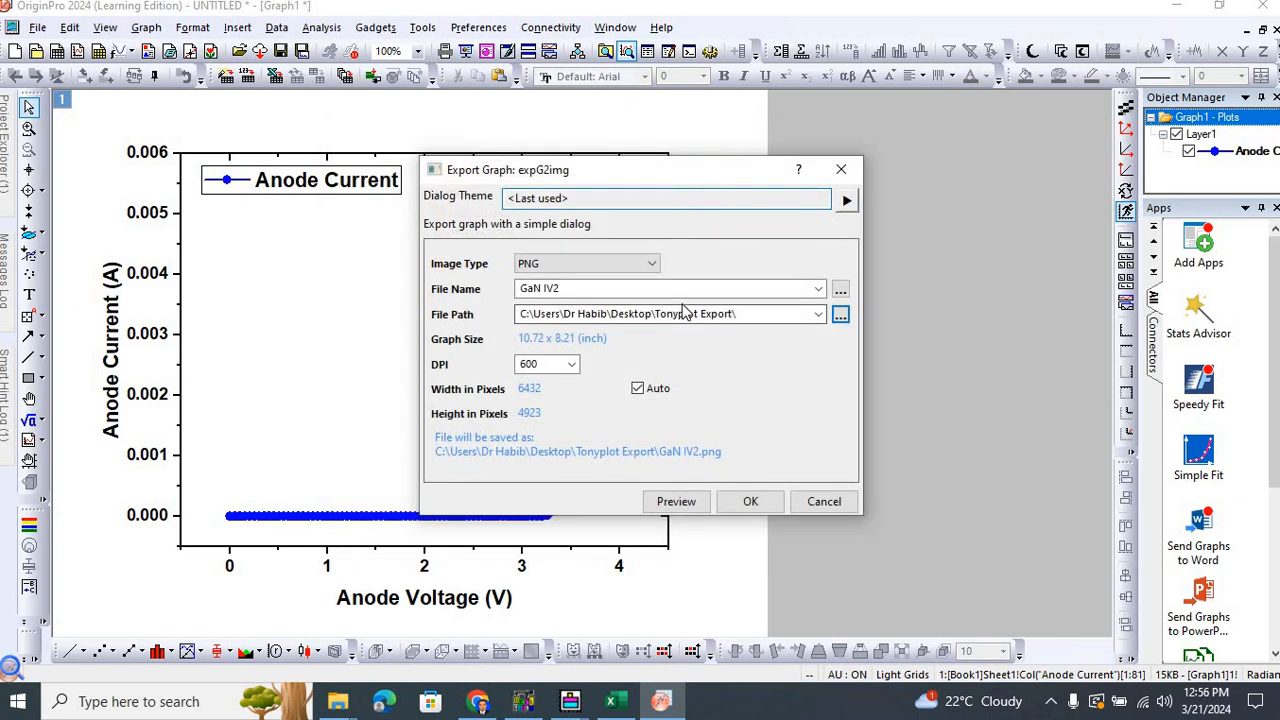
Rename the export file to IV, choose 100 DPI, and export.
click(668, 288)
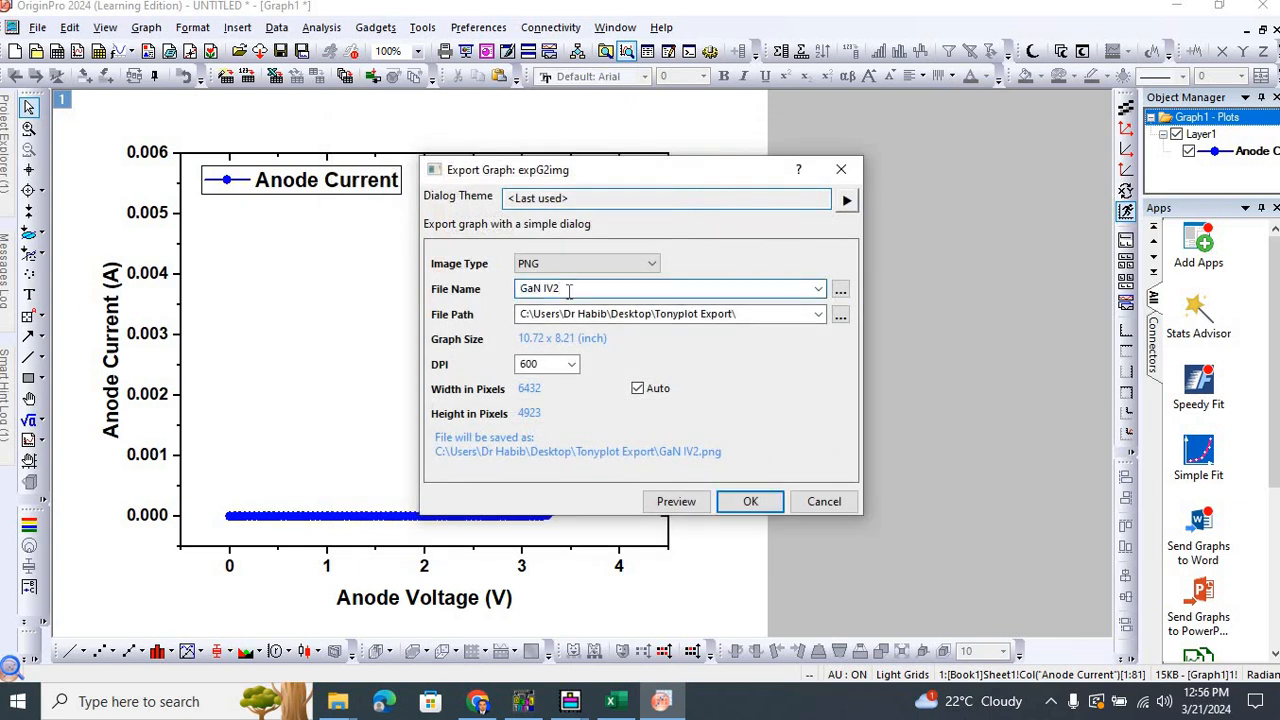
key(BackSpace)
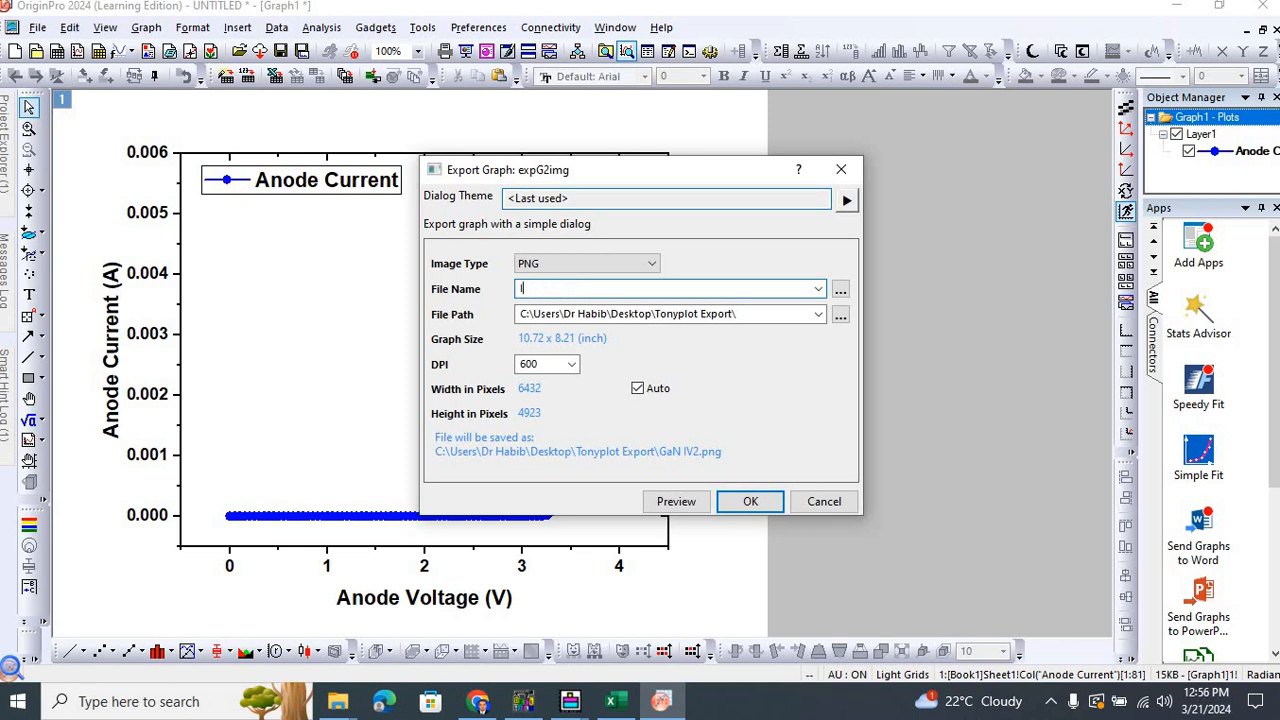
text(IV)
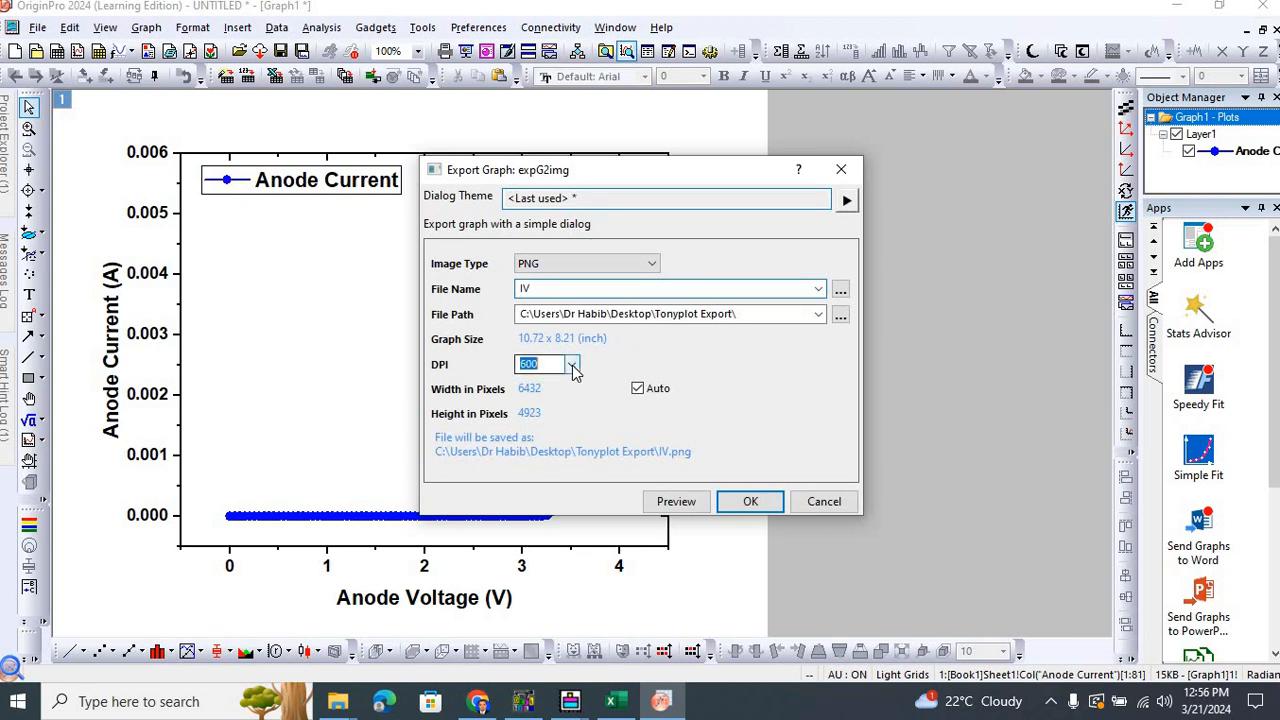
click(572, 364)
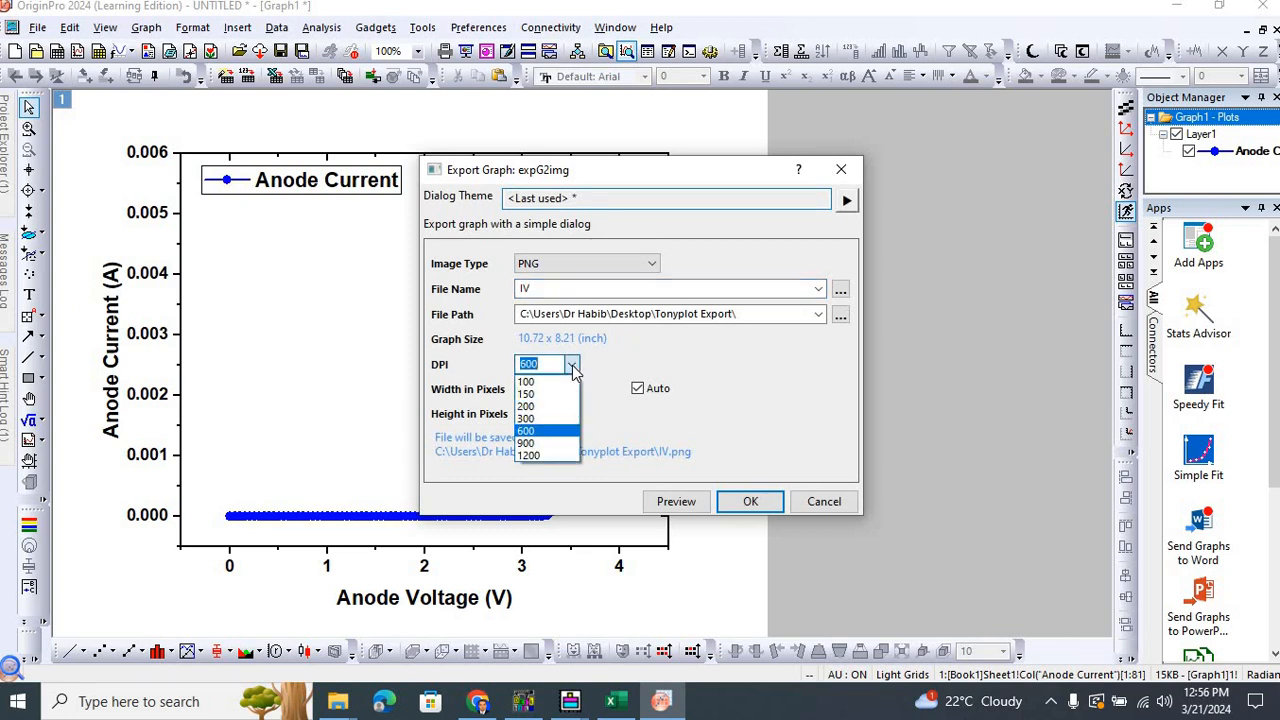
click(526, 381)
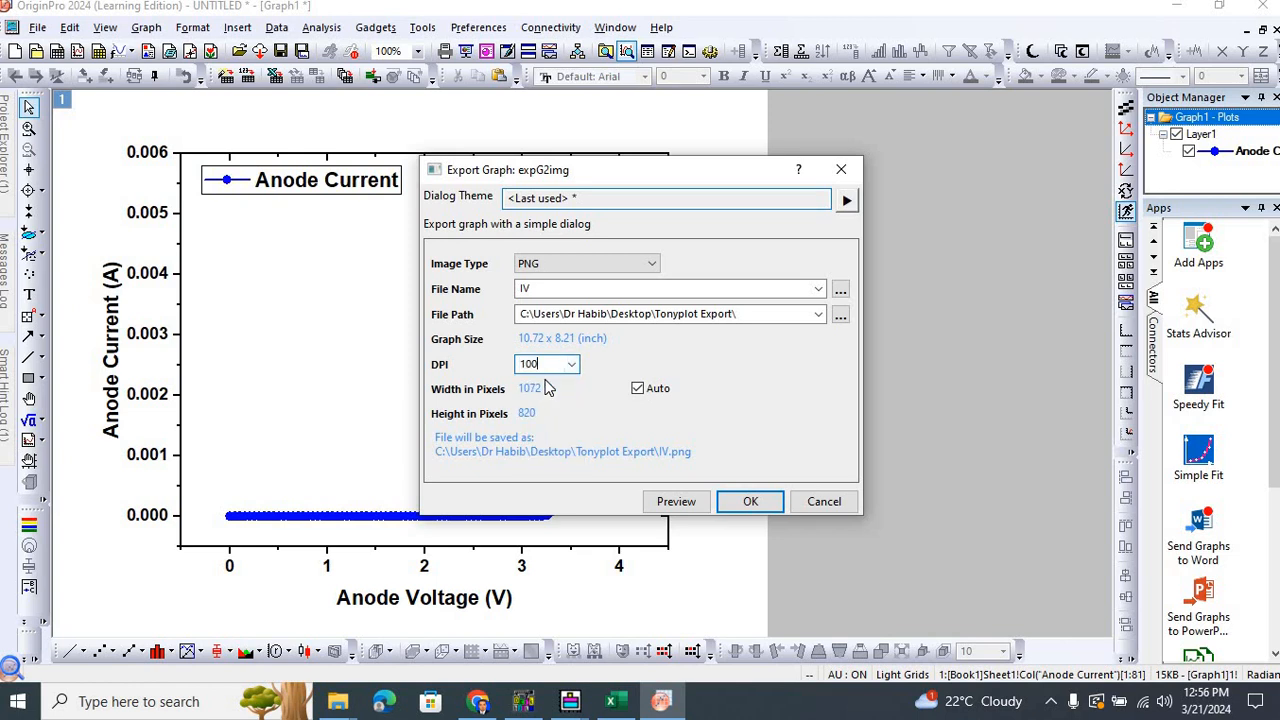
mouse_move(548, 388)
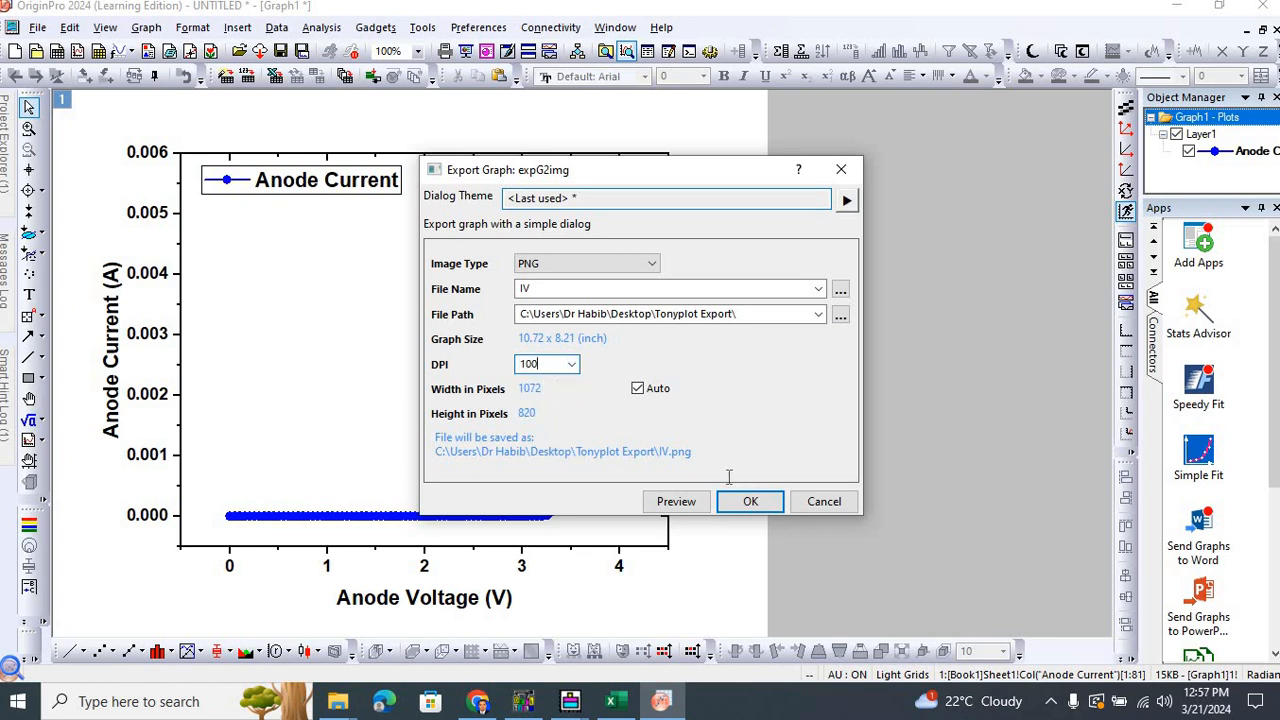
mouse_move(750, 501)
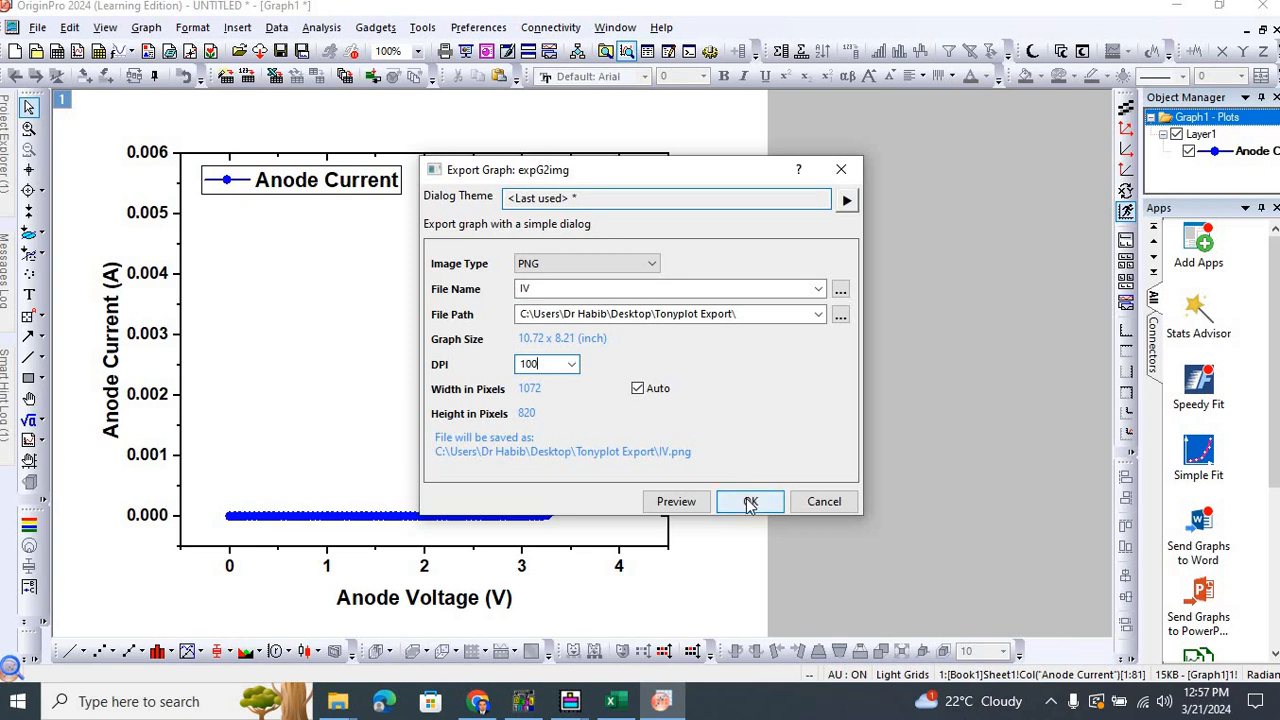
mouse_move(600, 313)
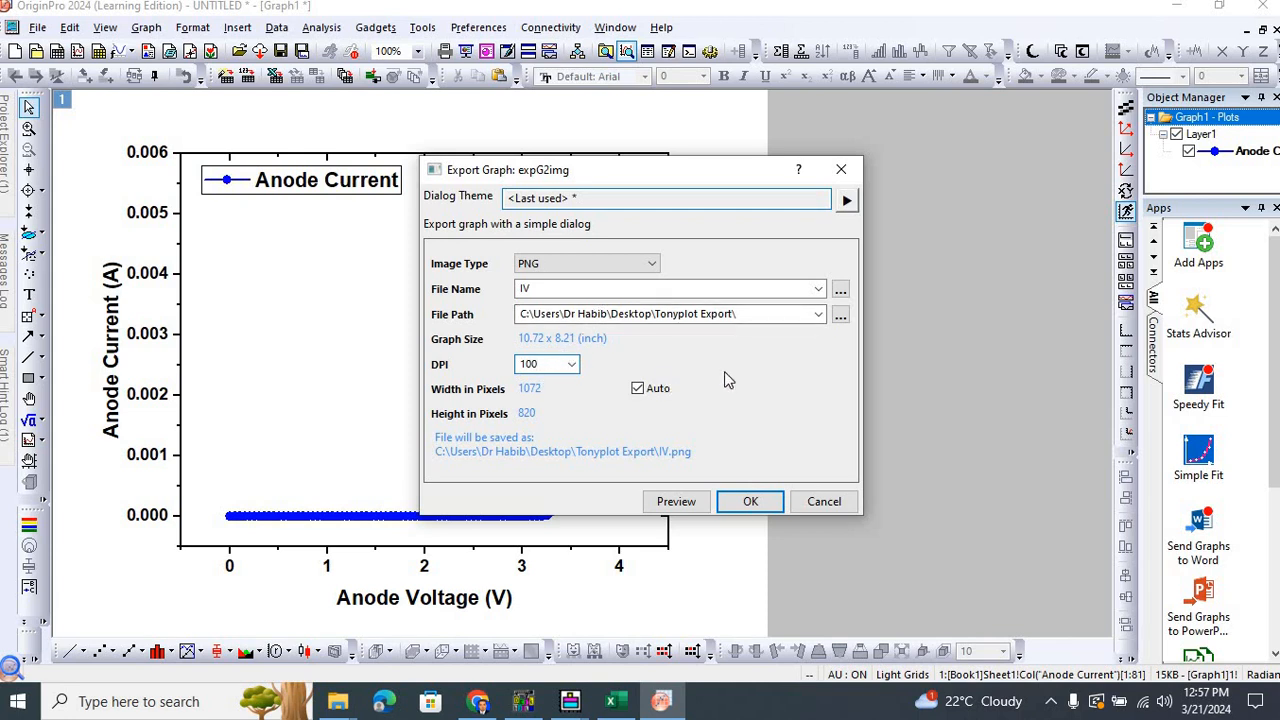
mouse_move(587, 366)
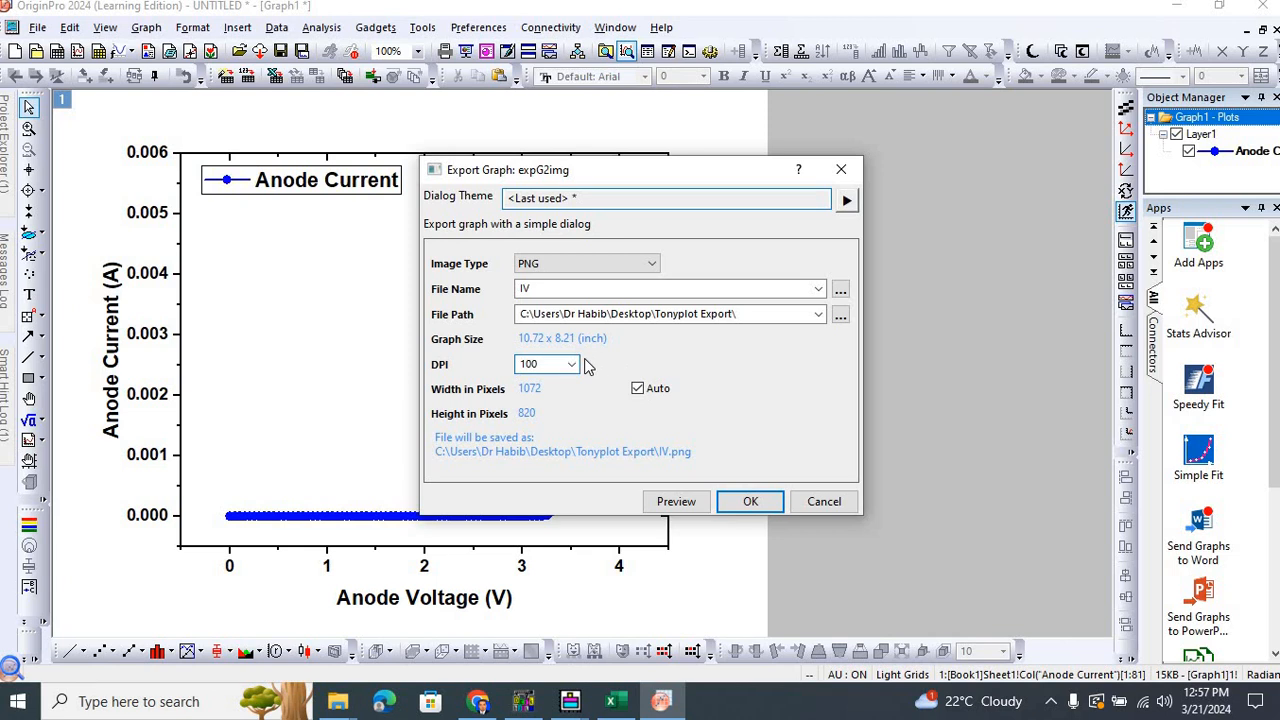
mouse_move(465, 364)
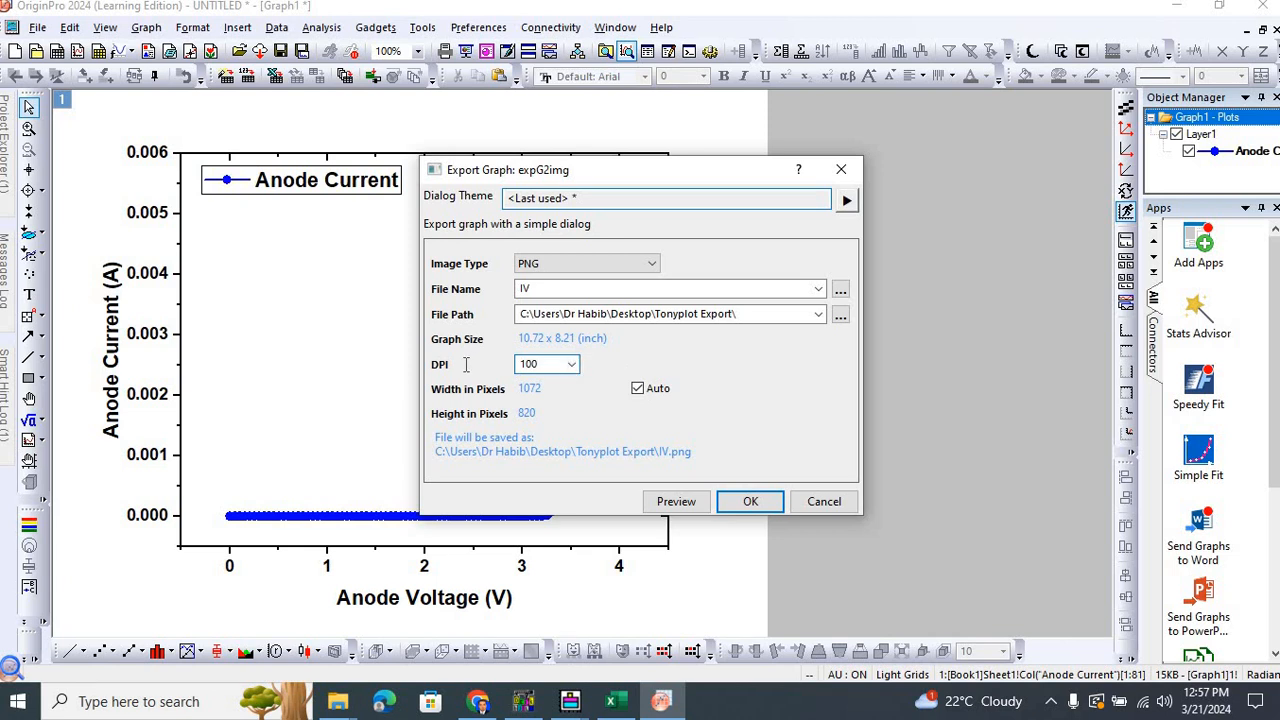
mouse_move(643, 367)
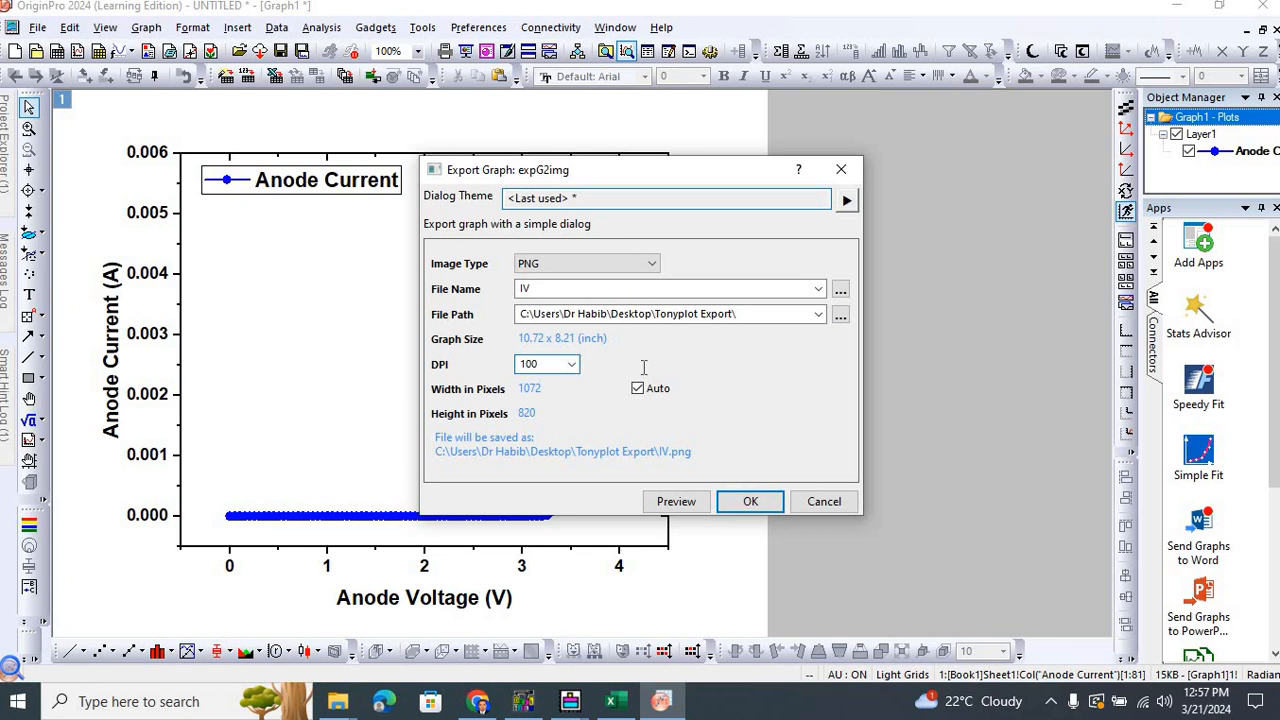
mouse_move(750, 519)
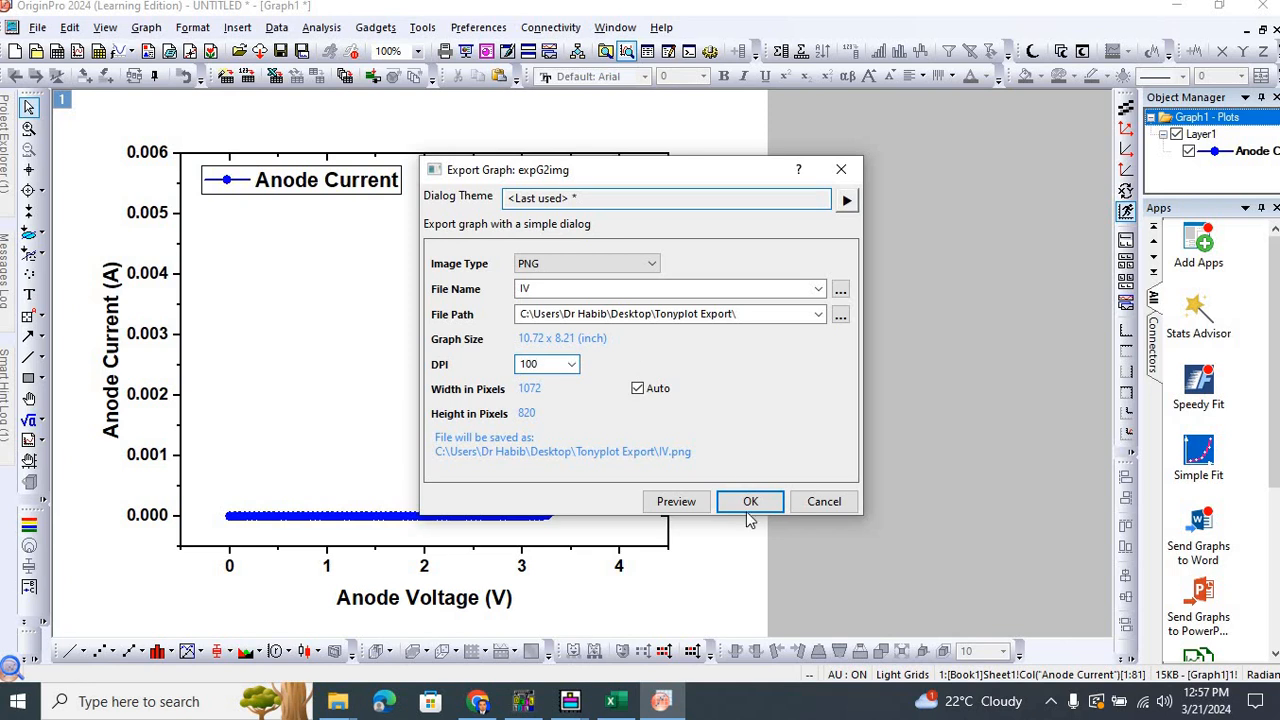
click(750, 501)
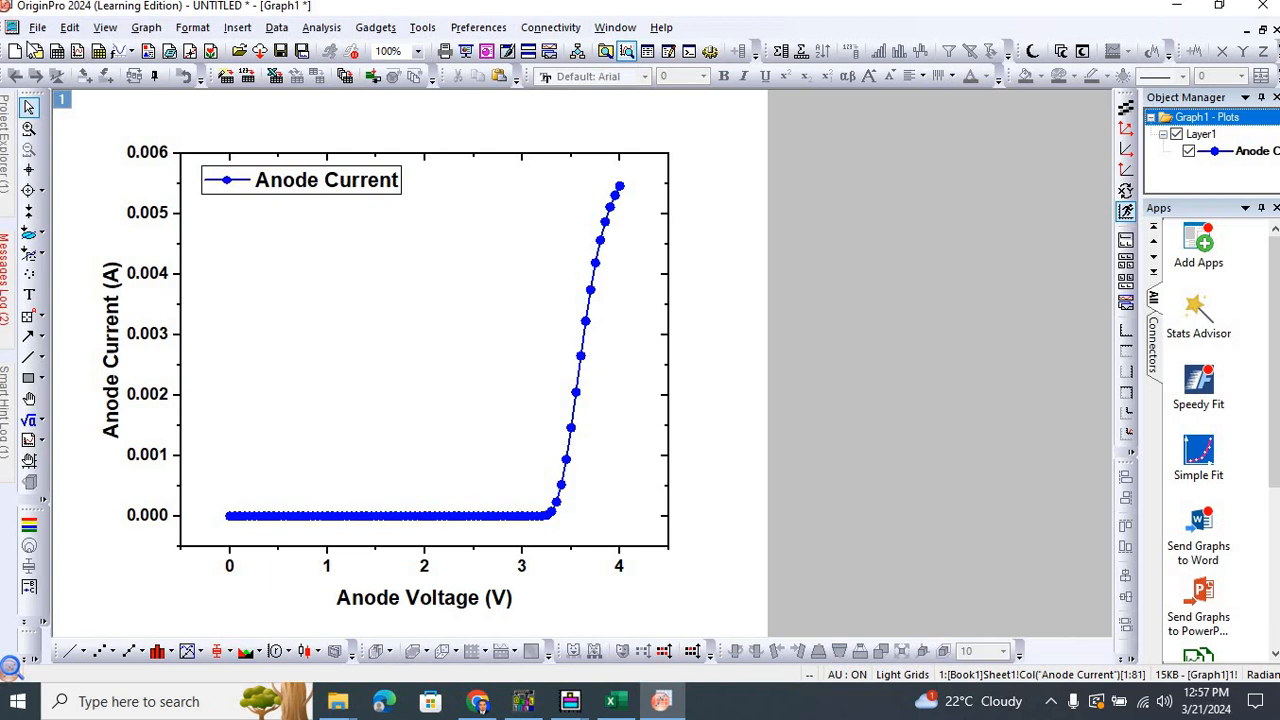
Reopen the Export Graph dialog and set resolution to 600 DPI.
click(37, 27)
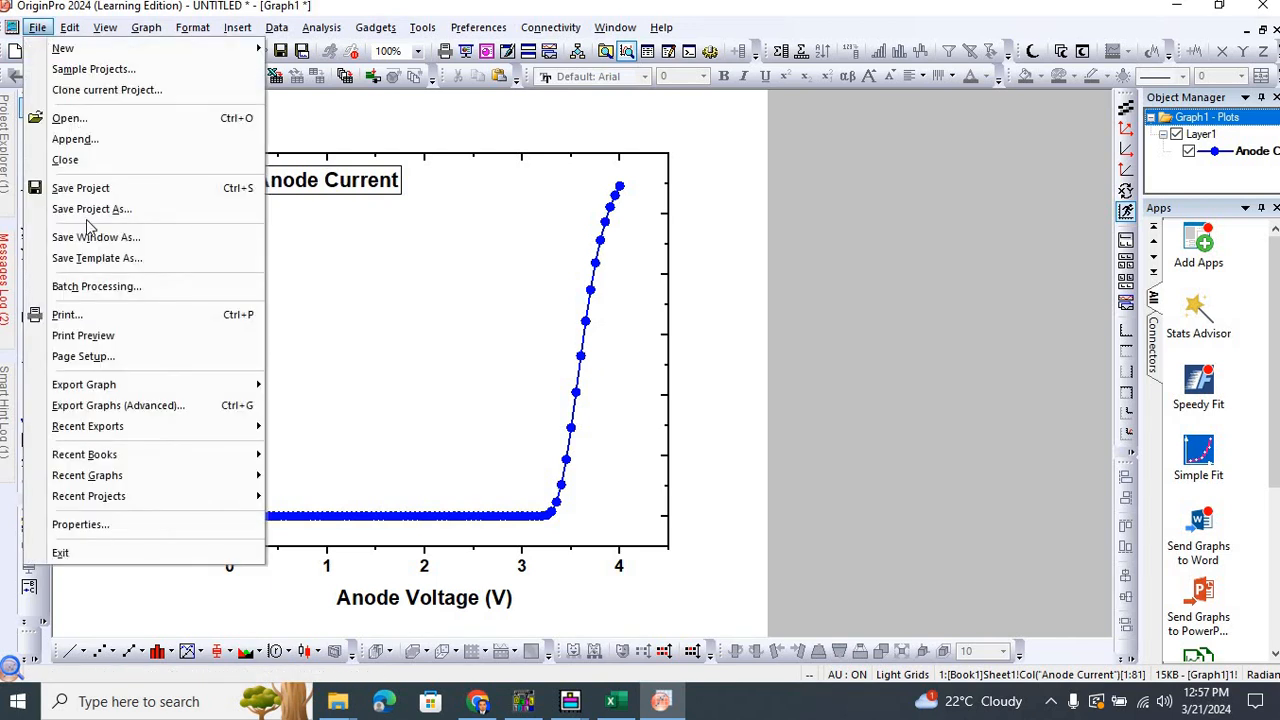
mouse_move(83, 384)
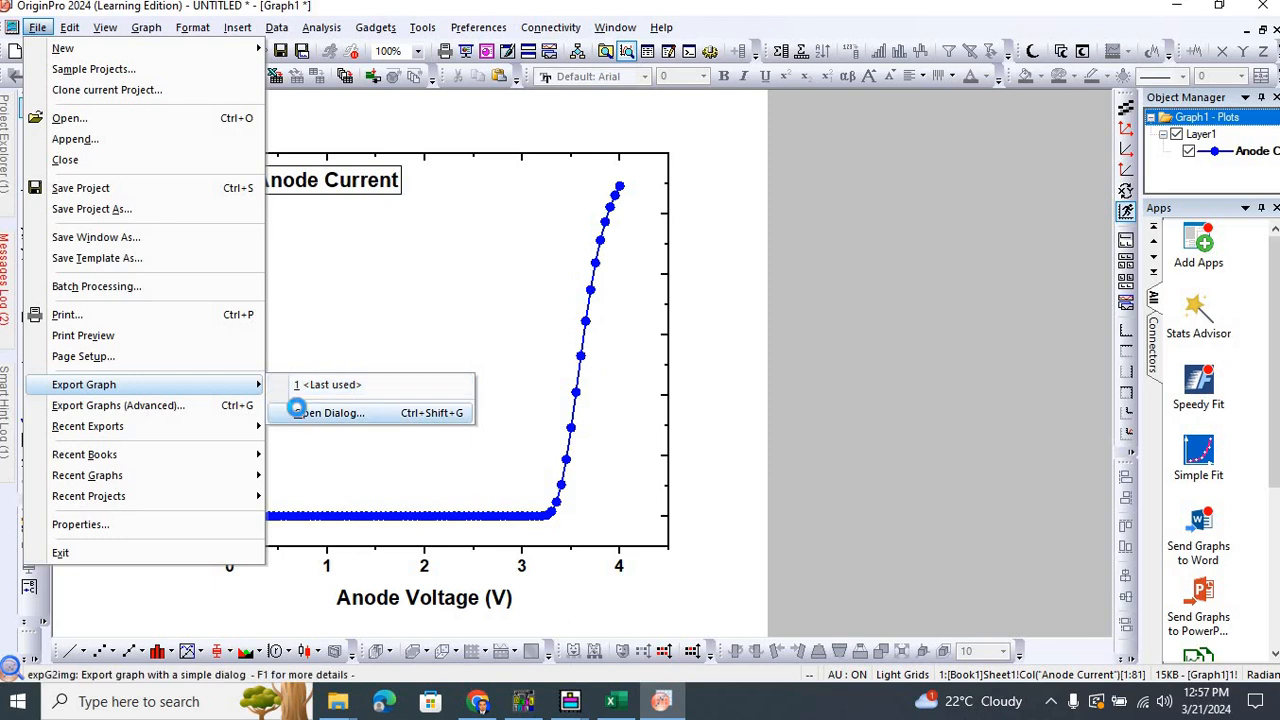
click(332, 412)
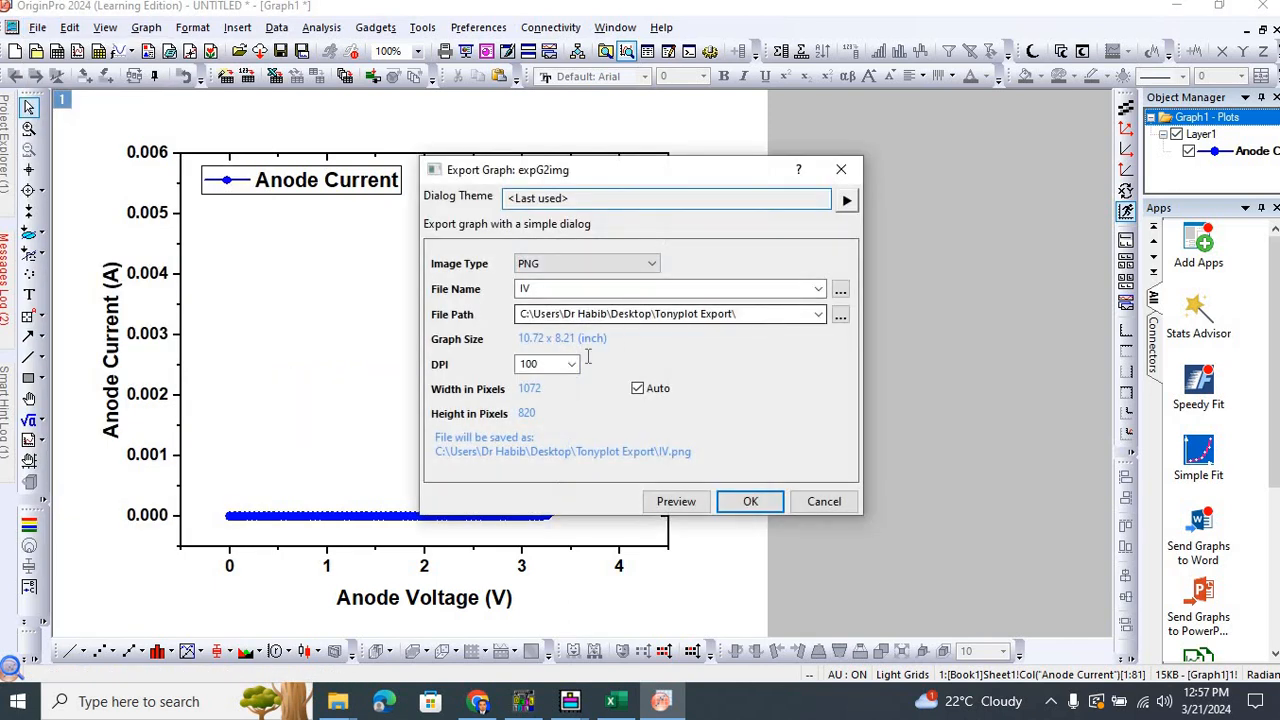
click(570, 363)
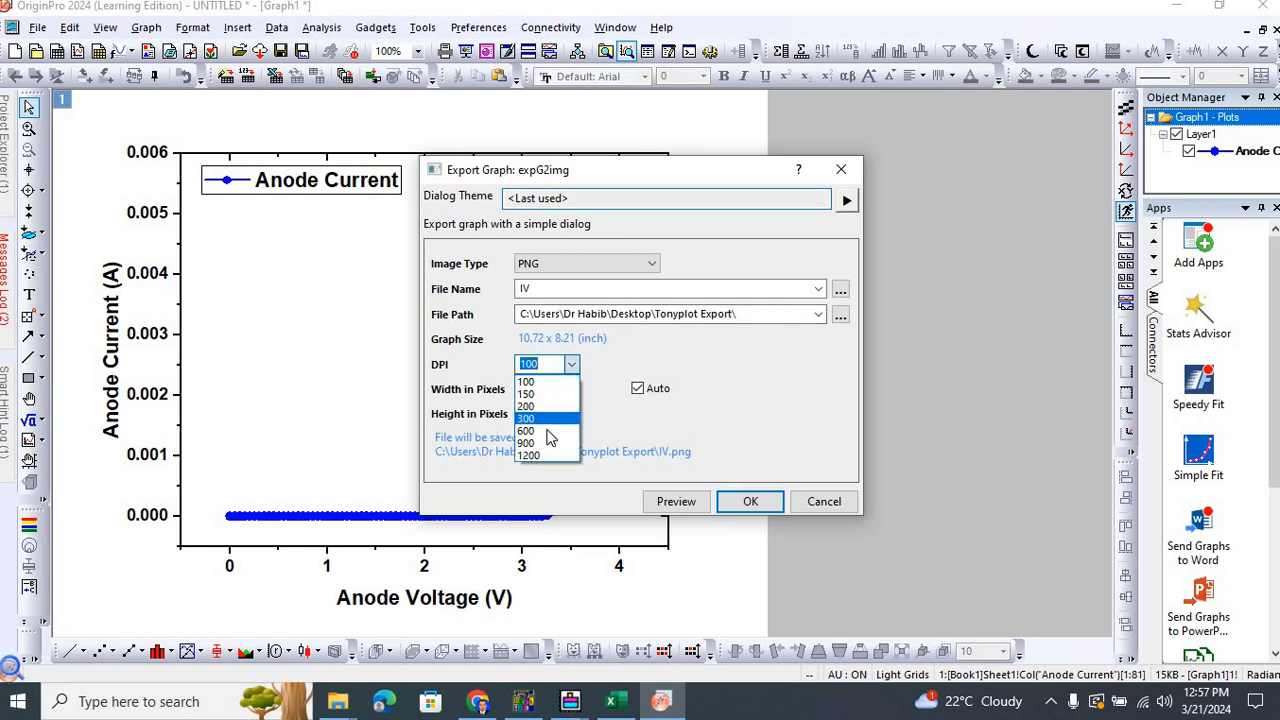
click(526, 430)
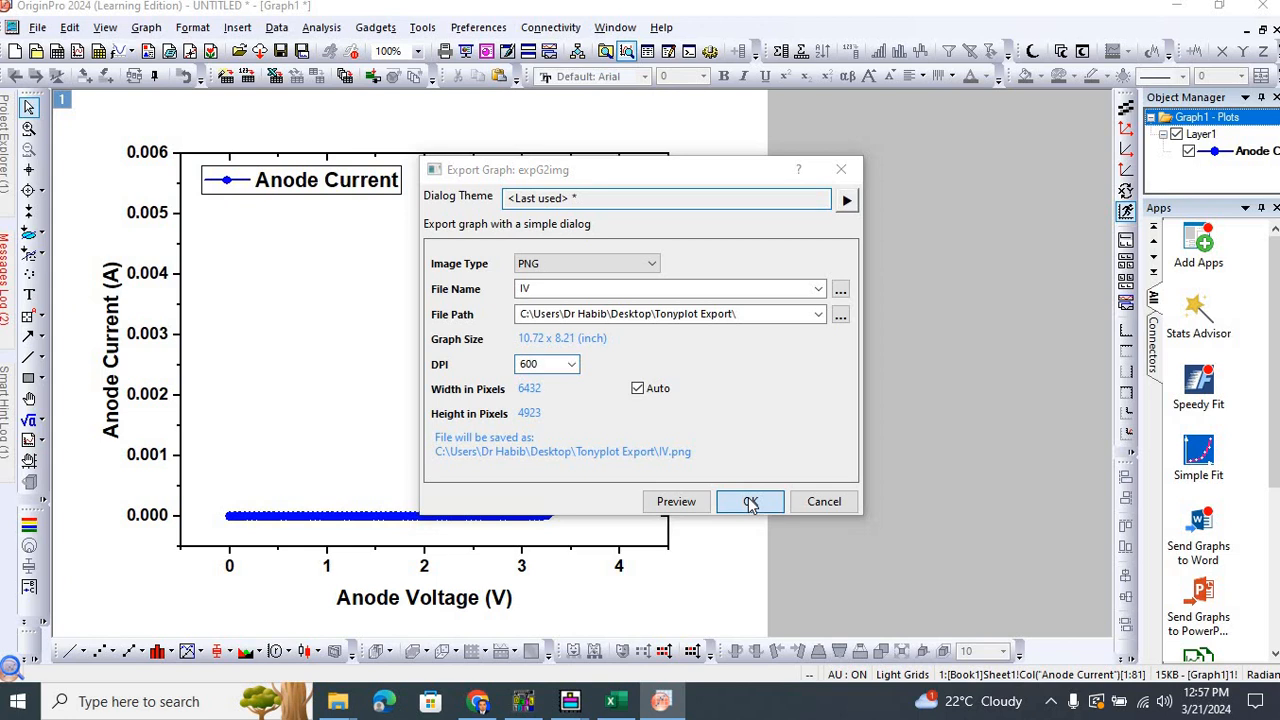
Export as IV2, declining to overwrite the existing IV image.
click(750, 501)
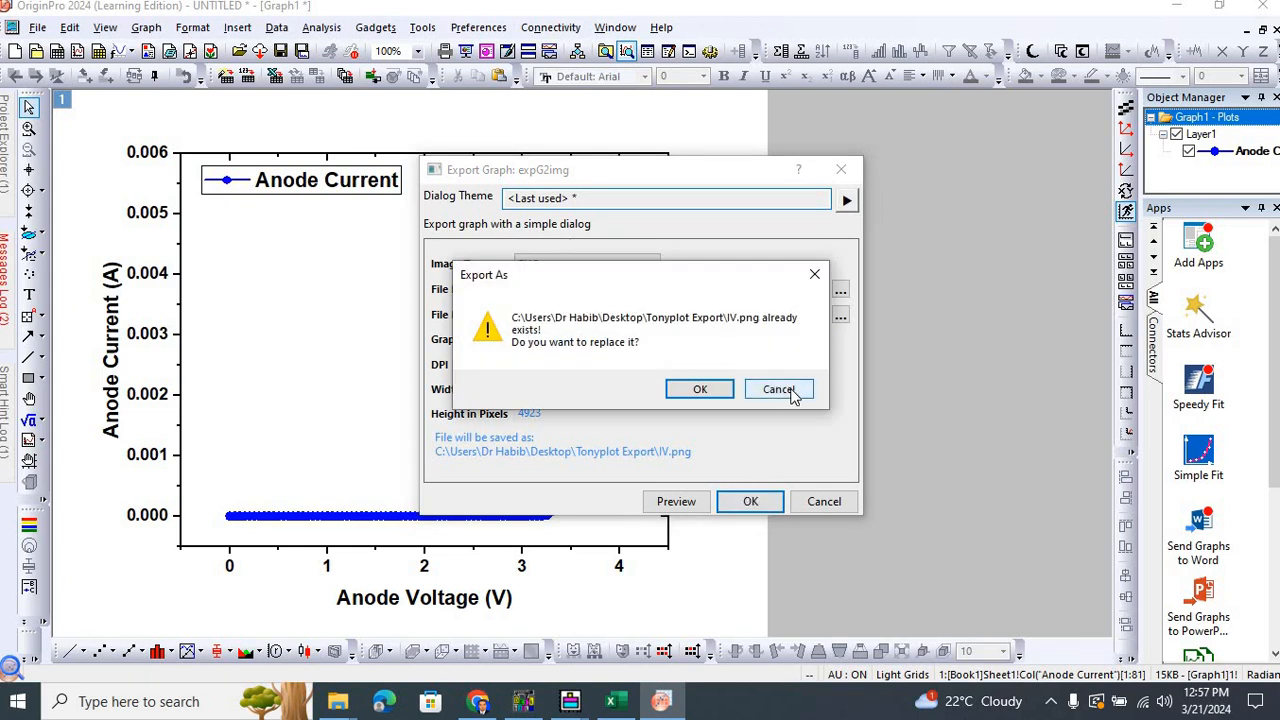
click(778, 389)
text(2)
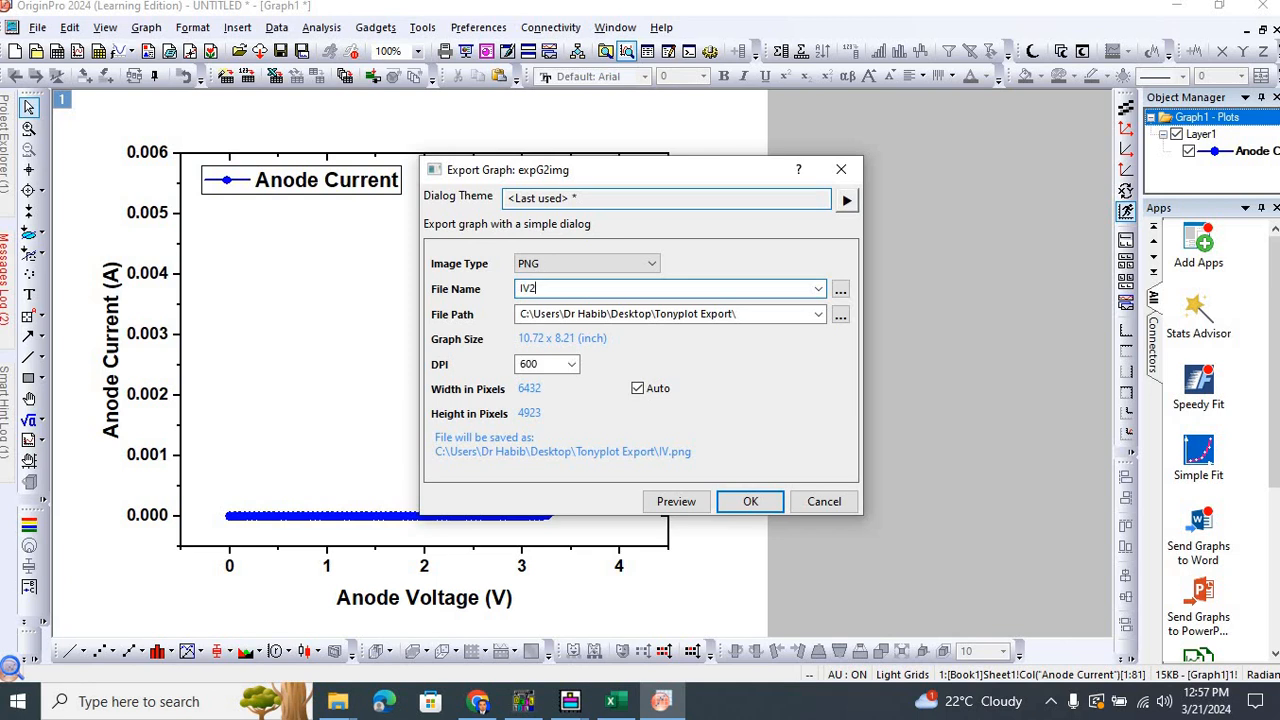
click(750, 501)
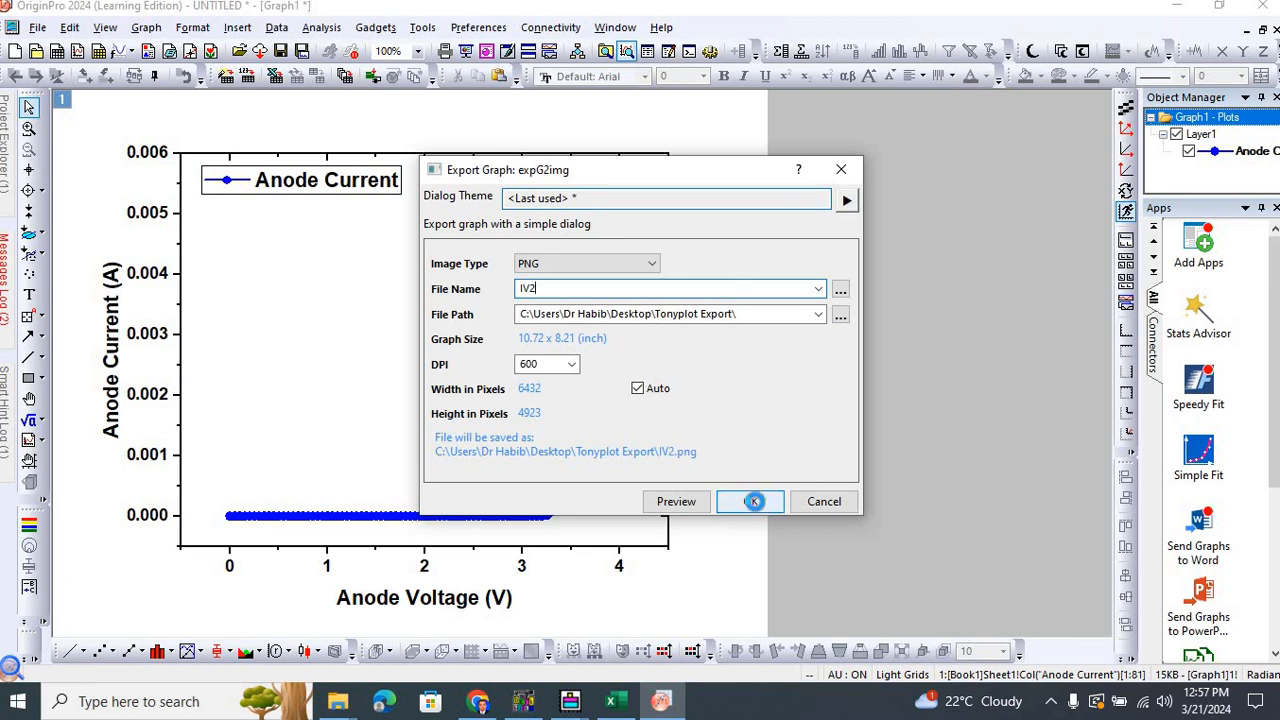
click(751, 501)
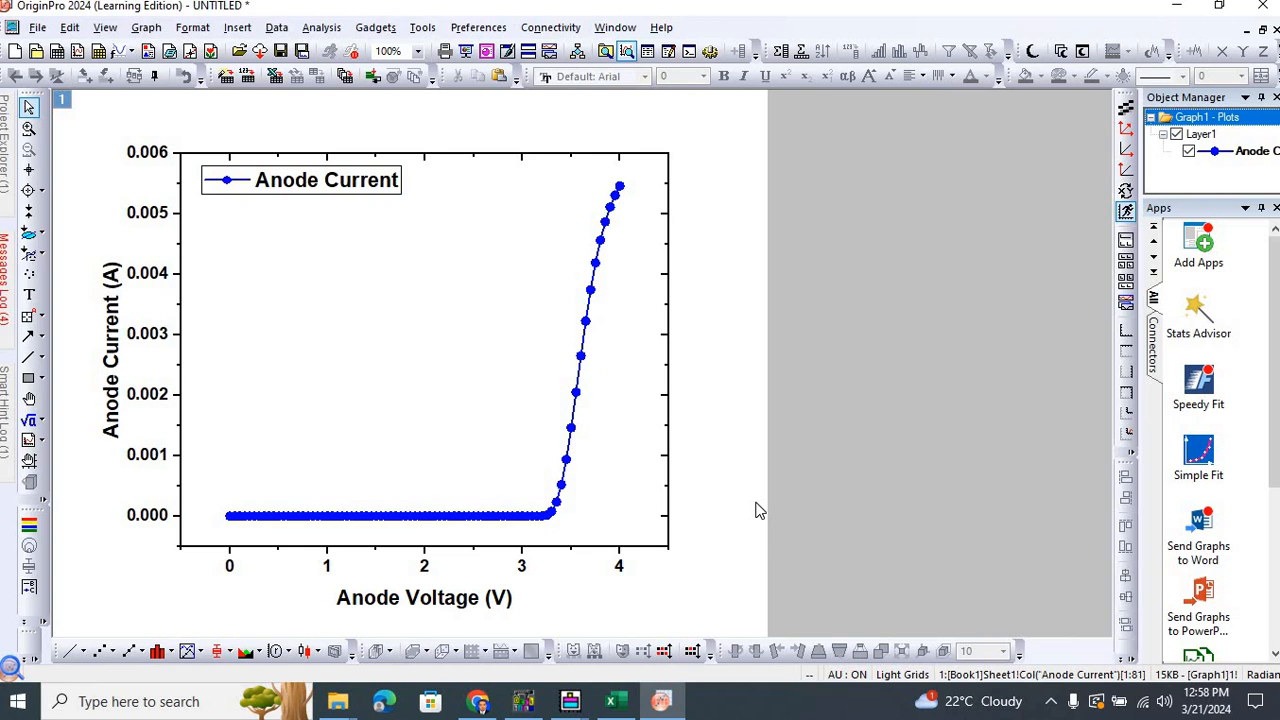
mouse_move(338, 701)
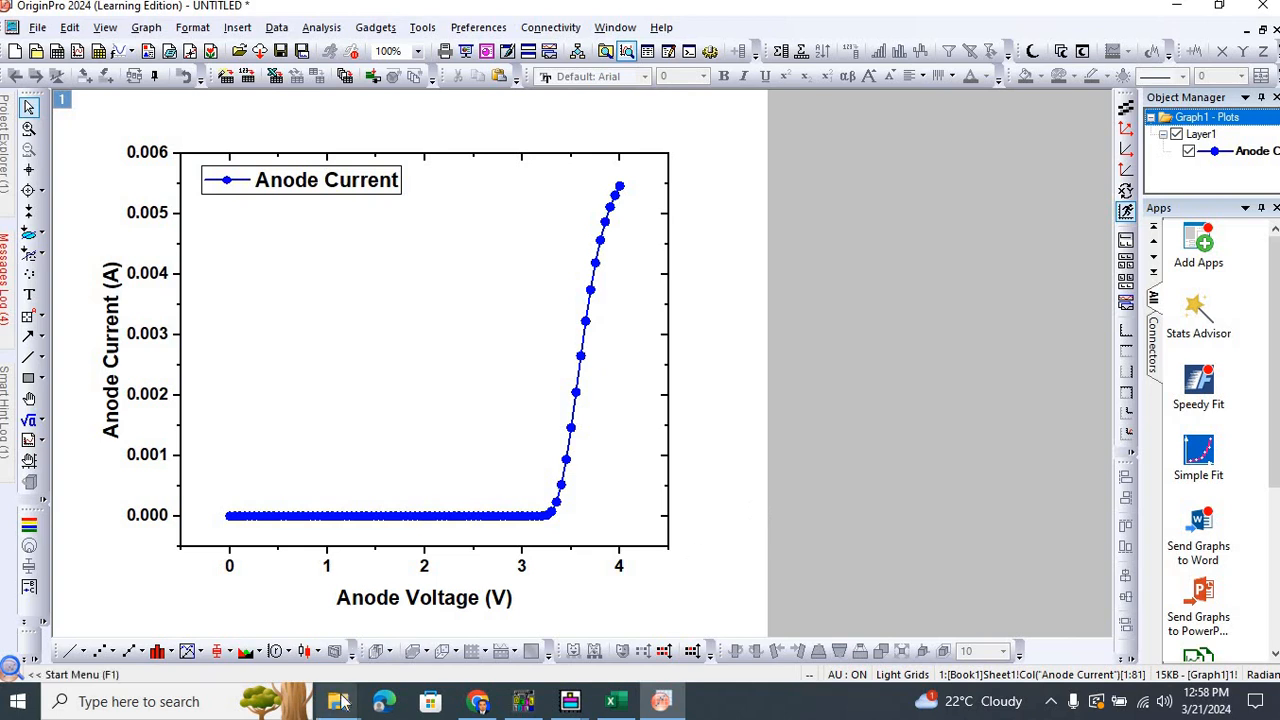
Open IV.png from the Tonyplot Export folder in Photos and zoom in twice.
click(338, 701)
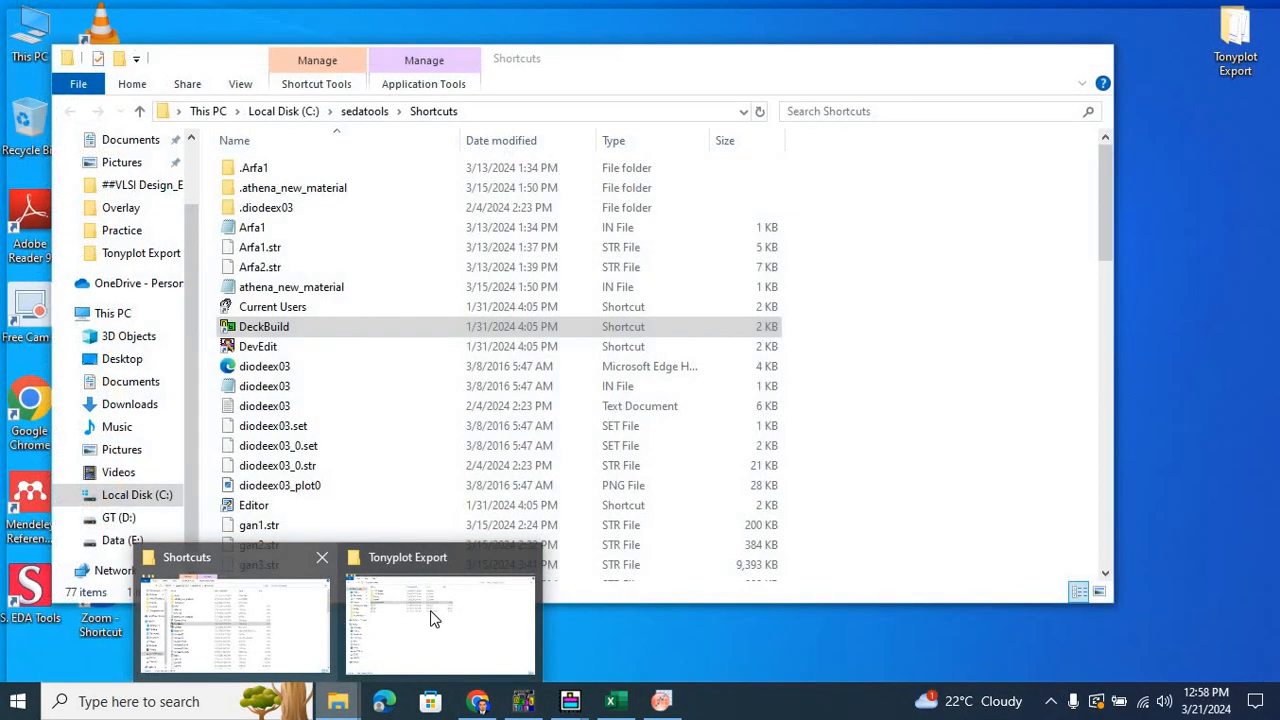
click(438, 620)
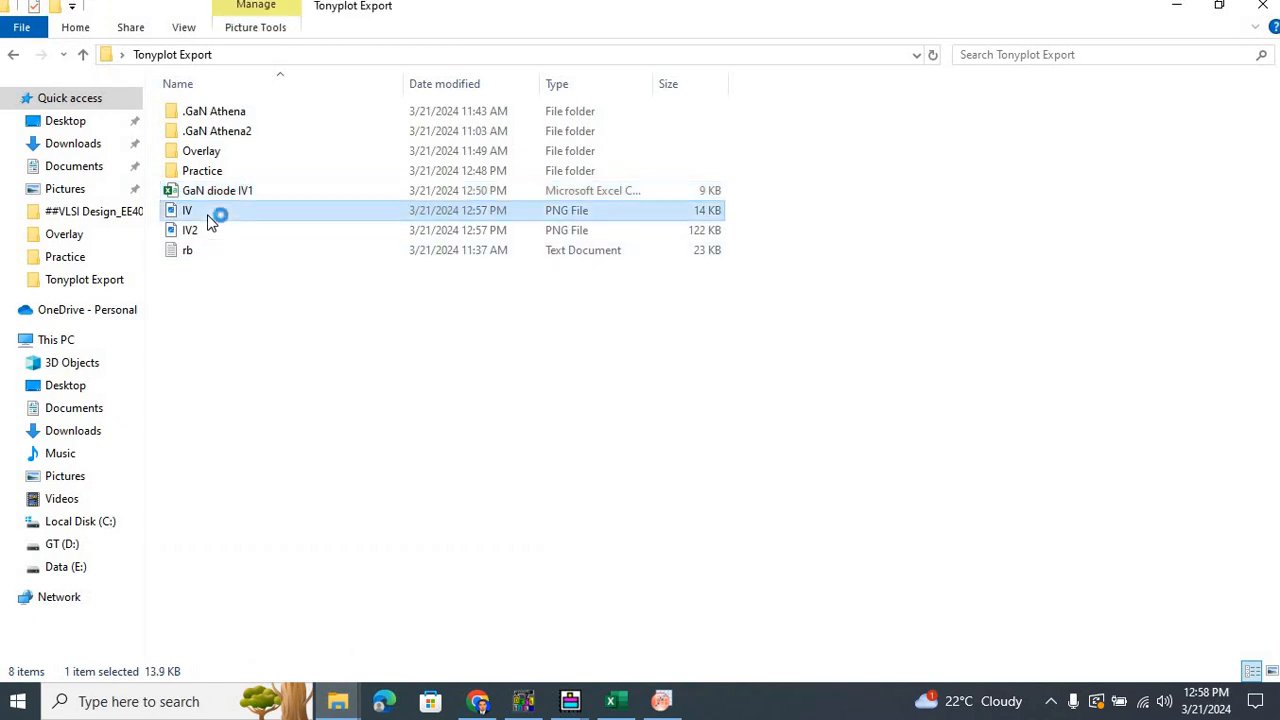
double_click(187, 210)
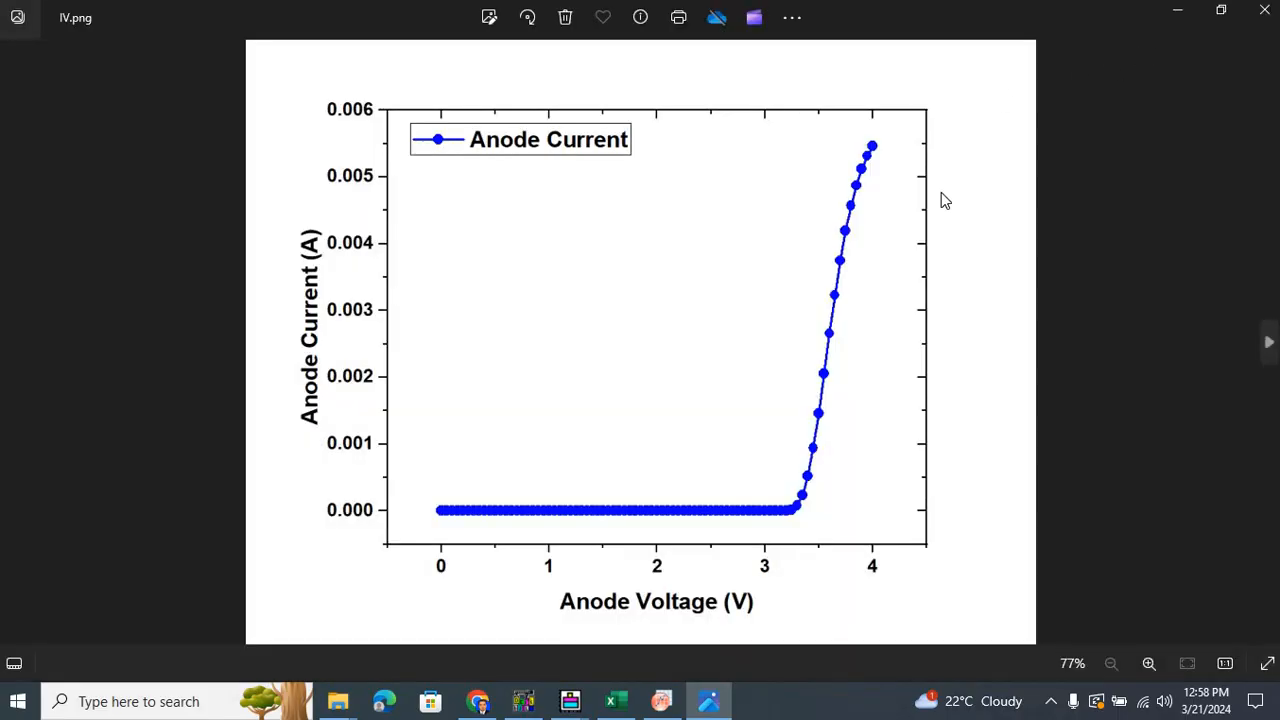
mouse_move(960, 400)
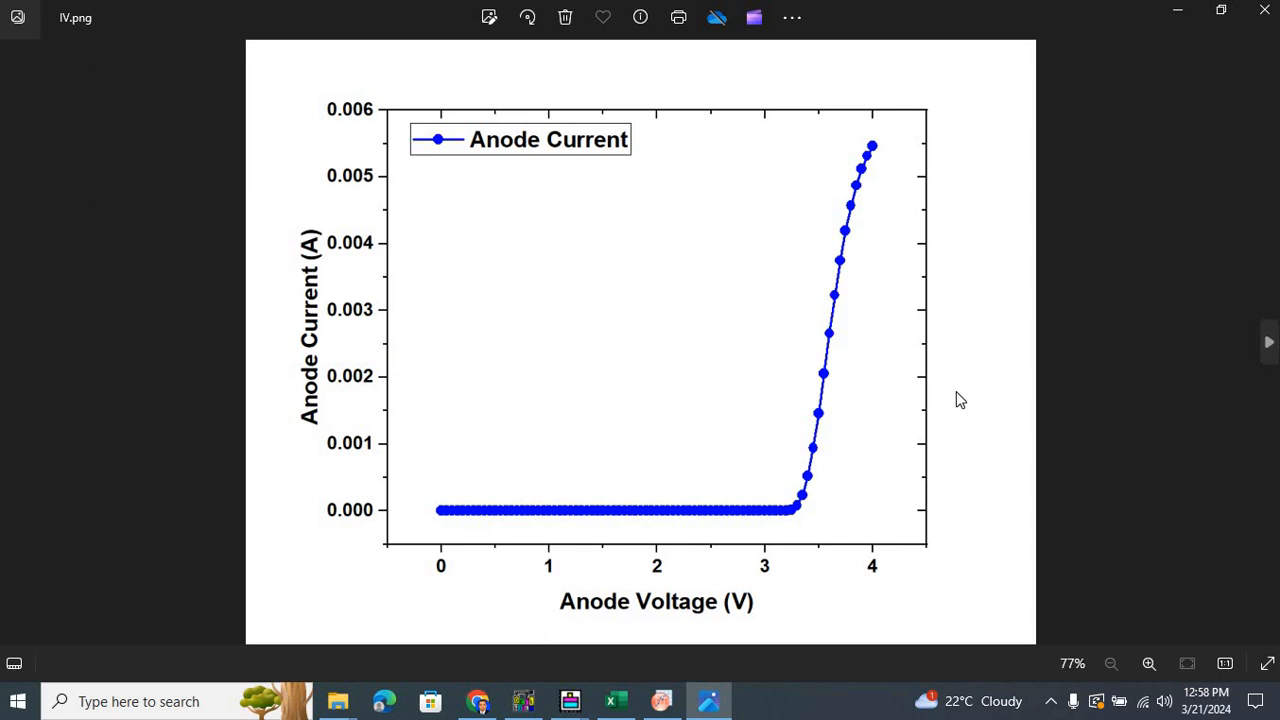
click(1148, 663)
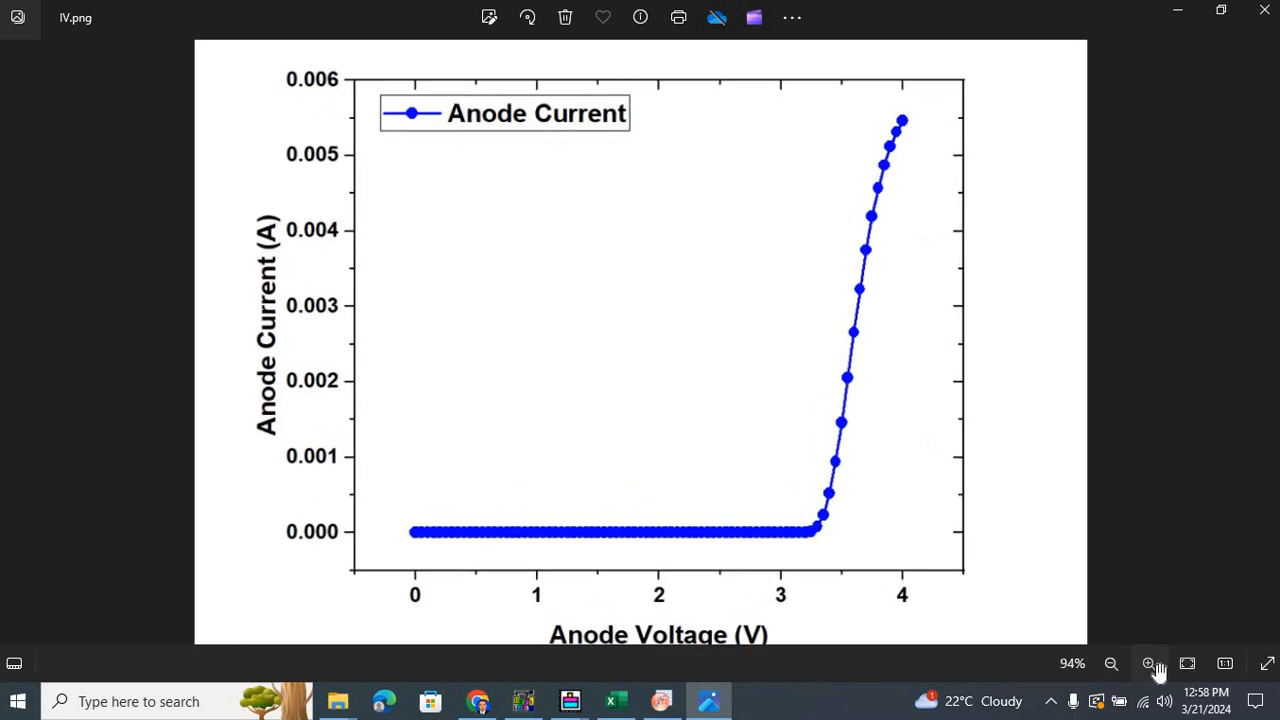
click(1148, 663)
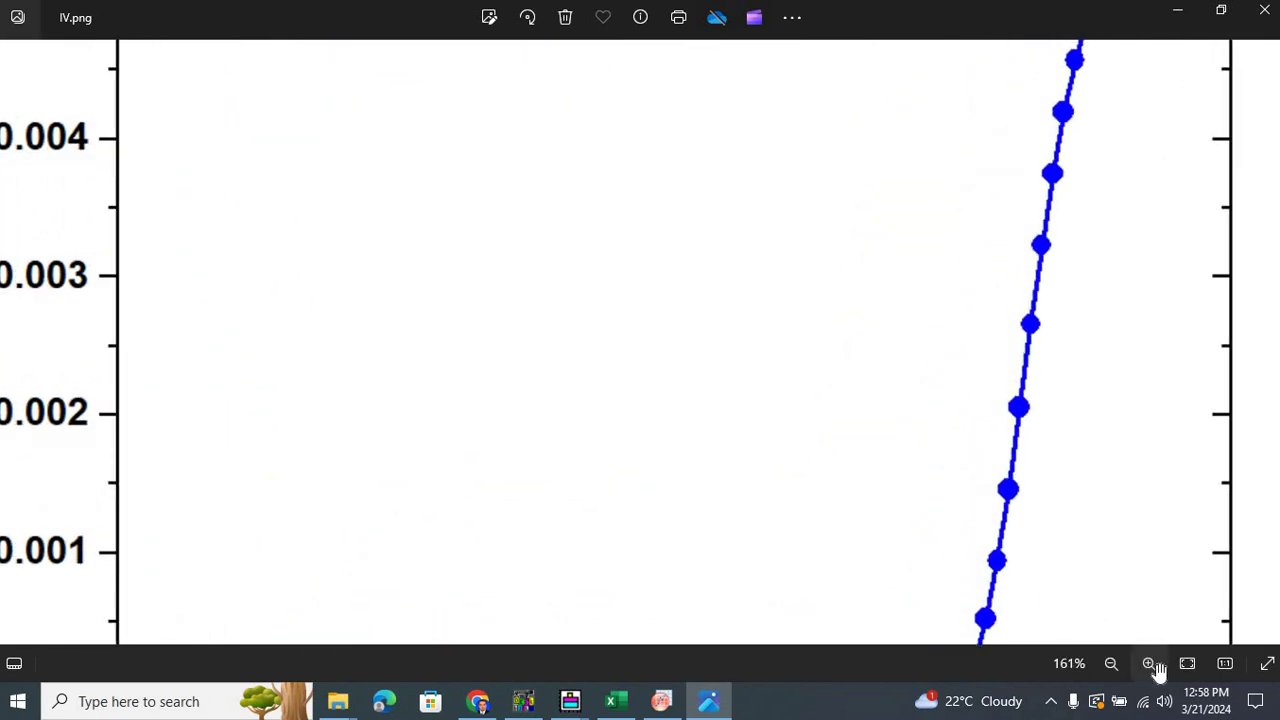
click(338, 701)
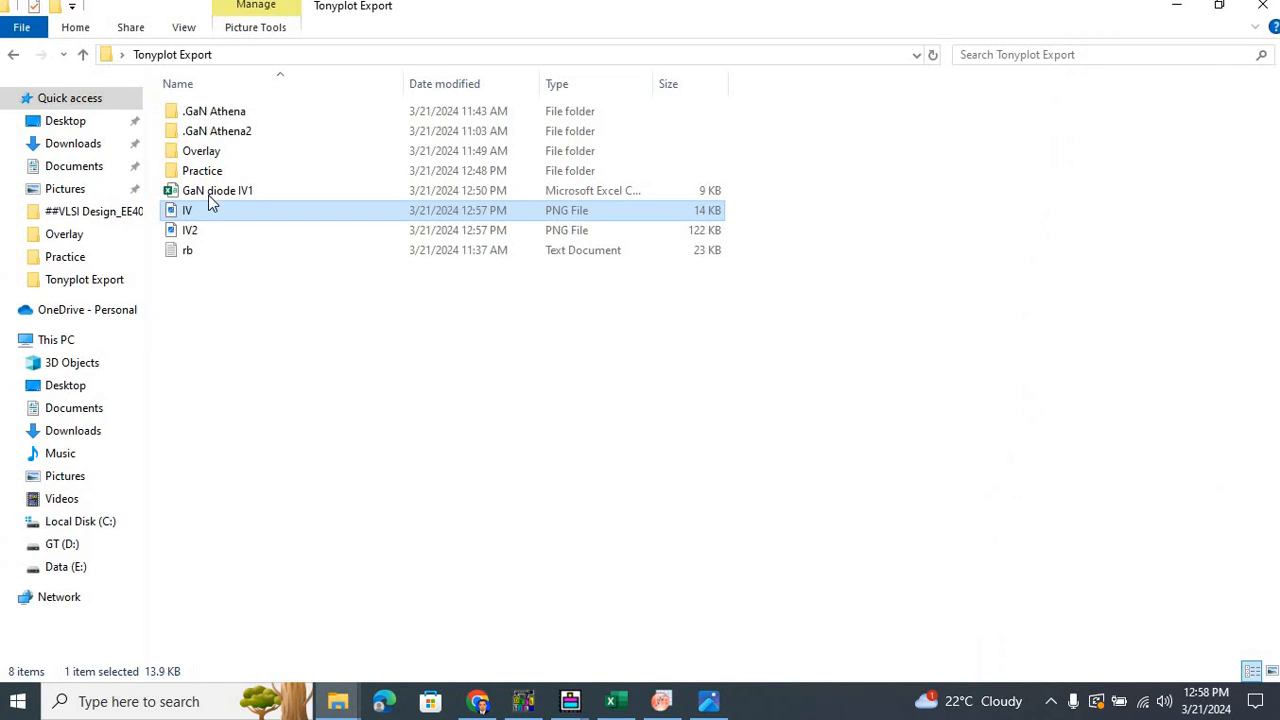
Open IV2.png in Photos and zoom in four times on its curve.
double_click(187, 210)
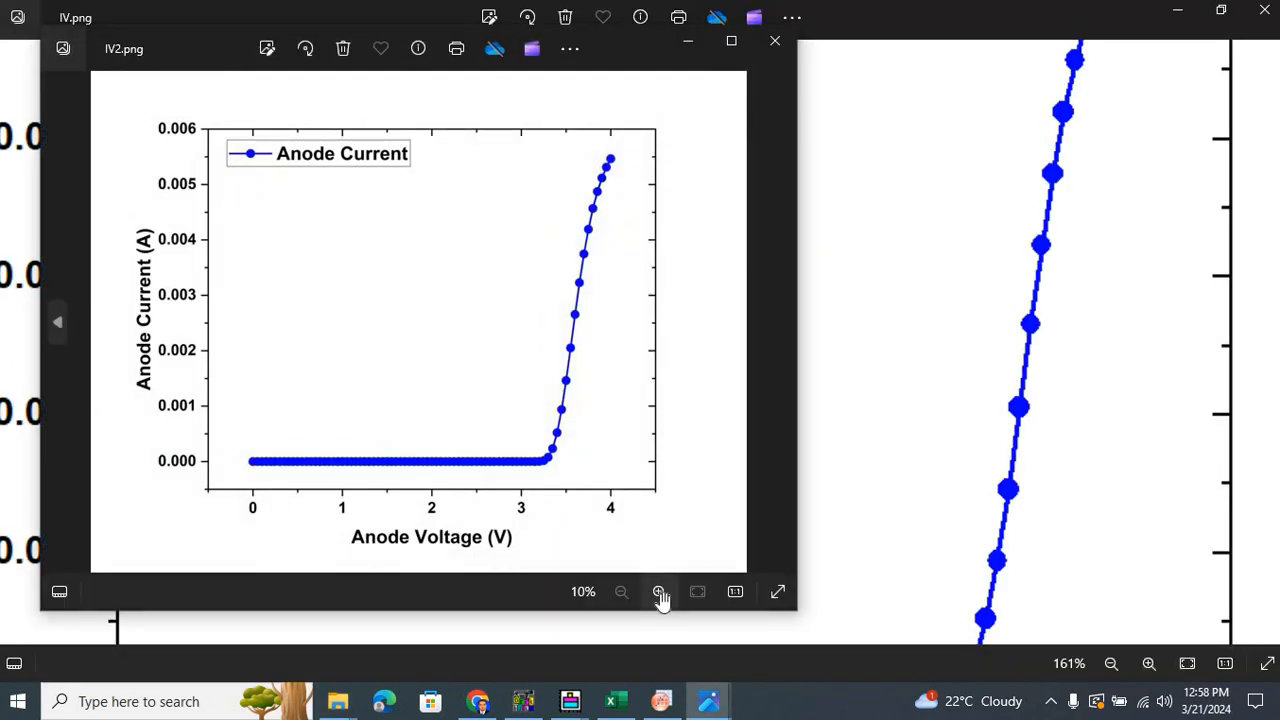
click(659, 591)
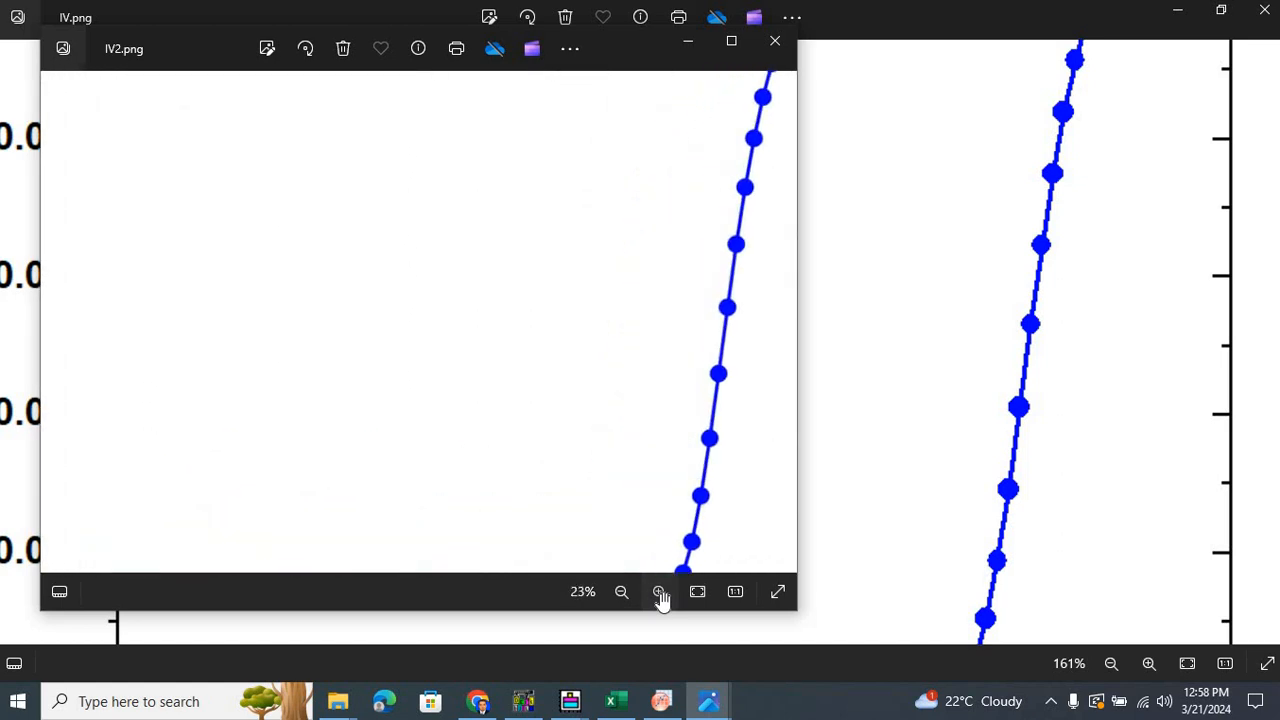
click(659, 591)
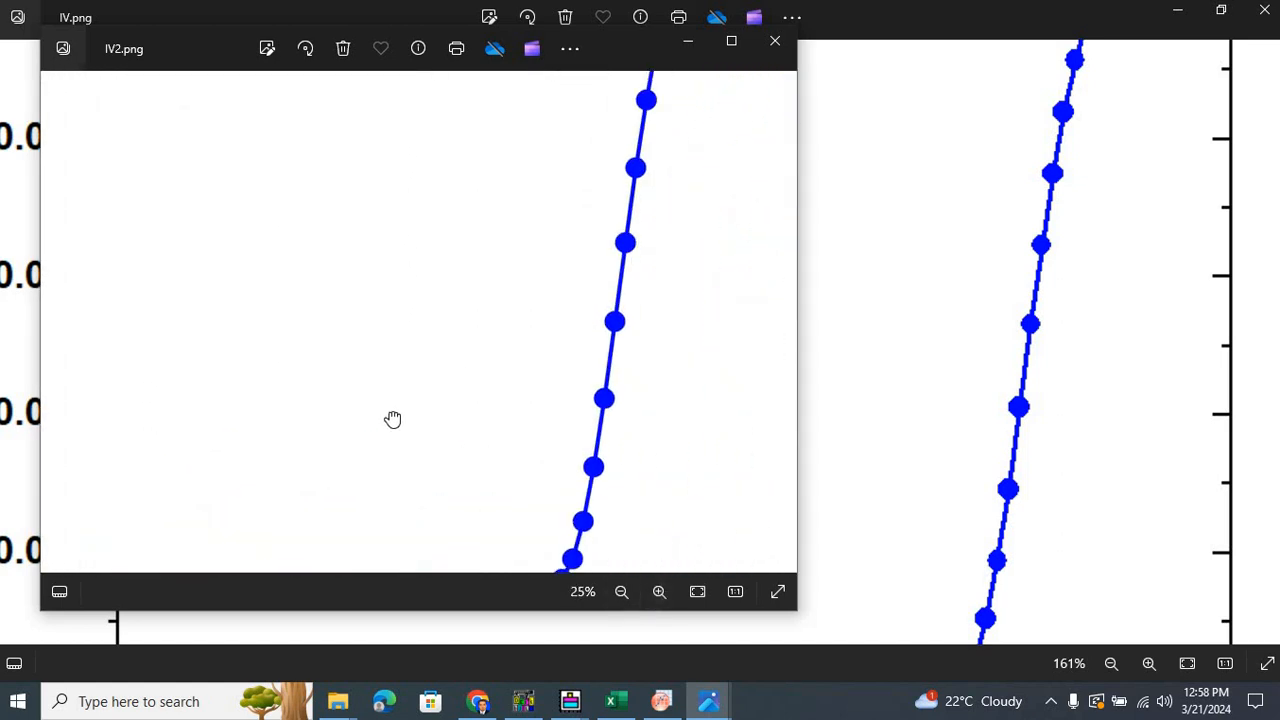
click(659, 591)
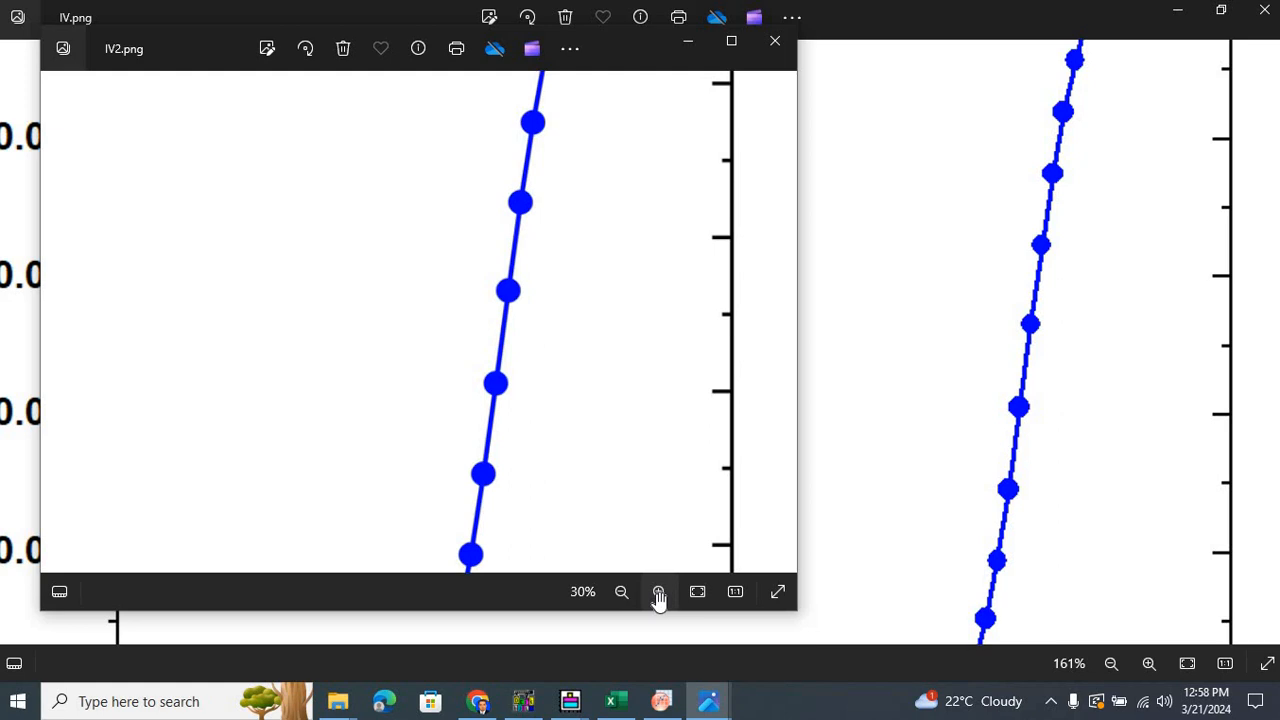
click(659, 591)
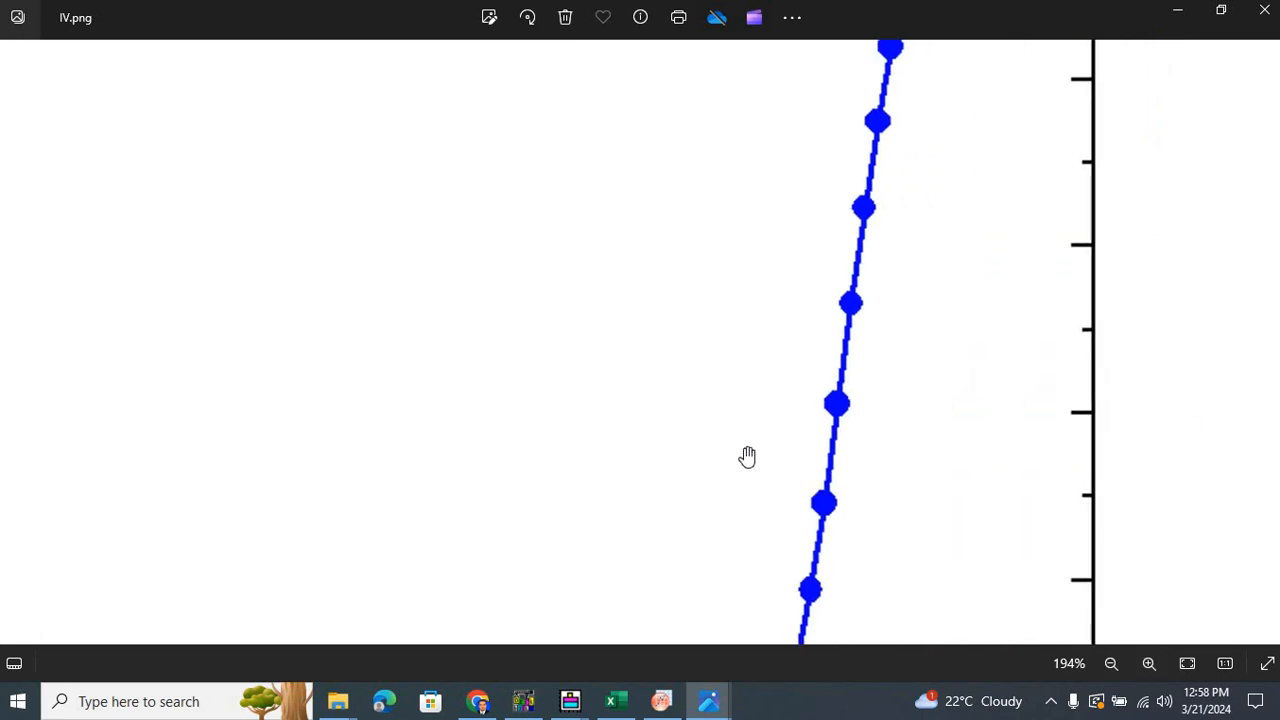
mouse_move(837, 348)
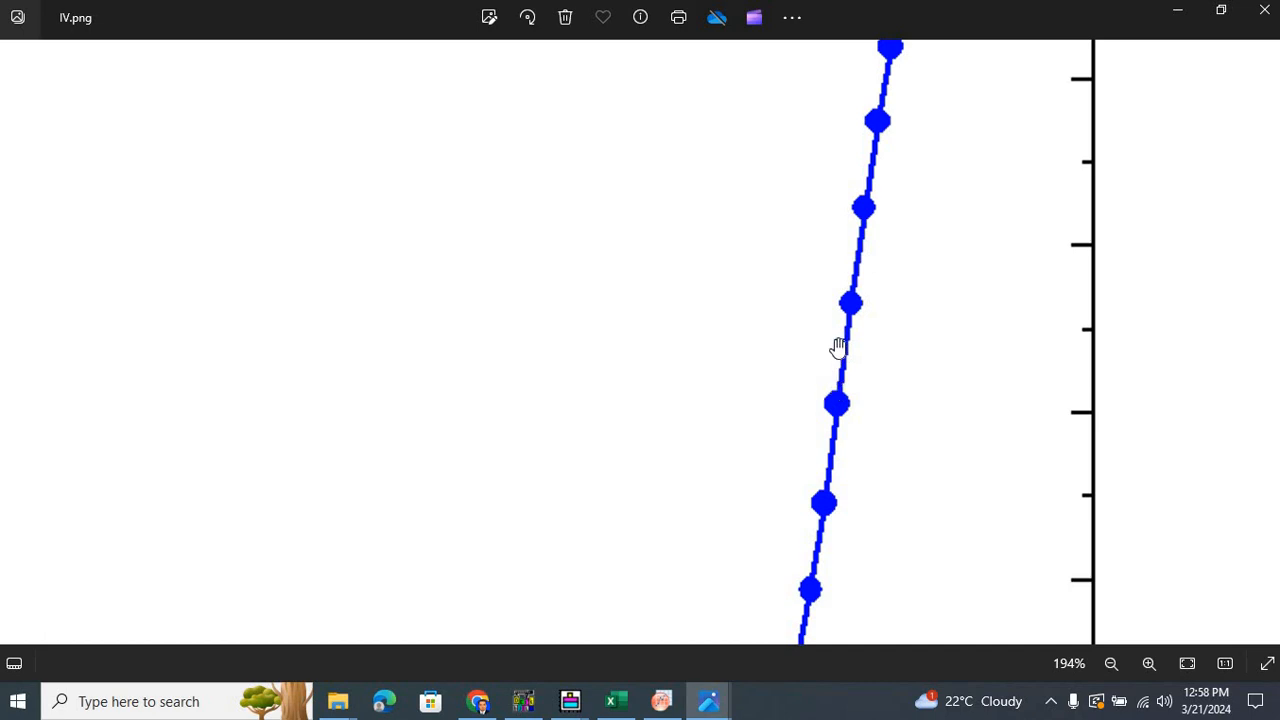
mouse_move(716, 687)
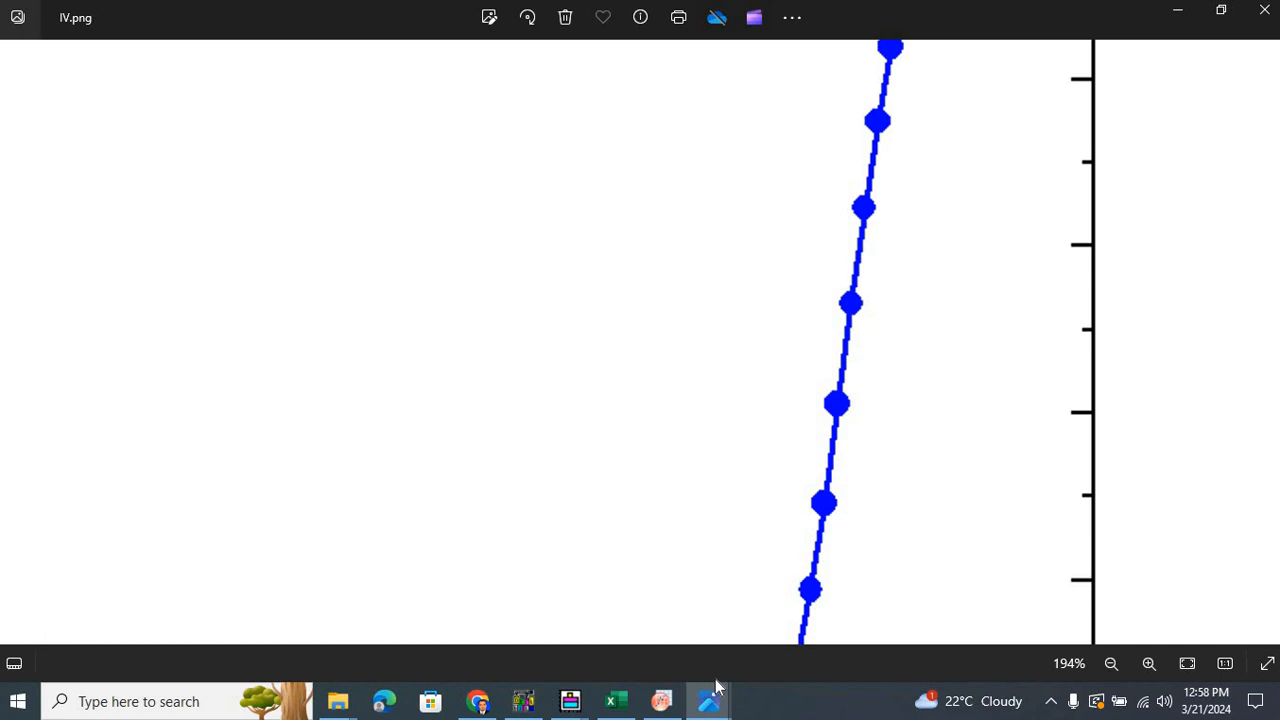
mouse_move(708, 700)
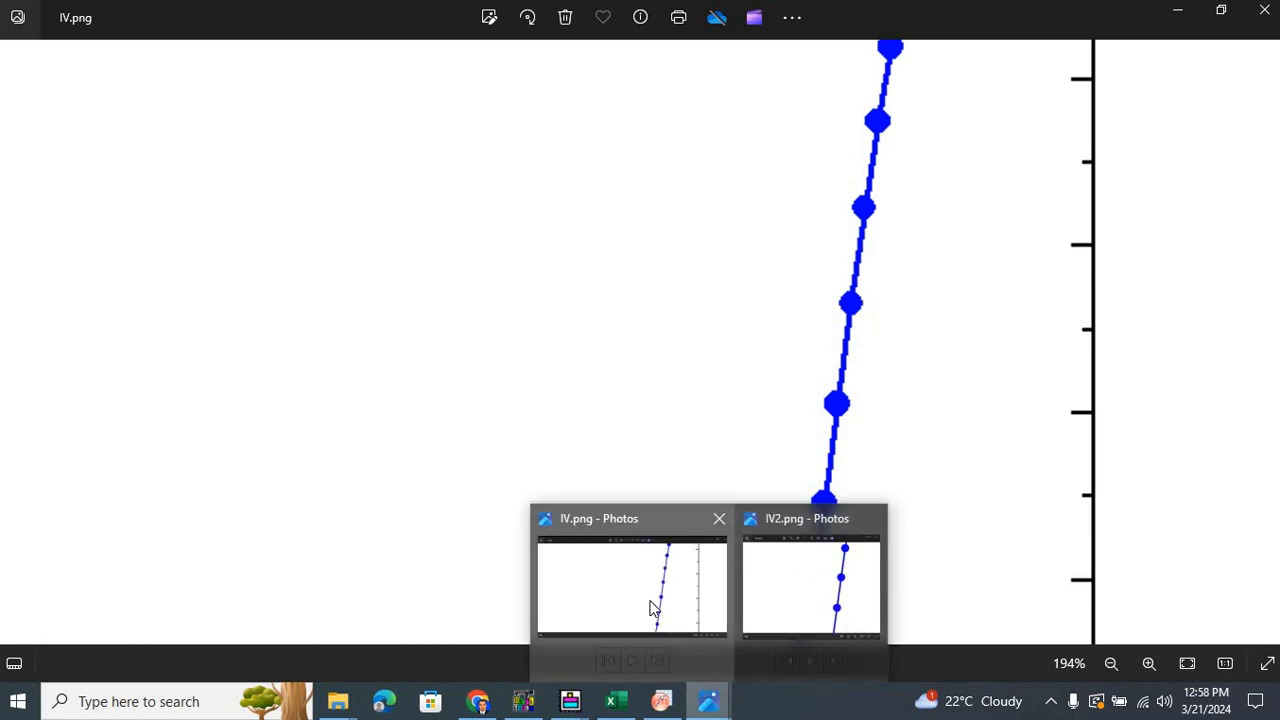
mouse_move(770, 625)
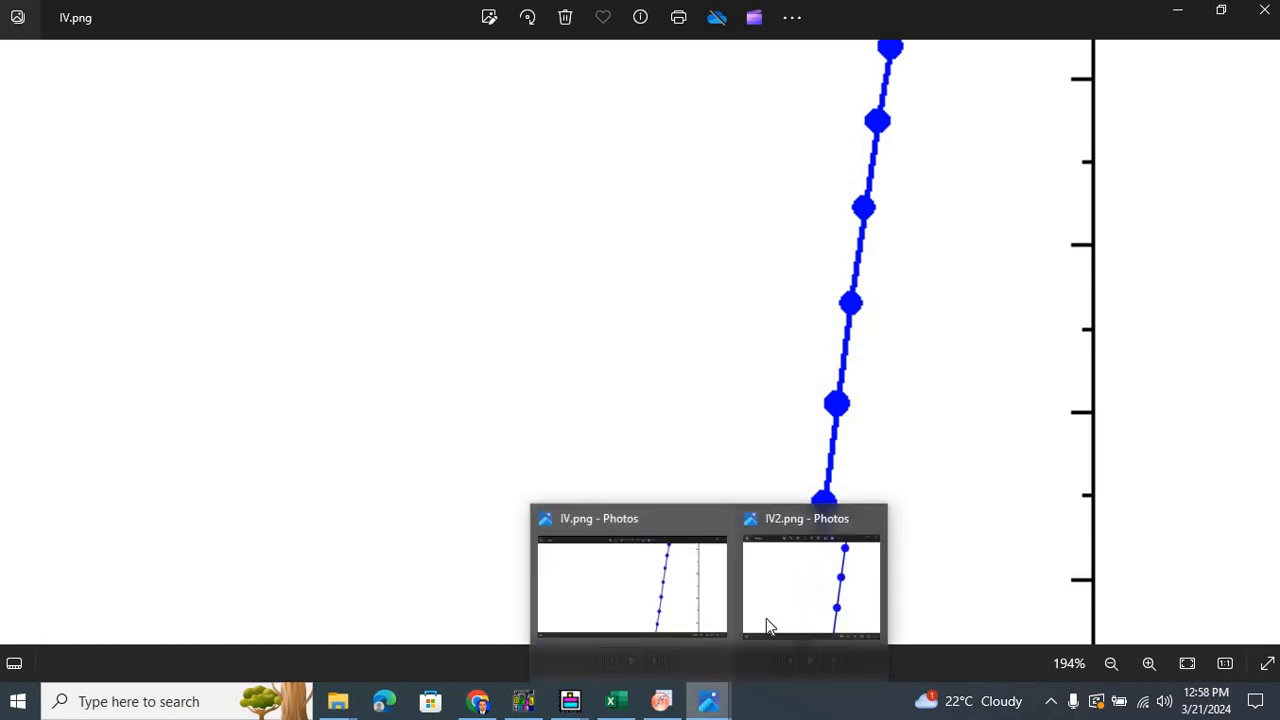
Bring IV2 back, zoom out twice, then switch to Tonyplot's fb.log plot.
click(810, 585)
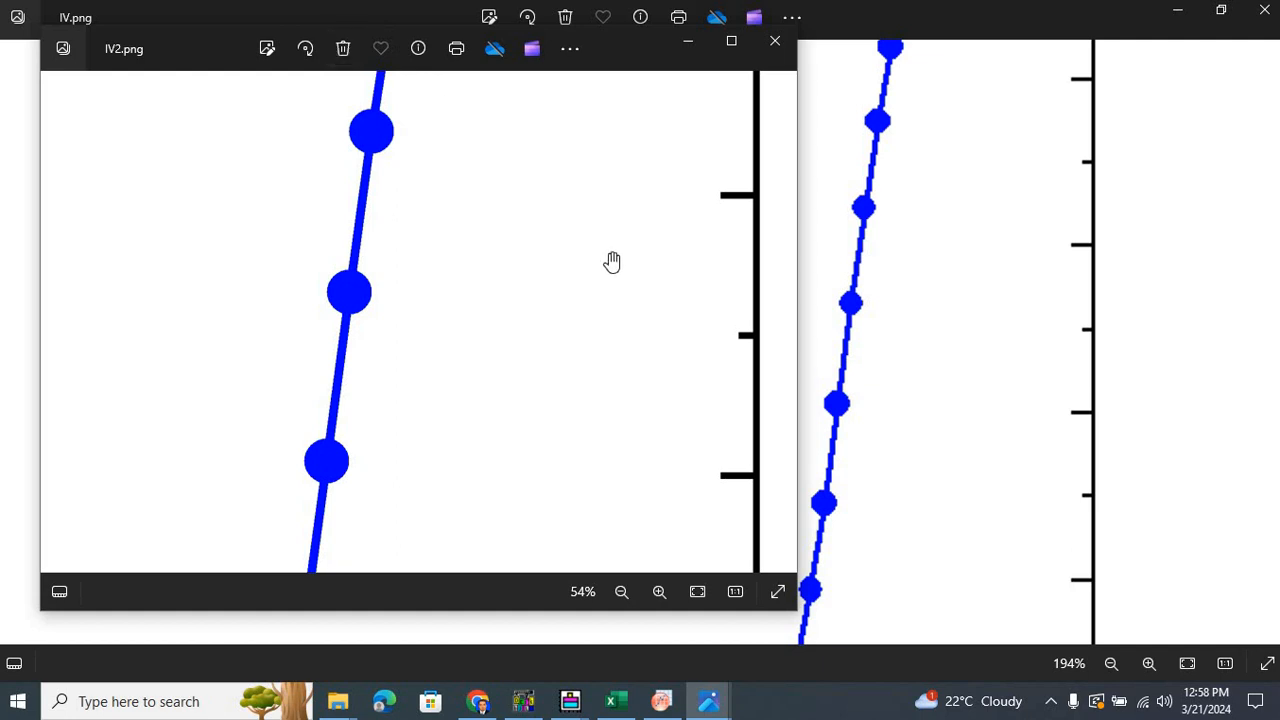
mouse_move(658, 590)
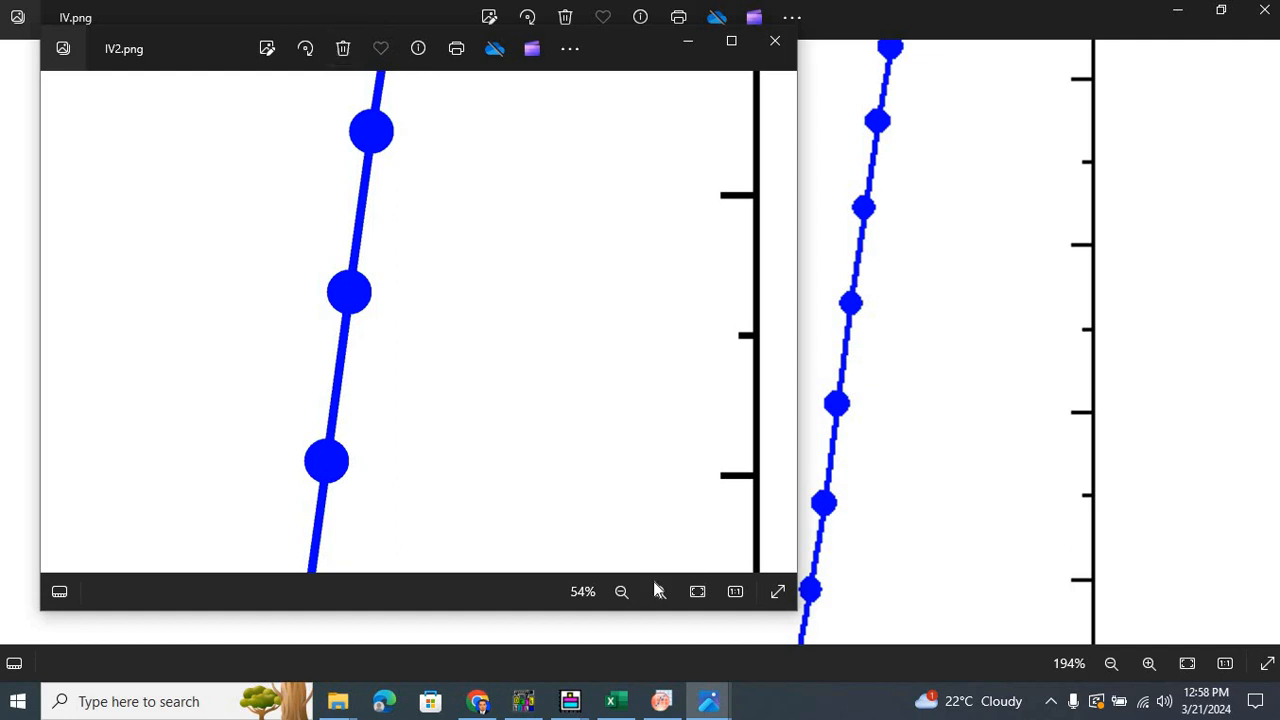
click(659, 591)
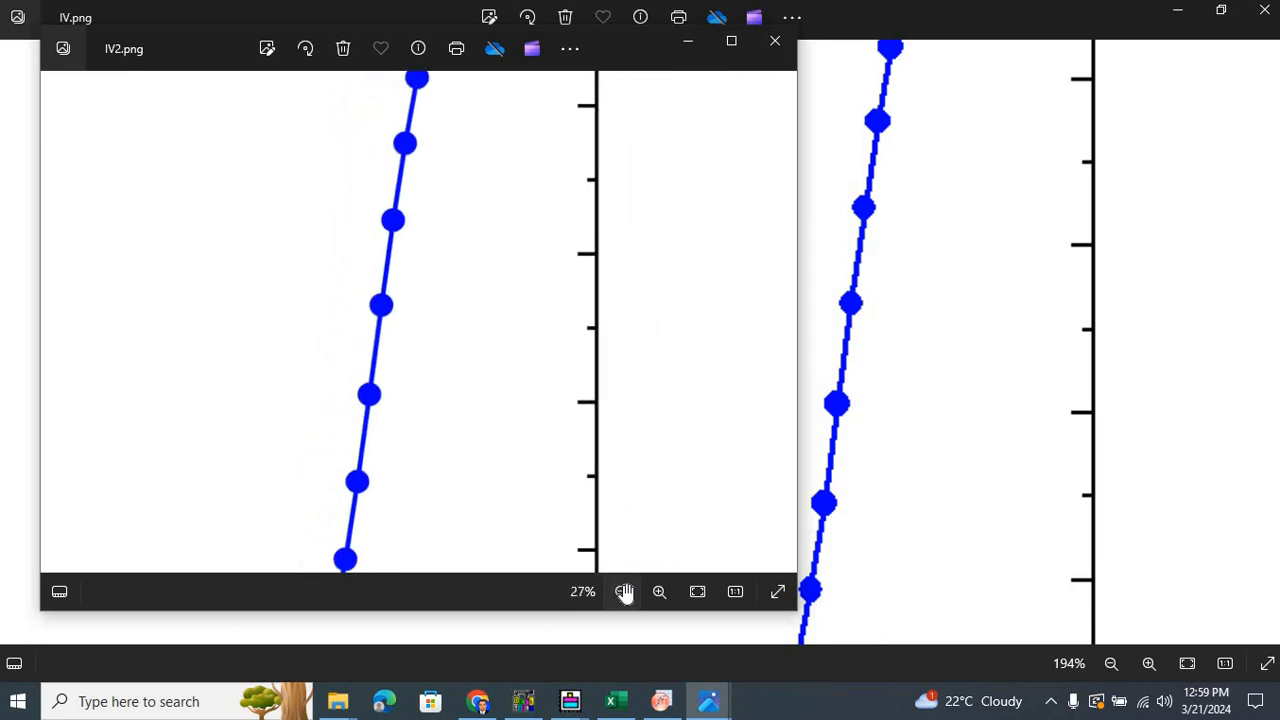
click(621, 591)
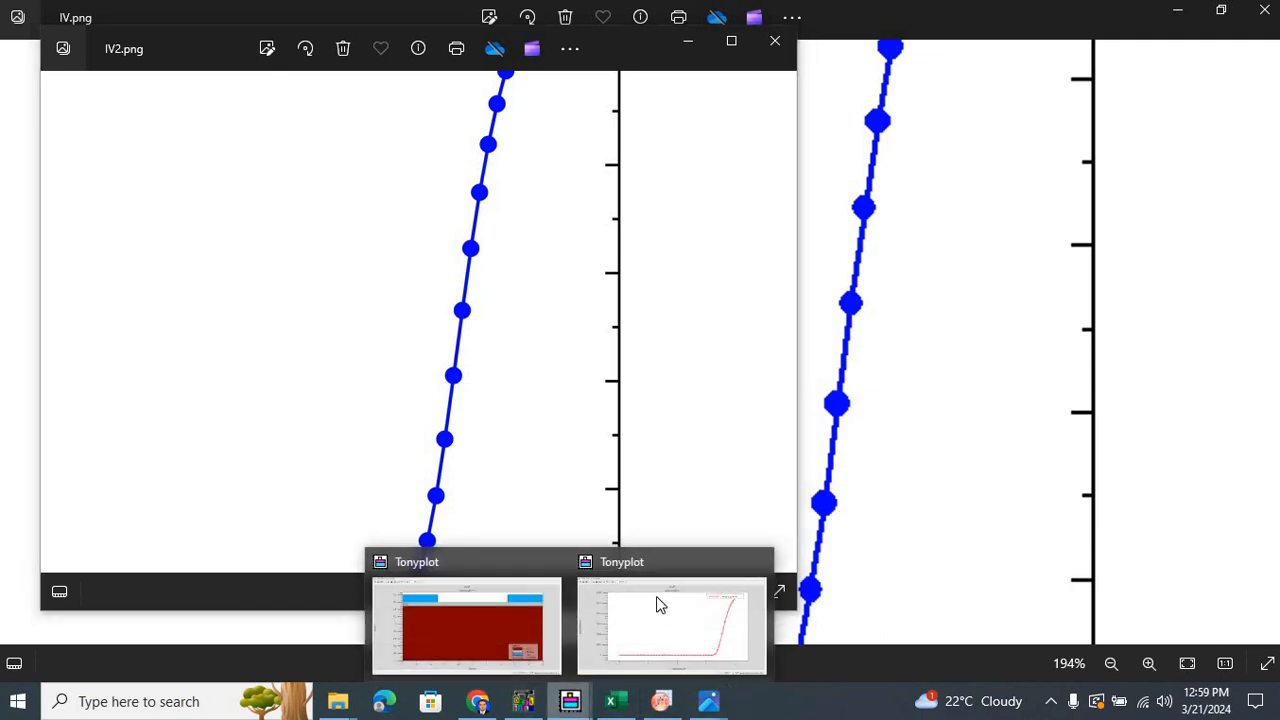
click(670, 625)
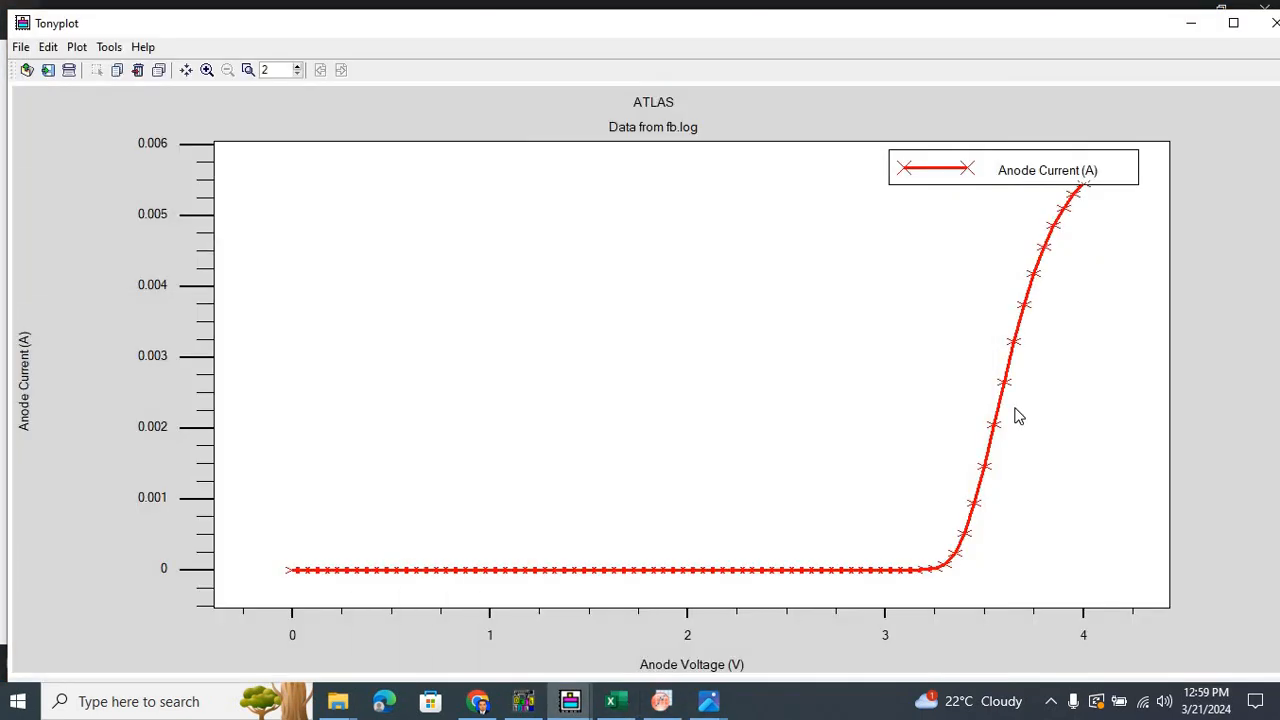